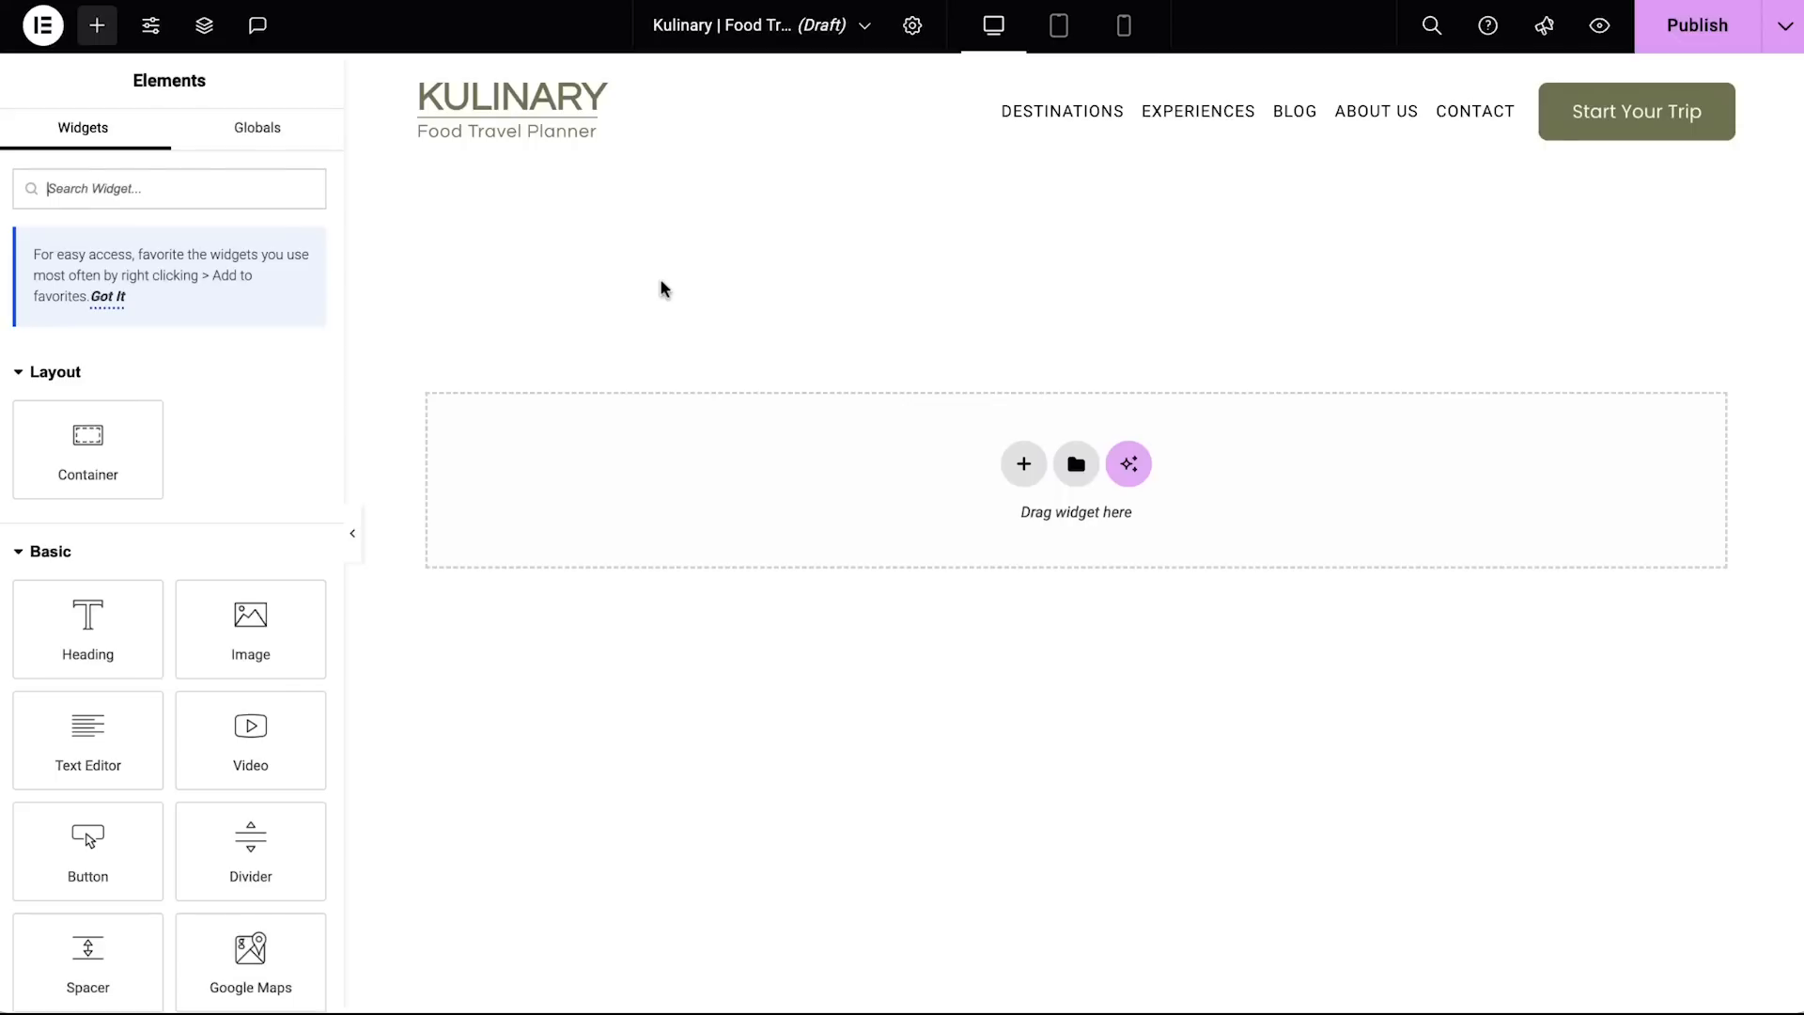
# Step: Save the olive-and-cream global colour palette in Site Settings
pyautogui.click(151, 25)
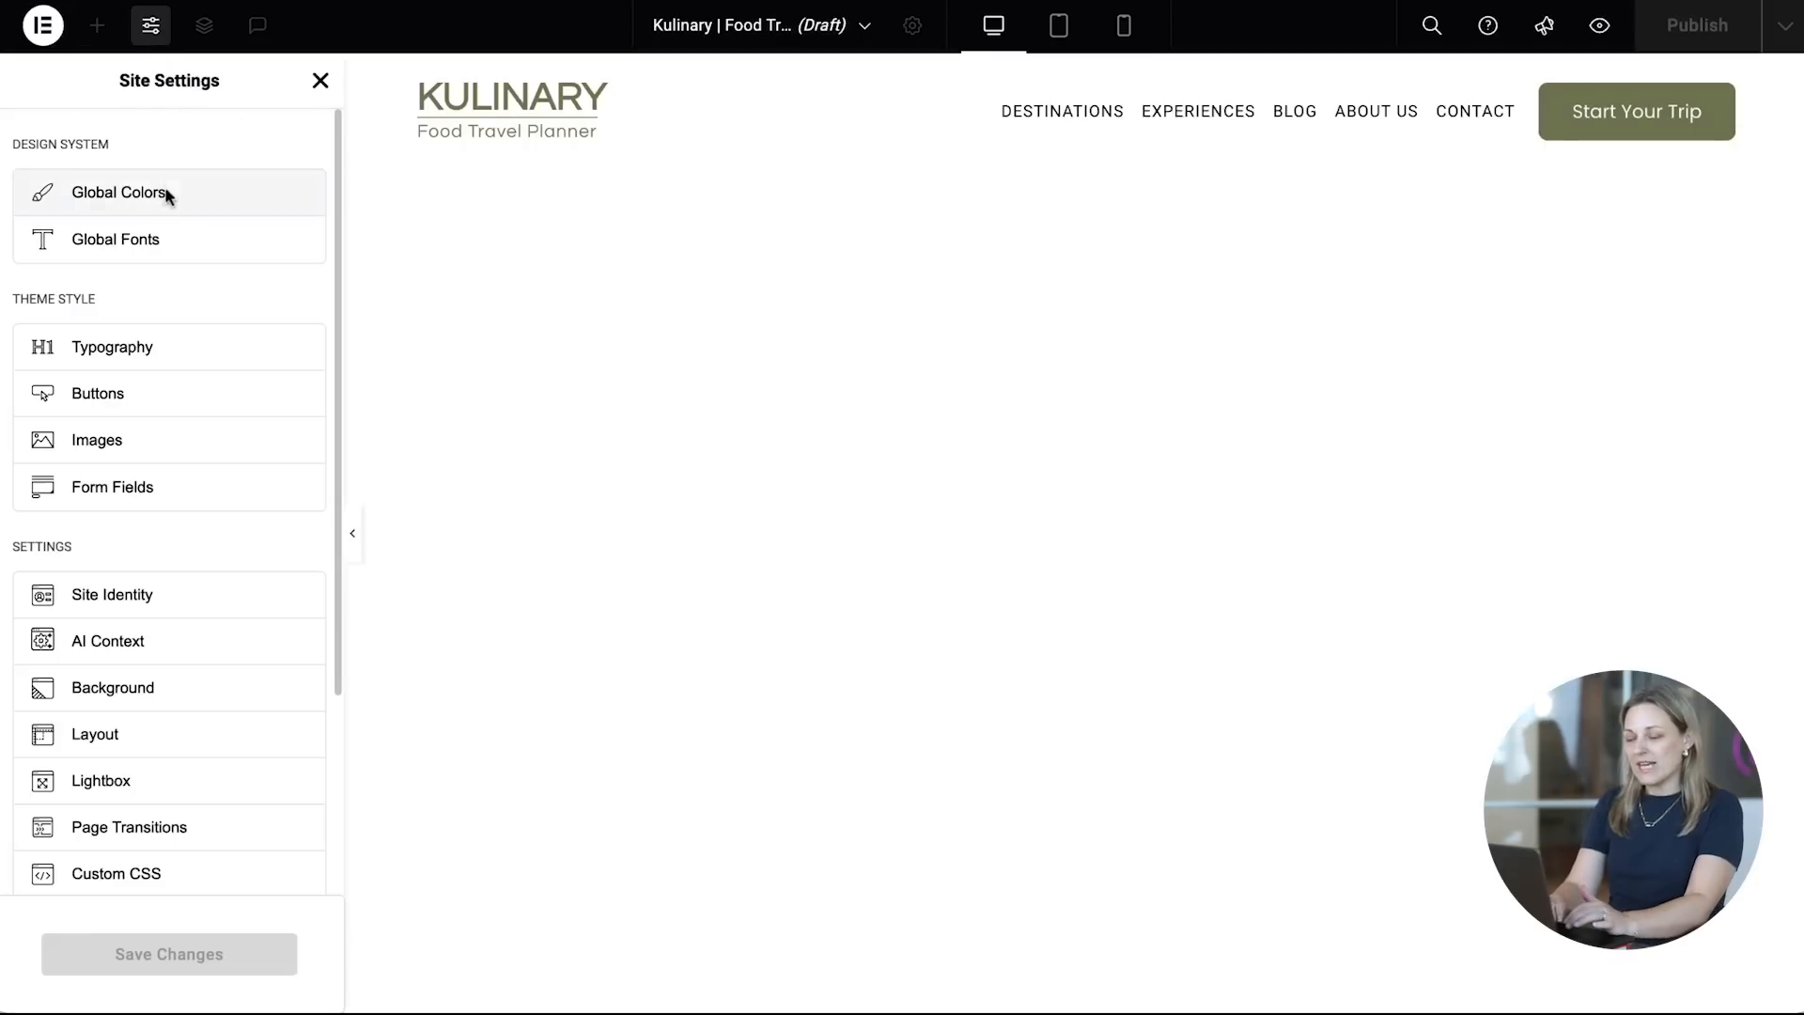
pyautogui.click(120, 191)
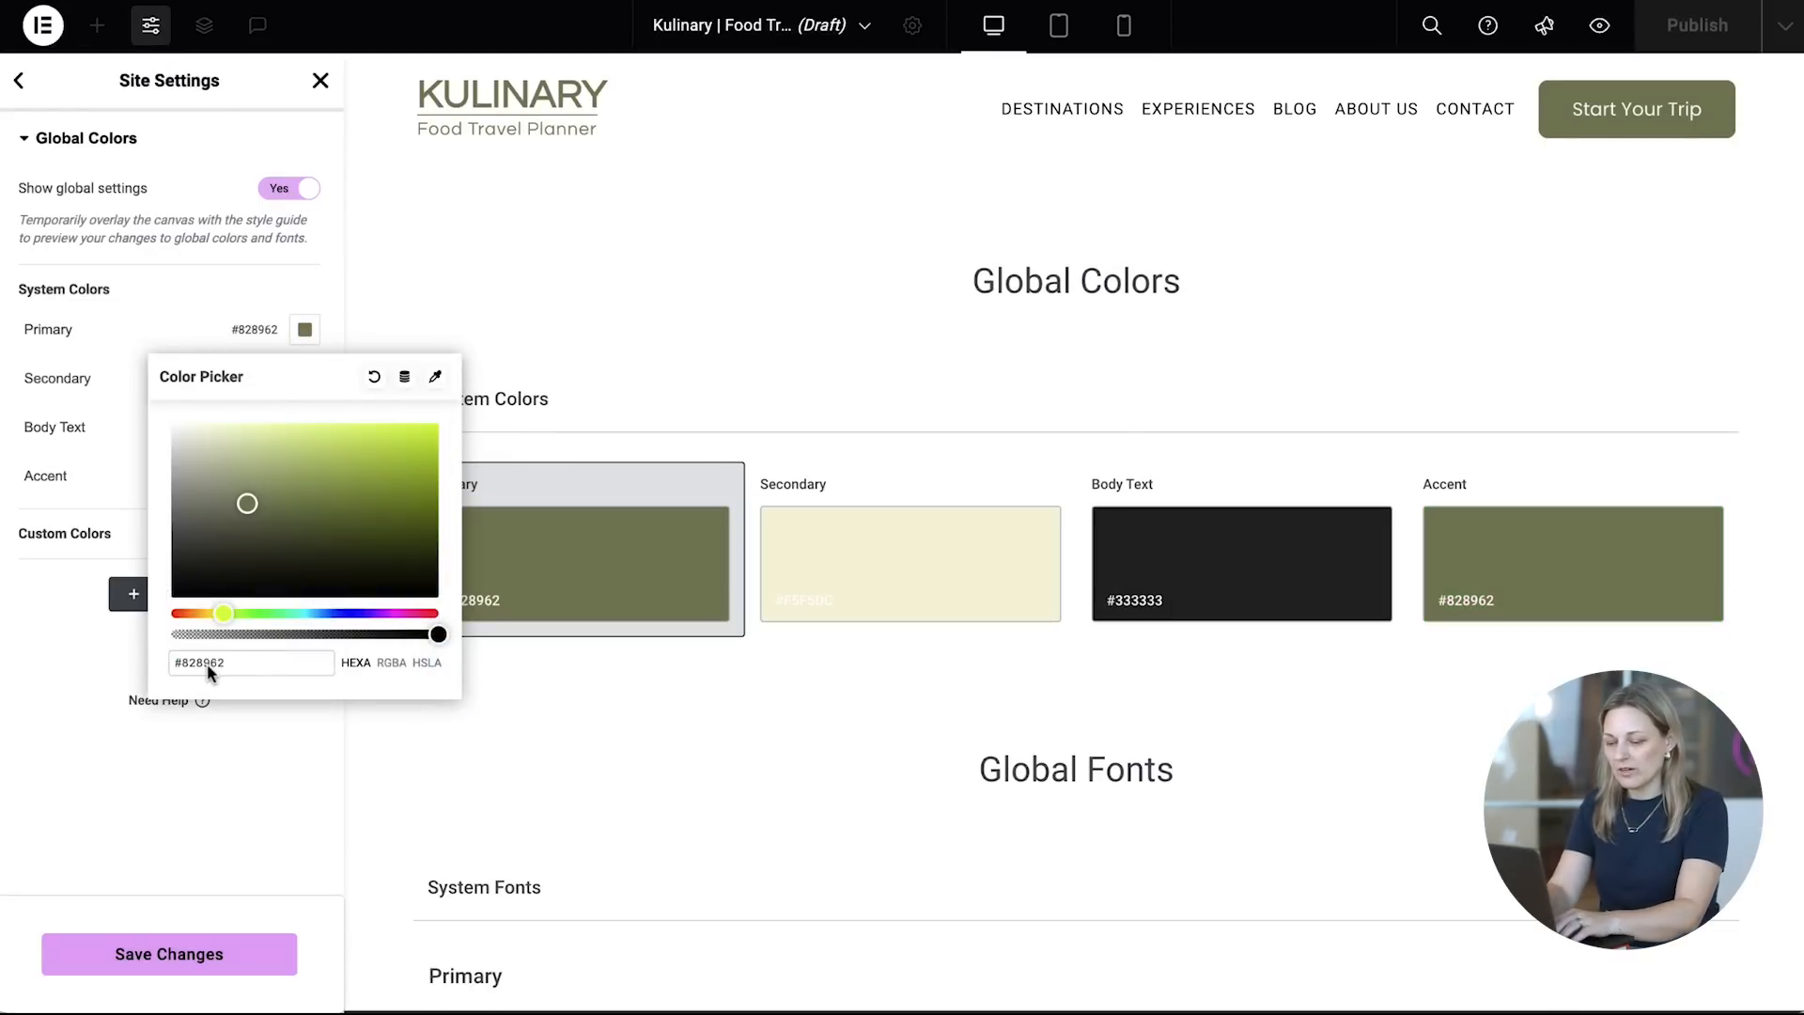
pyautogui.click(168, 954)
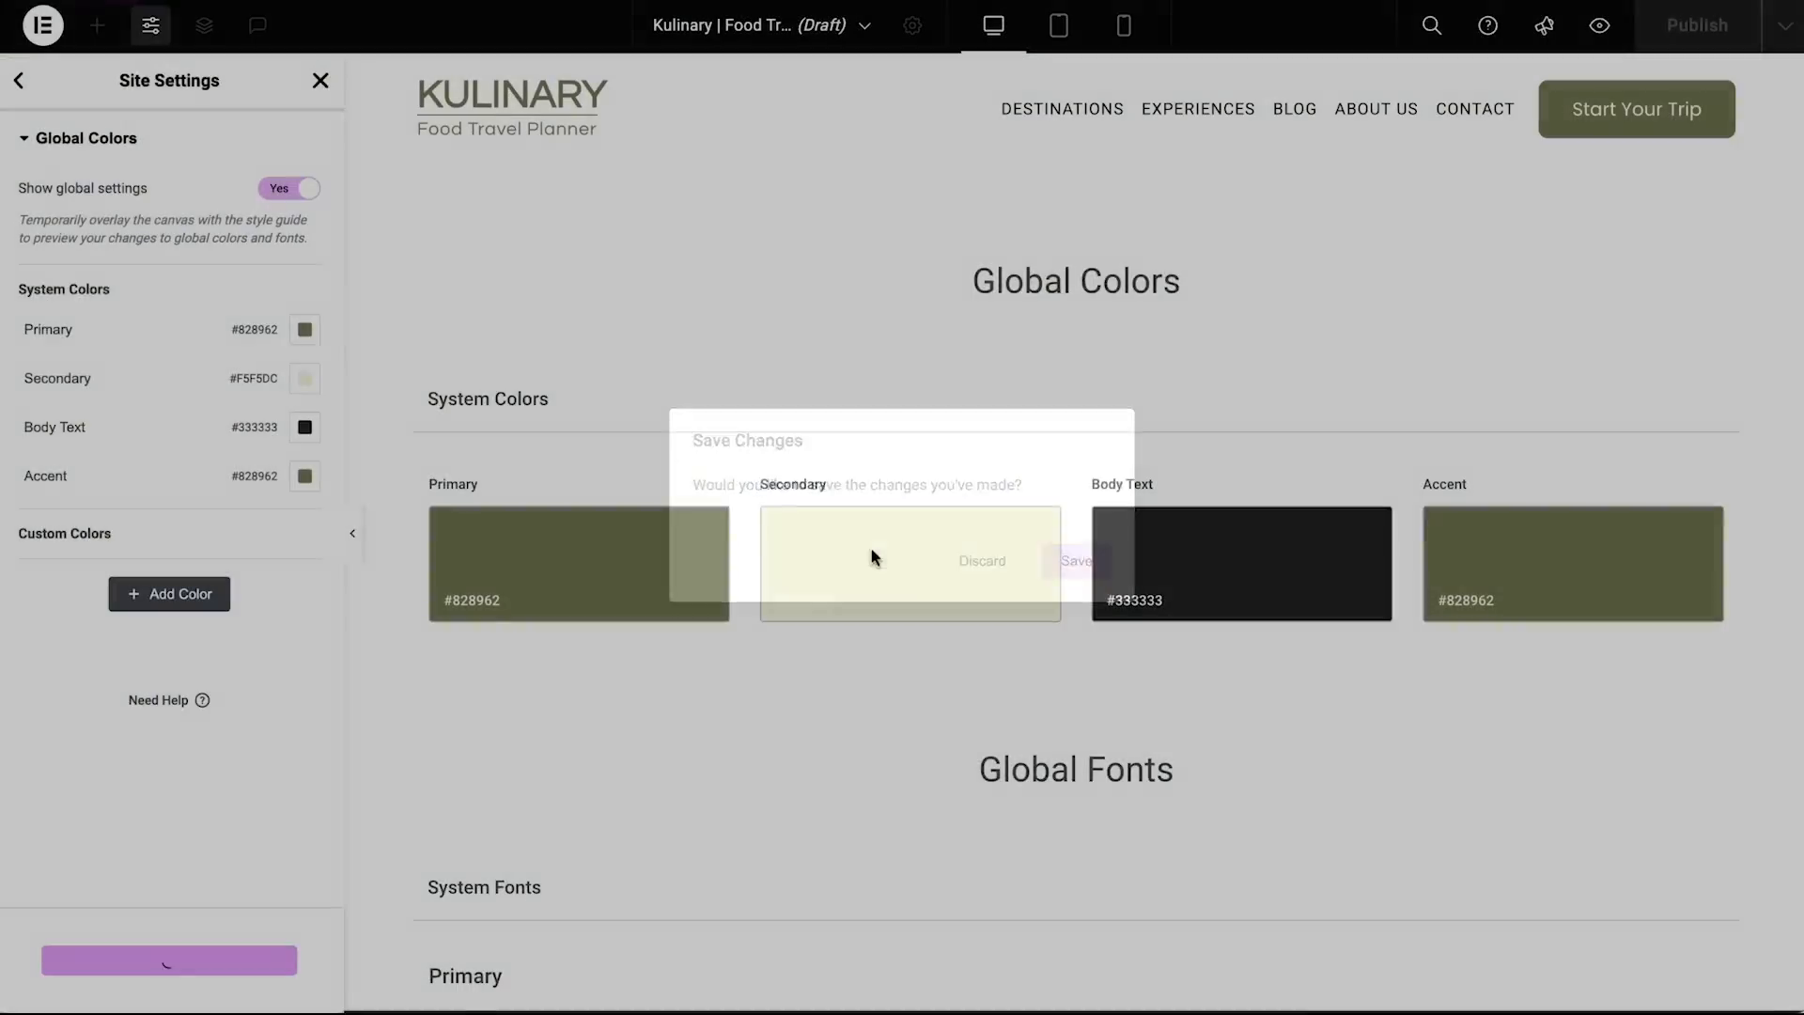
pyautogui.click(981, 560)
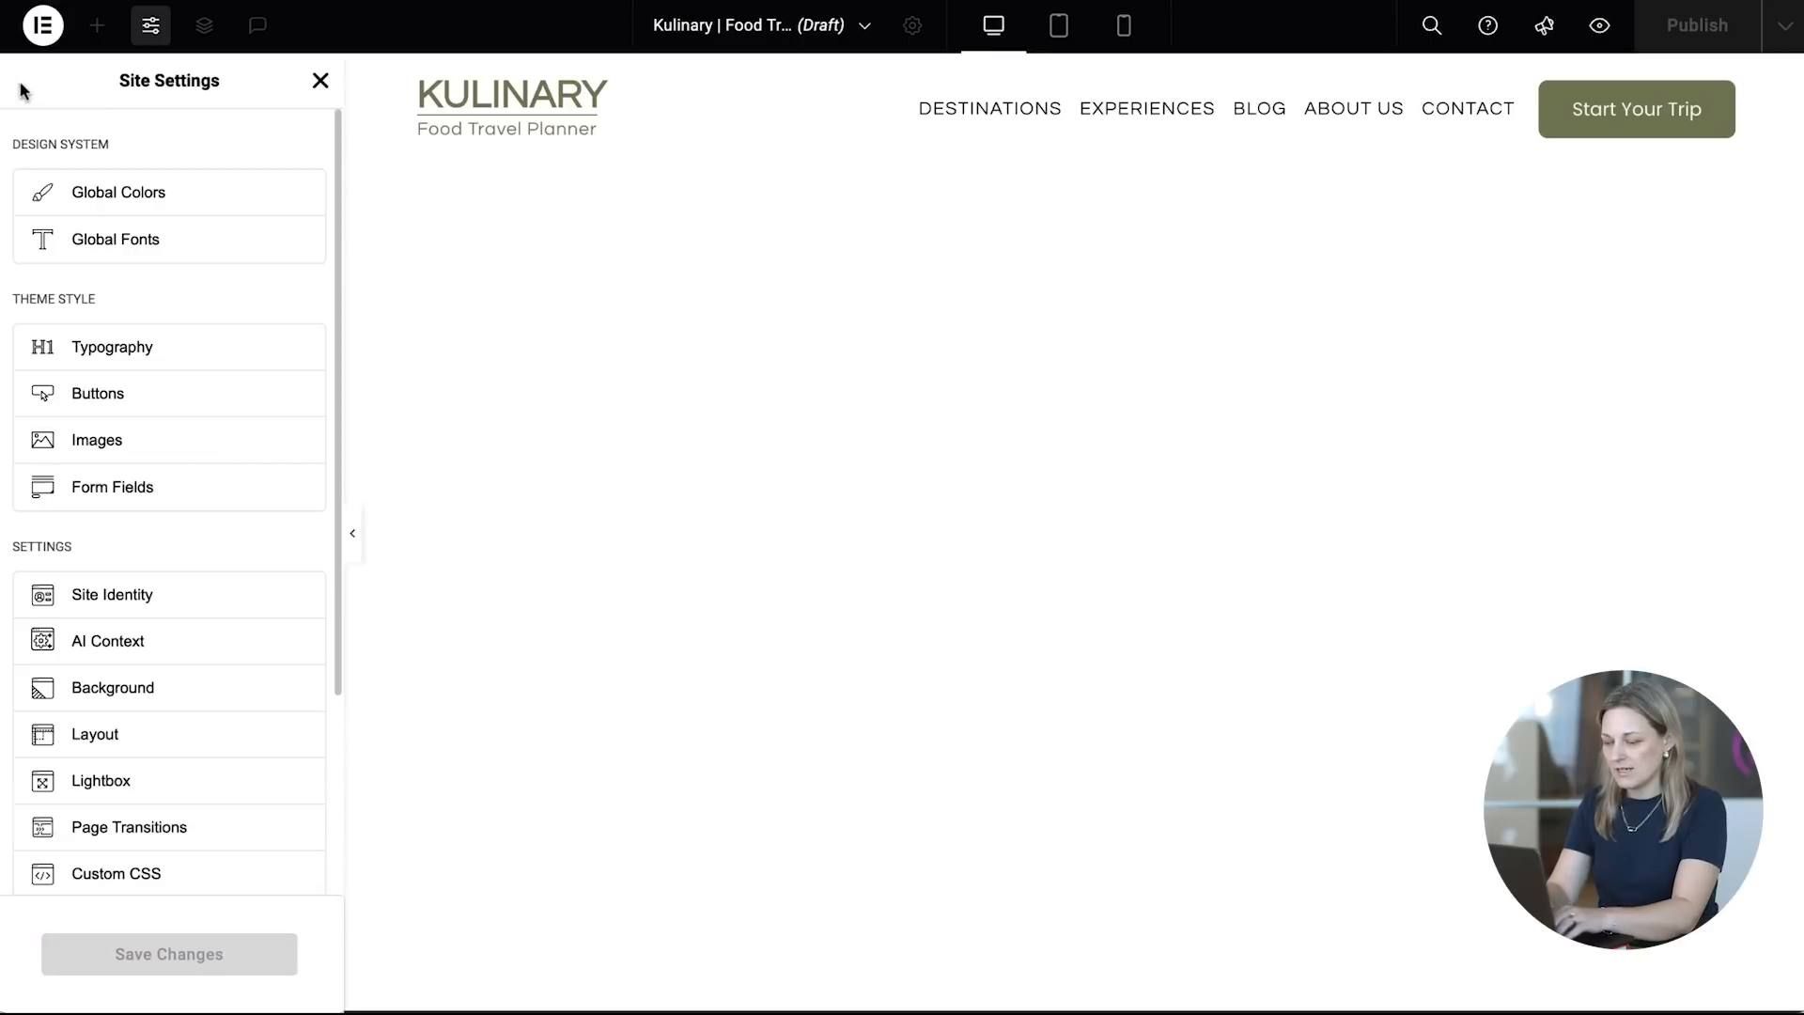
# Step: Set the site background colour to the cream Secondary global colour
pyautogui.click(112, 686)
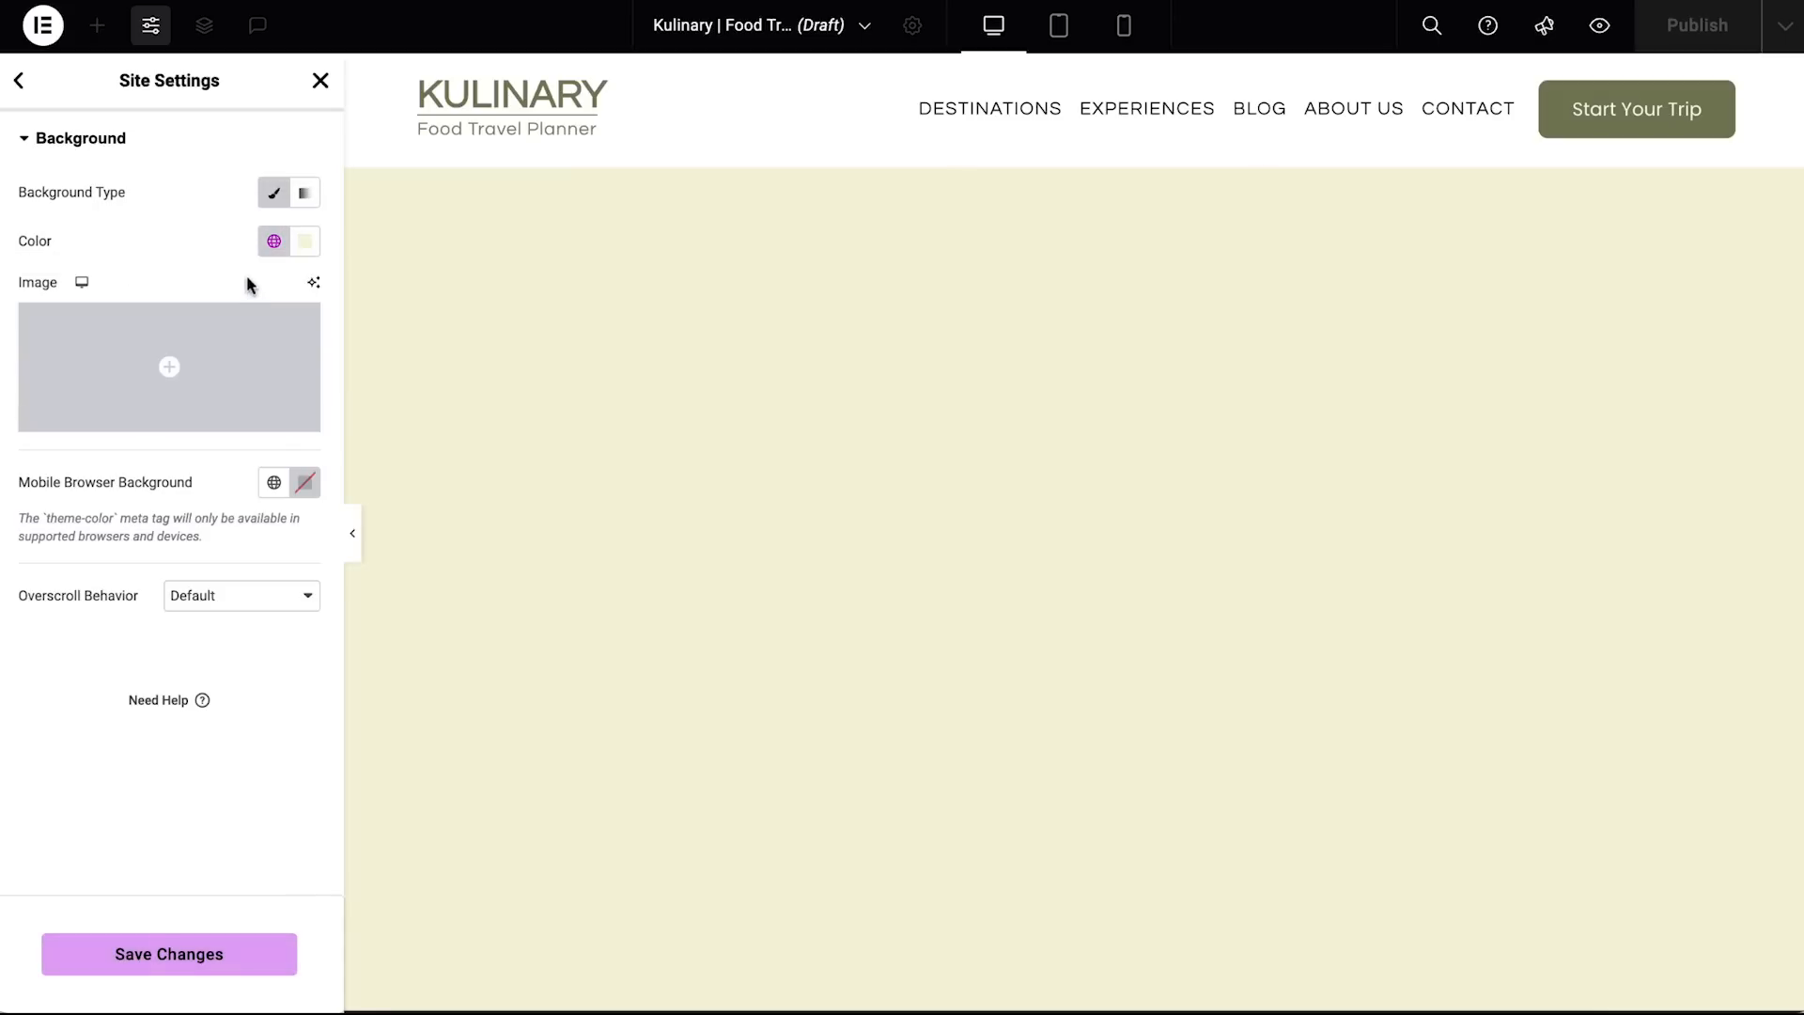
pyautogui.click(19, 82)
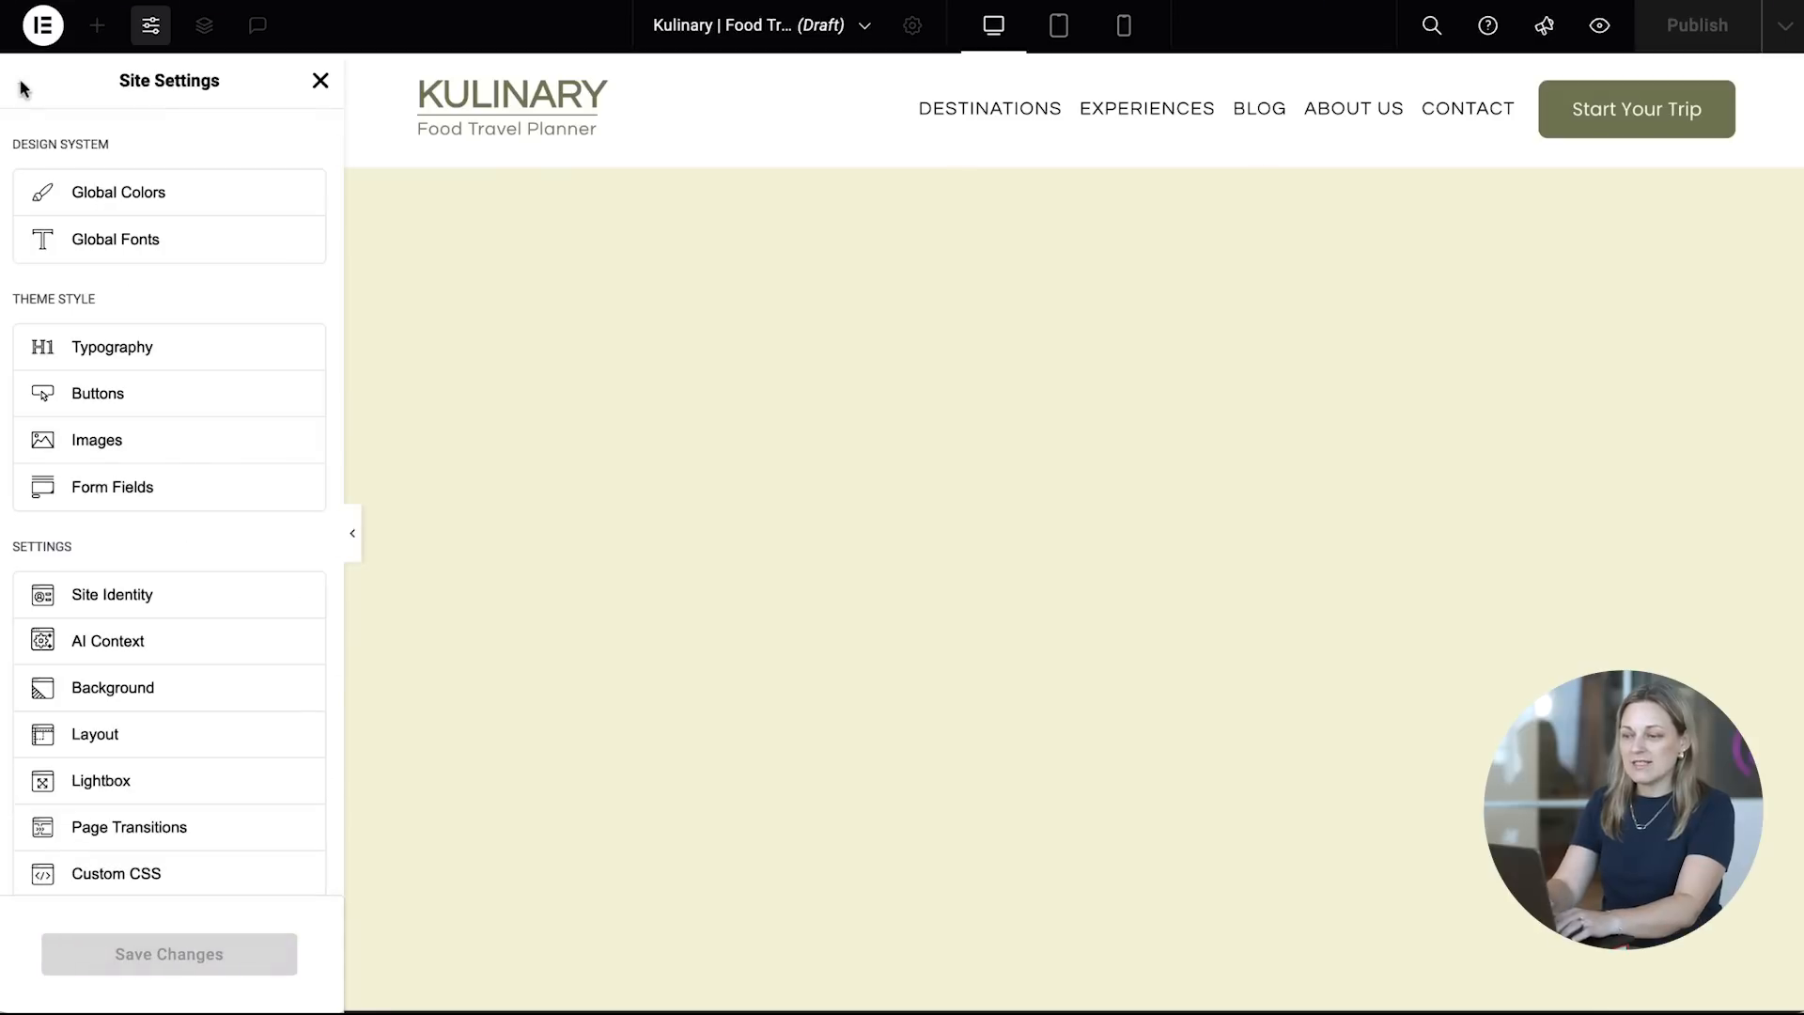
# Step: Save the brand voice & tone text and the business information in AI Context
pyautogui.click(107, 640)
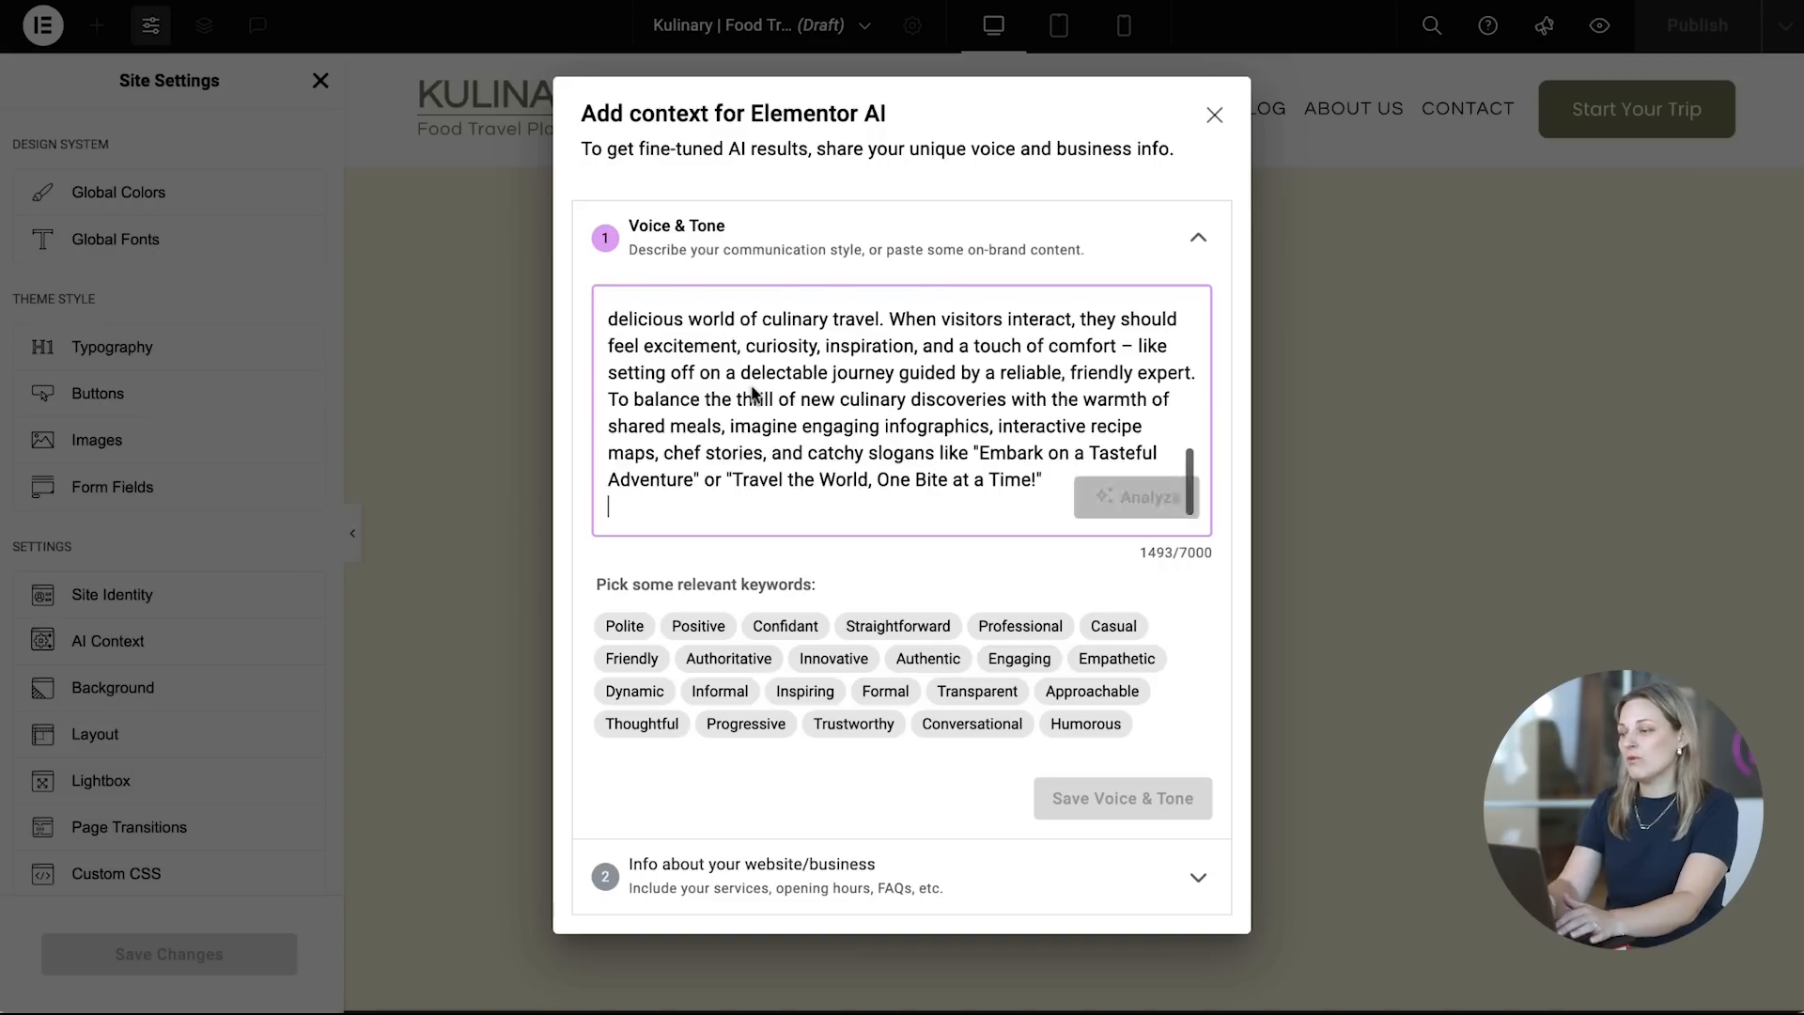
pyautogui.click(1136, 497)
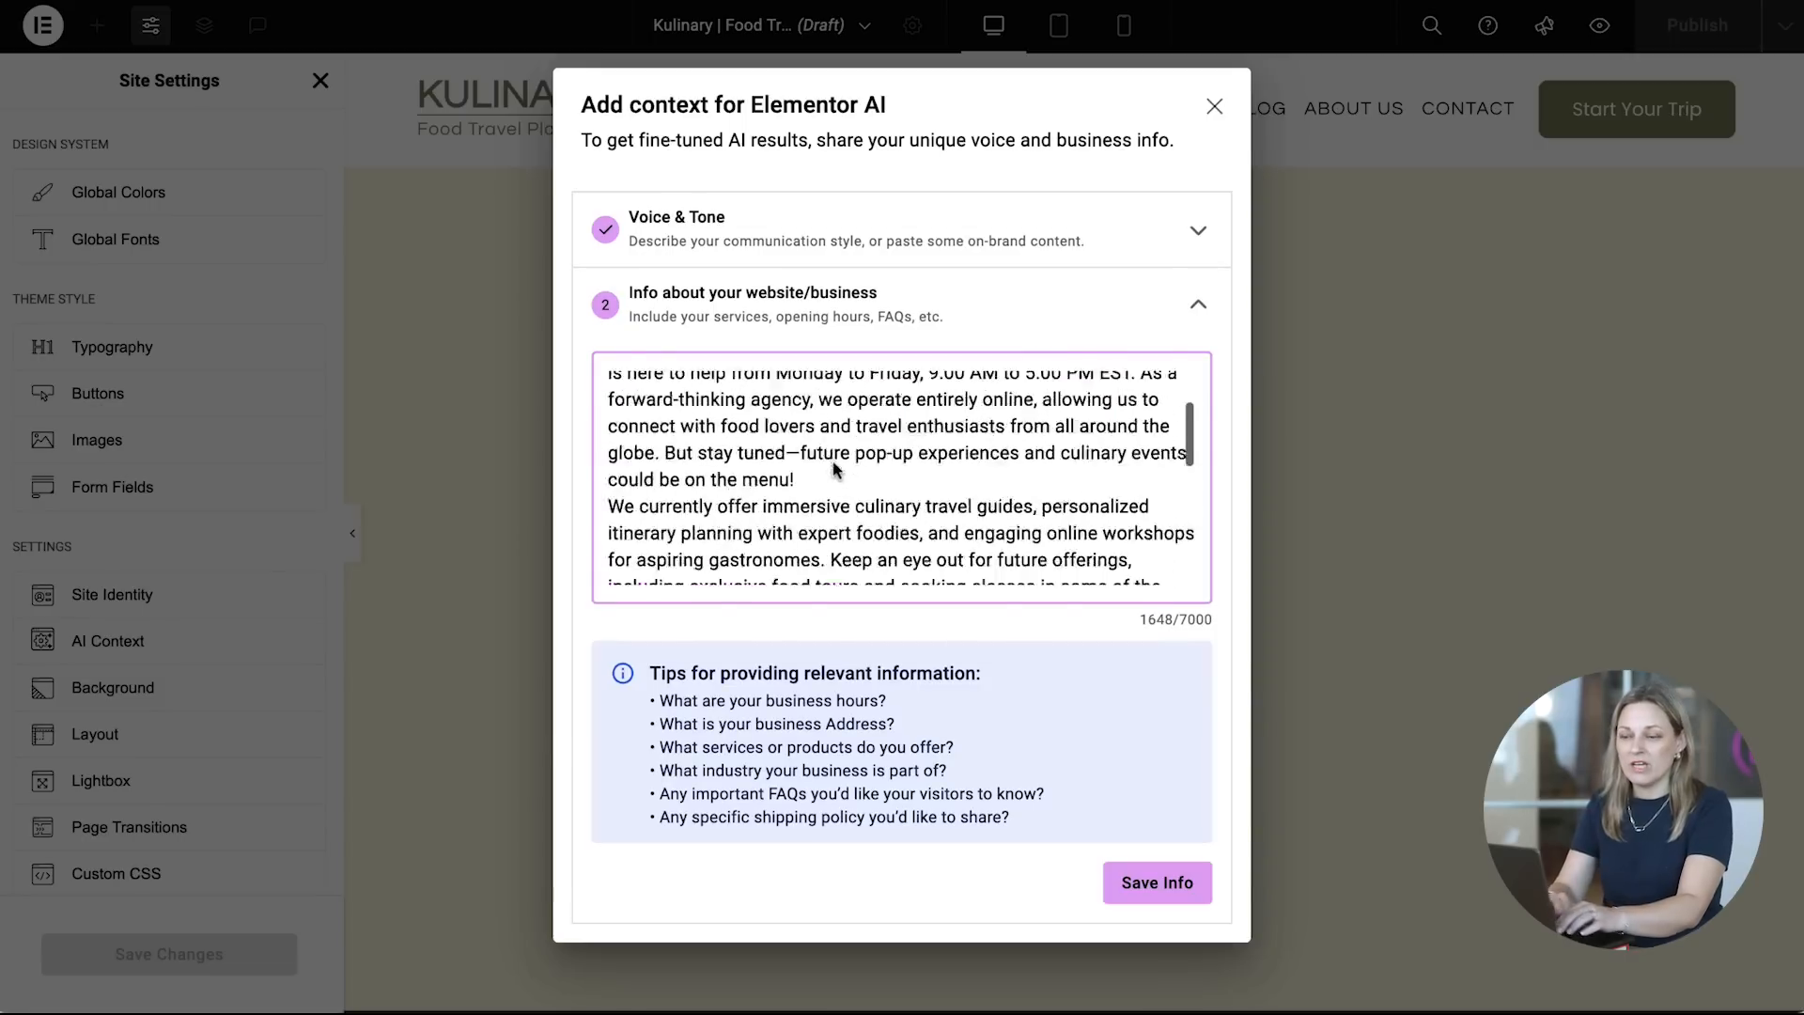
pyautogui.scroll(-3)
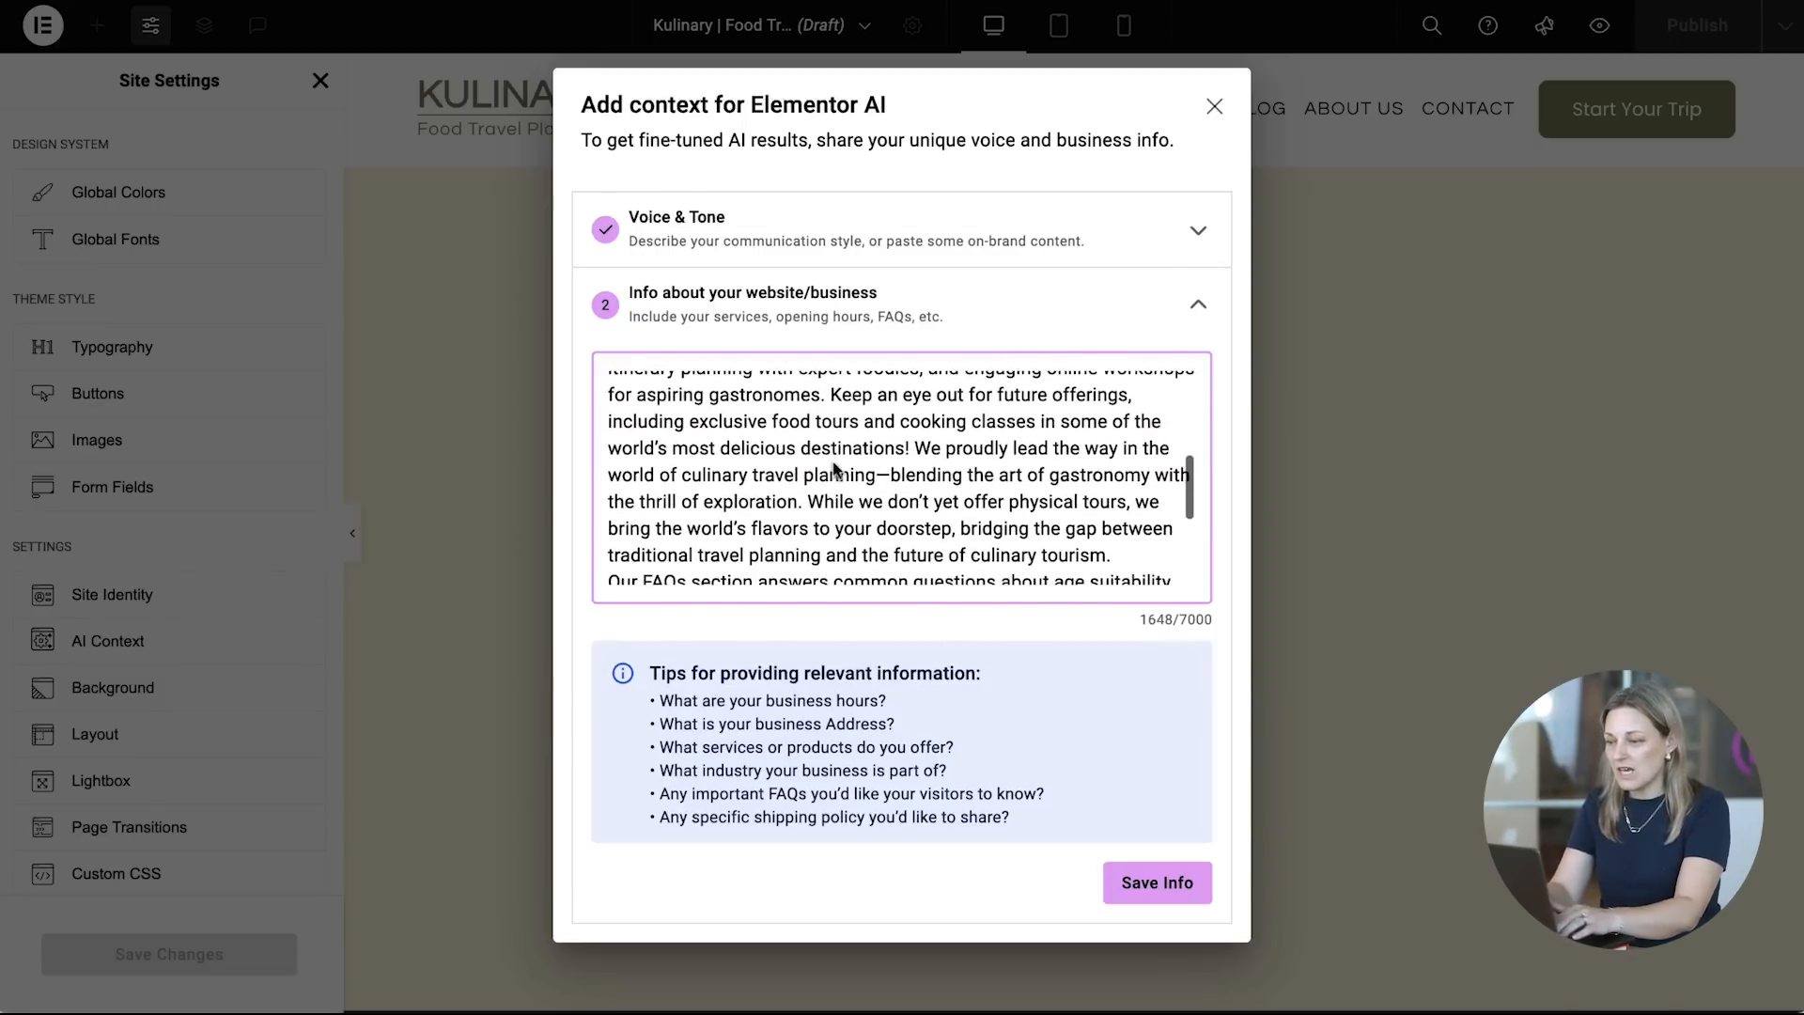
pyautogui.scroll(-3)
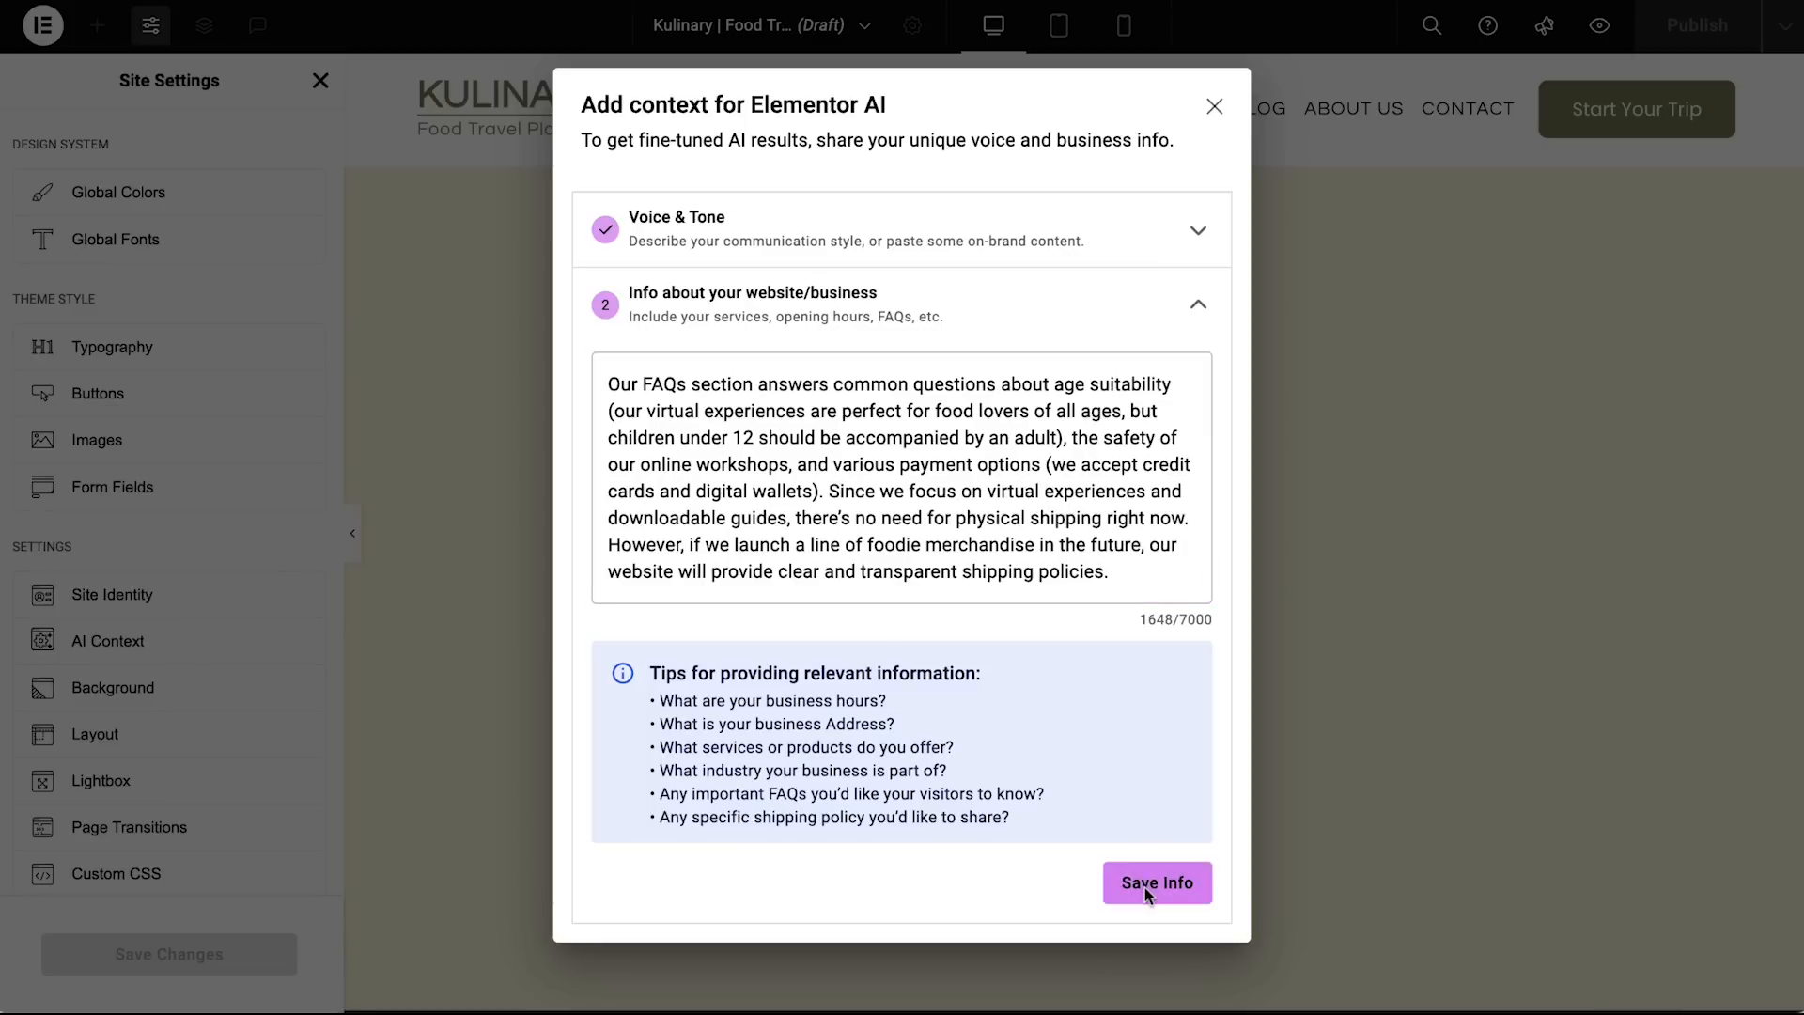
pyautogui.click(1155, 882)
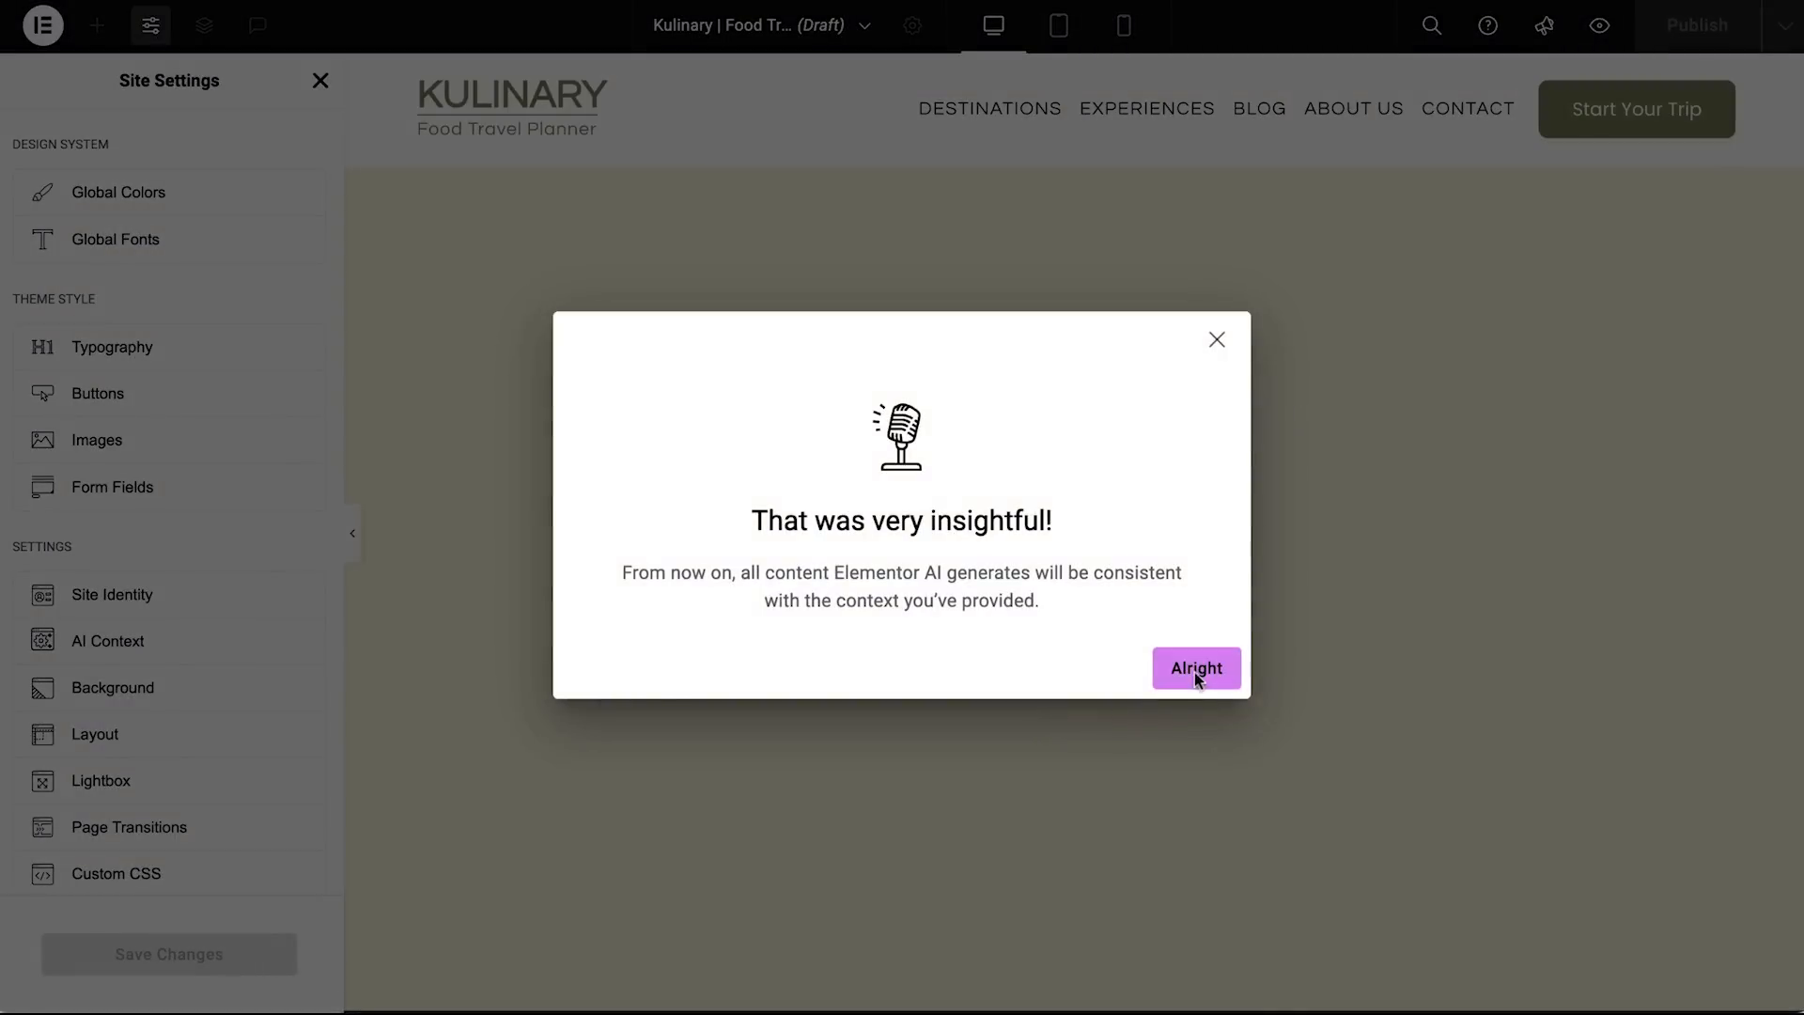
# Step: Prompt Elementor AI for a full-width hero with overlay catchy tagline and brief description
pyautogui.click(1194, 668)
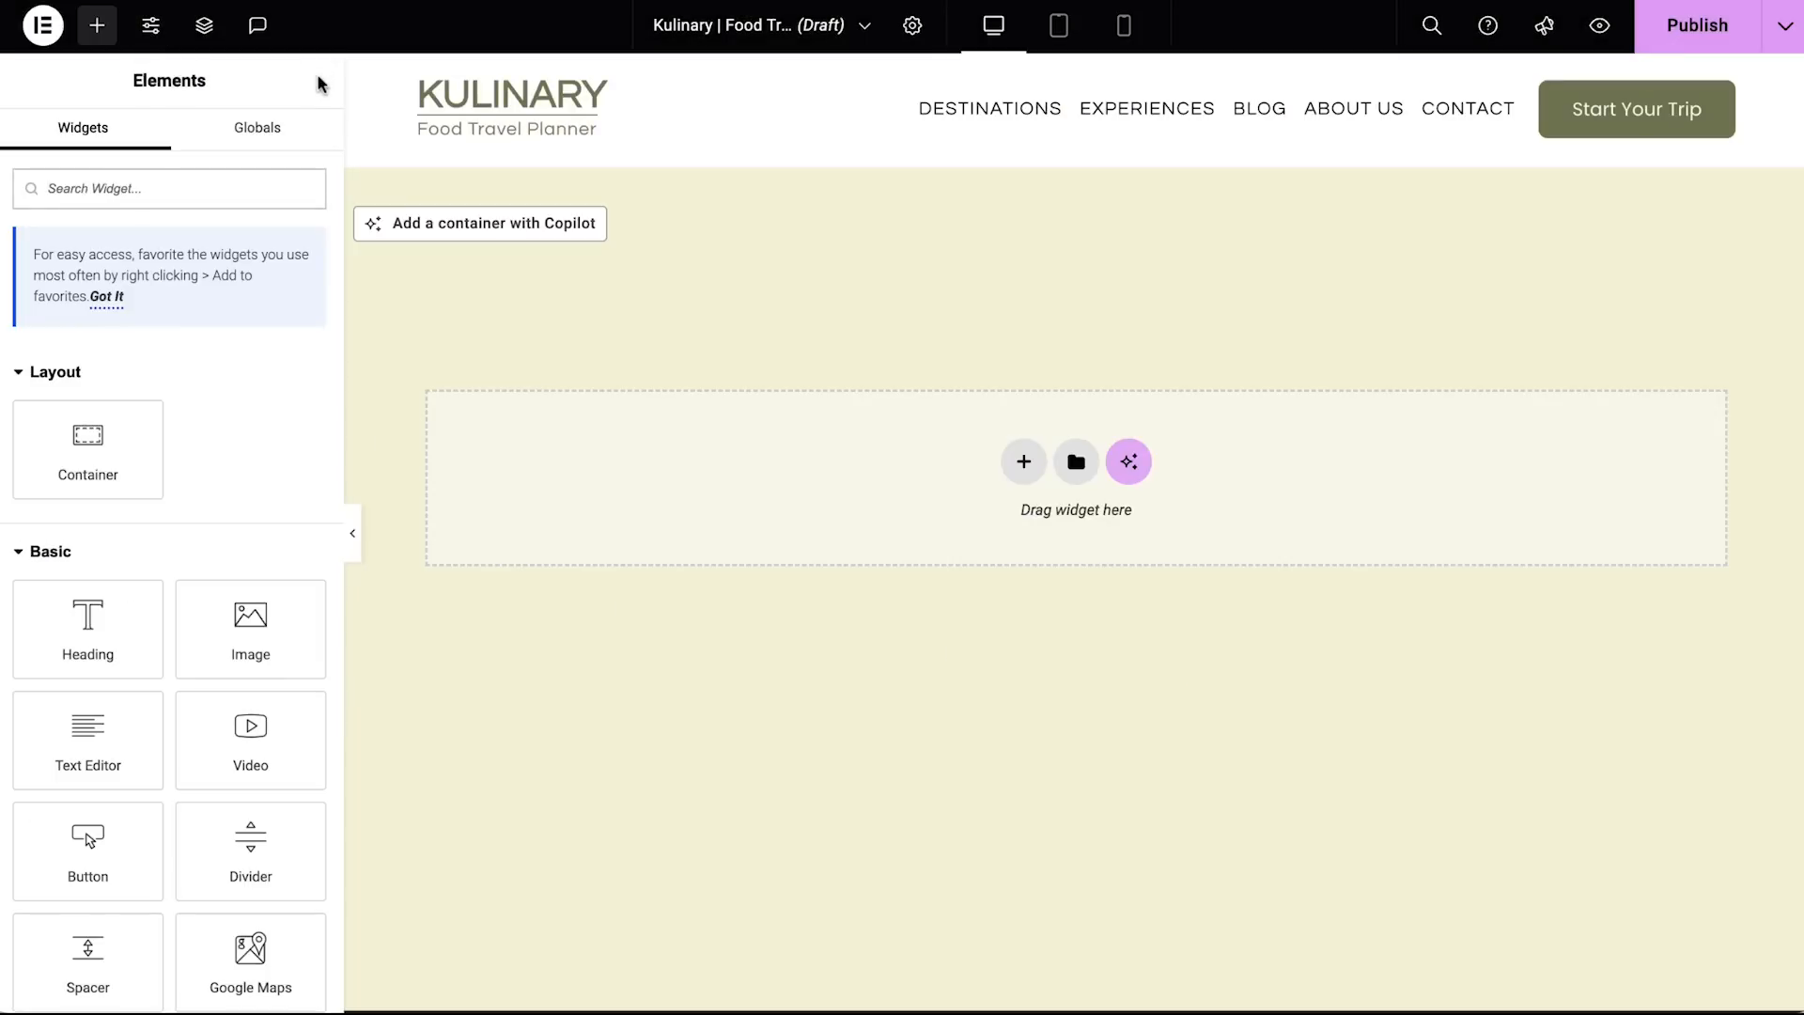
pyautogui.moveTo(1129, 461)
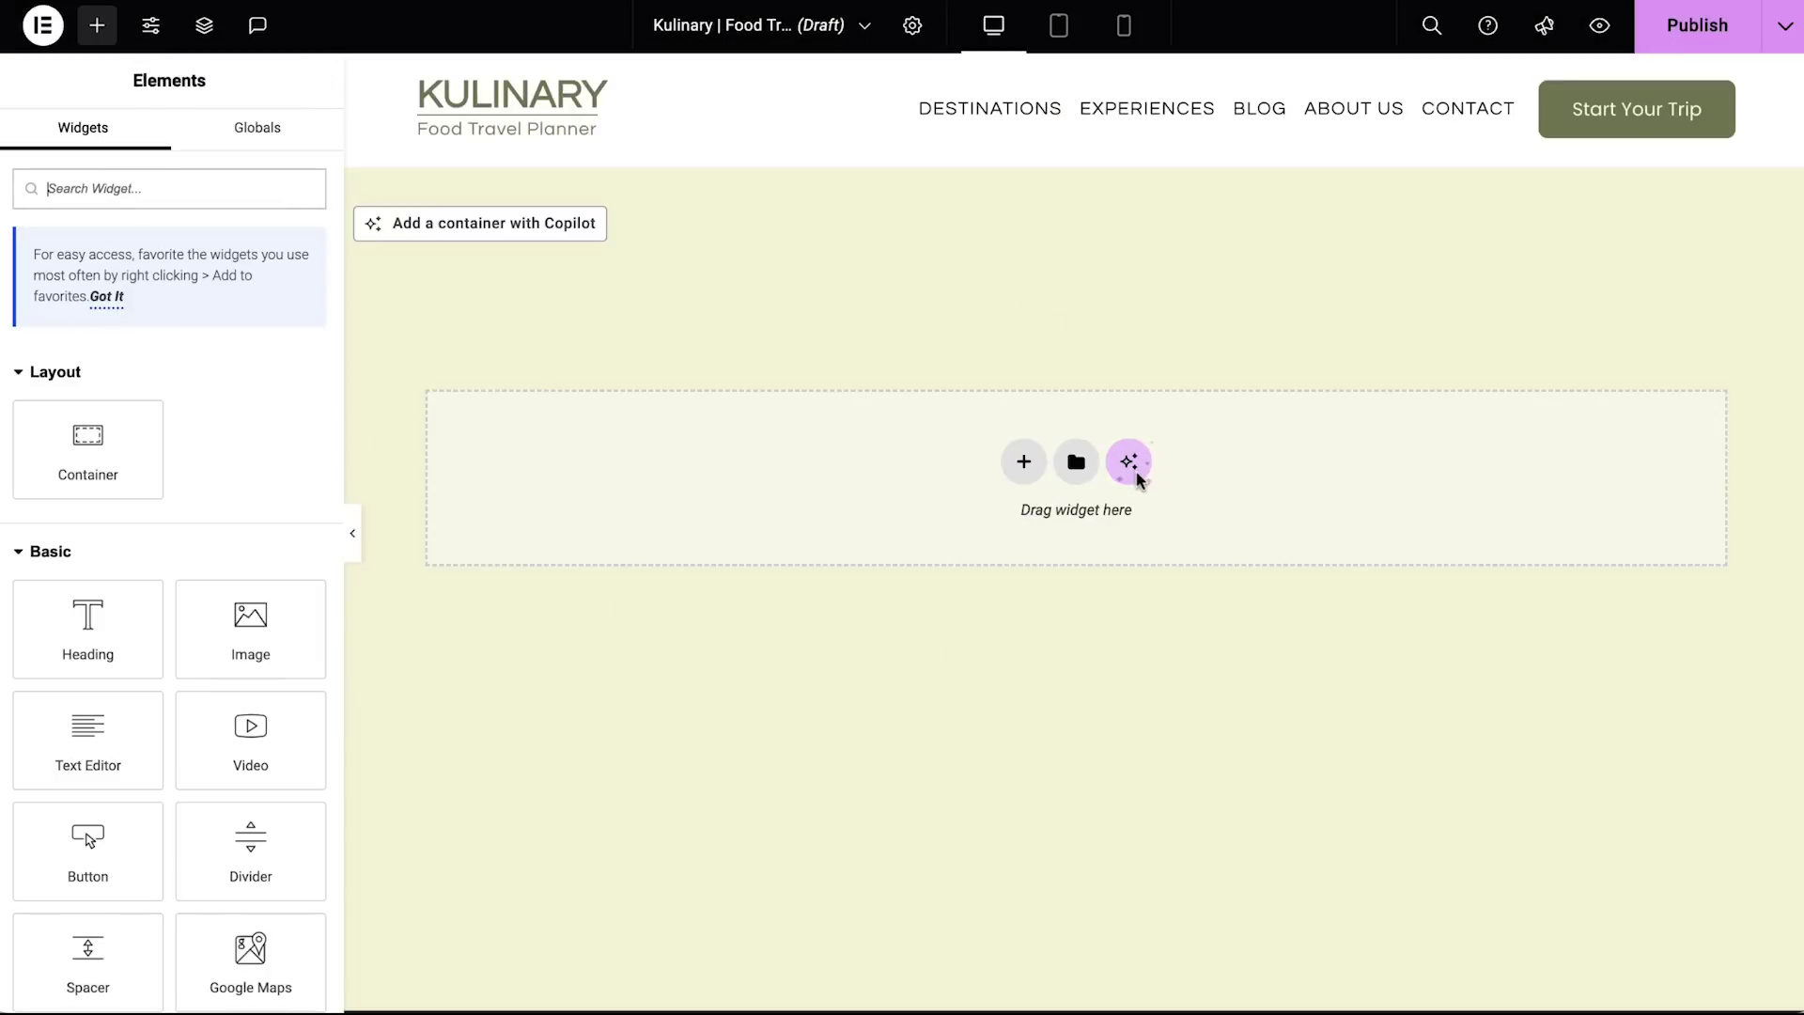
pyautogui.click(1127, 460)
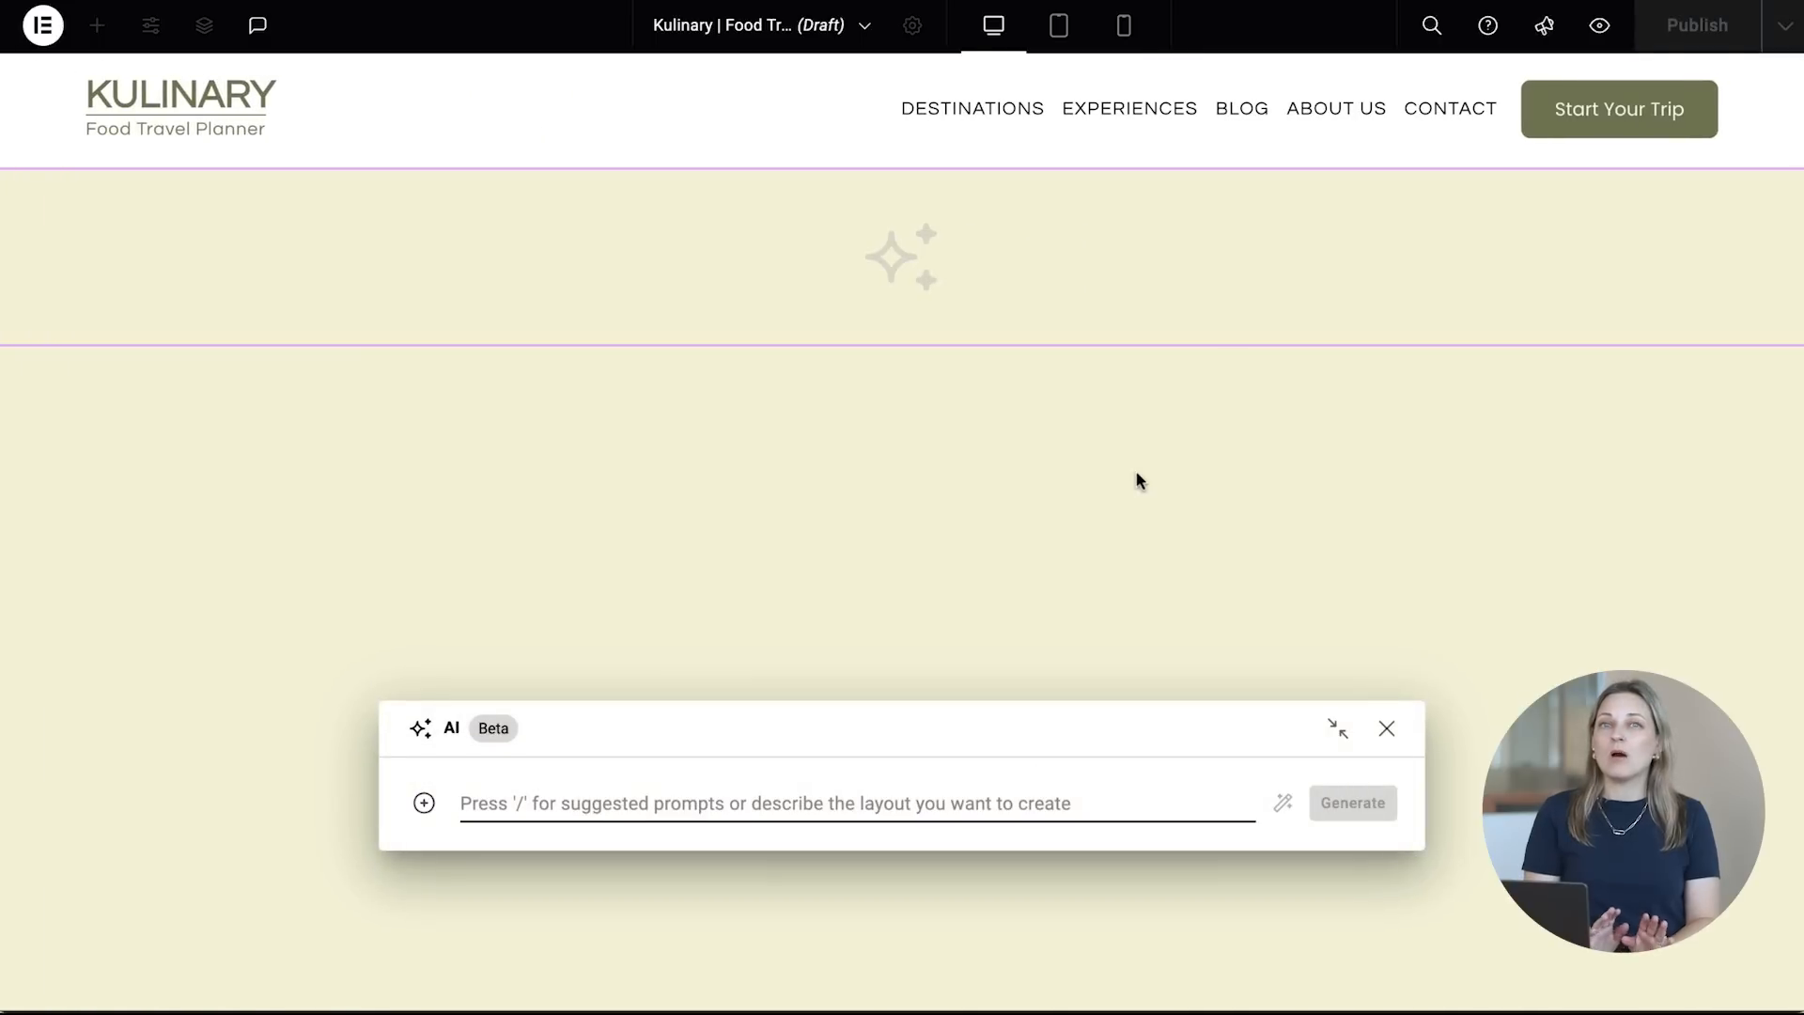
pyautogui.write('create a full width hero section with an')
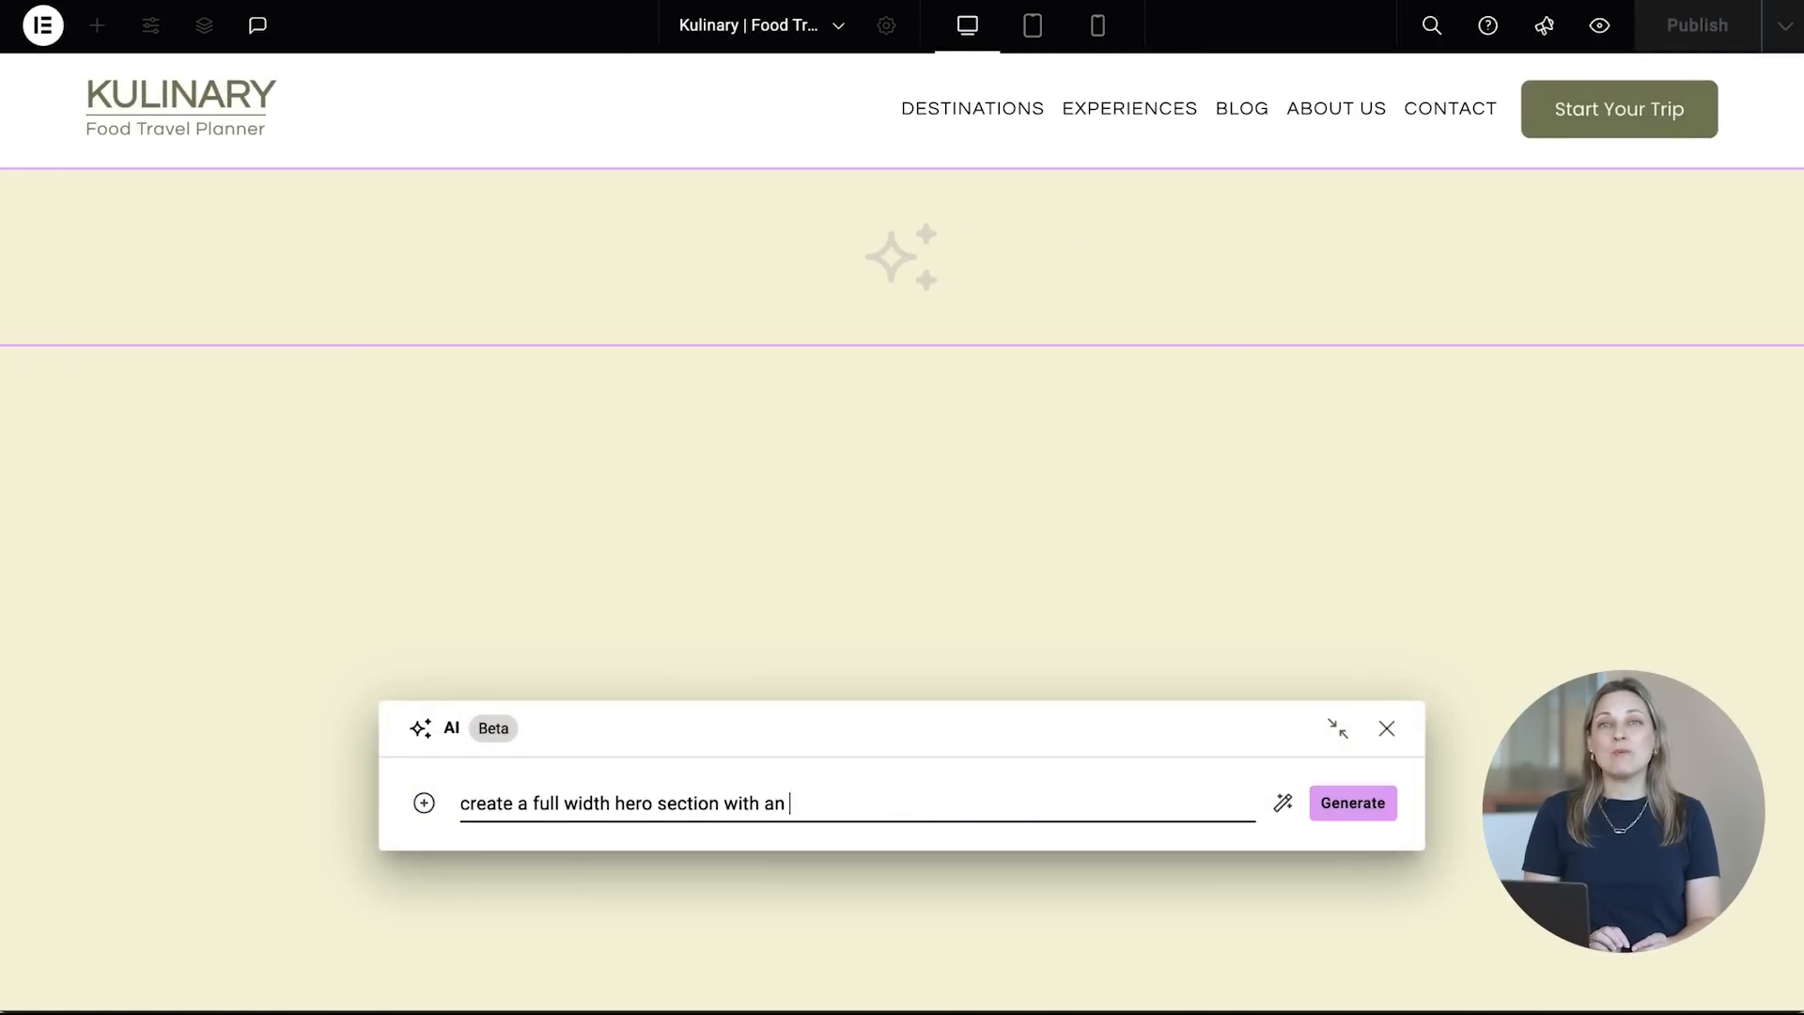
pyautogui.write('overlay catchy tagline on it and brief description for')
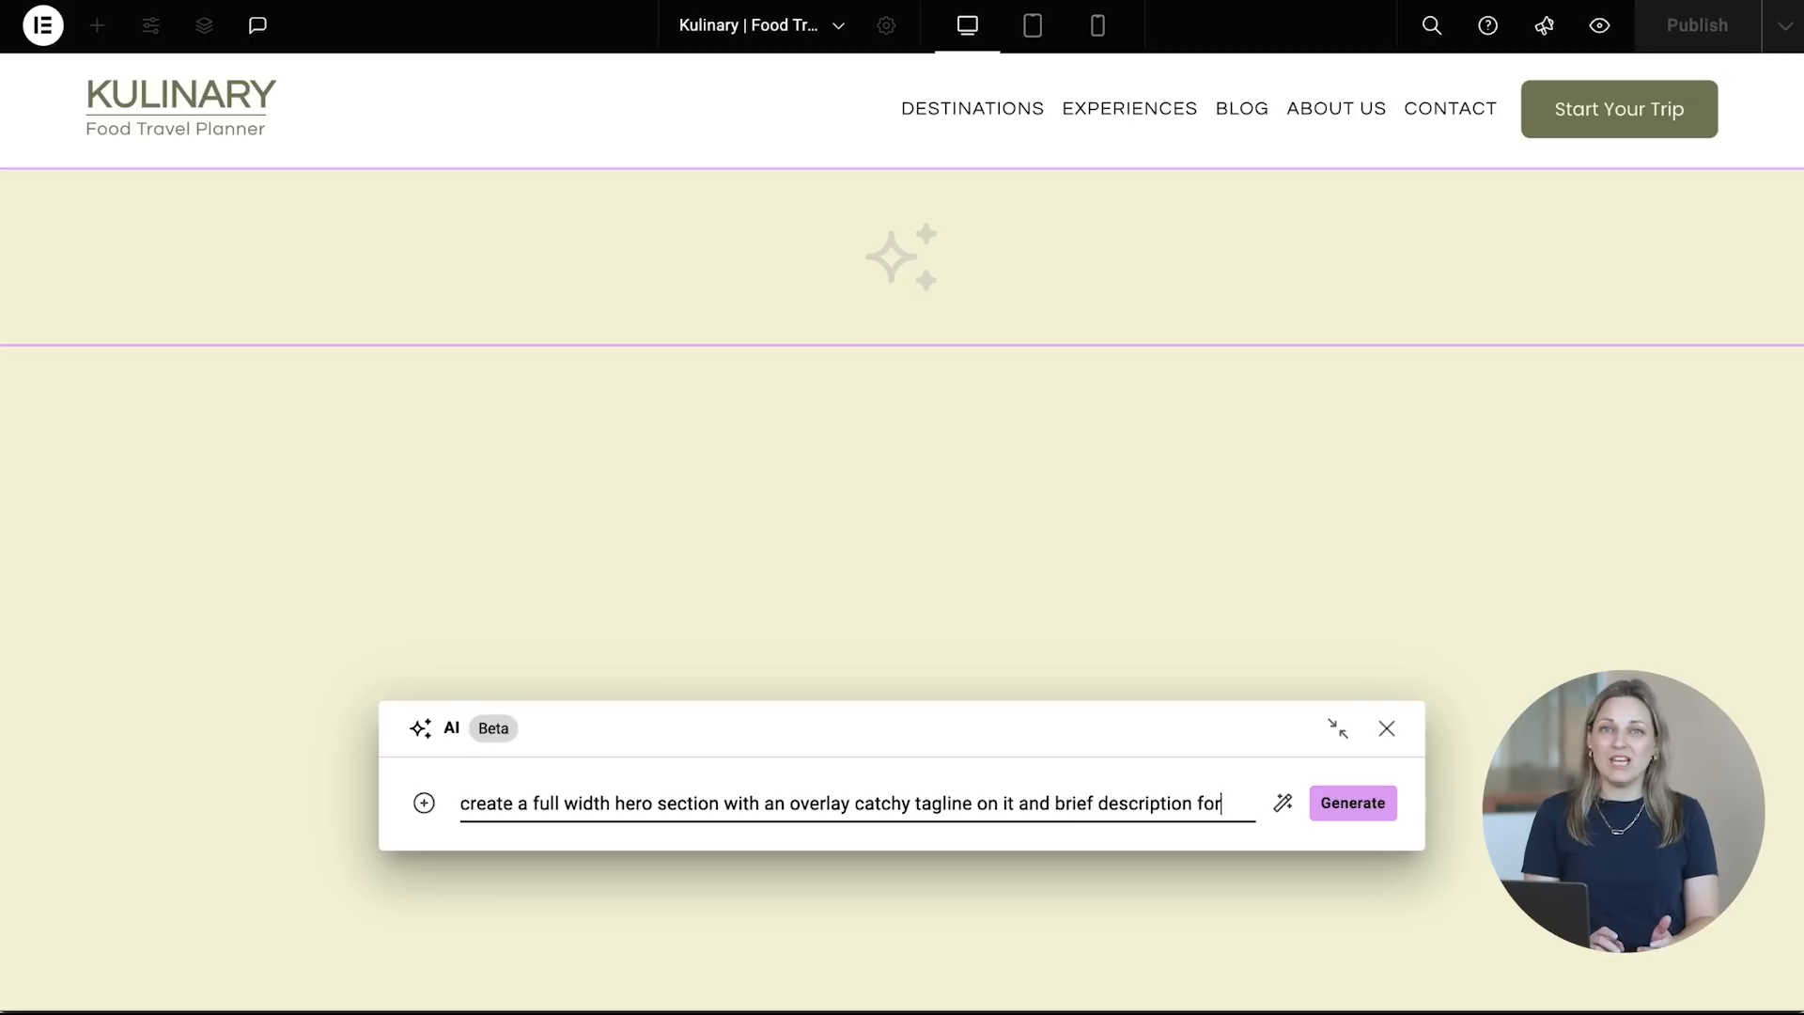
pyautogui.click(1352, 802)
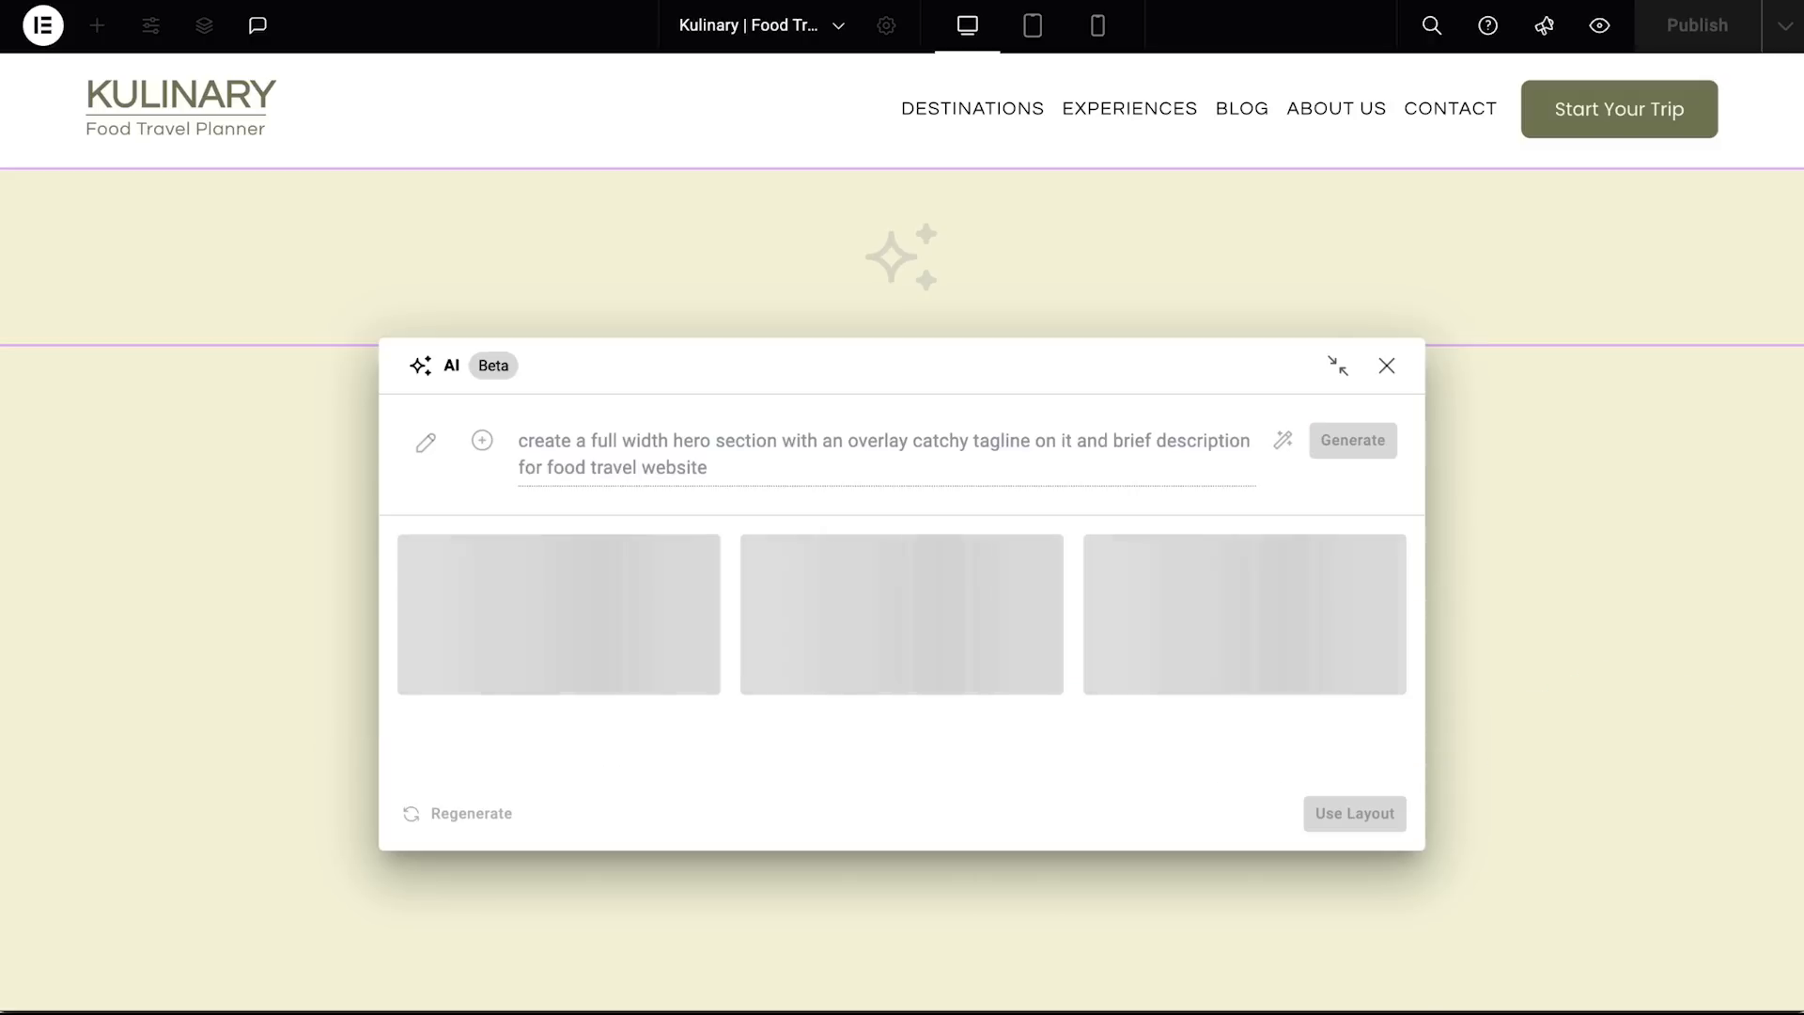
# Step: Choose the third generated hero layout, Explore Culinary Adventures Worldwide
pyautogui.click(1351, 440)
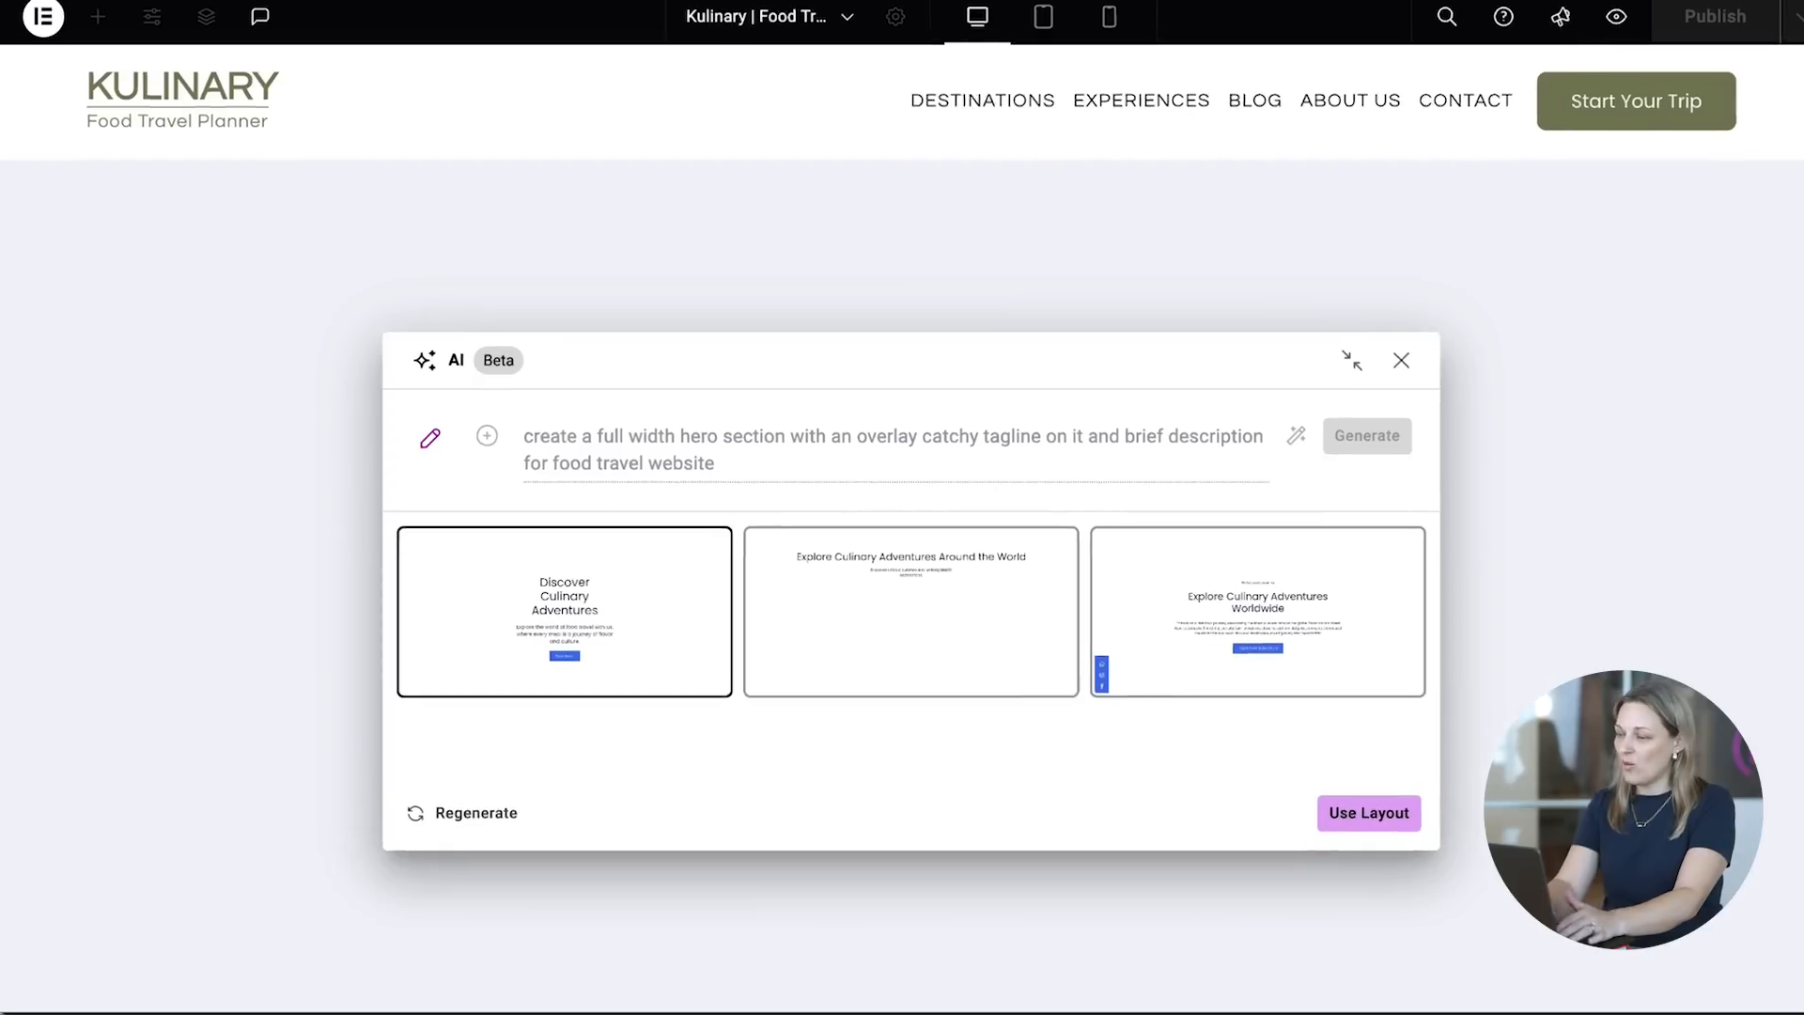
pyautogui.click(1352, 360)
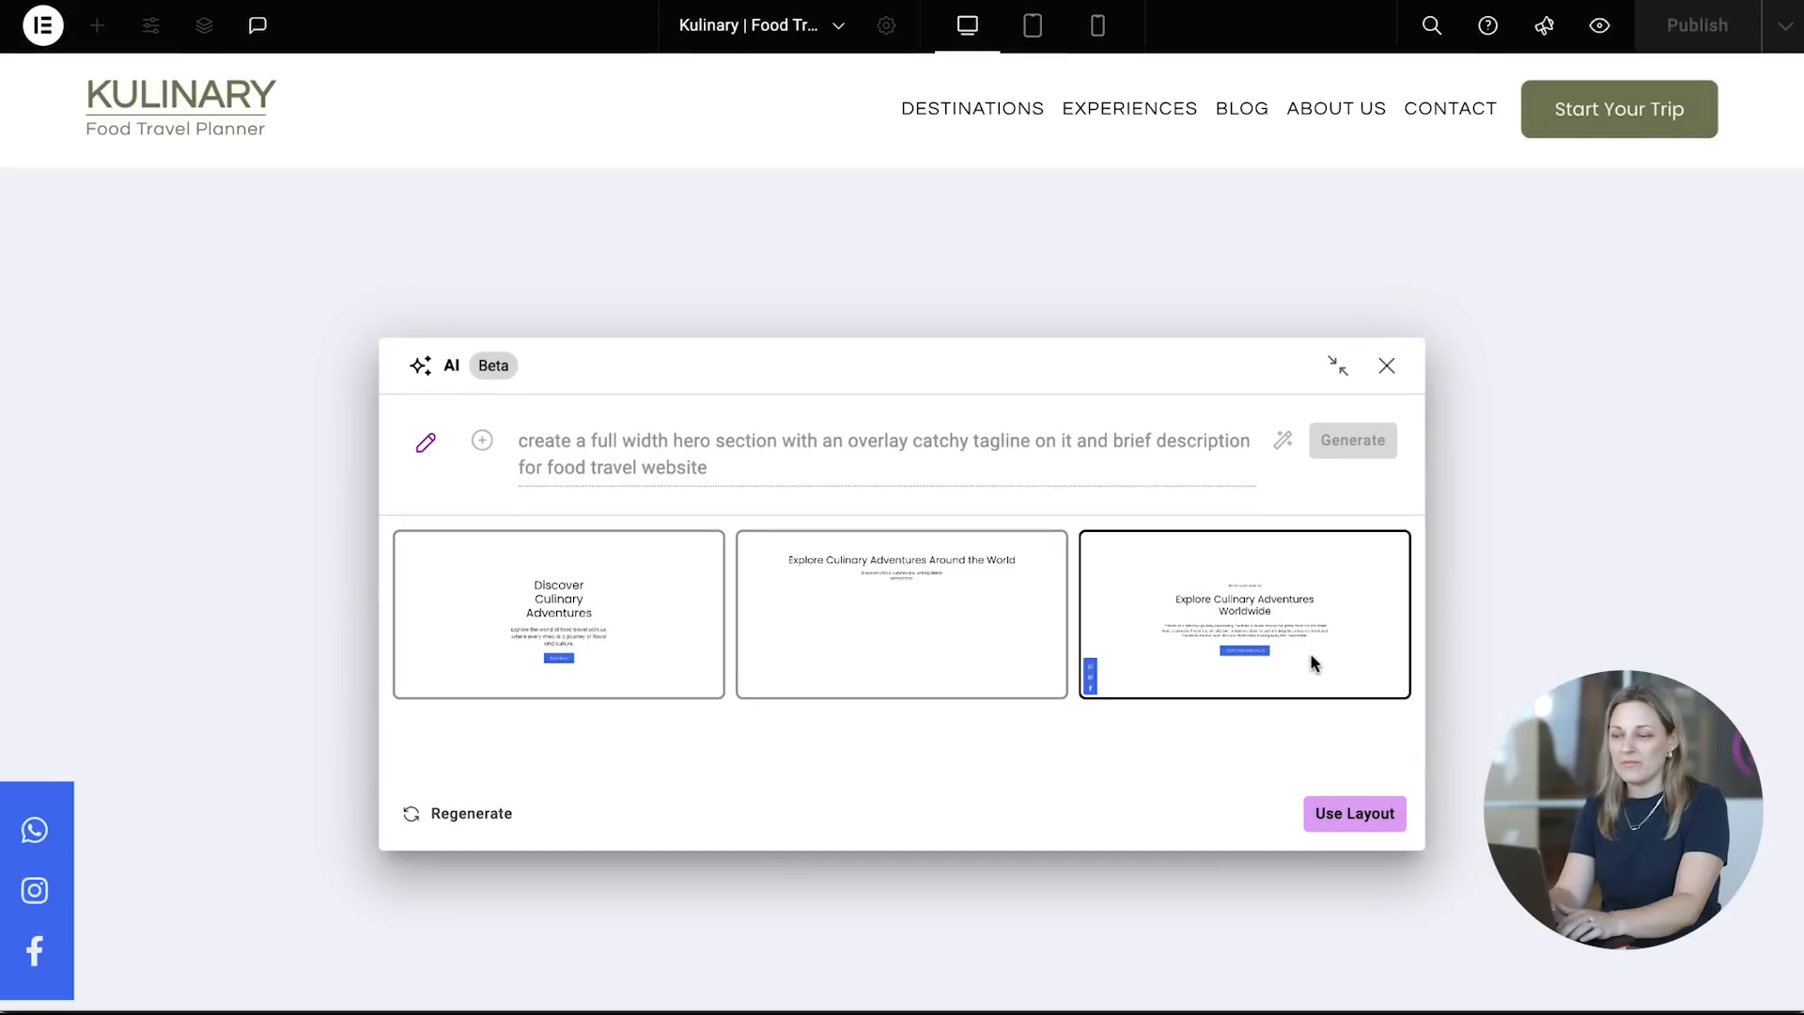
# Step: Insert the hero layout and accept Copilot's Plan your Food Adventures section
pyautogui.click(1354, 814)
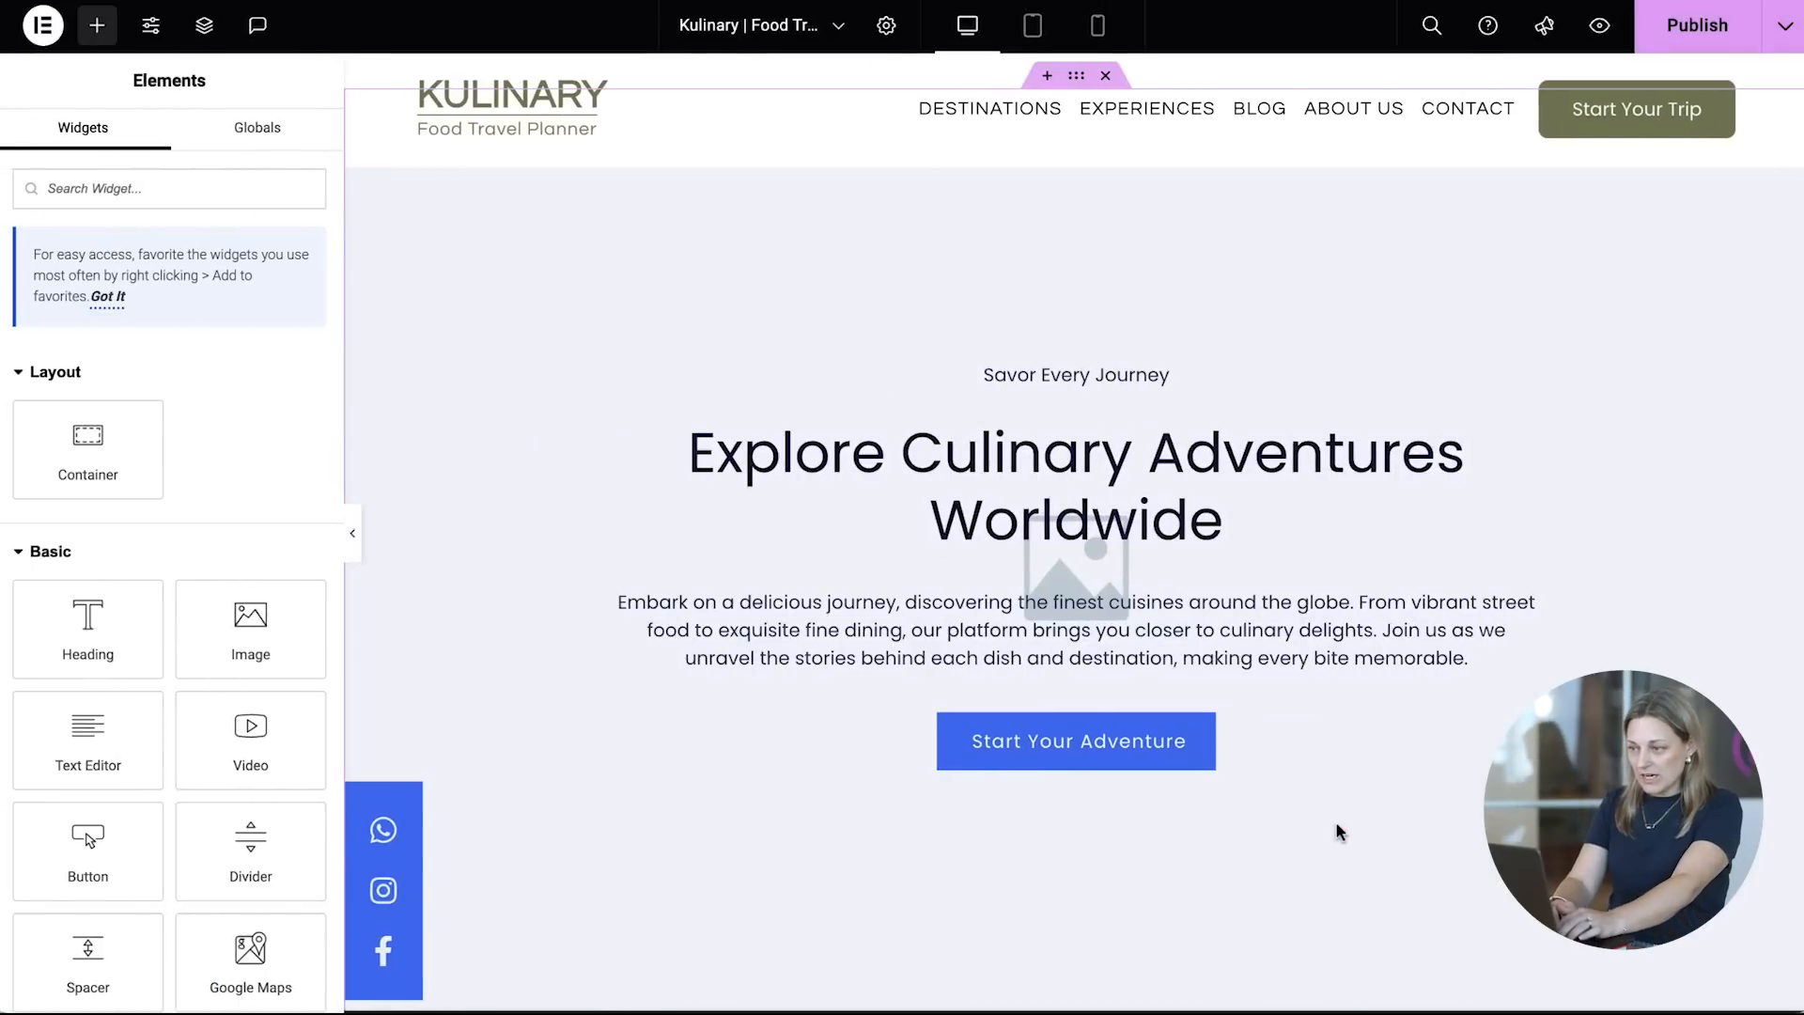
pyautogui.scroll(-3)
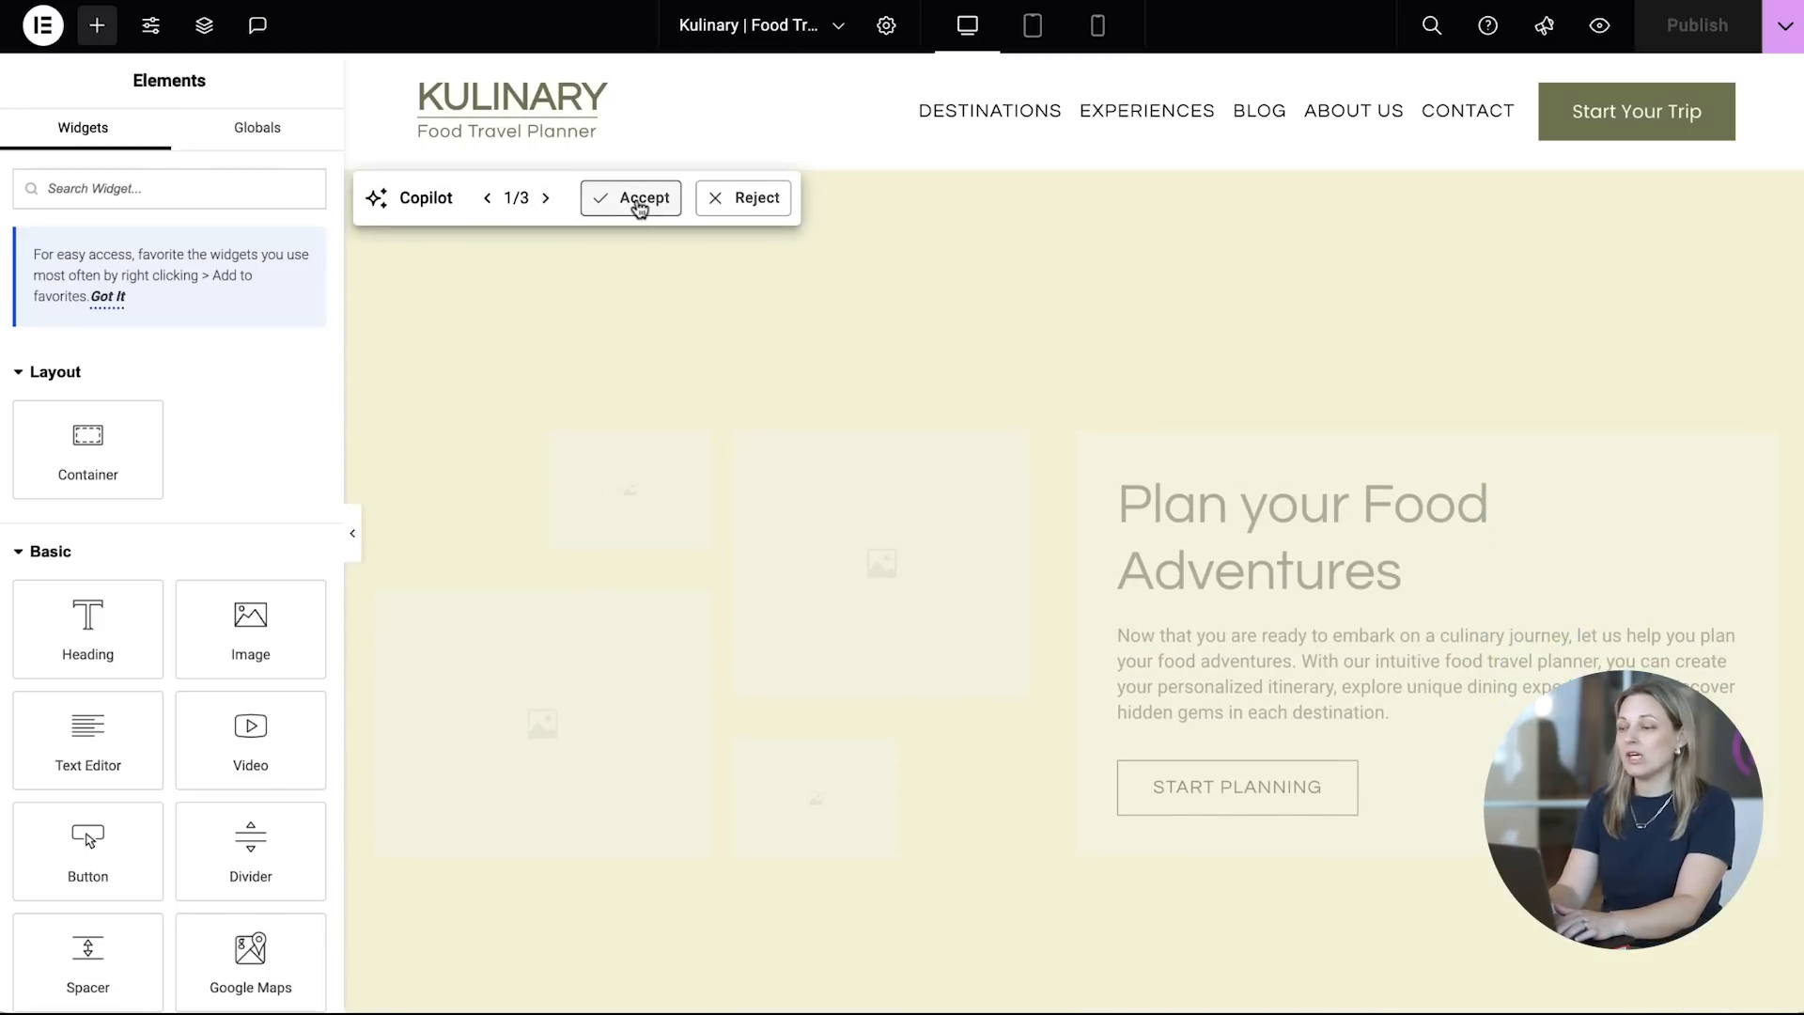
pyautogui.click(630, 196)
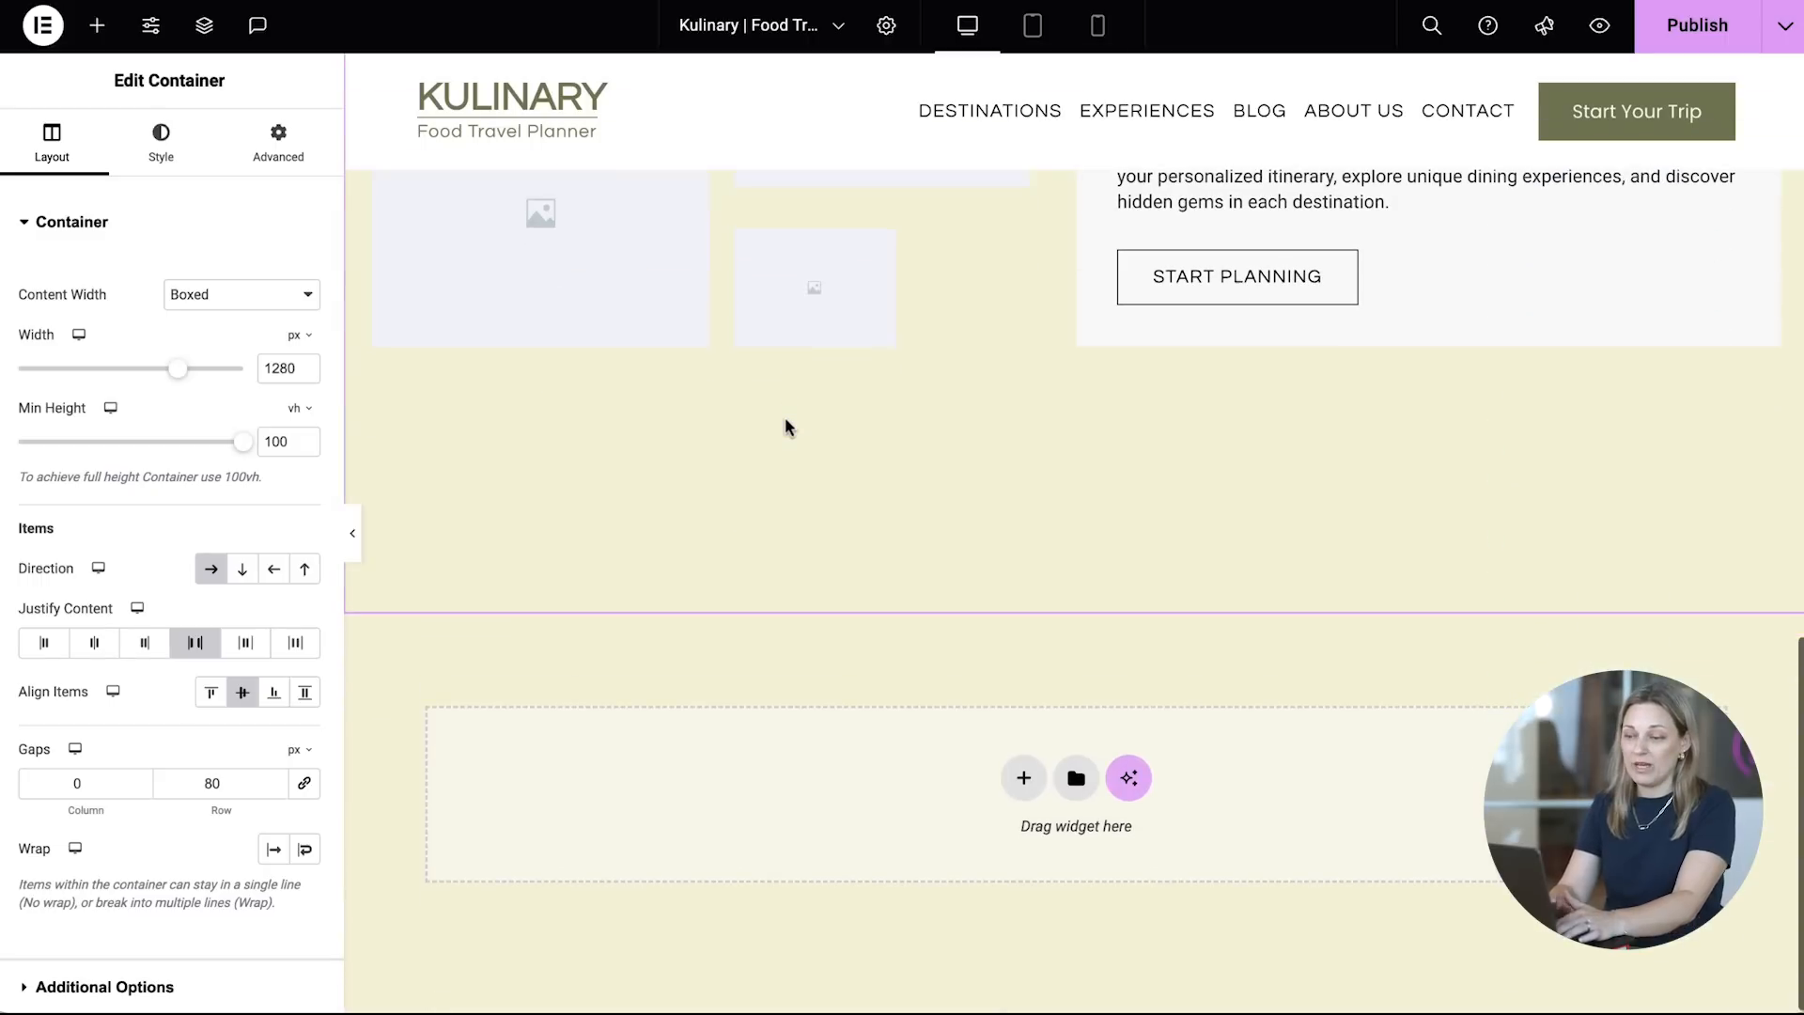
pyautogui.click(1129, 777)
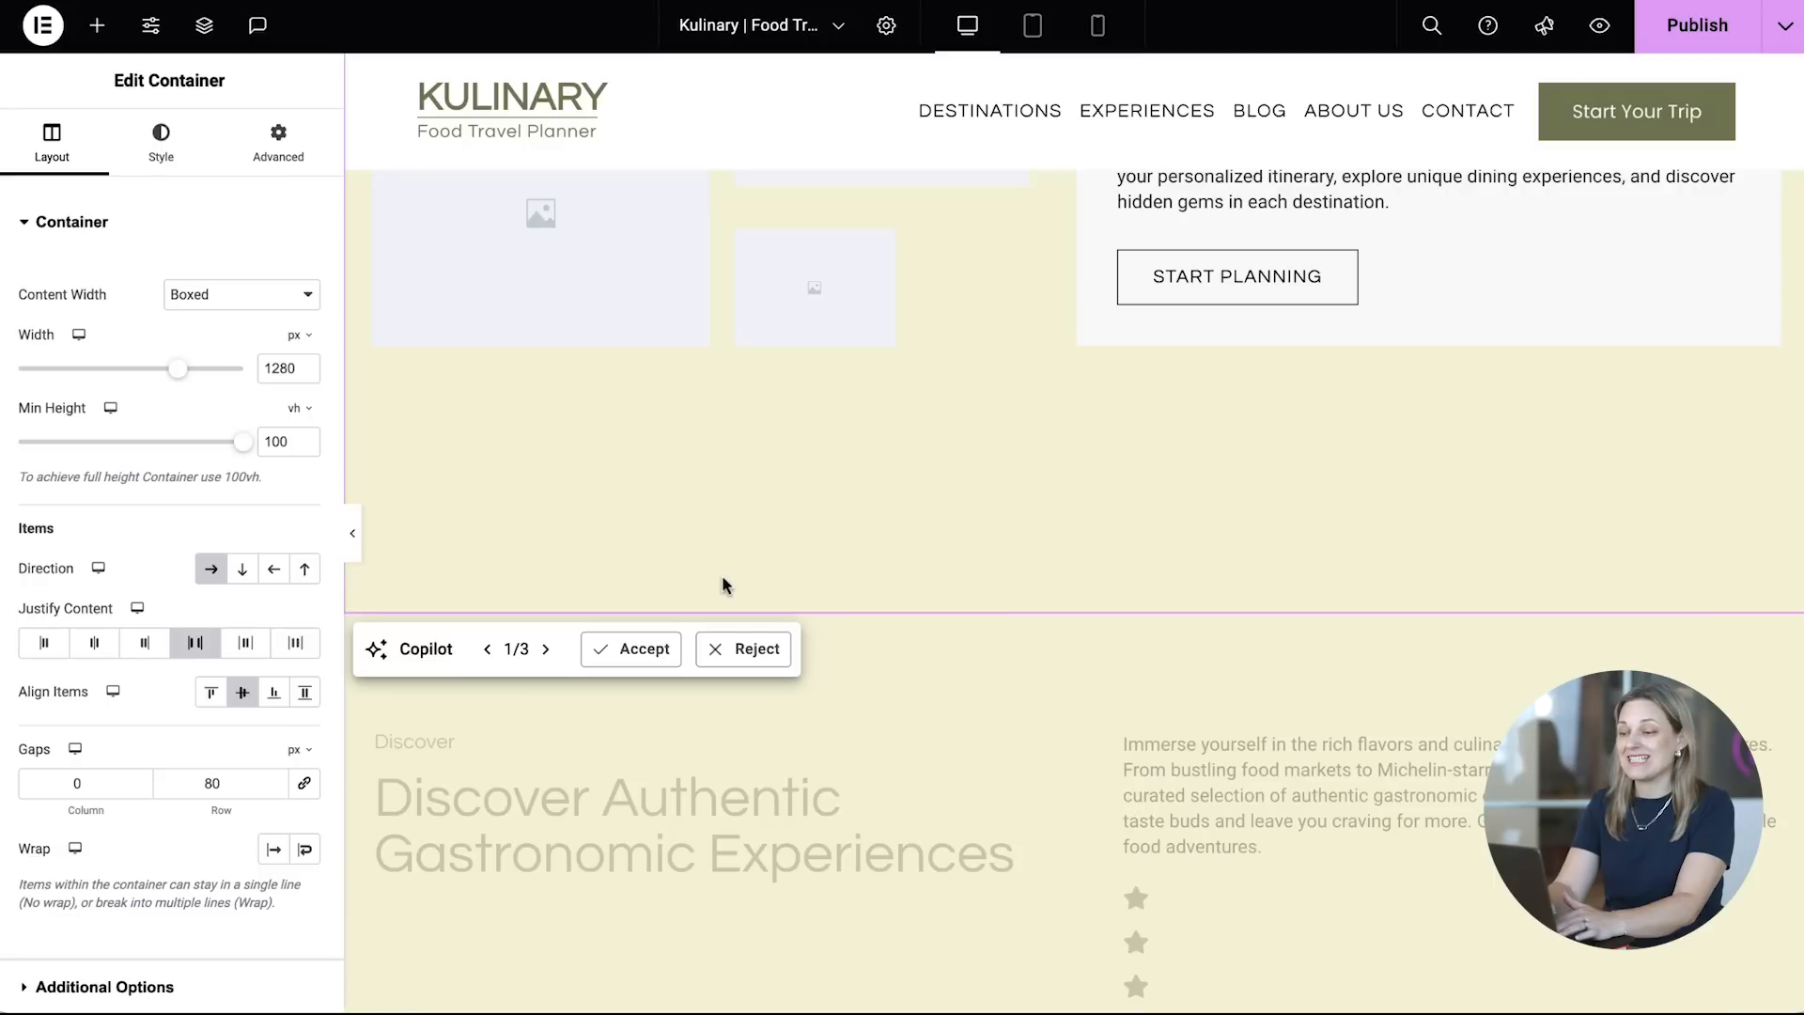
pyautogui.scroll(-3)
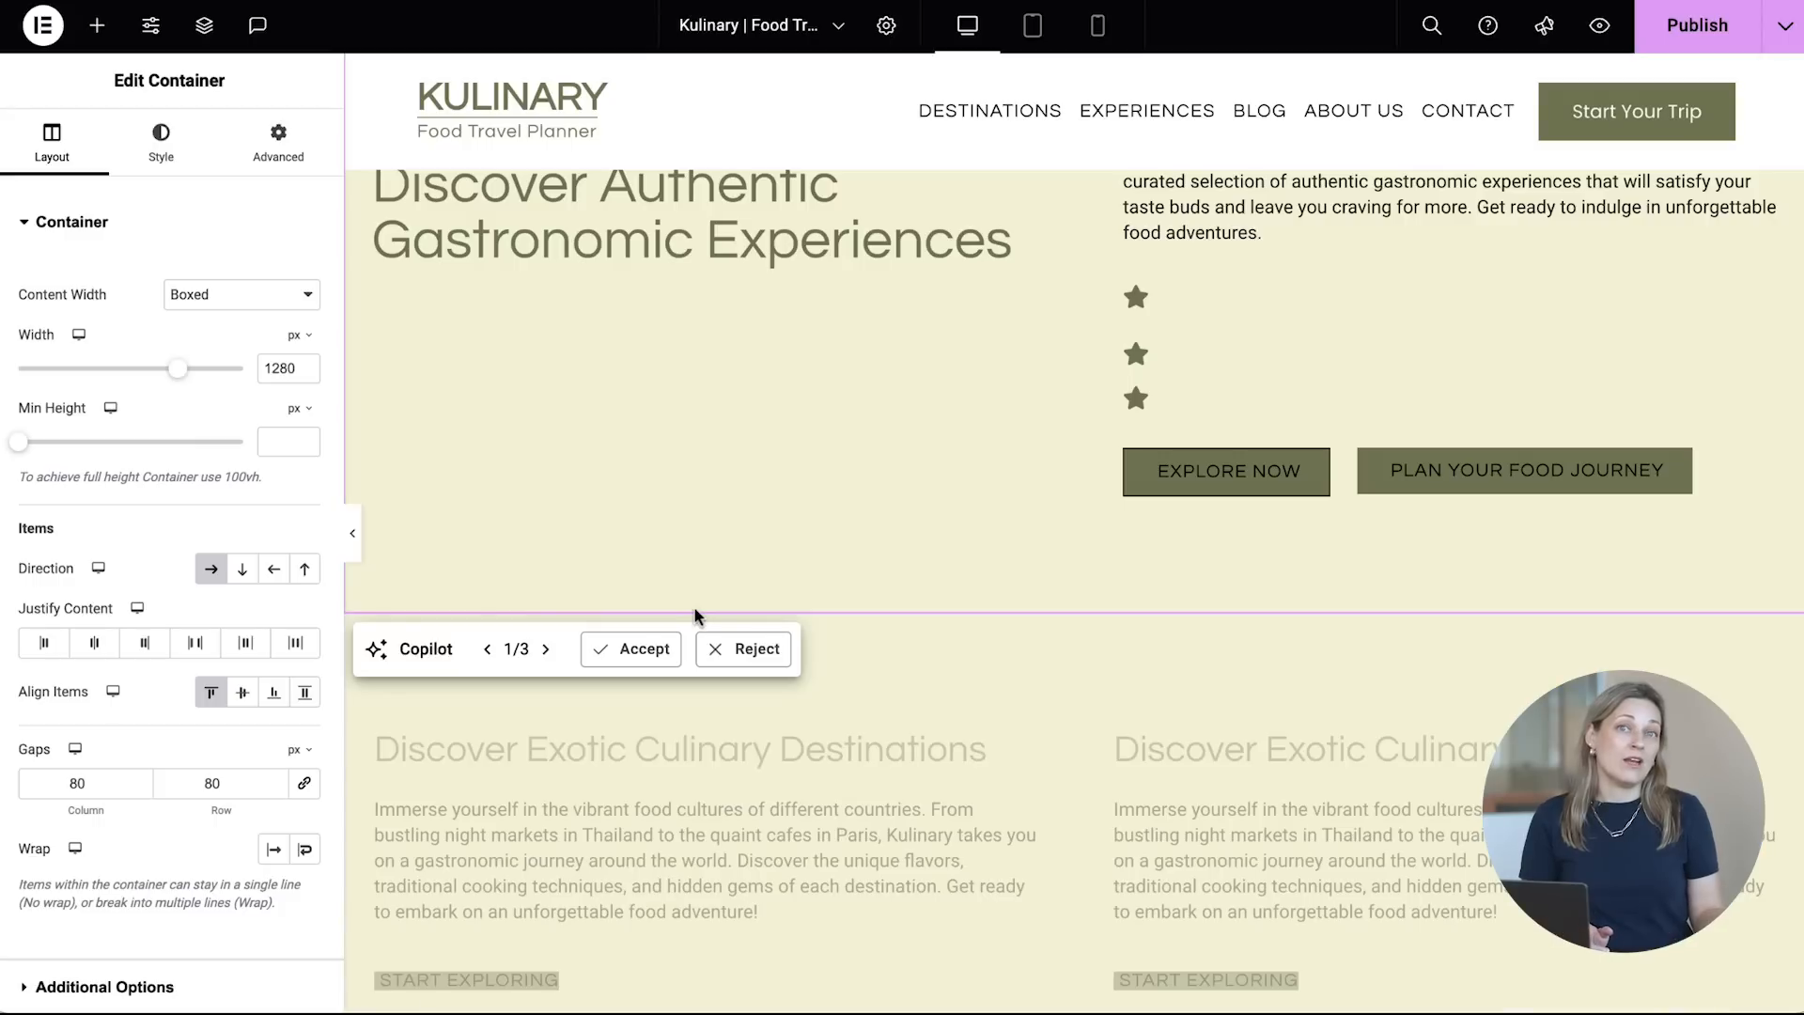
pyautogui.moveTo(565, 652)
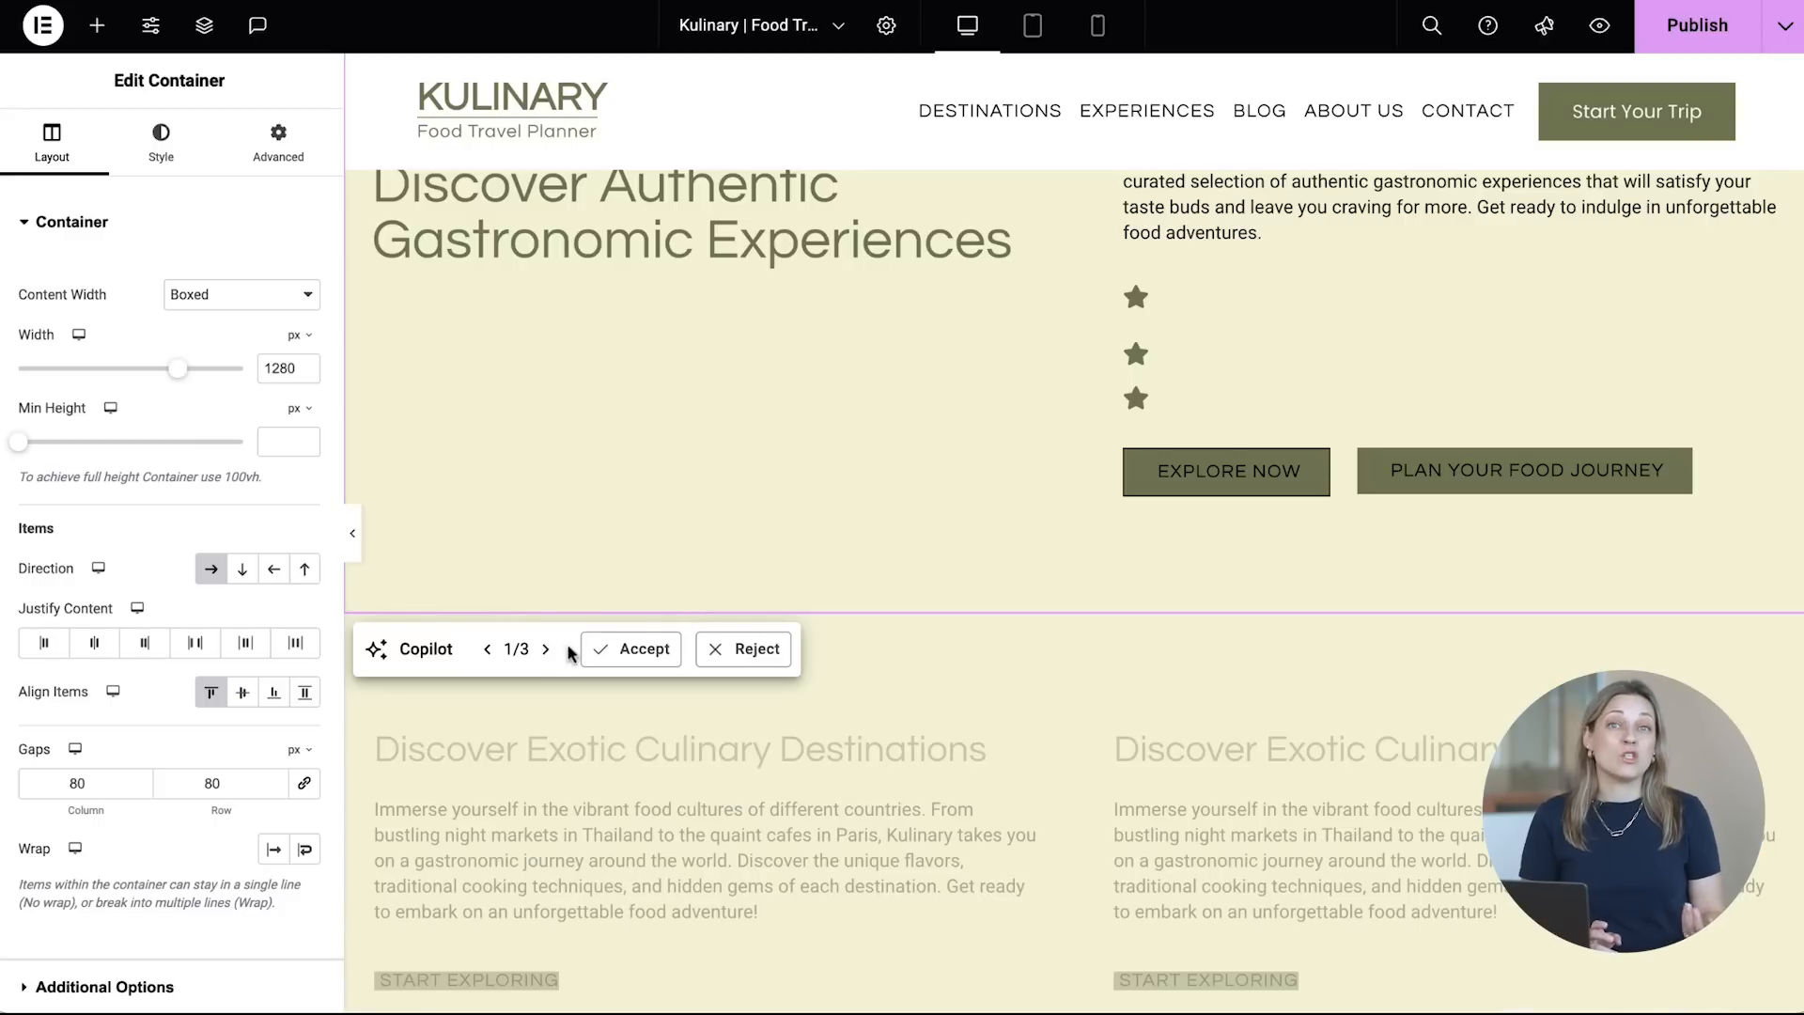
# Step: Accept Copilot's Embark on a Culinary Adventure and Kulinary community sections
pyautogui.click(546, 649)
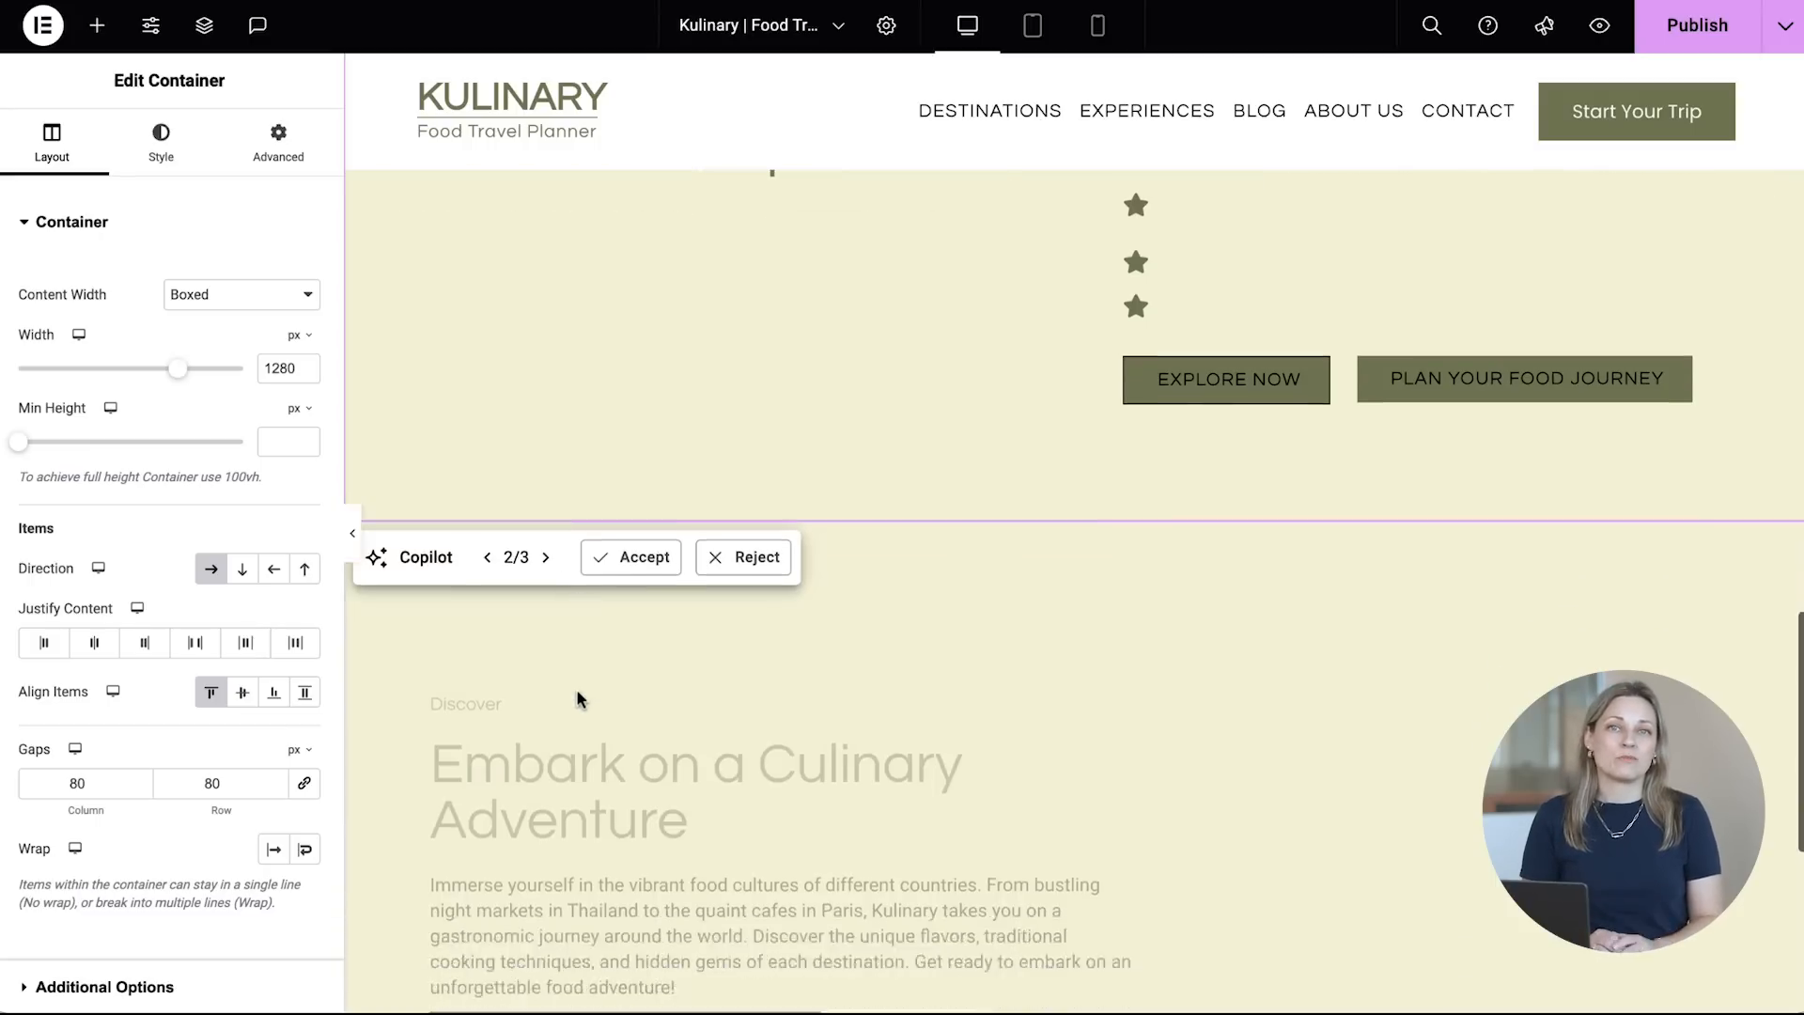
pyautogui.click(630, 557)
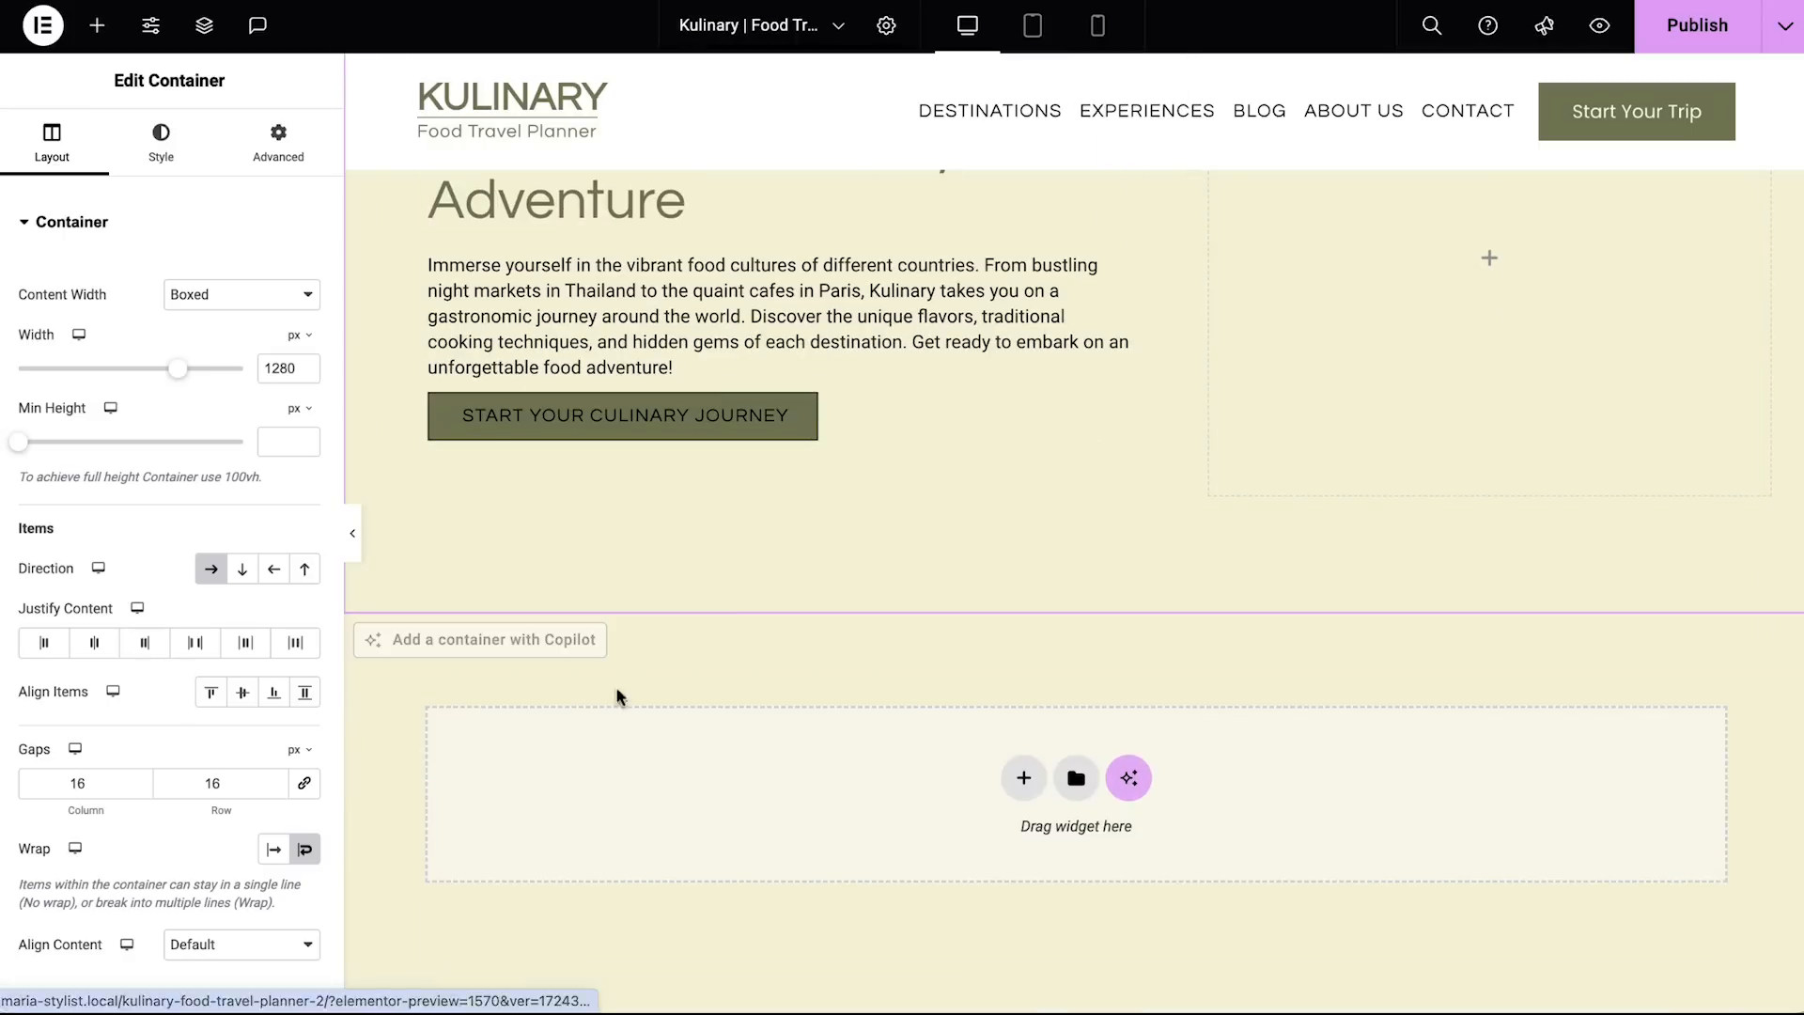
pyautogui.click(1128, 777)
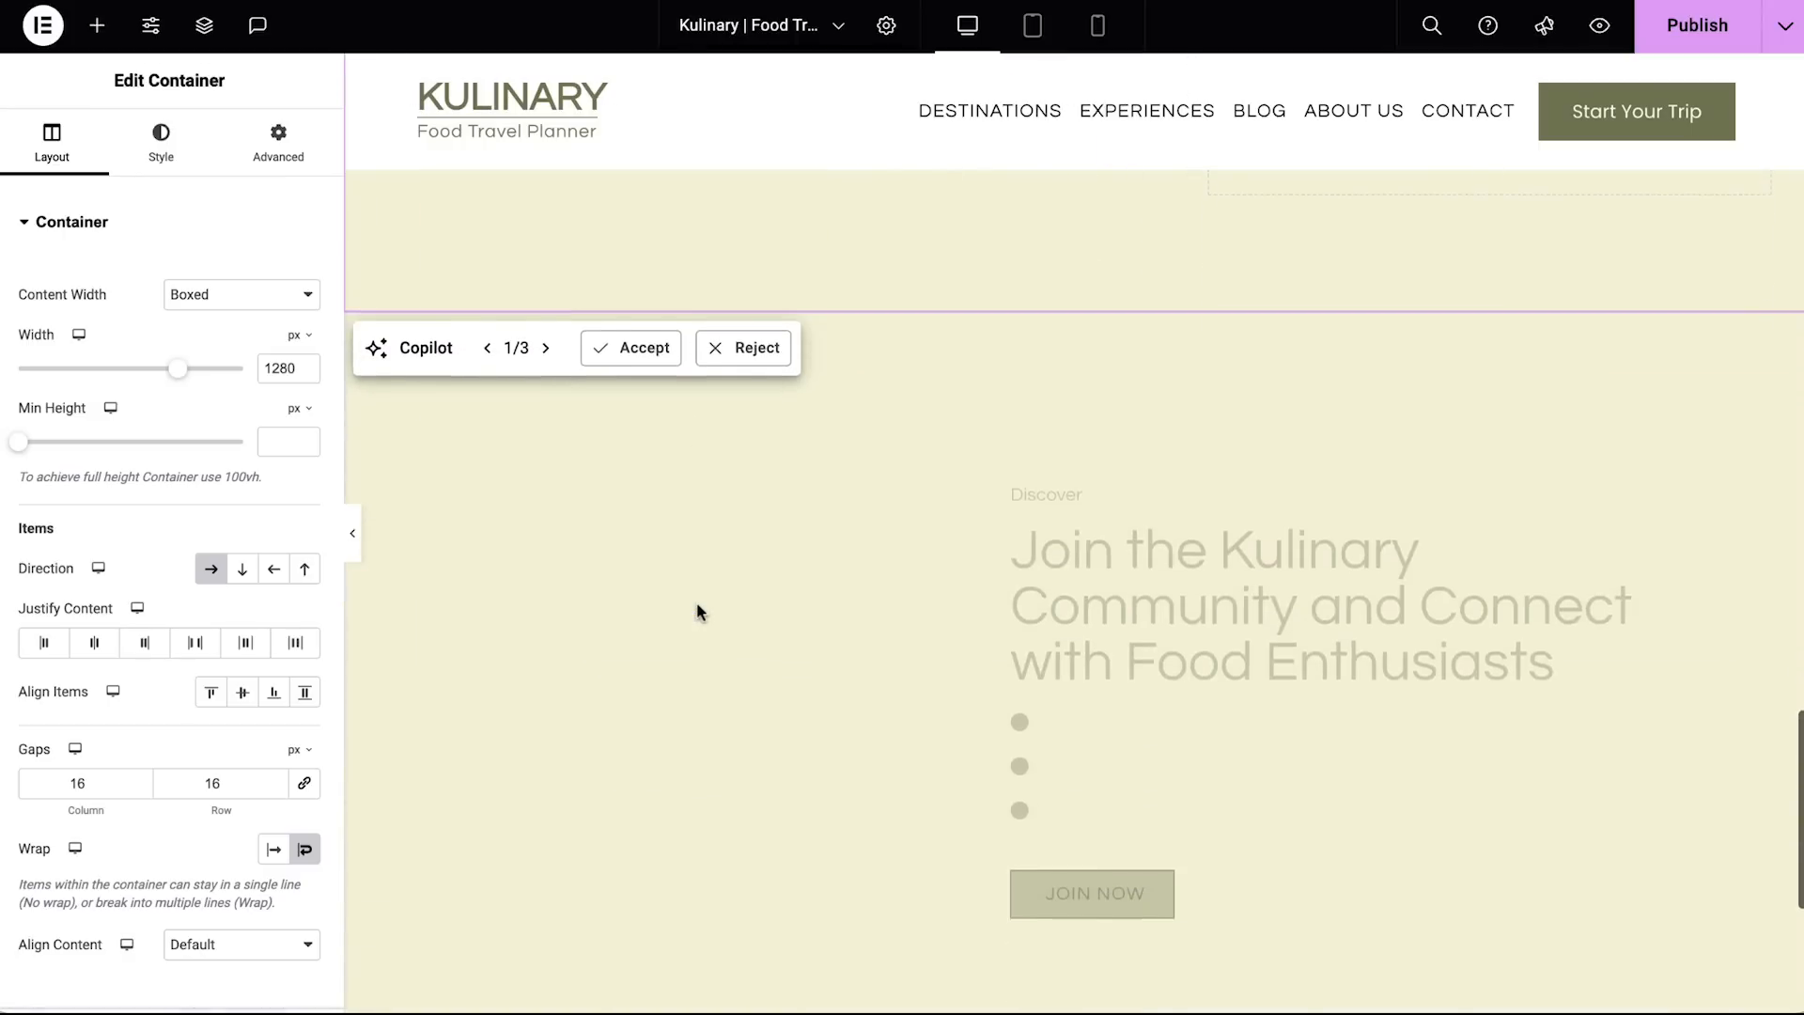
pyautogui.click(630, 347)
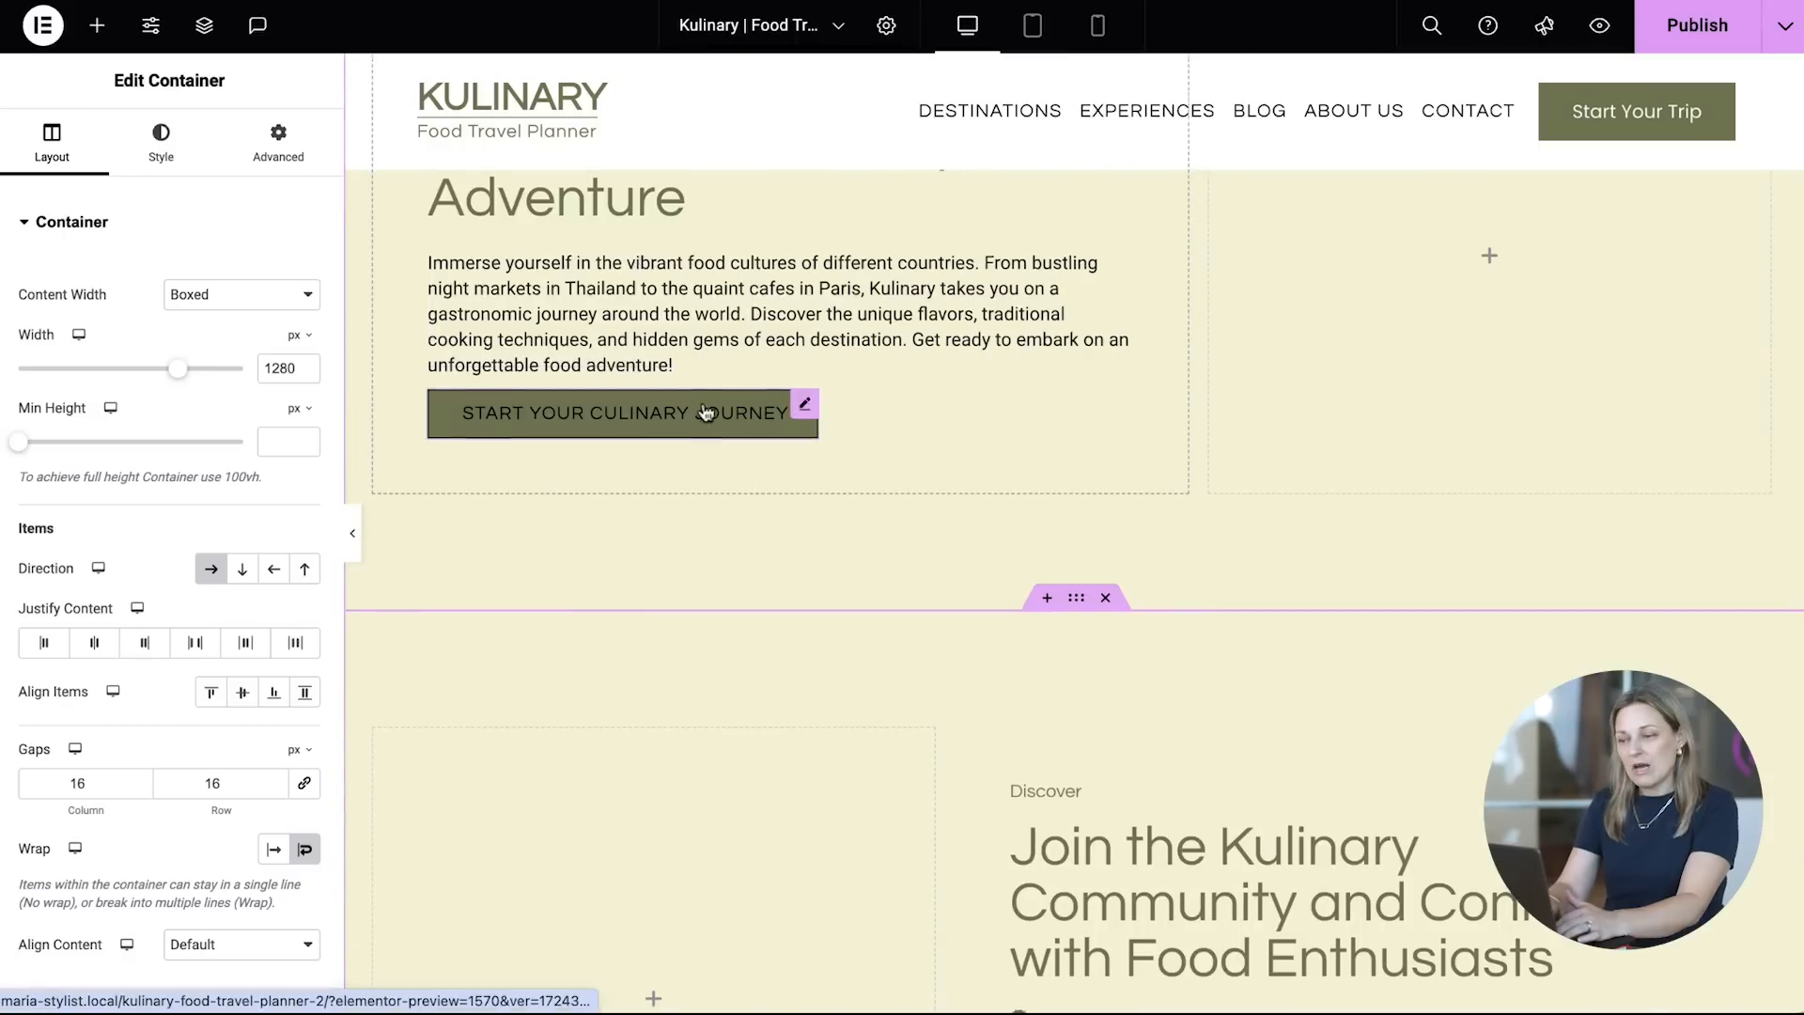
pyautogui.scroll(-3)
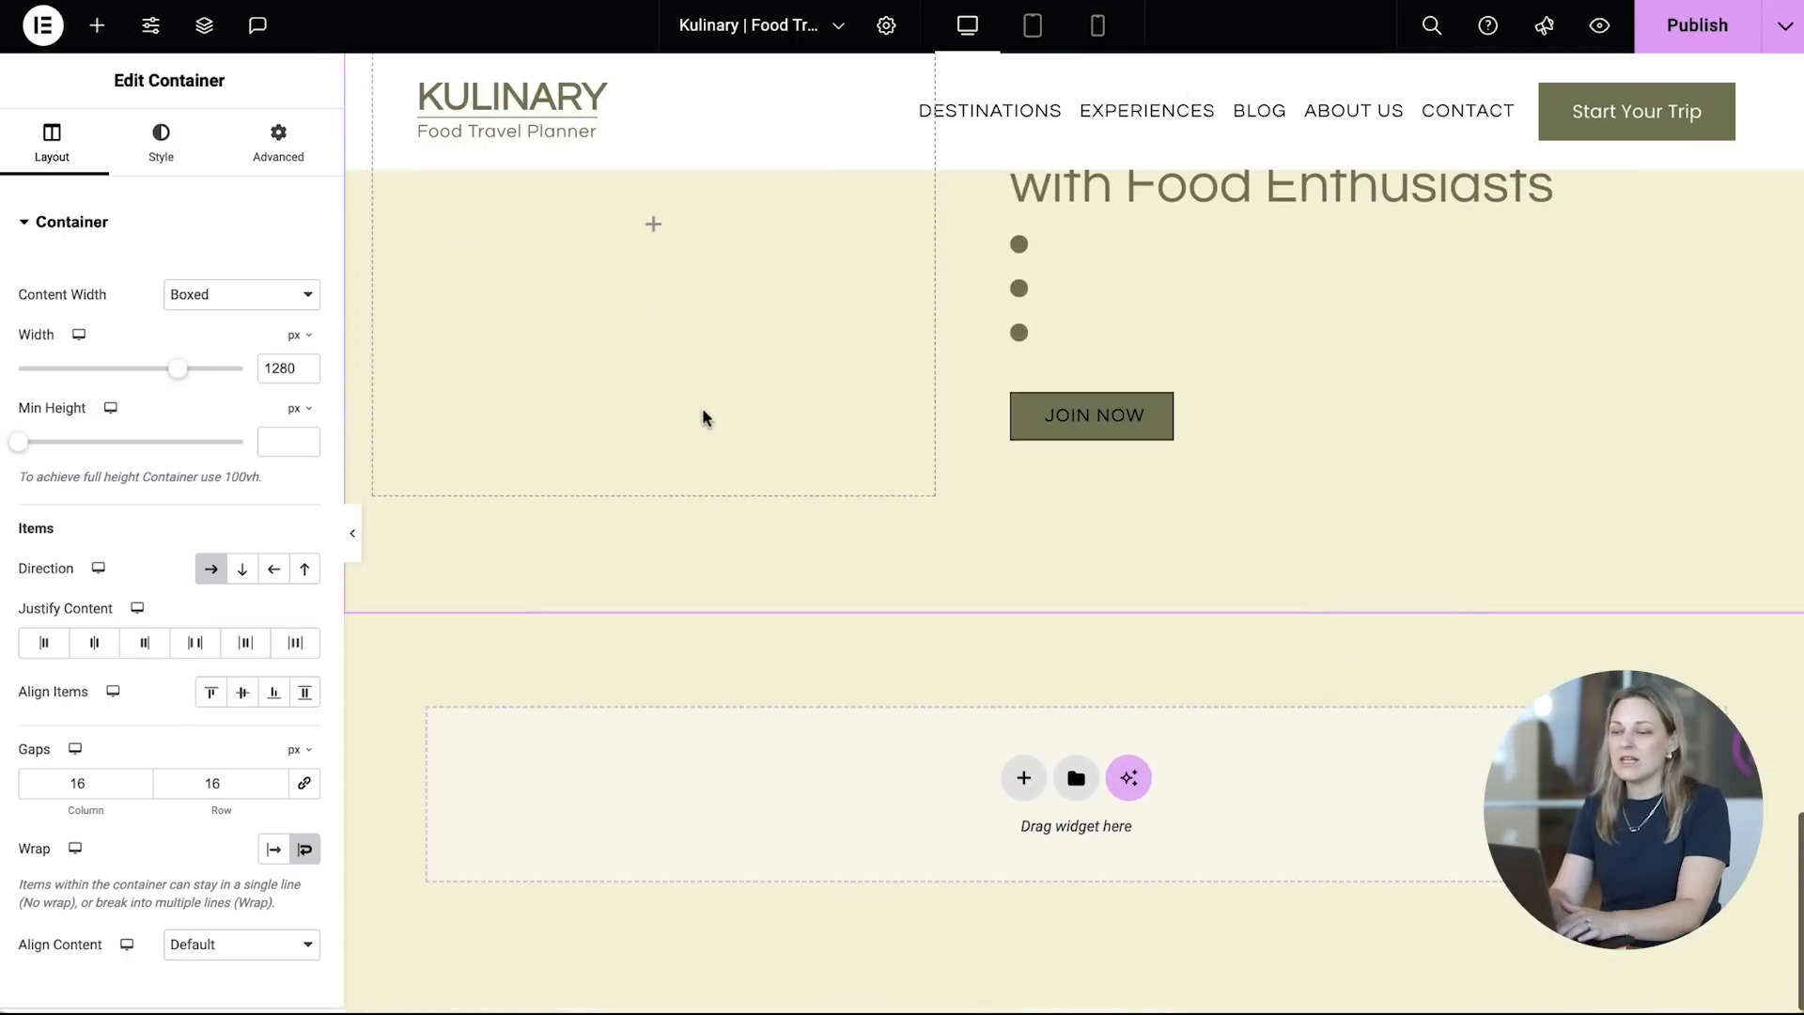
# Step: Generate a Landscape 16:9 AI street food market photo and use it as the hero background
pyautogui.click(97, 26)
pyautogui.write('create a background image for a hero section of food')
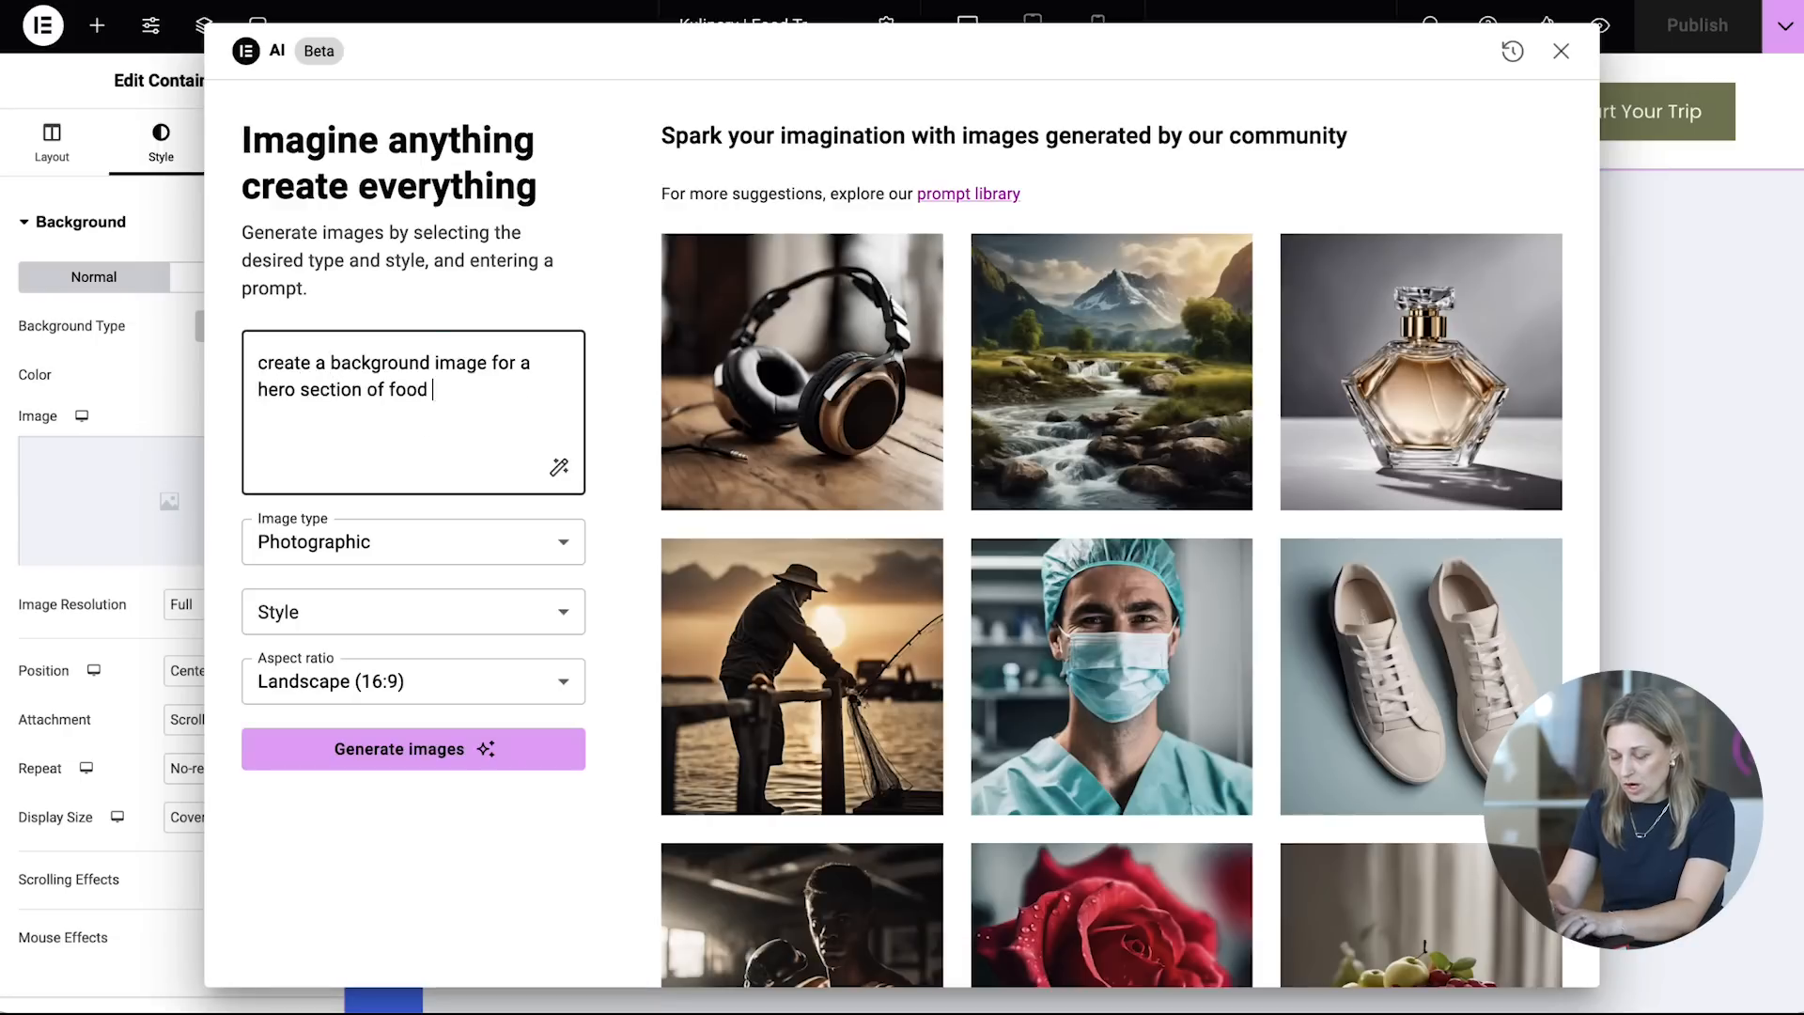
pyautogui.click(411, 680)
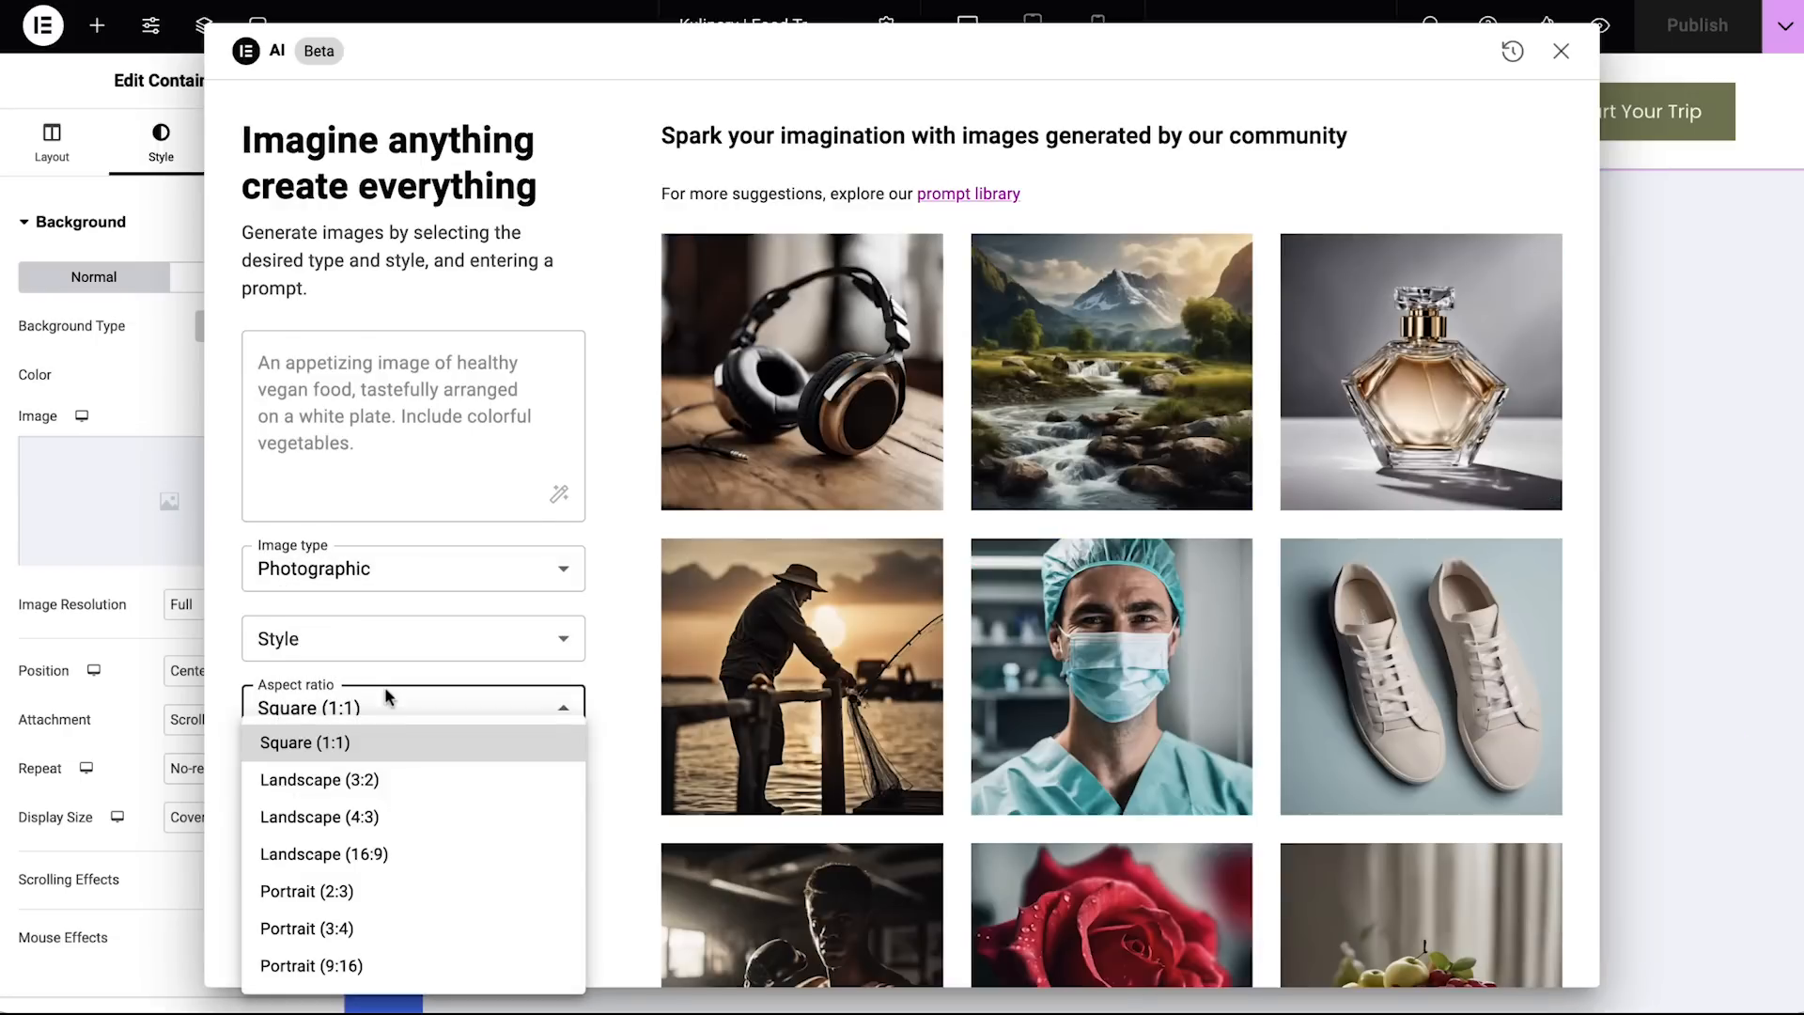
pyautogui.click(412, 749)
pyautogui.write('create a background image for a hero section of food travel planner website')
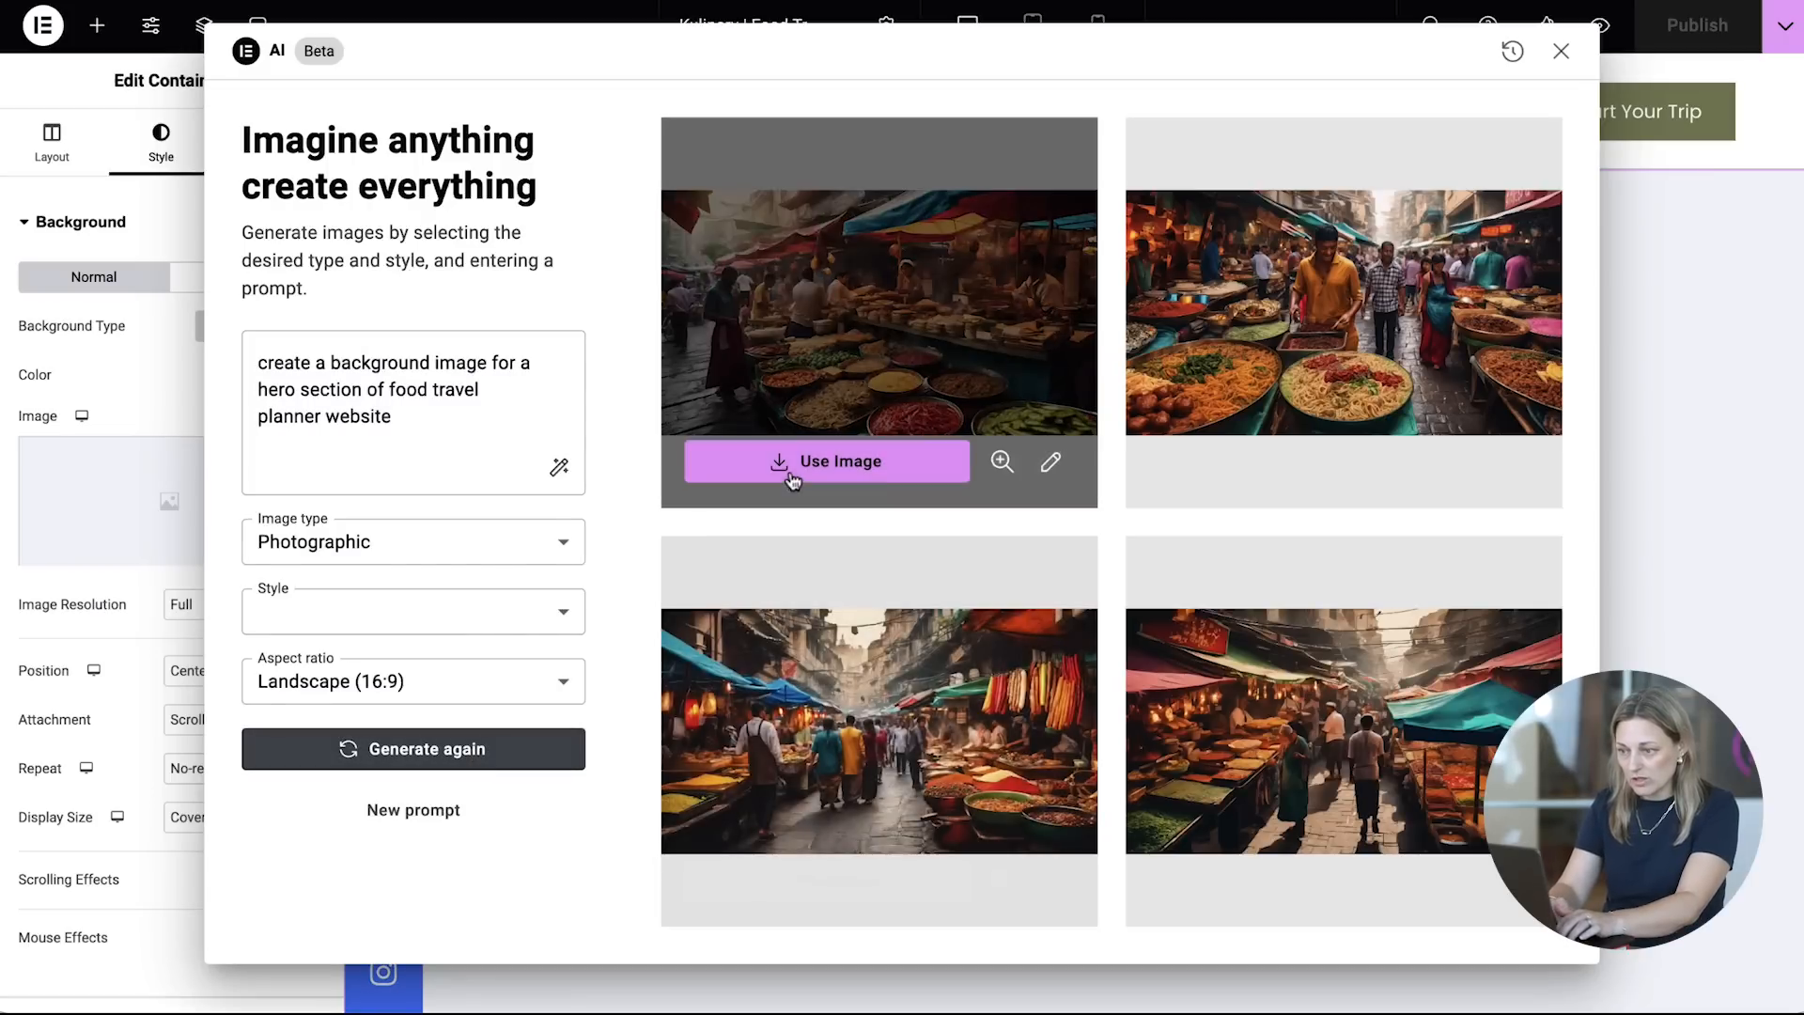
pyautogui.click(825, 460)
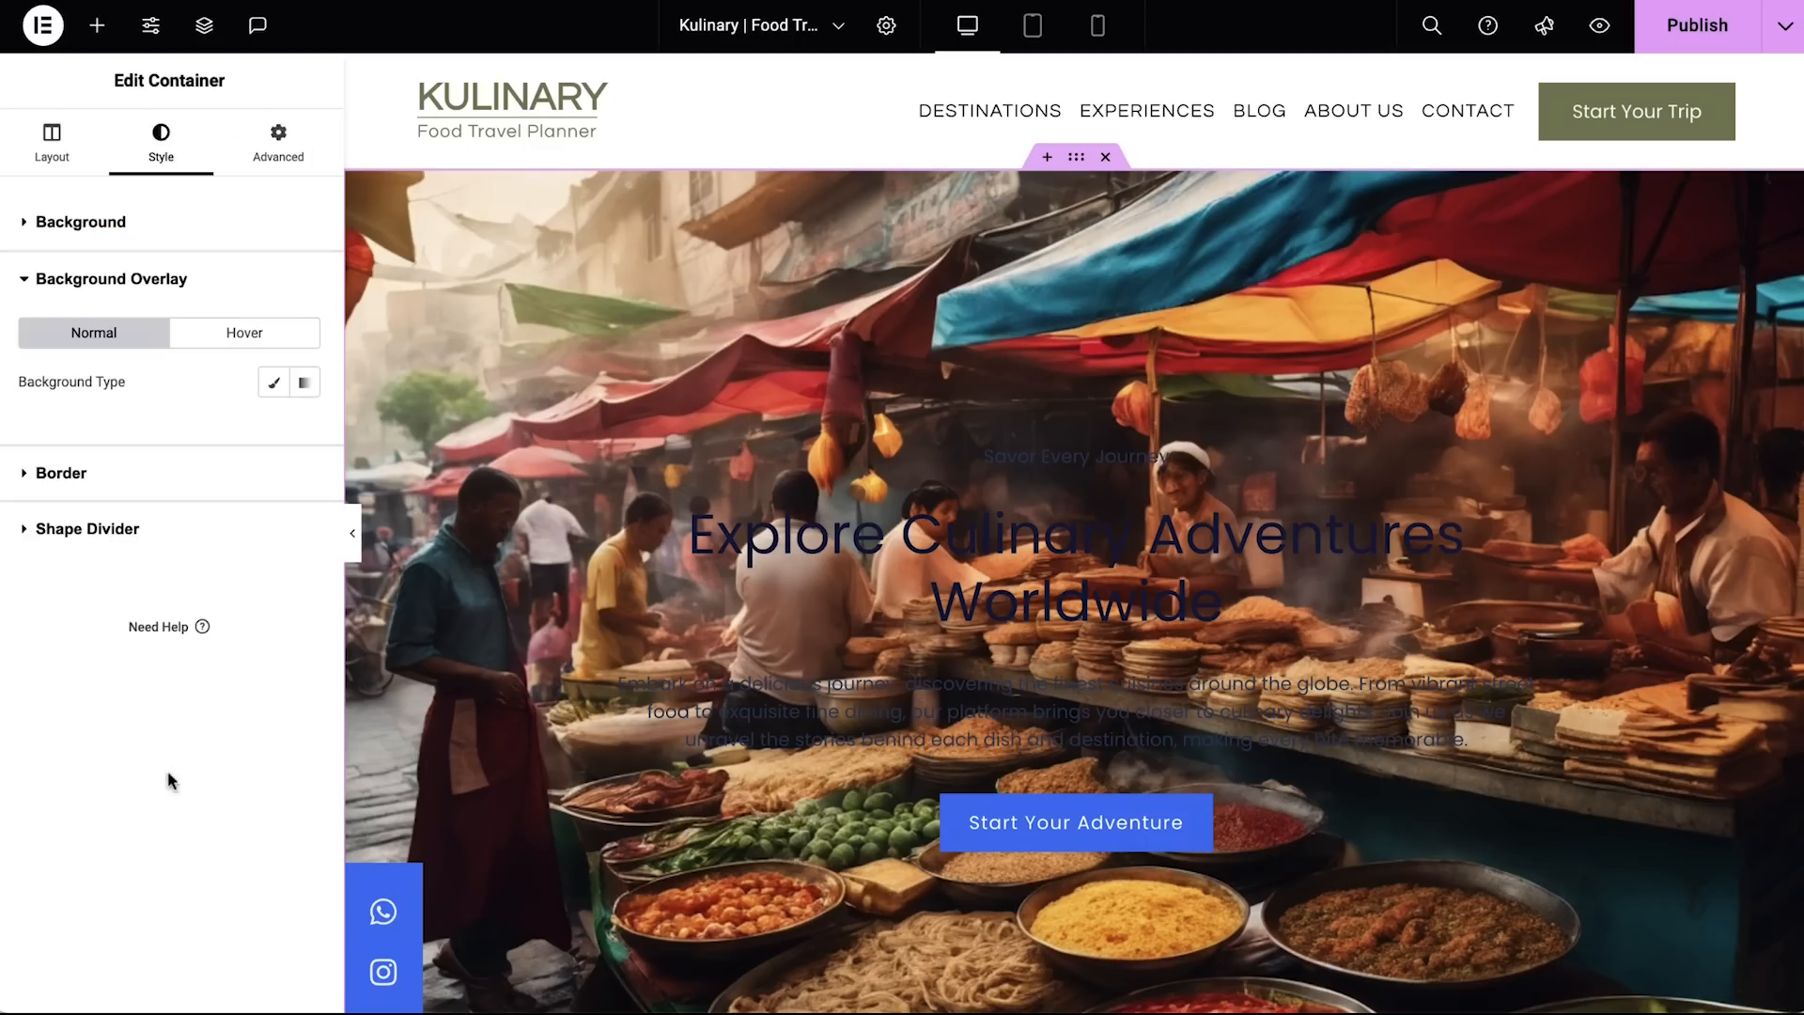
# Step: Add a 0.5 classic overlay and make the tagline white, saved as global colour 'White element'
pyautogui.click(272, 382)
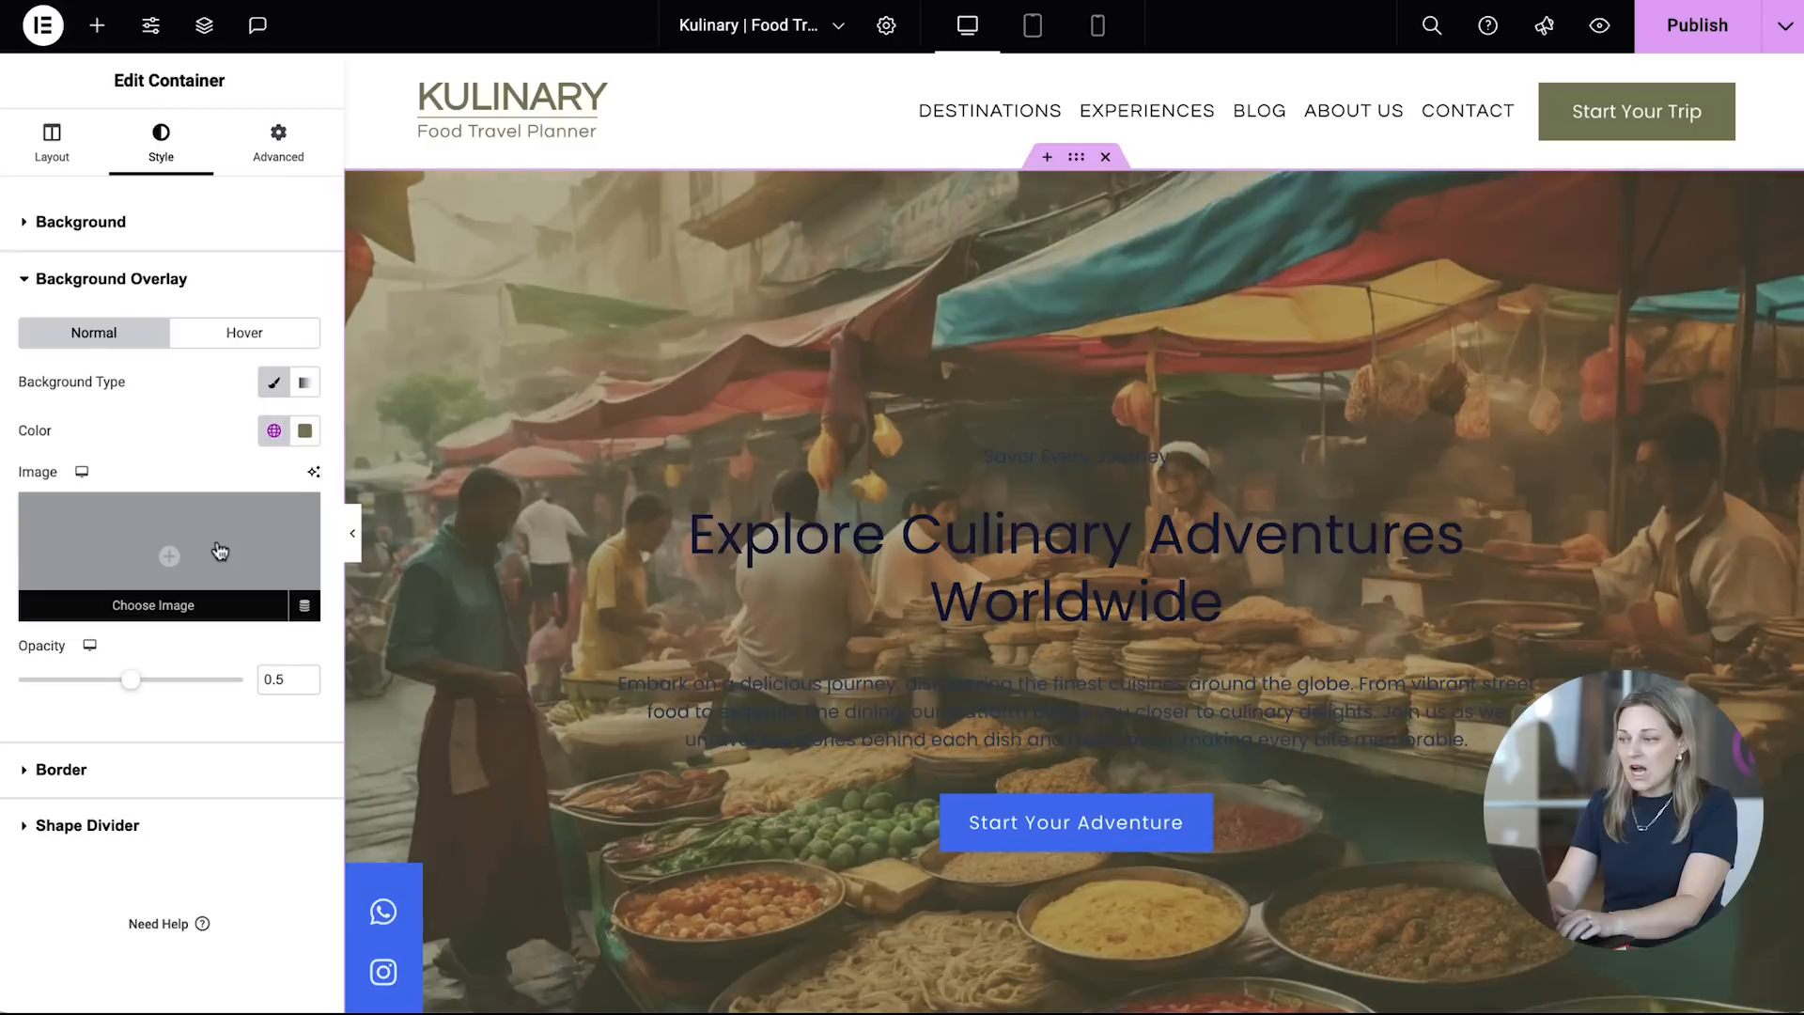
pyautogui.click(1072, 456)
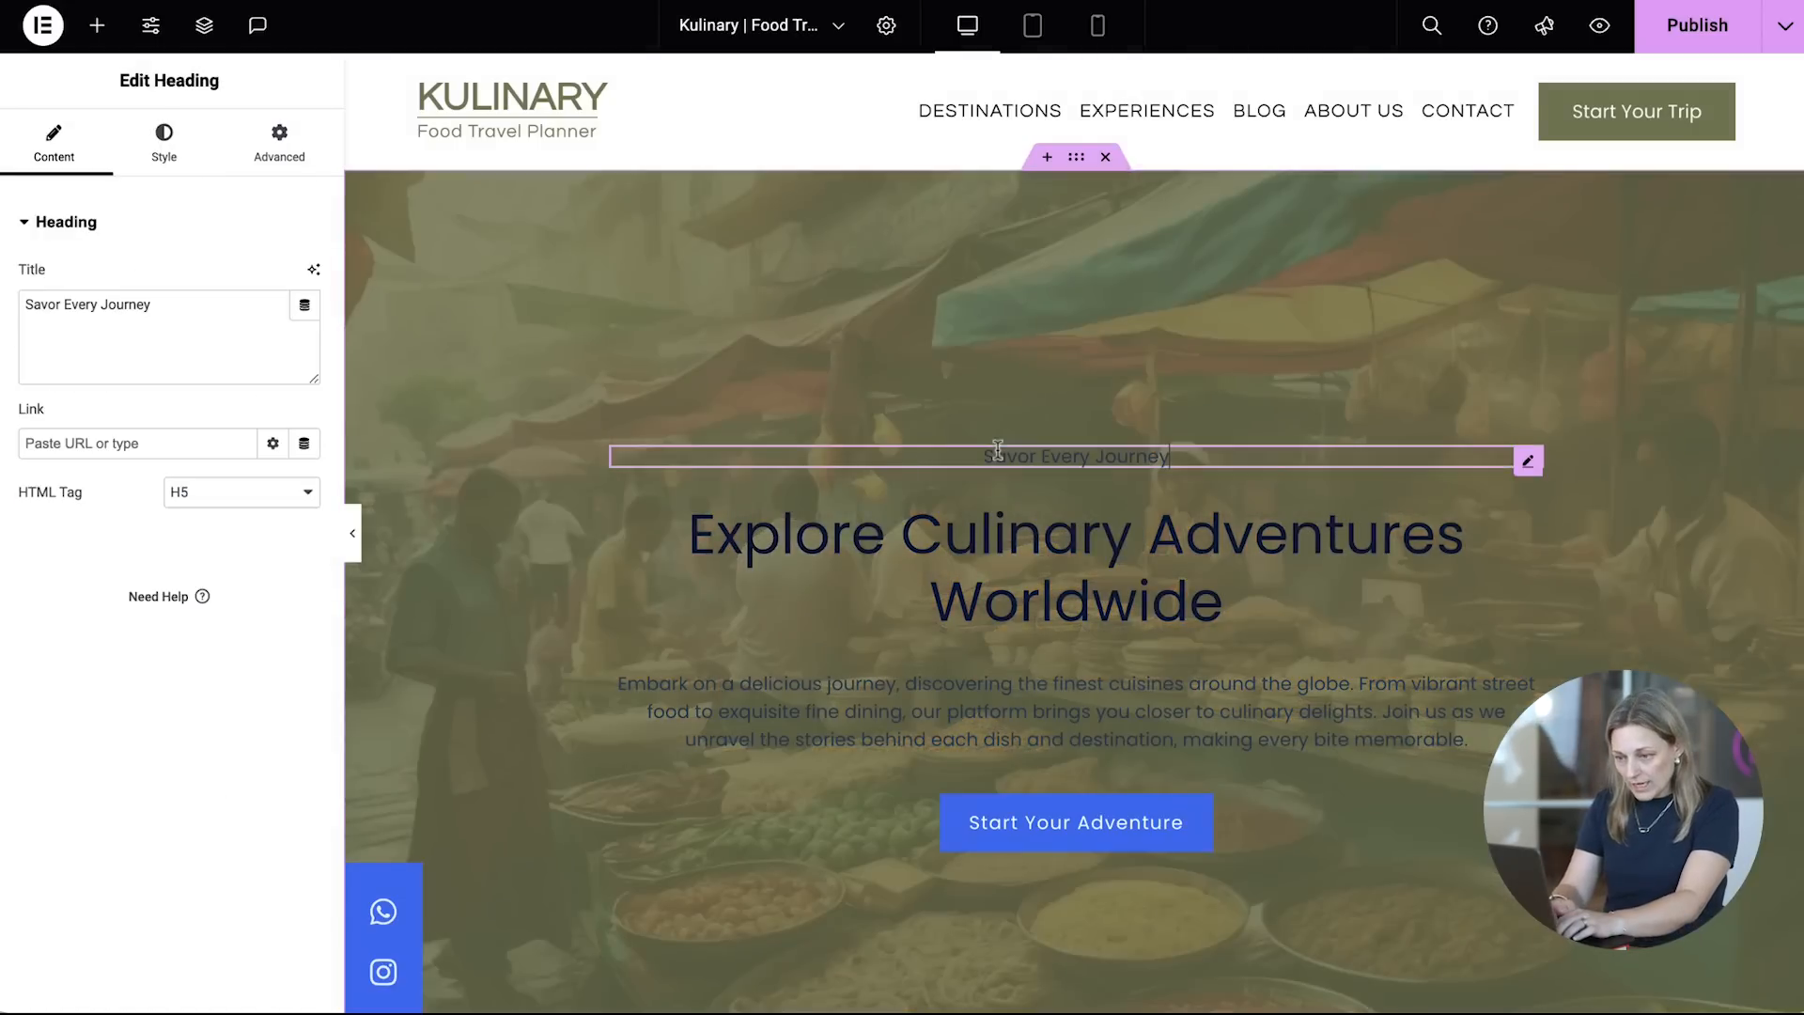
pyautogui.click(162, 143)
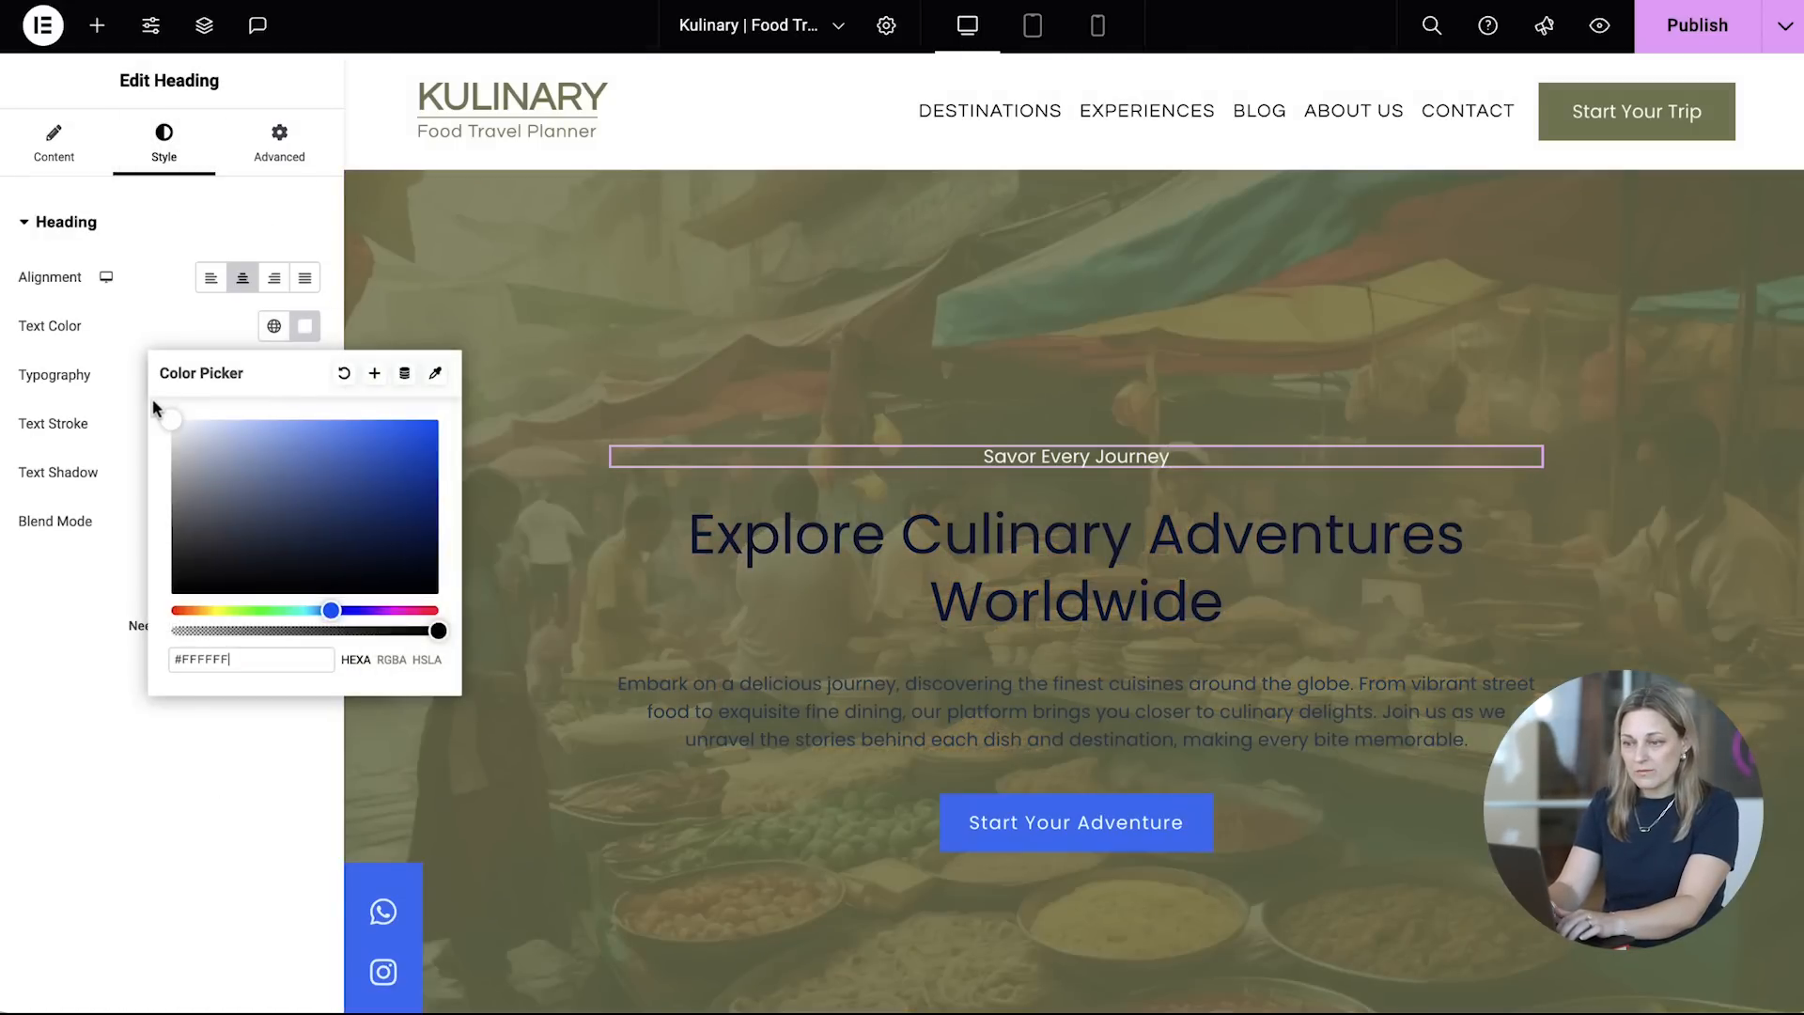
pyautogui.click(374, 372)
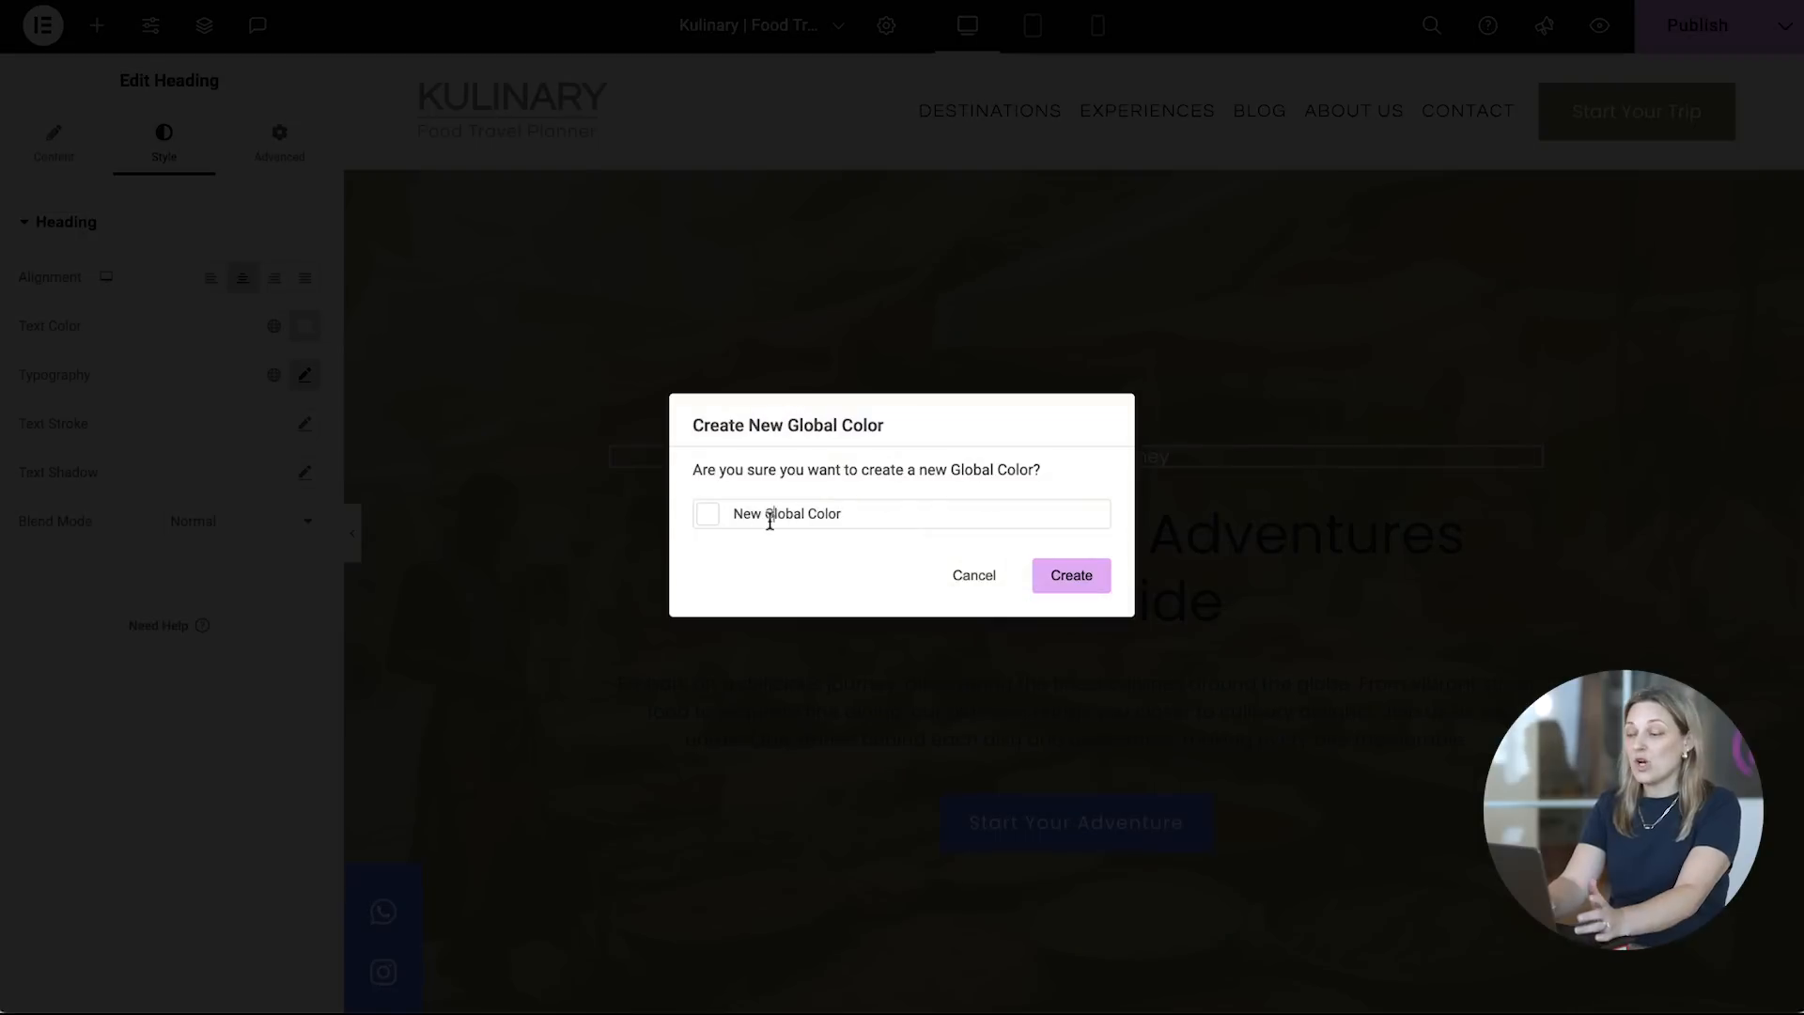
pyautogui.write('White element')
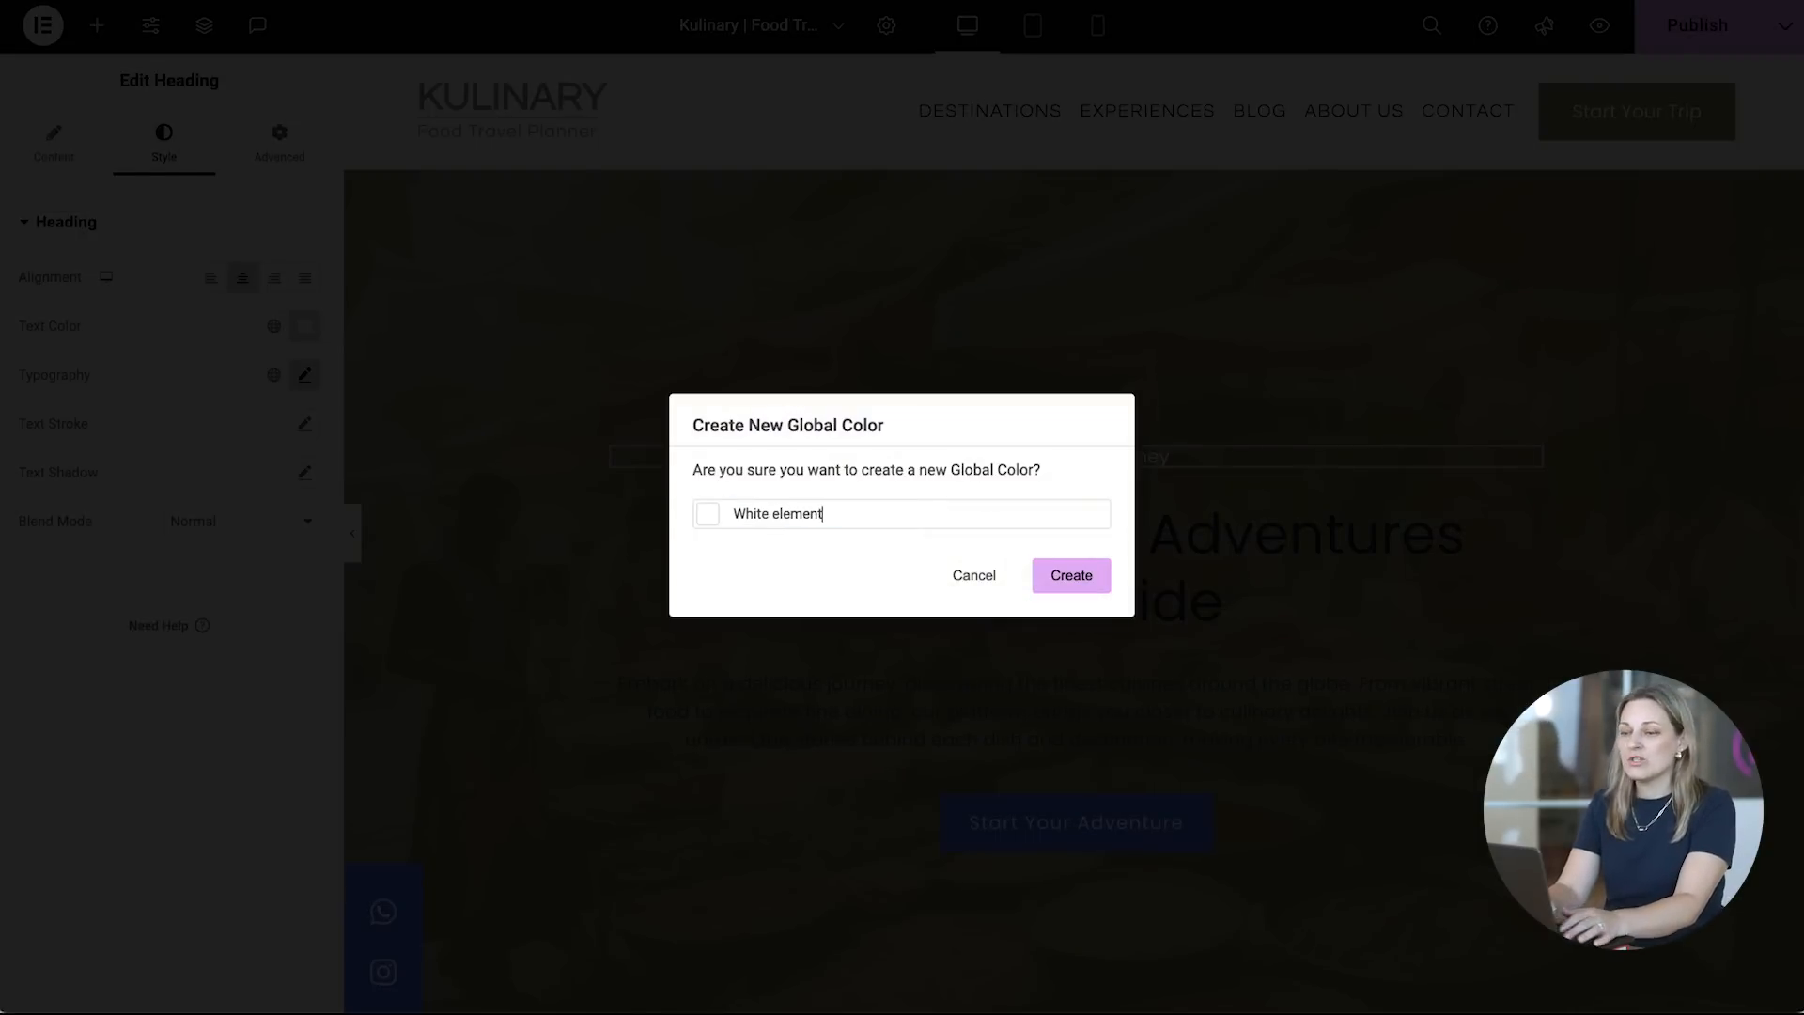
pyautogui.click(1067, 575)
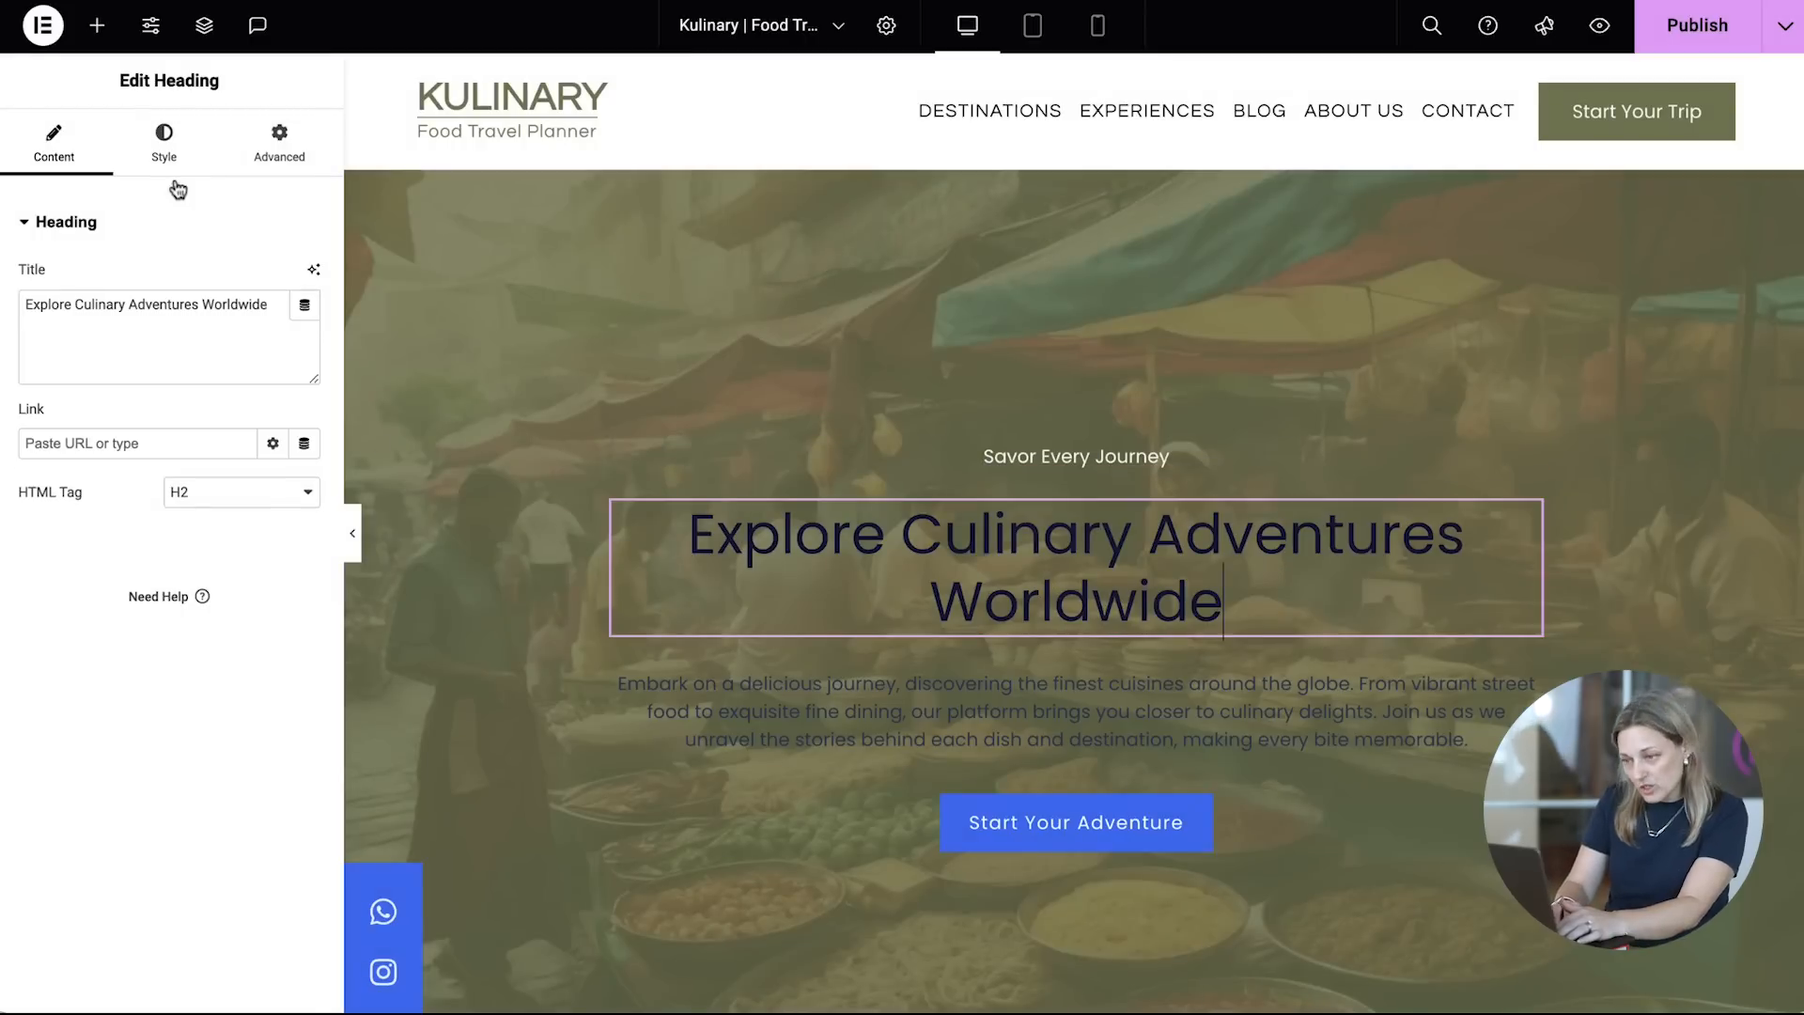
# Step: Make the main hero heading white with the White element colour too
pyautogui.click(163, 142)
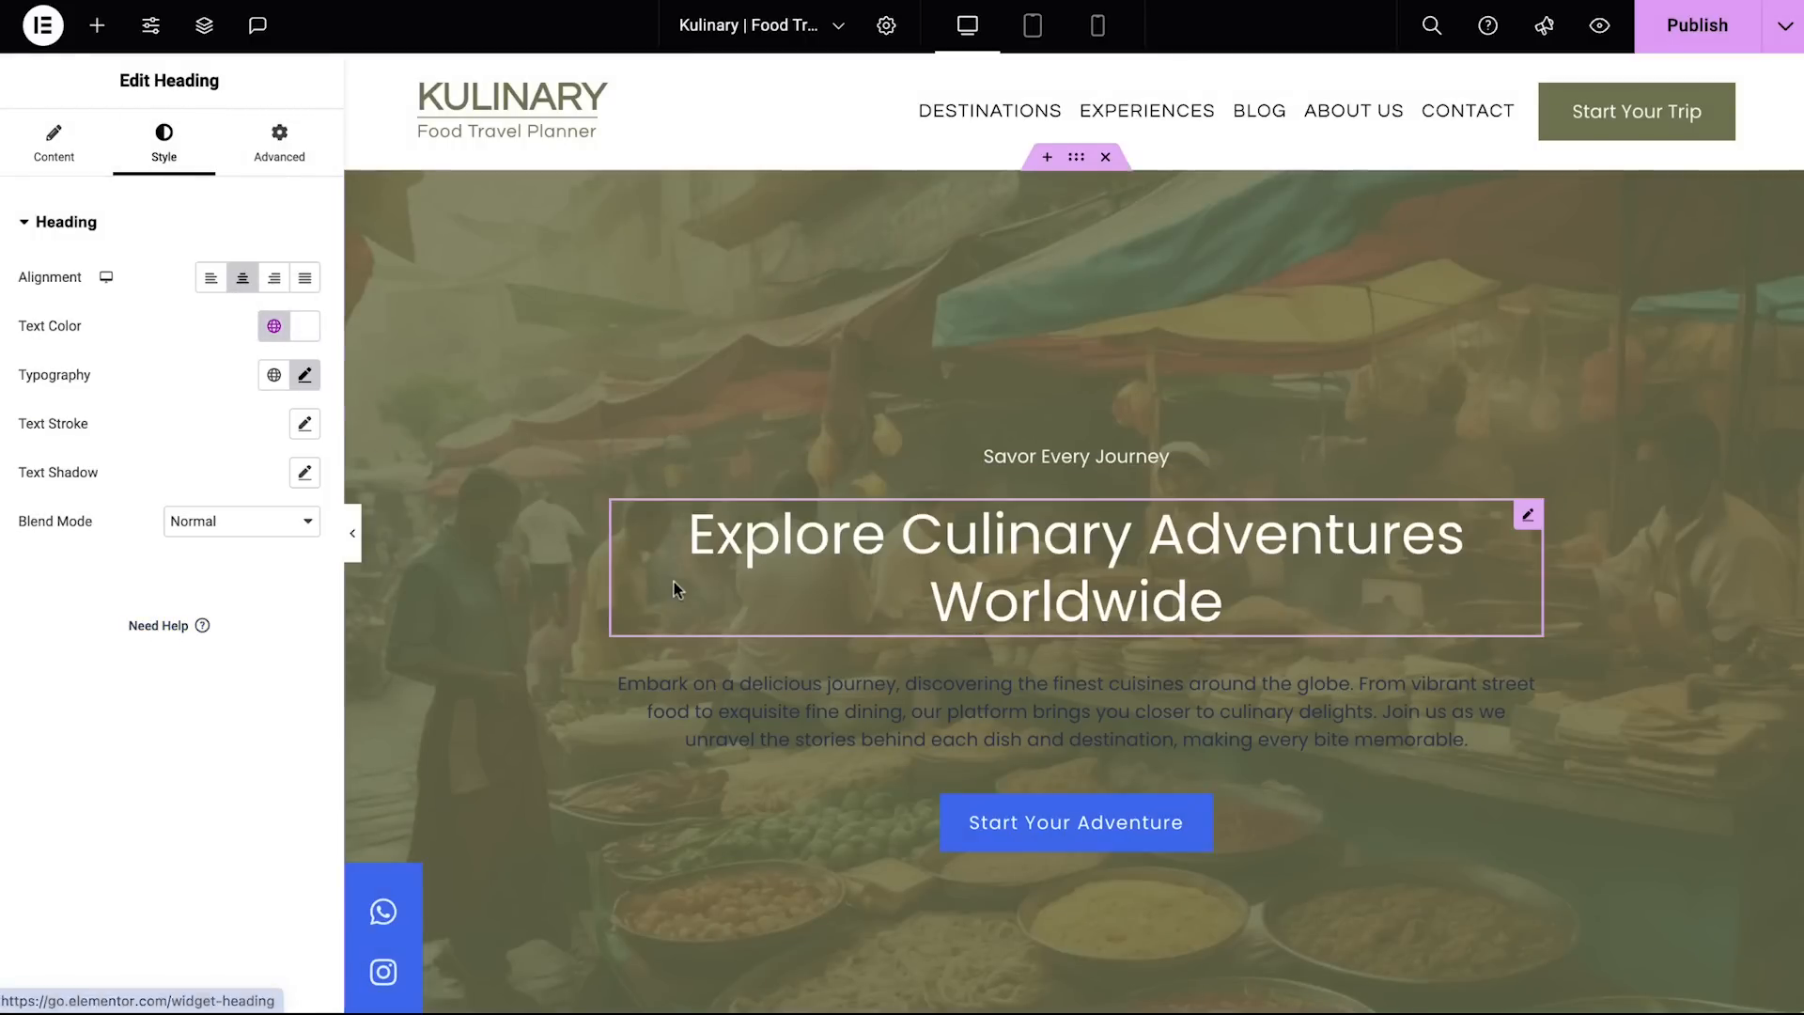
pyautogui.click(1073, 821)
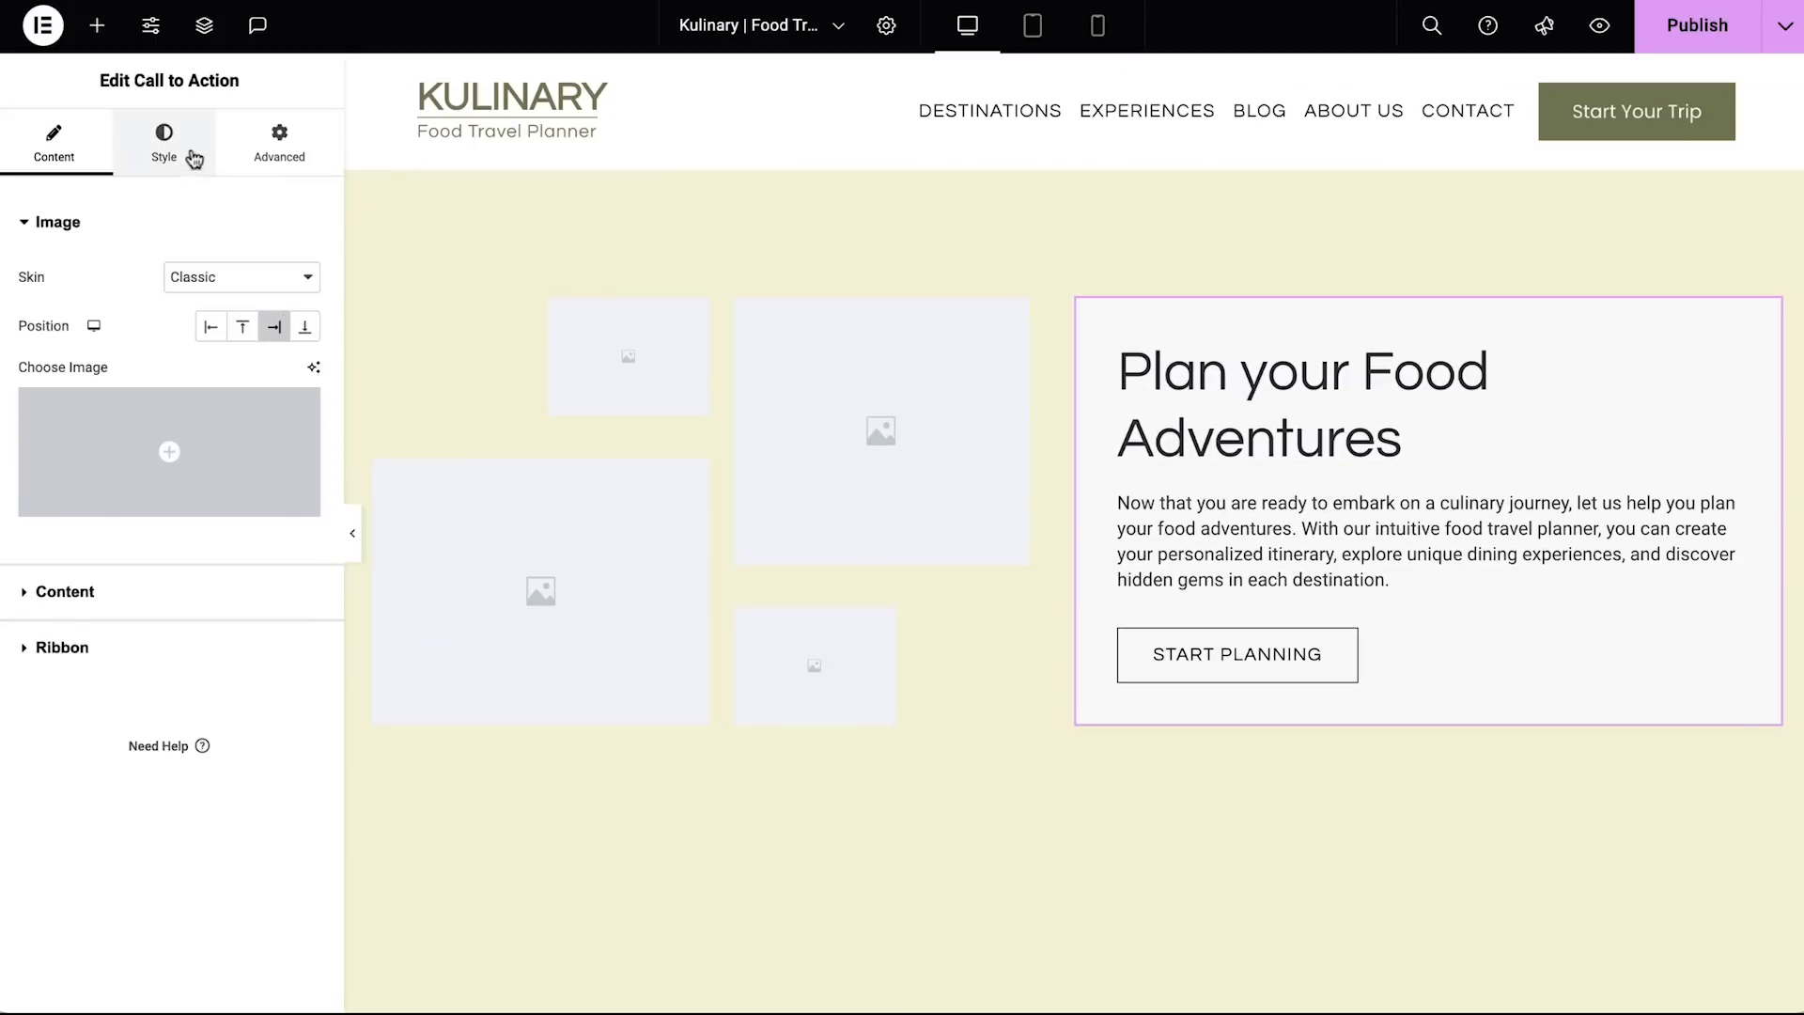
# Step: Fill the two small image slots with AI-generated food adventure market photos
pyautogui.click(305, 553)
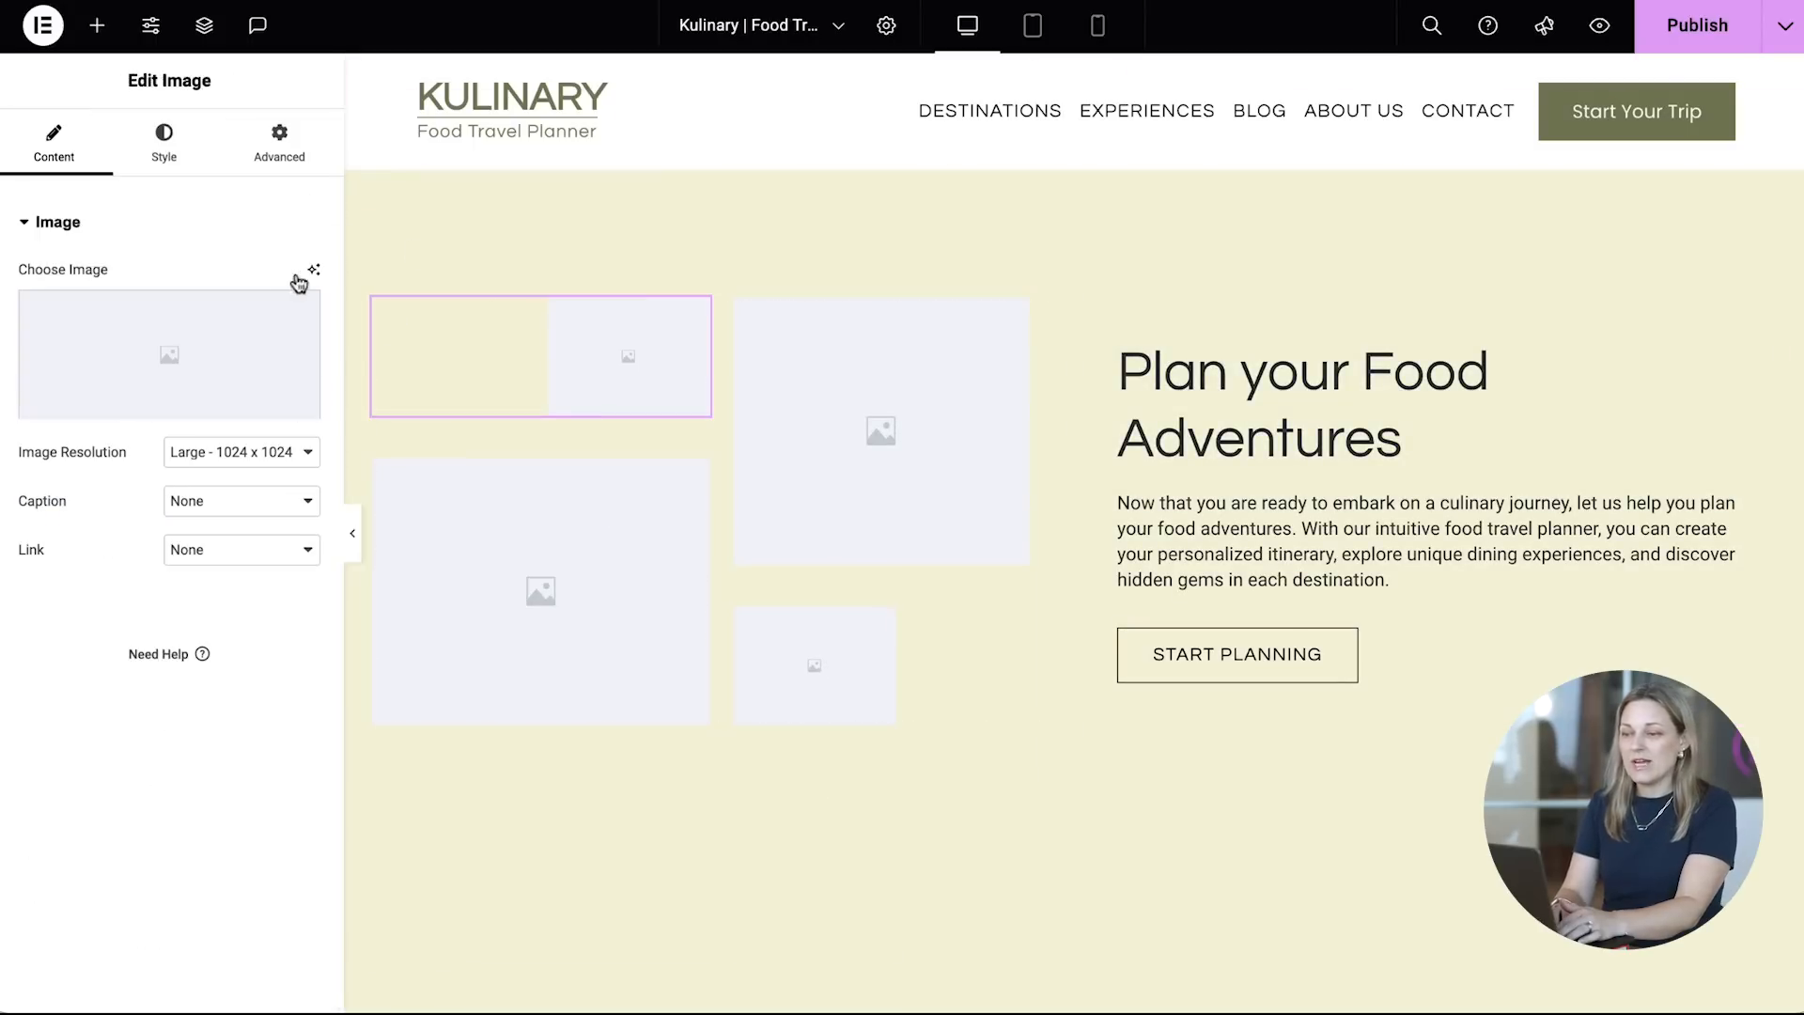
pyautogui.click(312, 269)
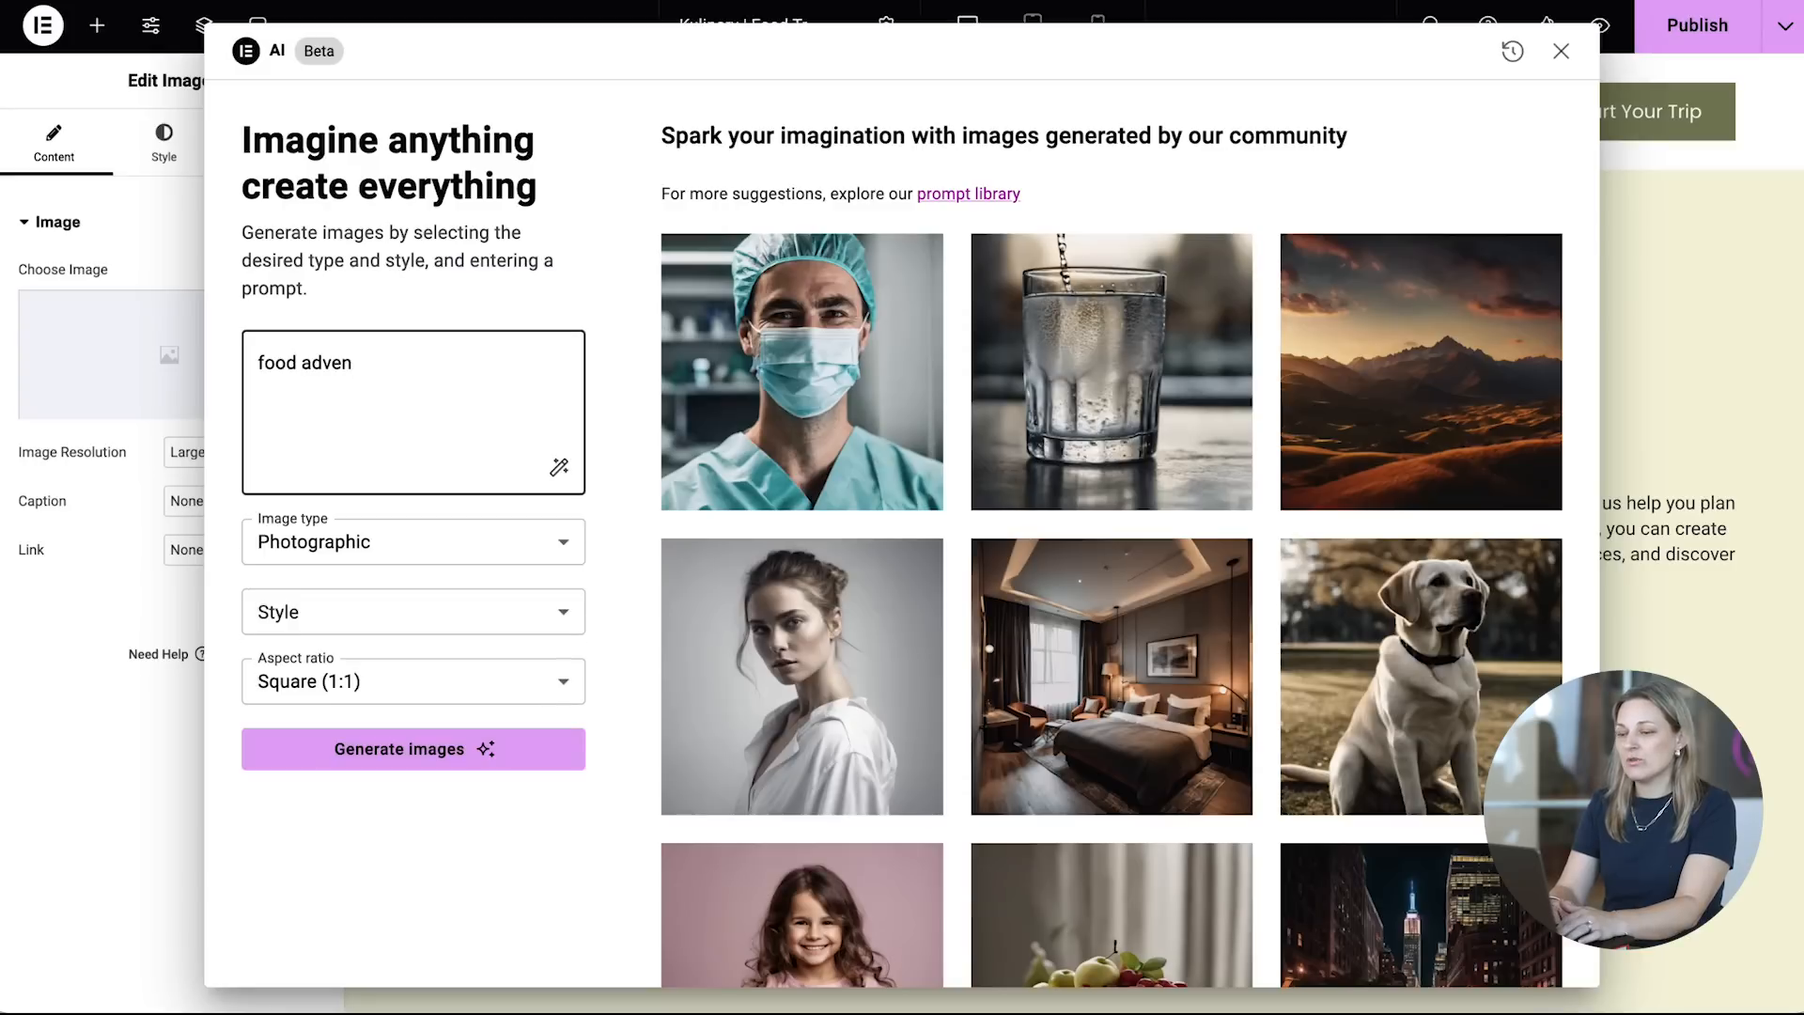
pyautogui.click(411, 749)
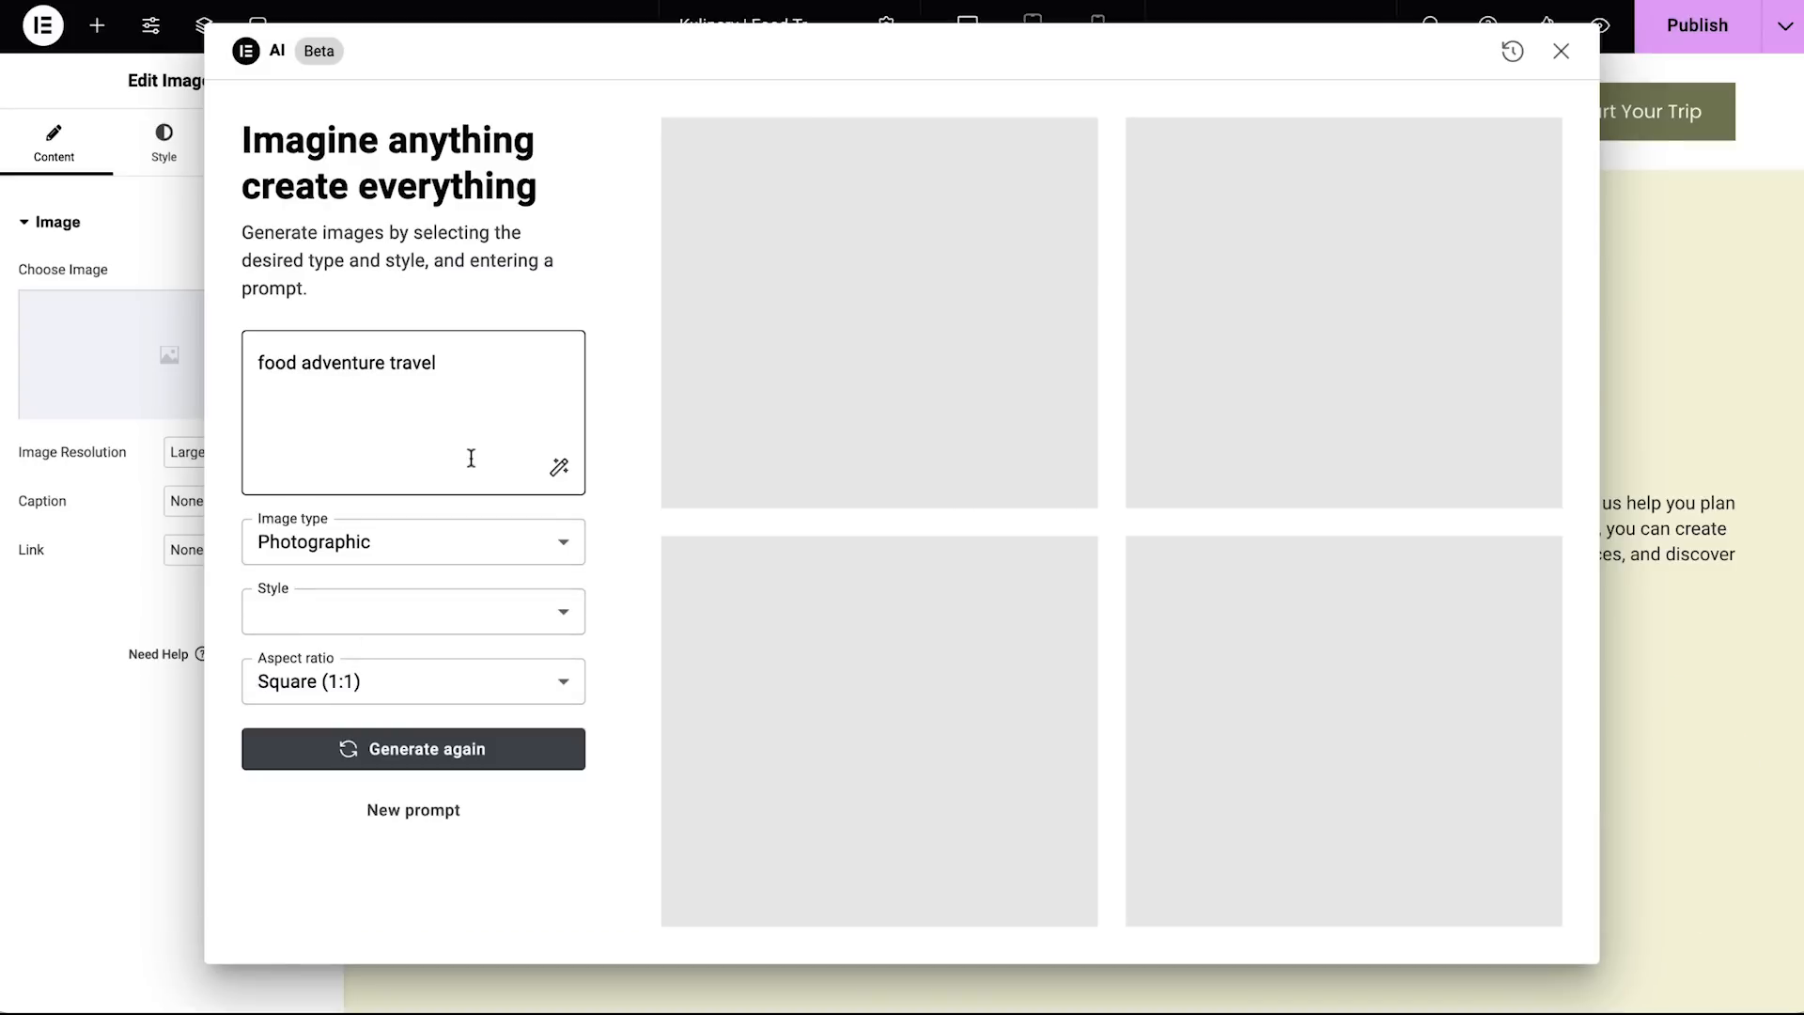
pyautogui.click(1559, 50)
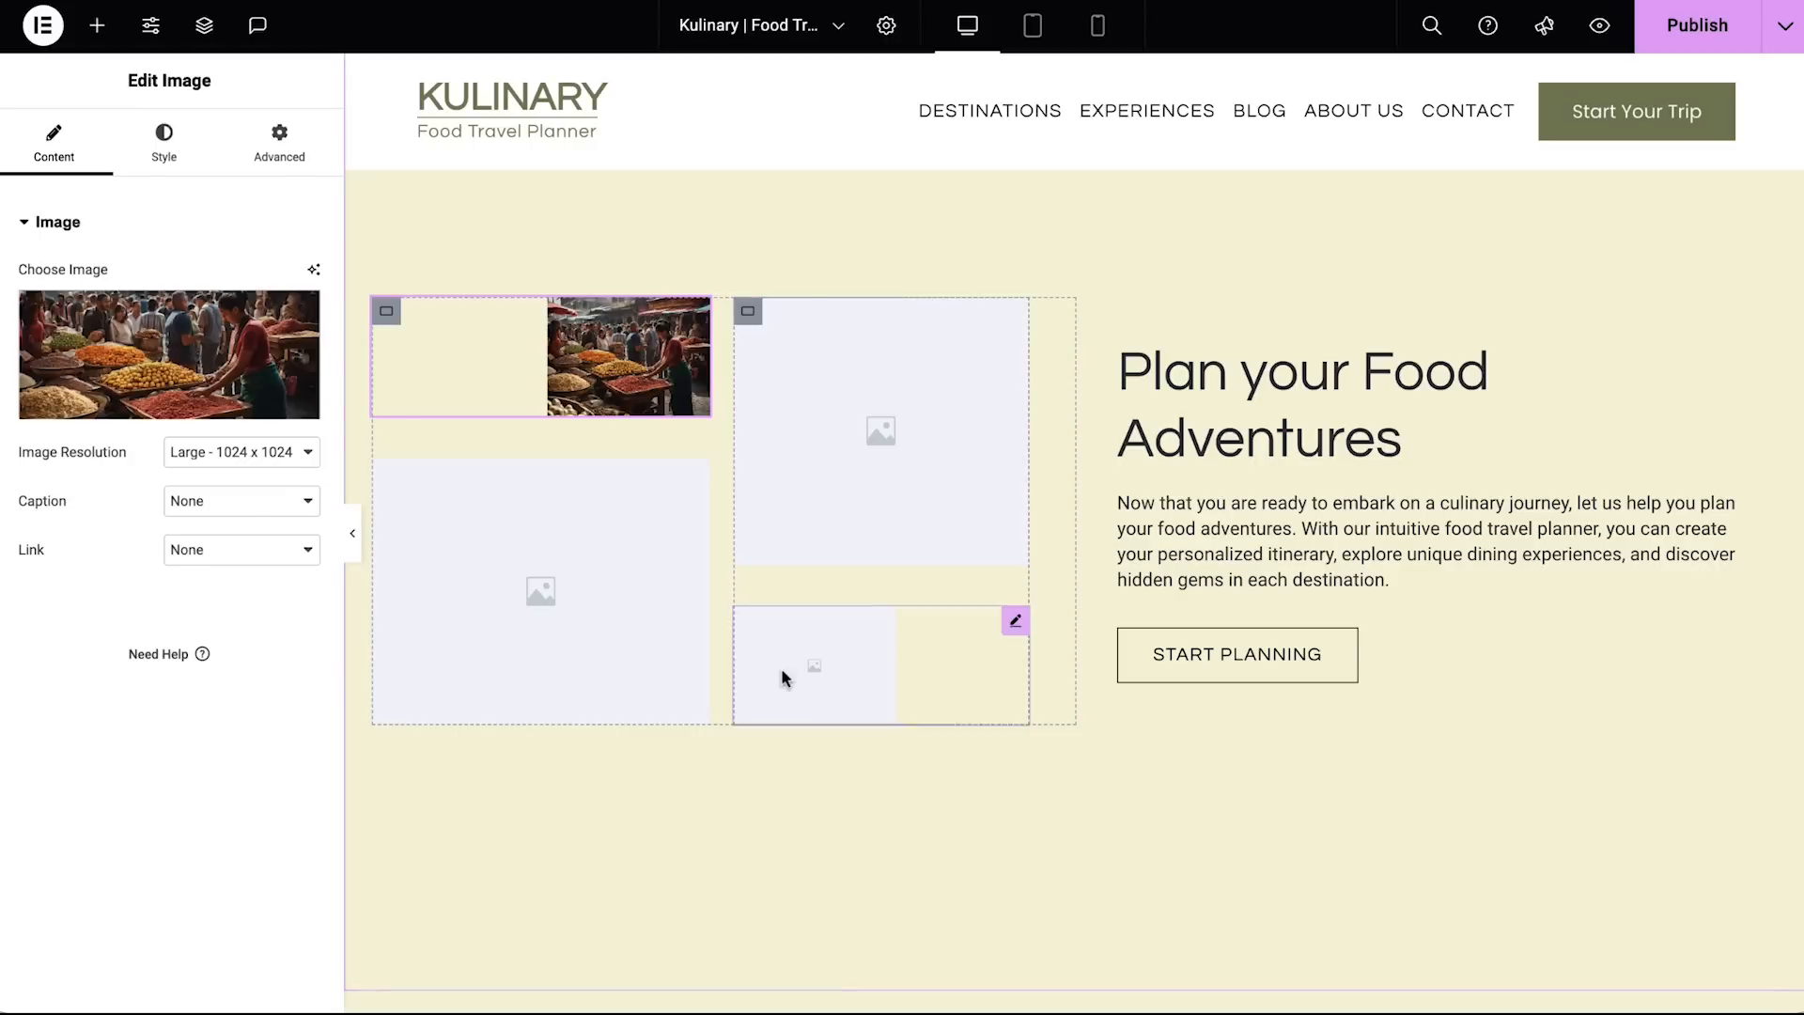
pyautogui.click(313, 269)
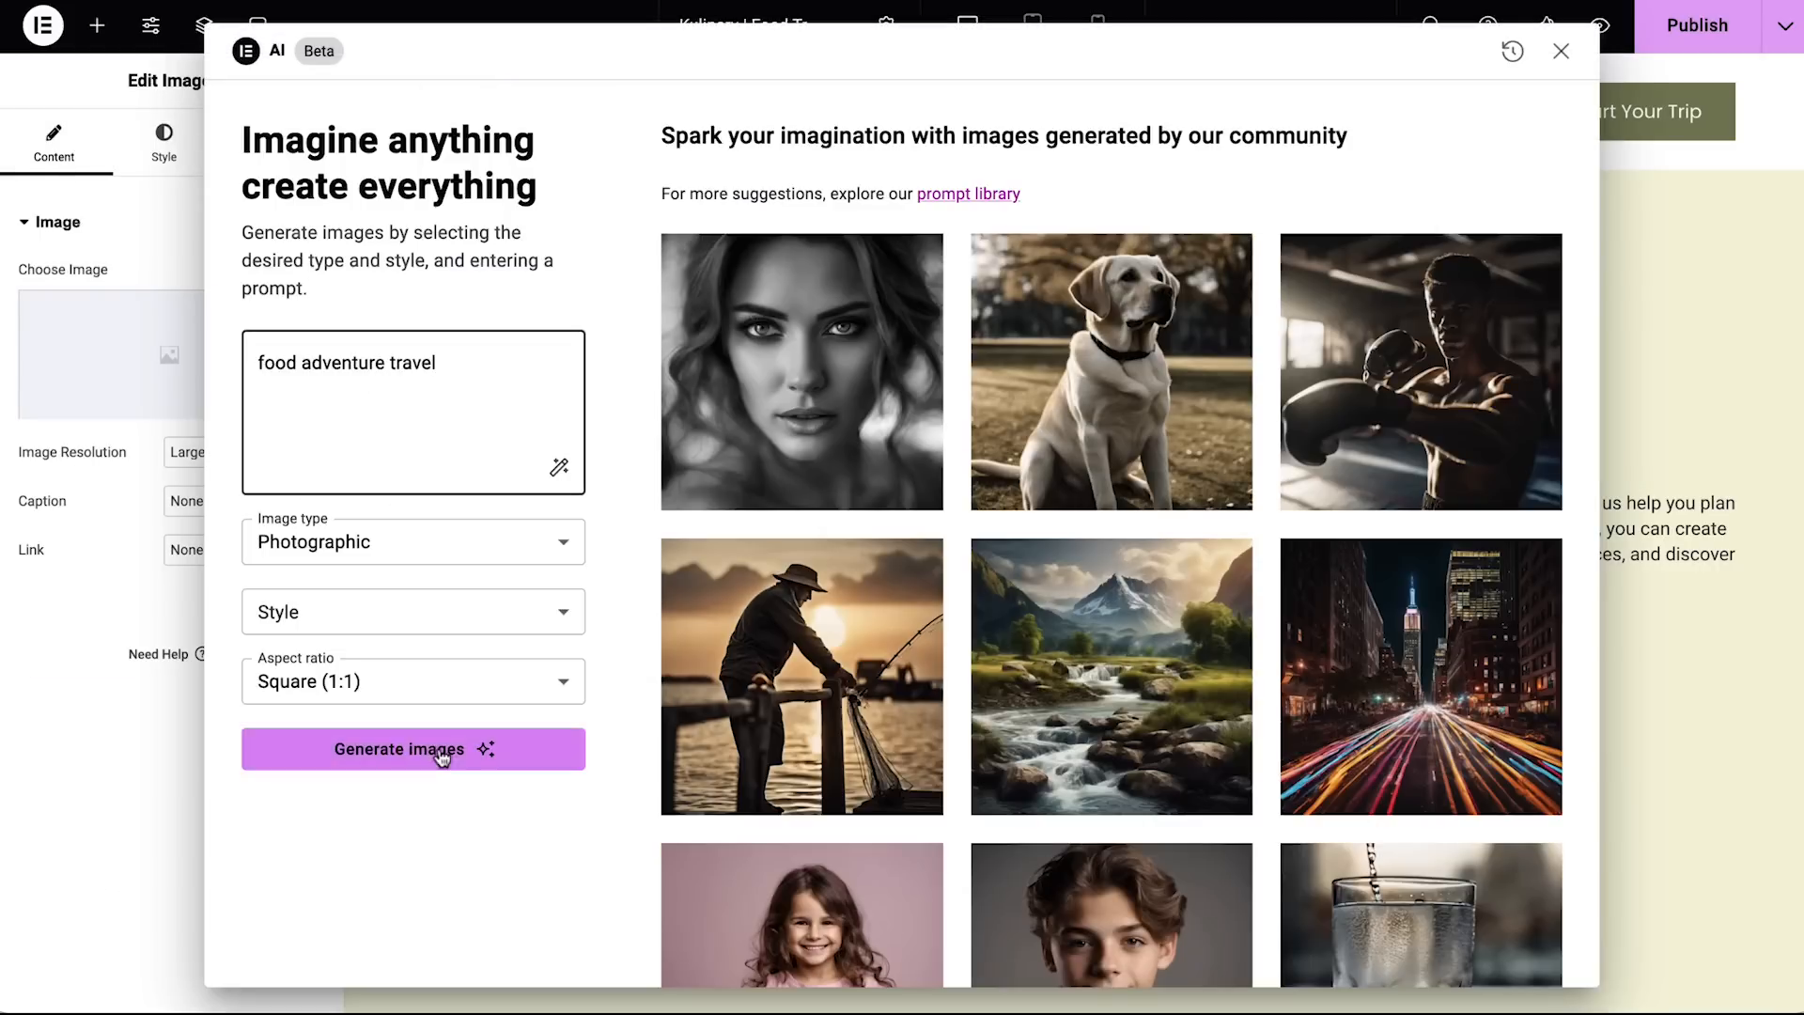
pyautogui.click(1561, 52)
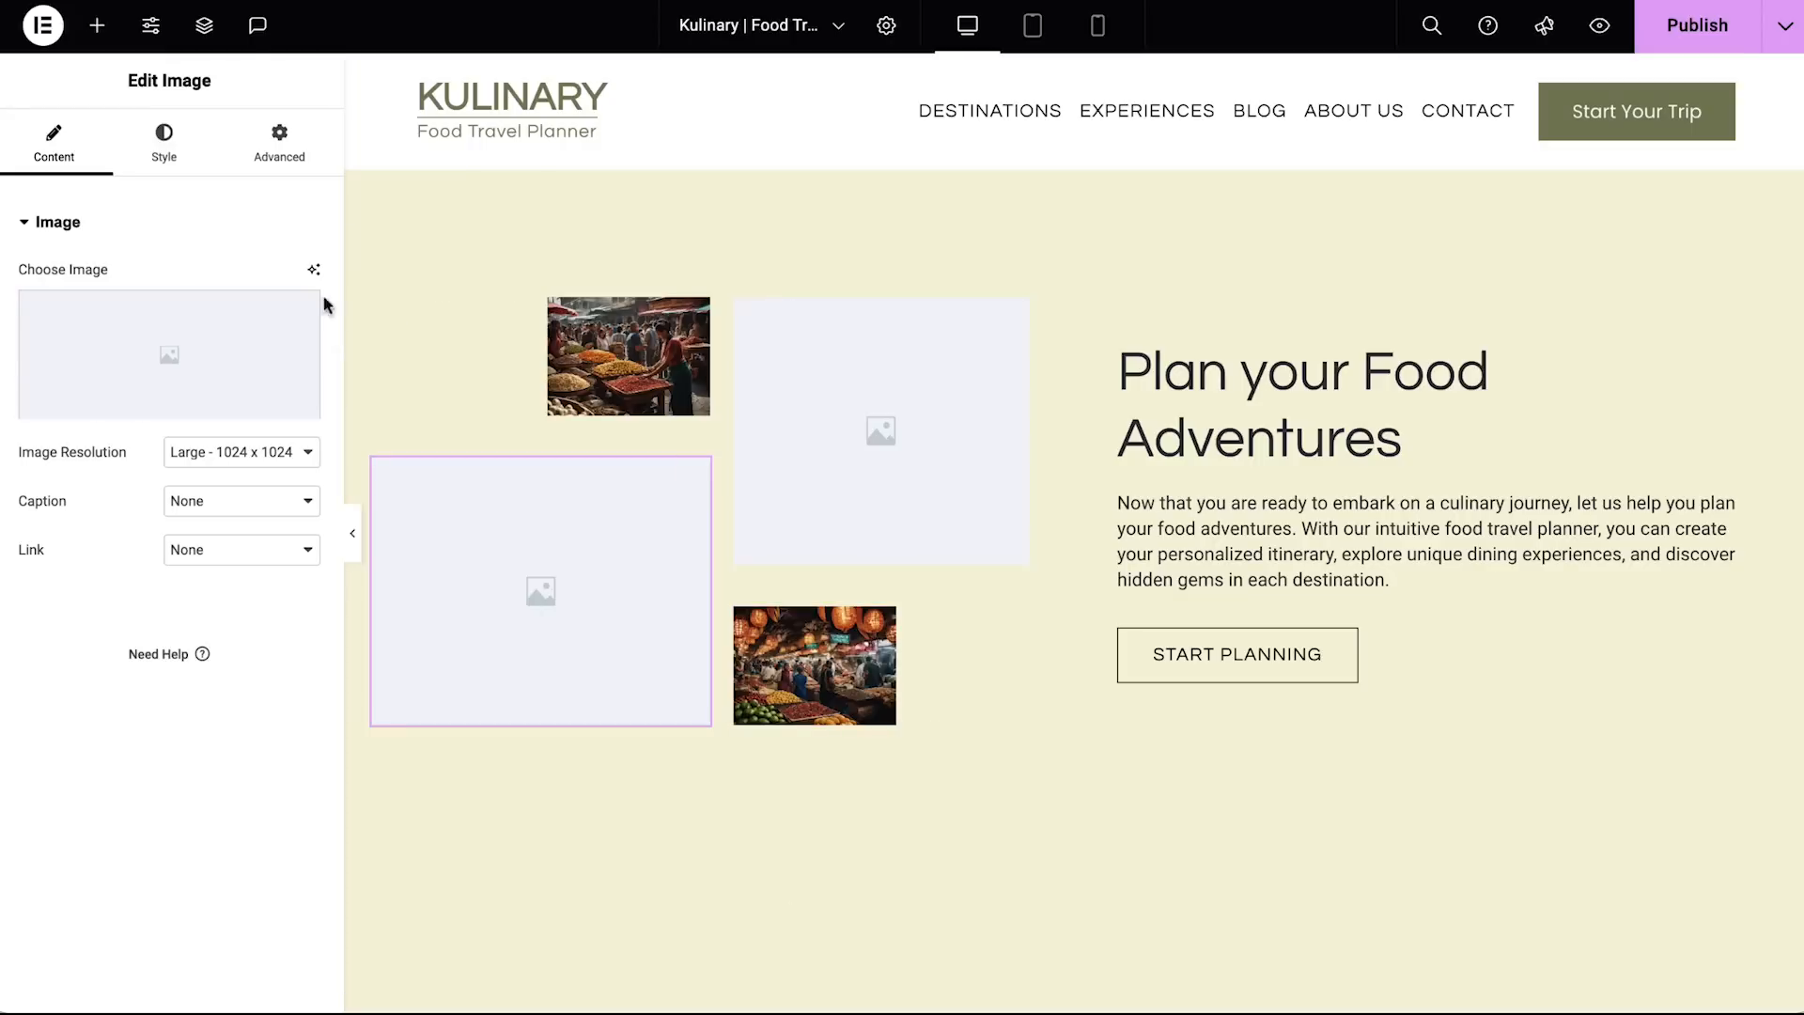
# Step: Generate a Paris food travel image, clean up the croissant photo and use it in the large slot
pyautogui.click(313, 270)
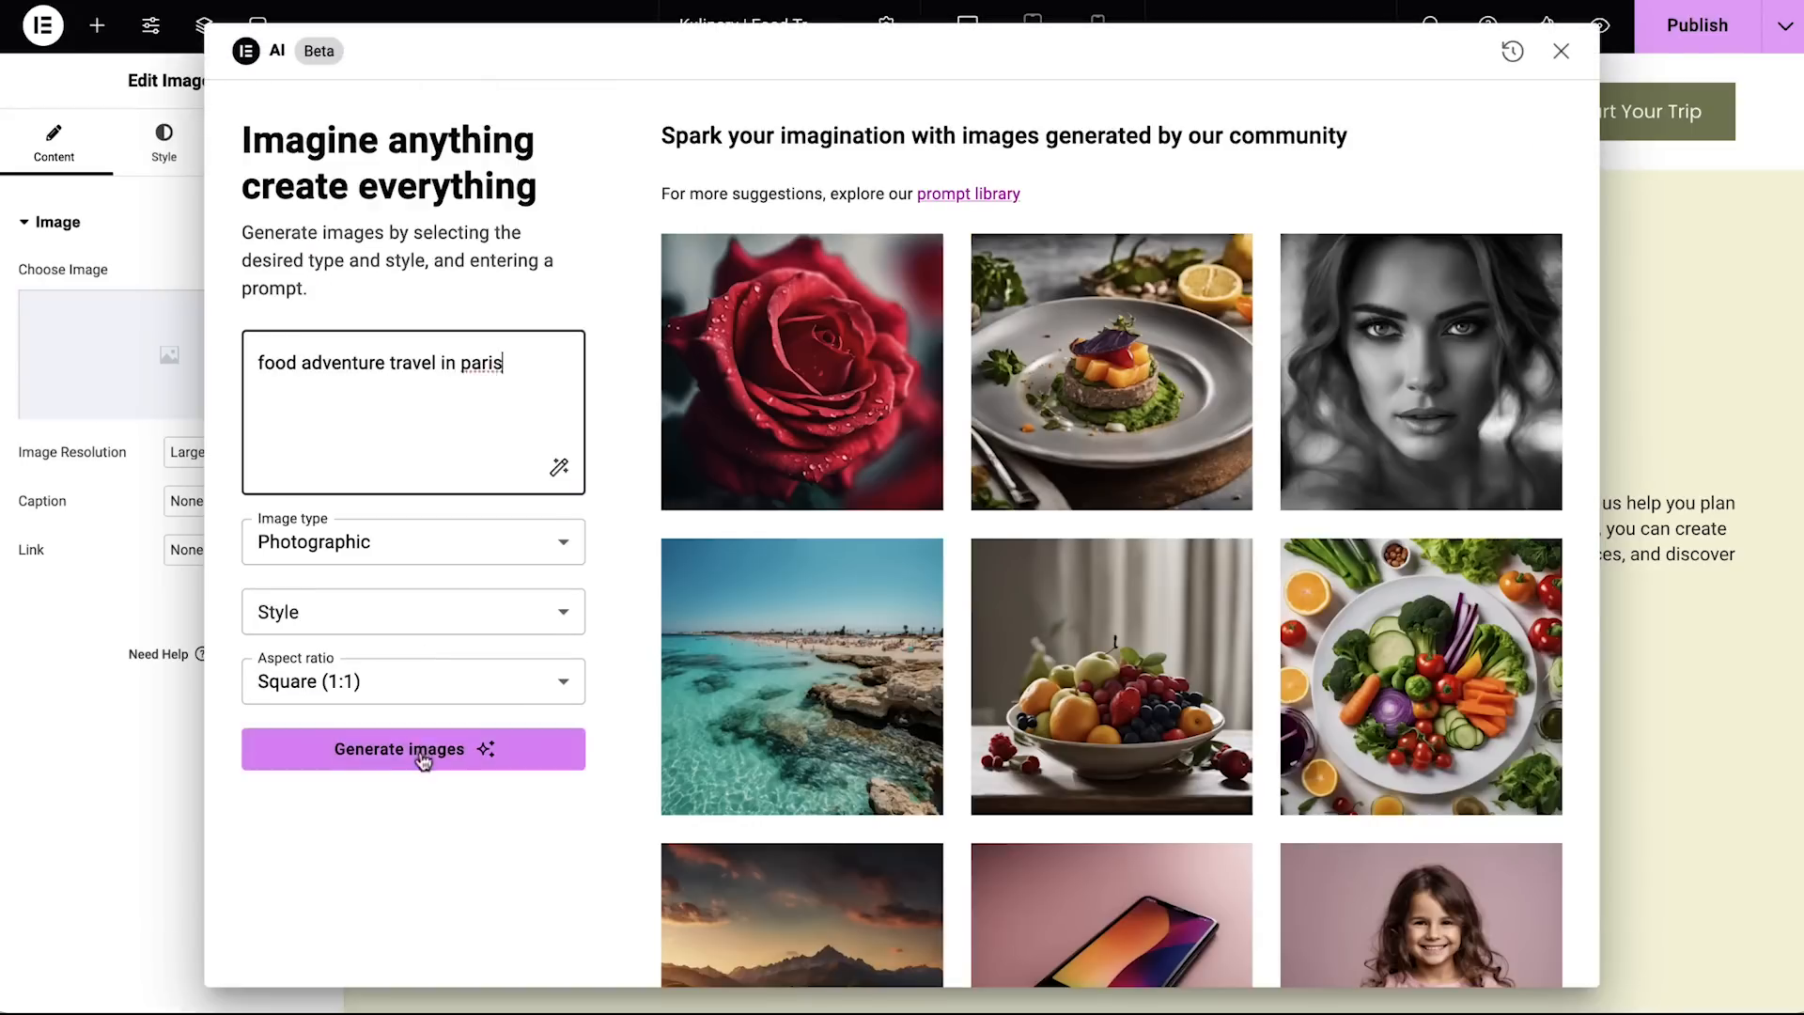
pyautogui.click(412, 749)
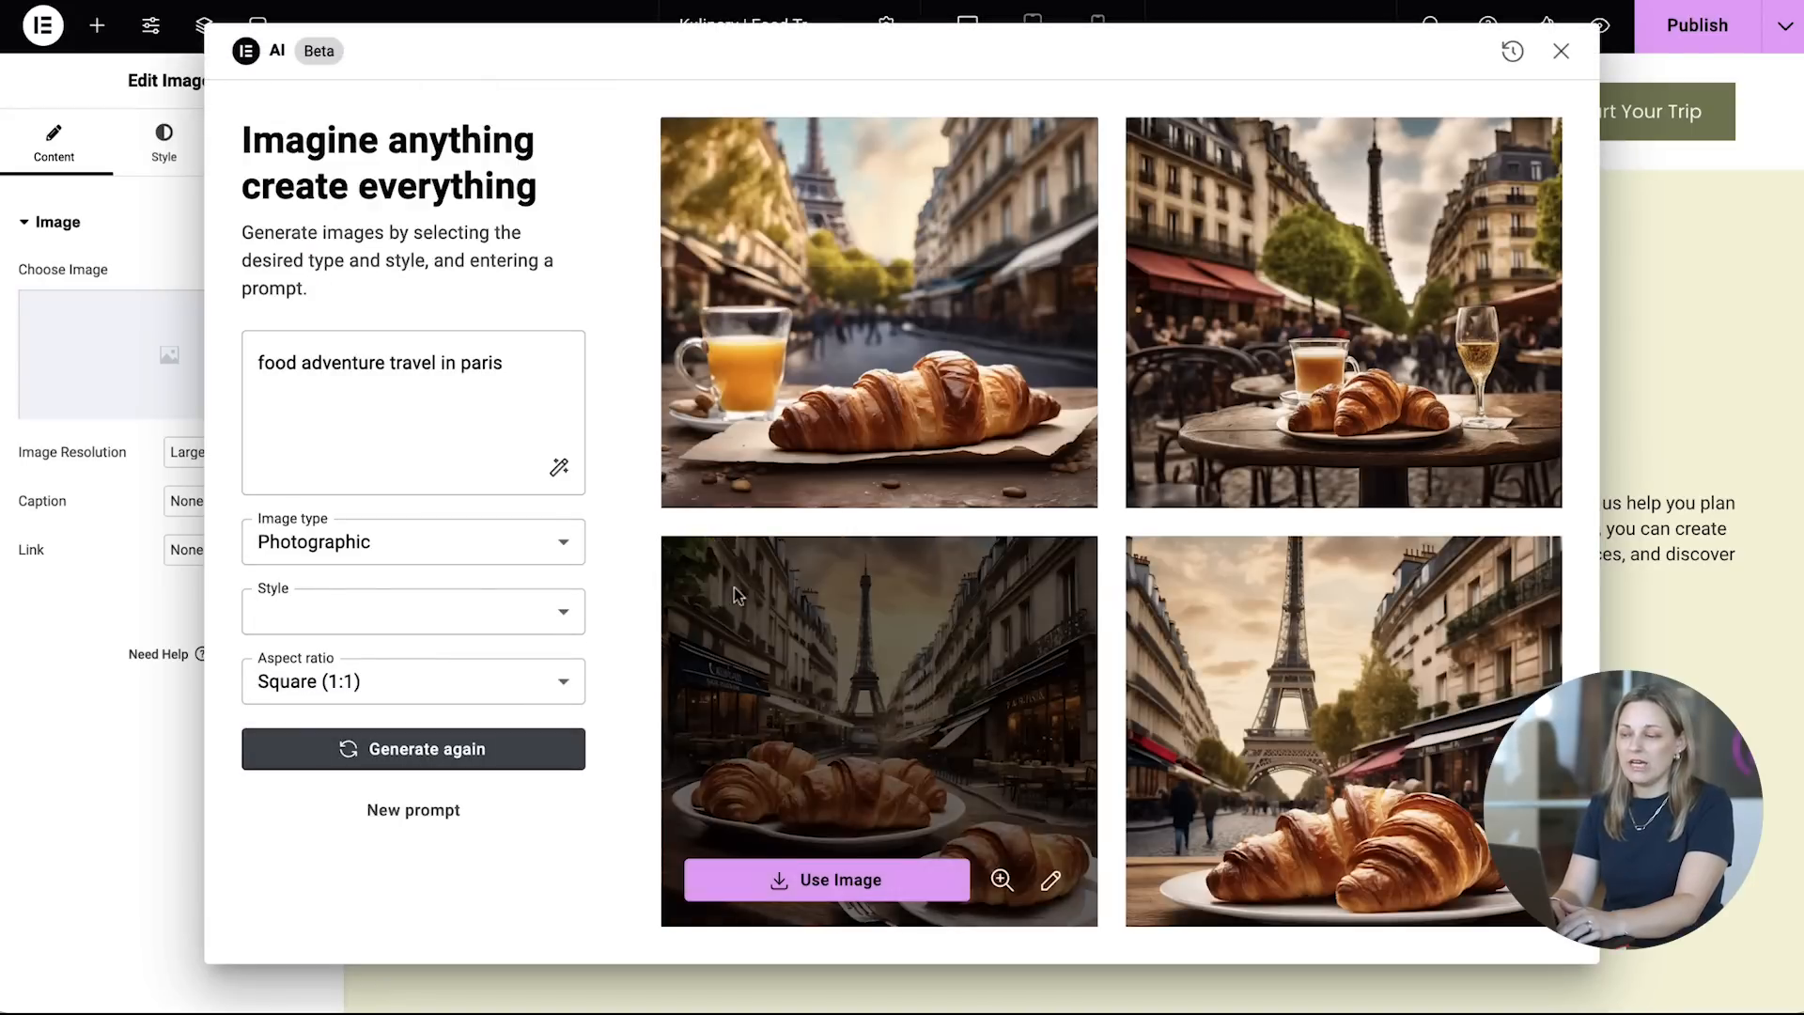
pyautogui.moveTo(1046, 462)
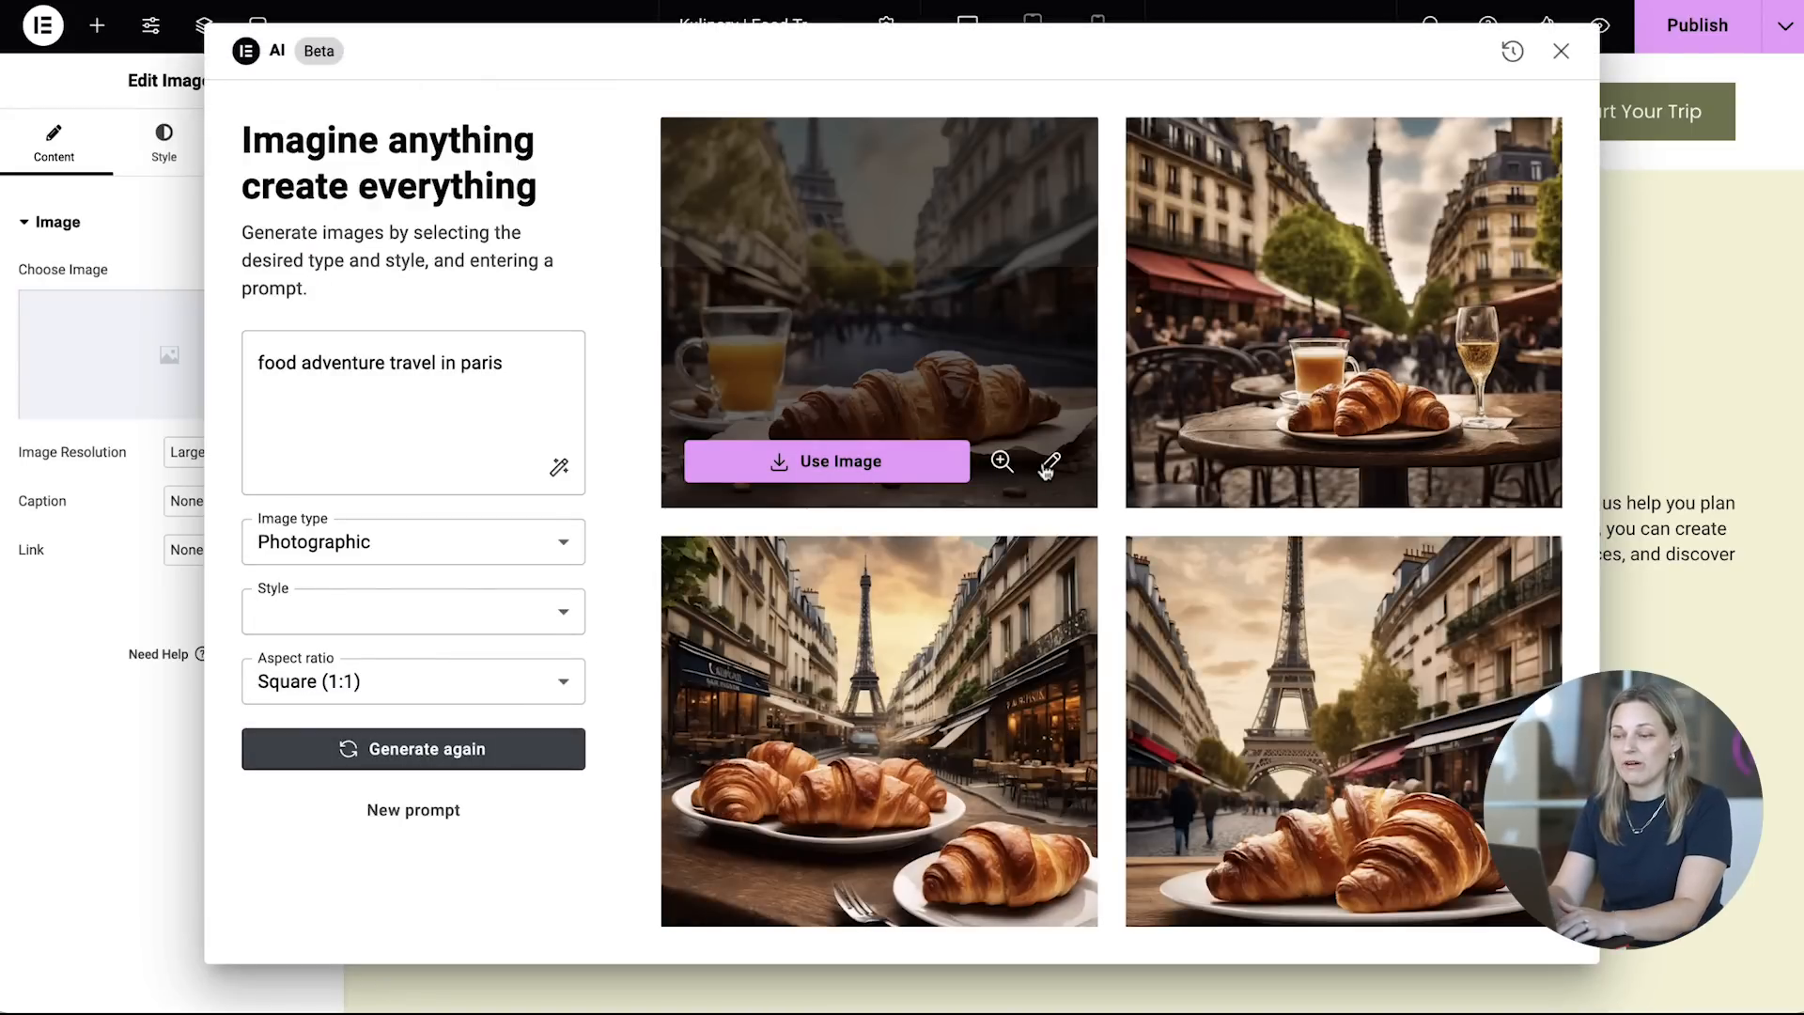
pyautogui.click(1050, 461)
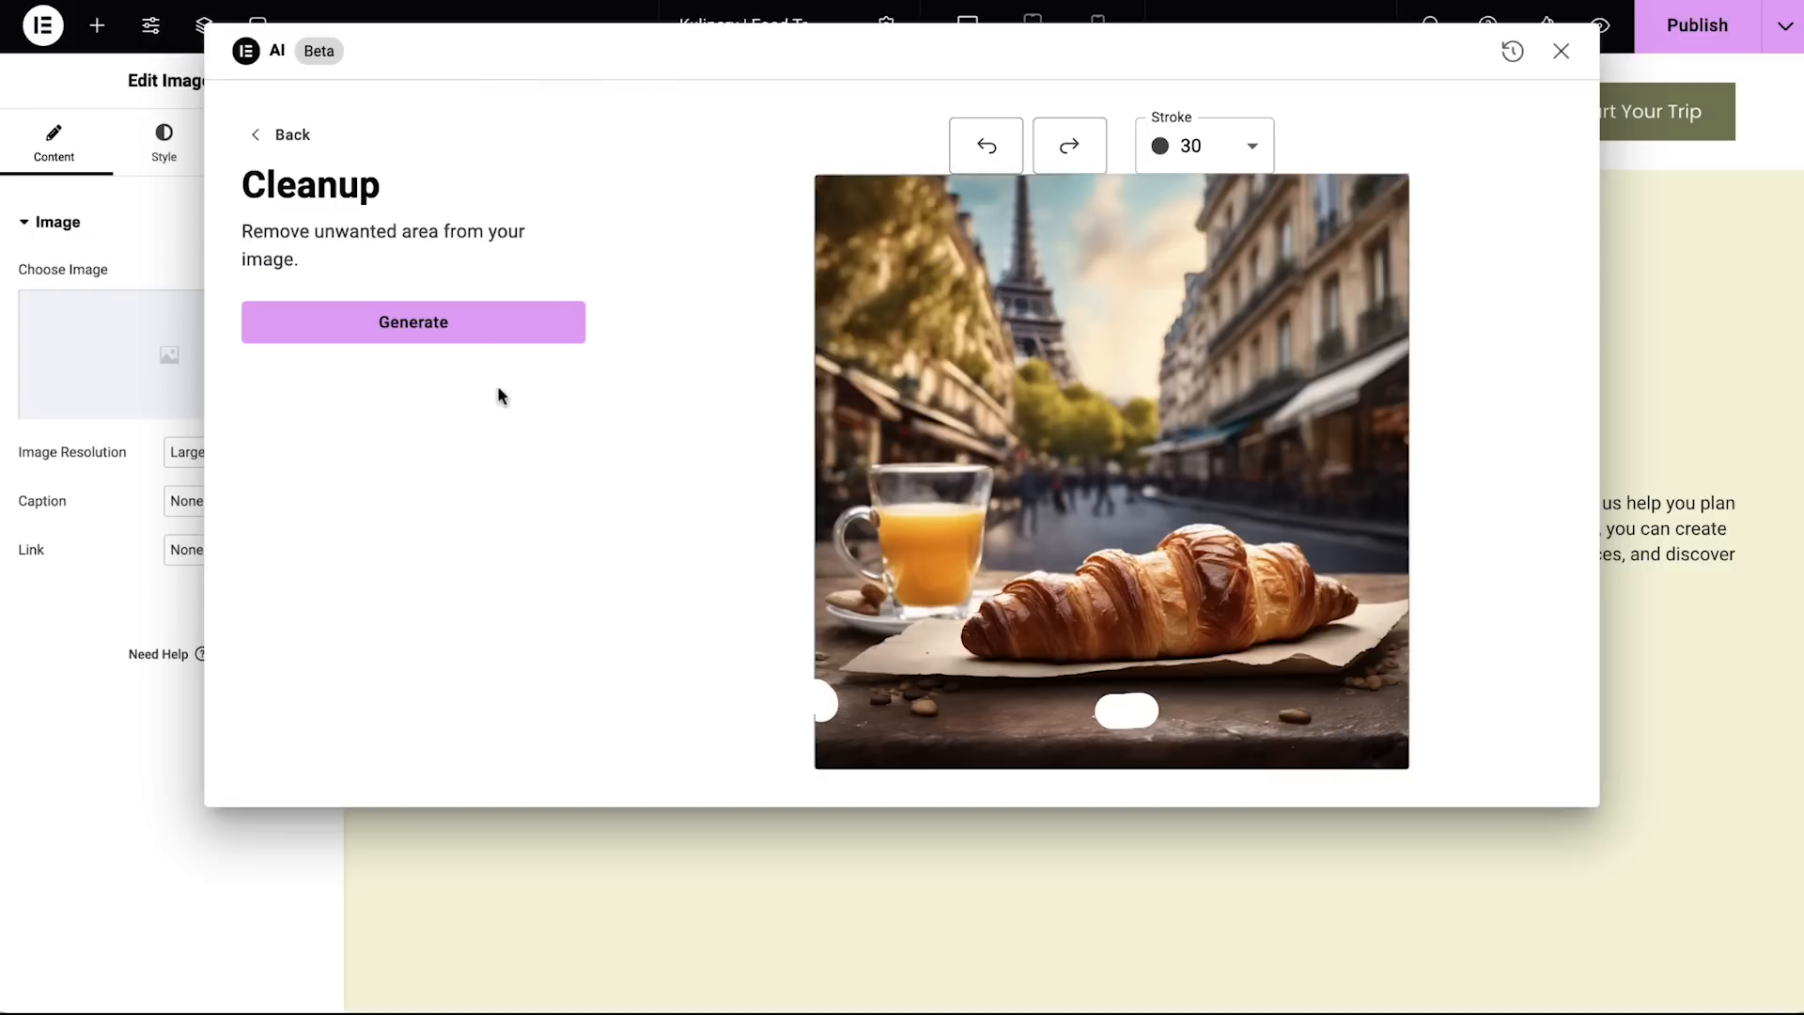
pyautogui.click(411, 321)
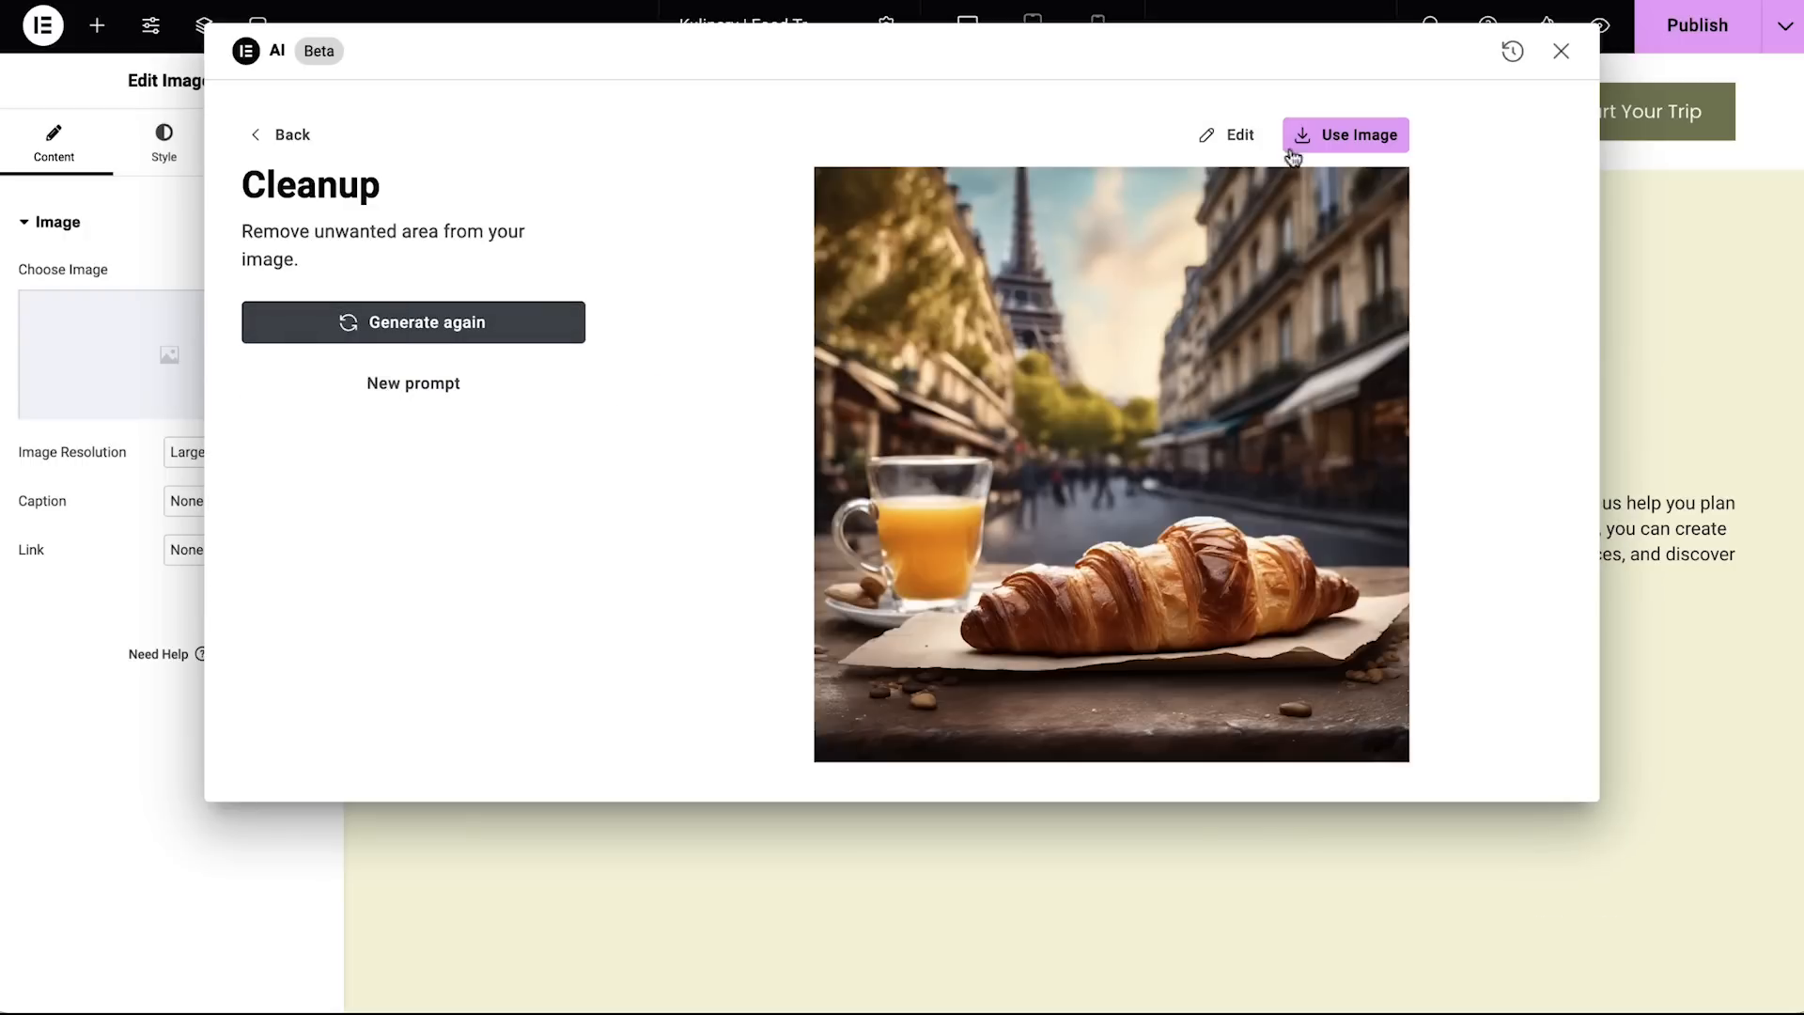
pyautogui.click(1343, 134)
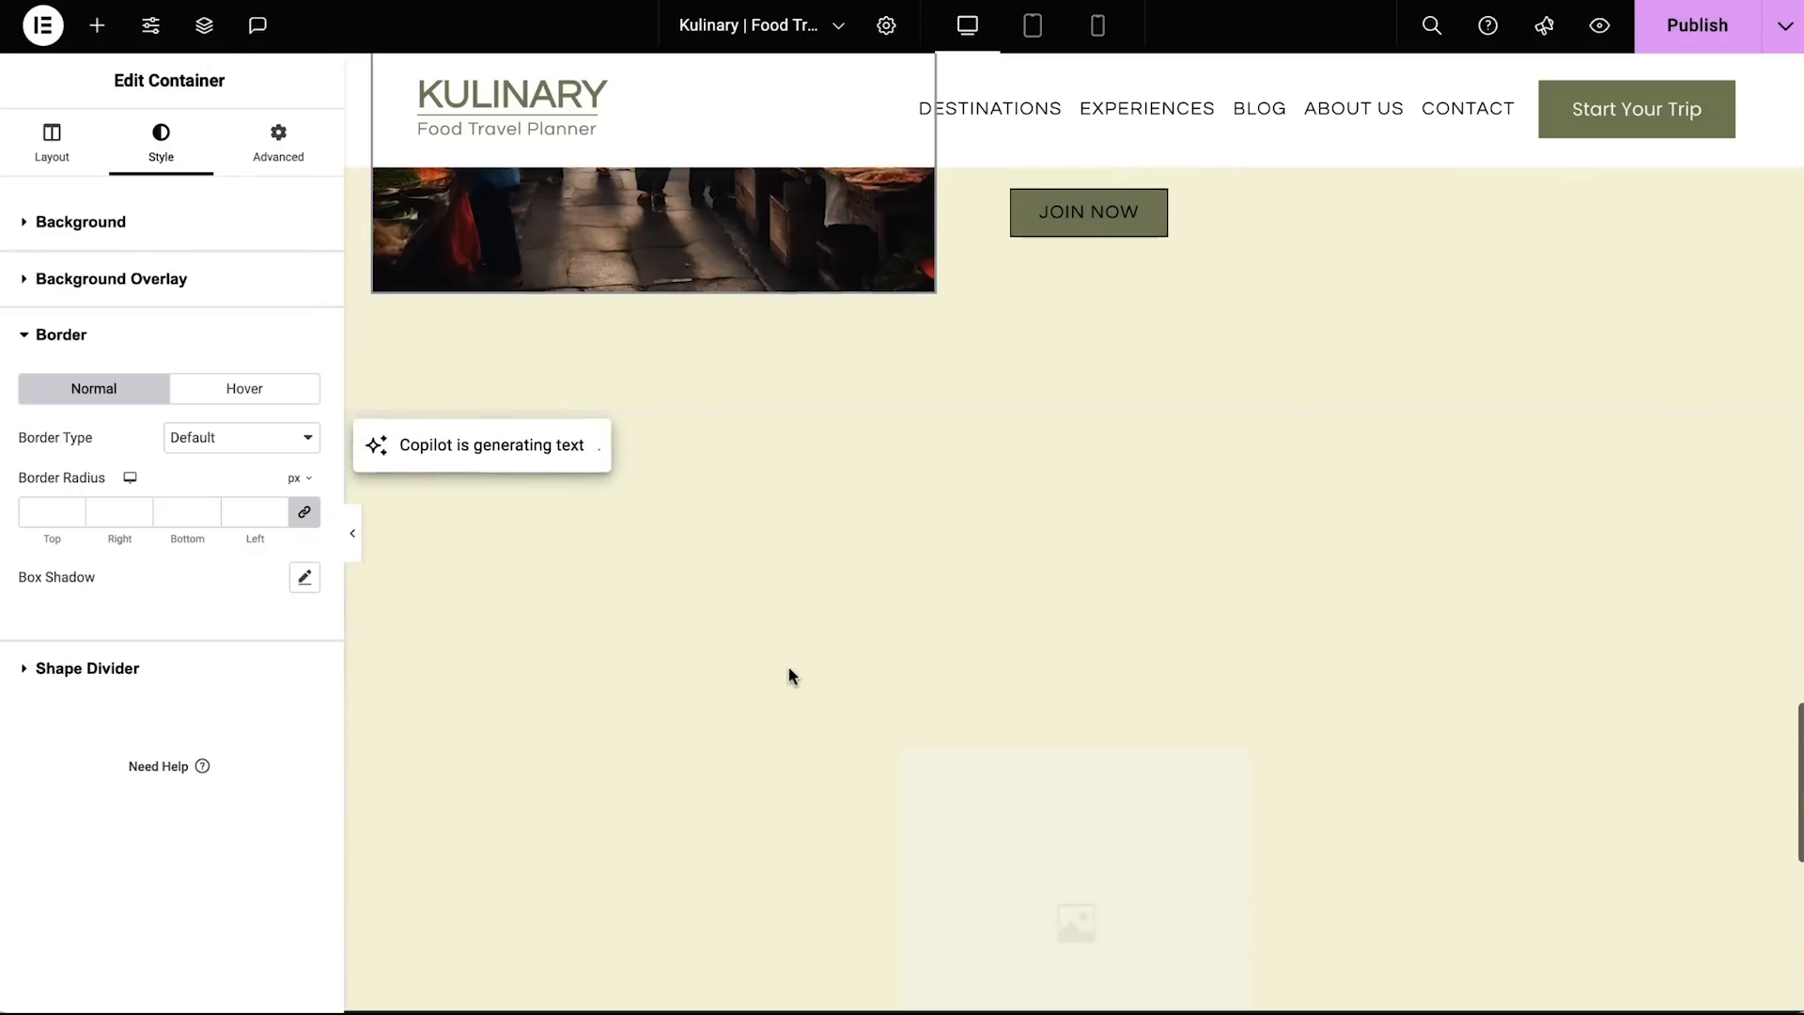
# Step: AI-translate the Welcome card title into Italian as Benvenuto
pyautogui.click(50, 142)
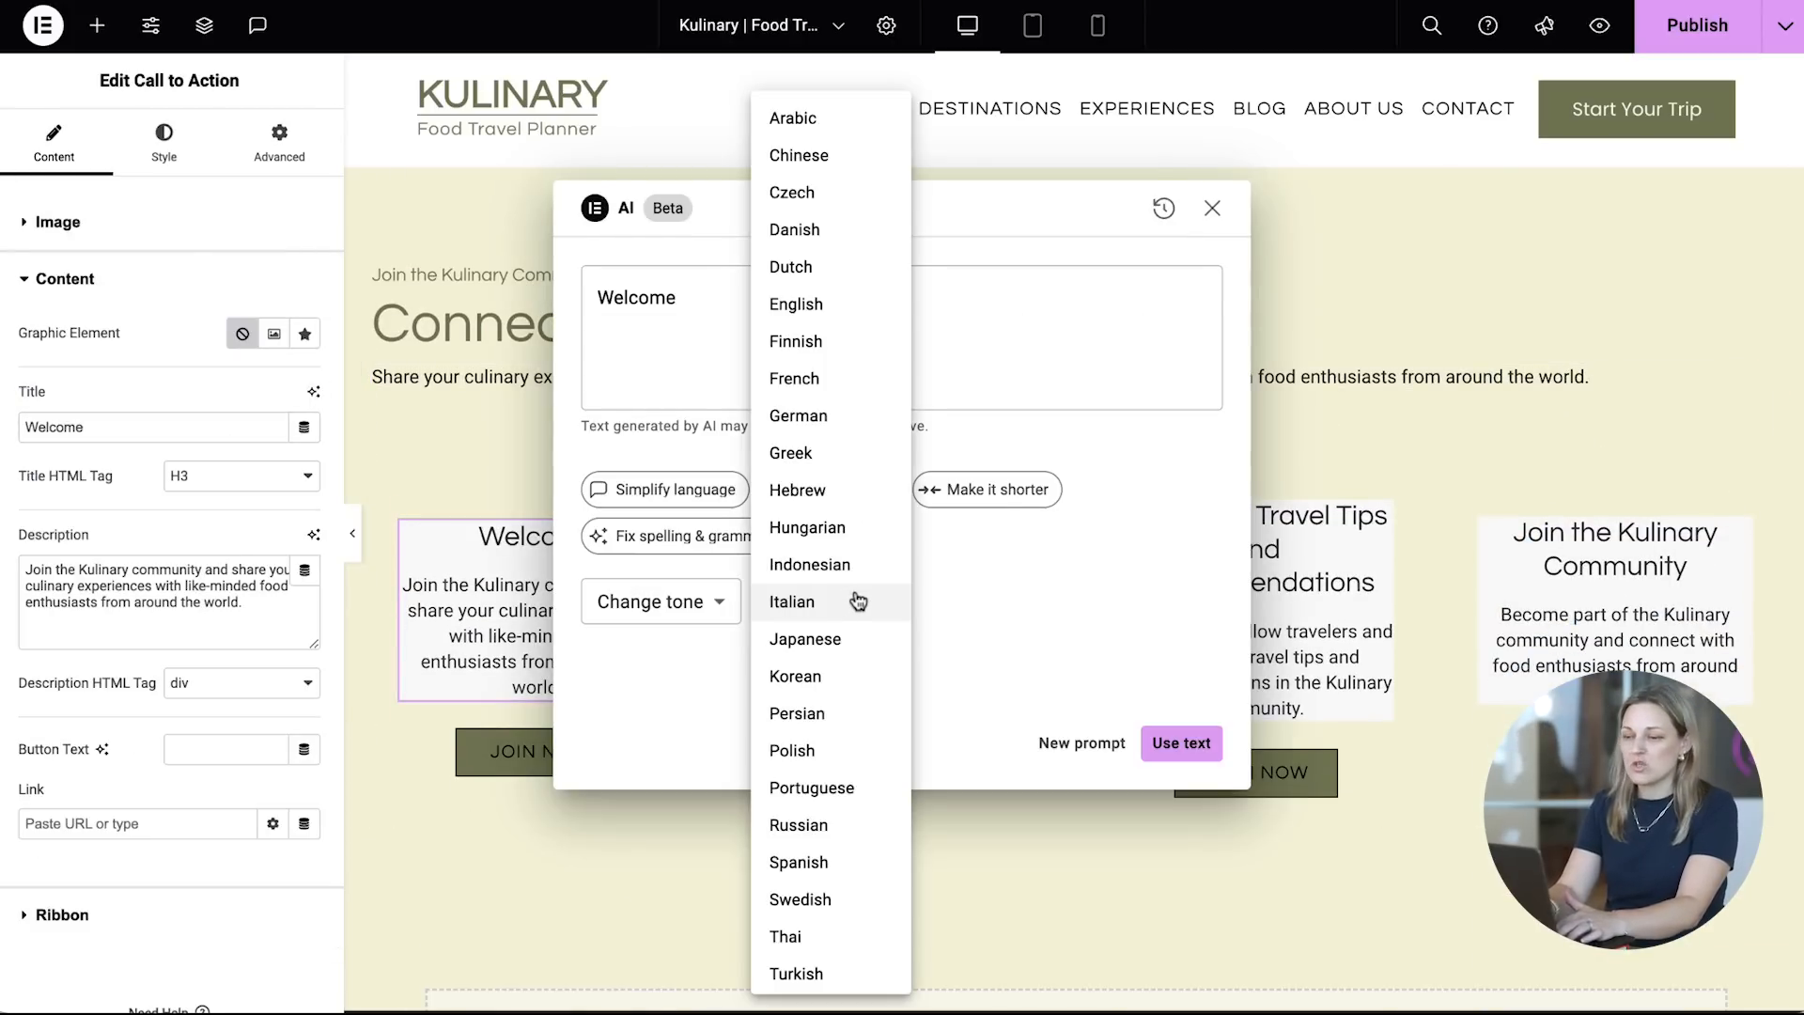
pyautogui.click(792, 602)
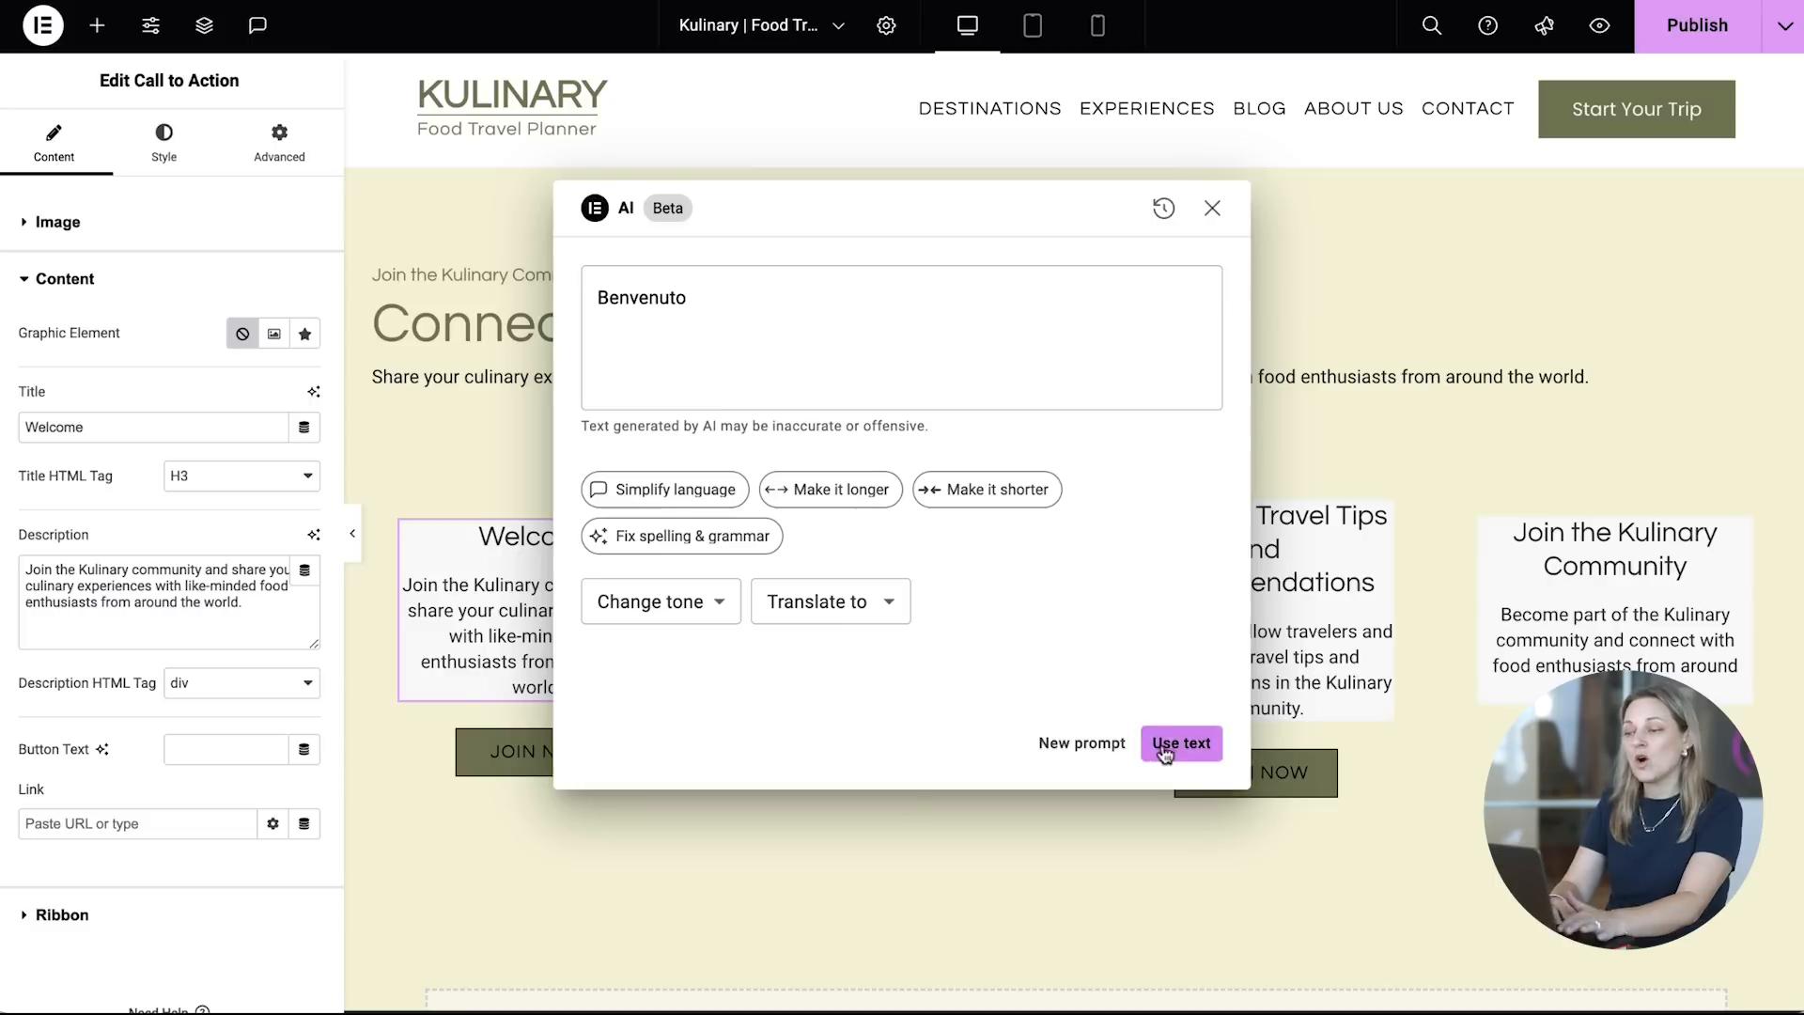
pyautogui.click(1179, 742)
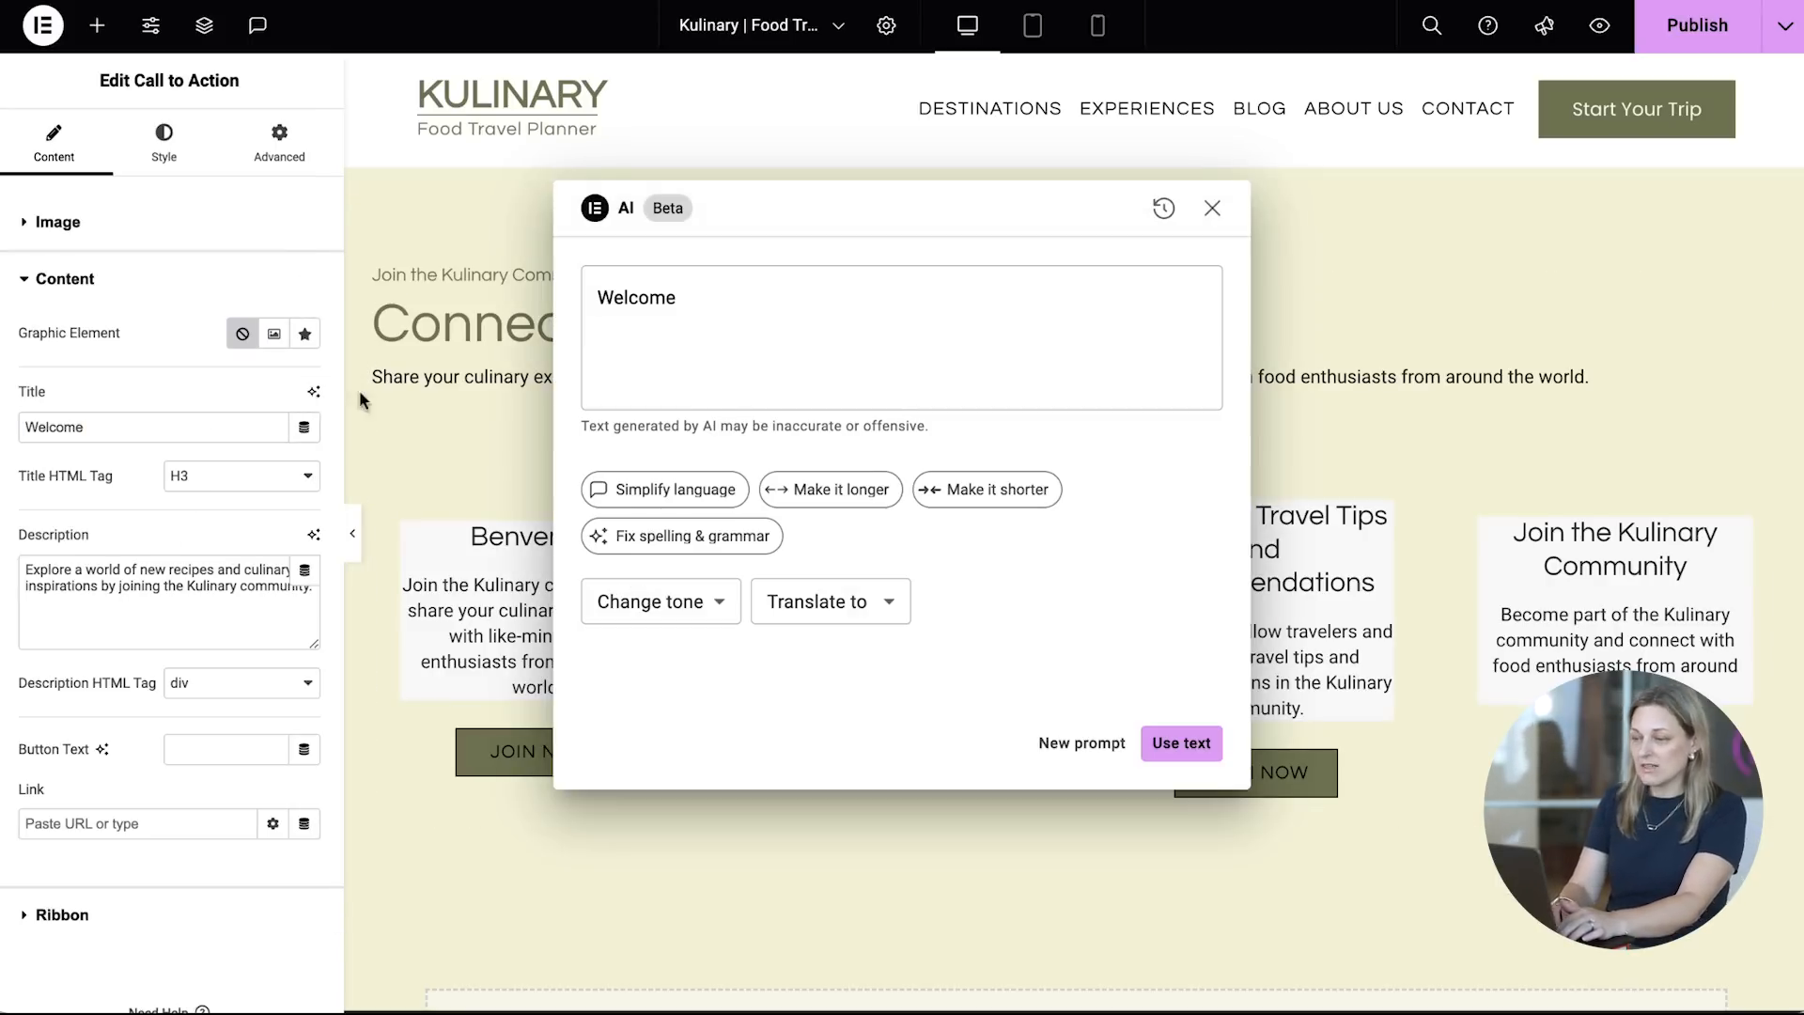
# Step: Translate the next card title into French and move on to the Thai card's styling
pyautogui.click(827, 600)
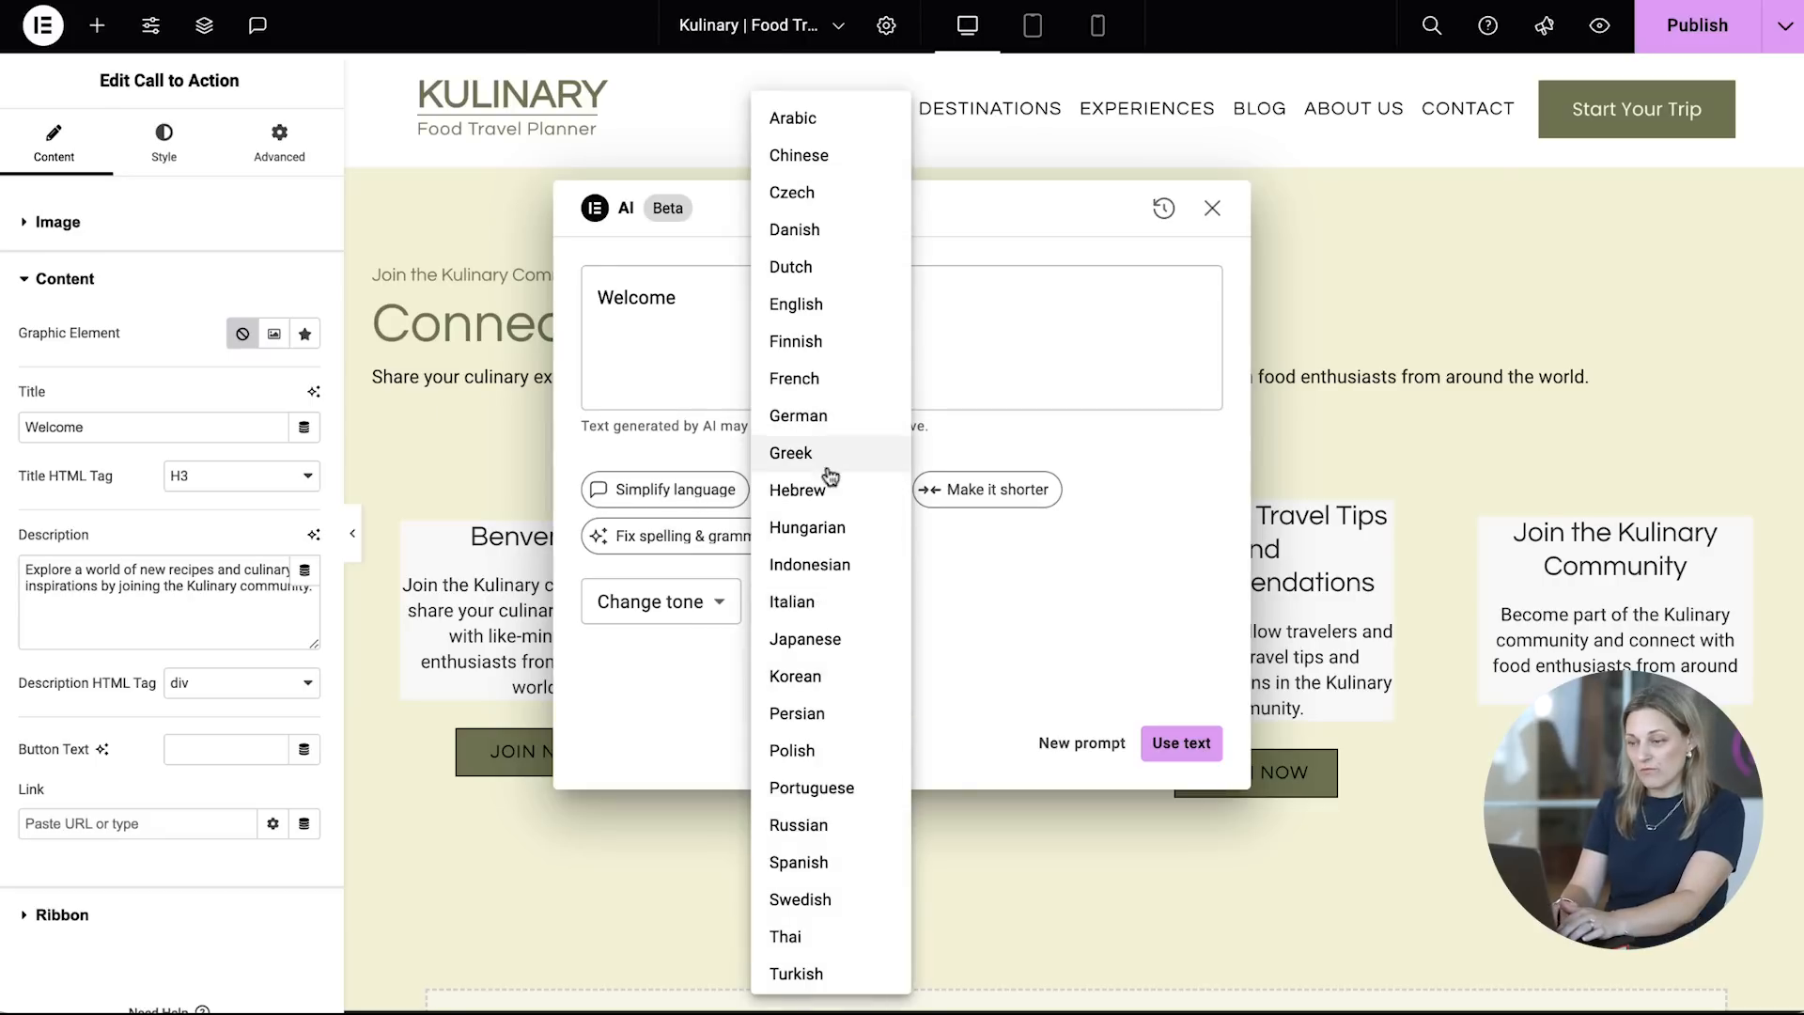
pyautogui.click(794, 379)
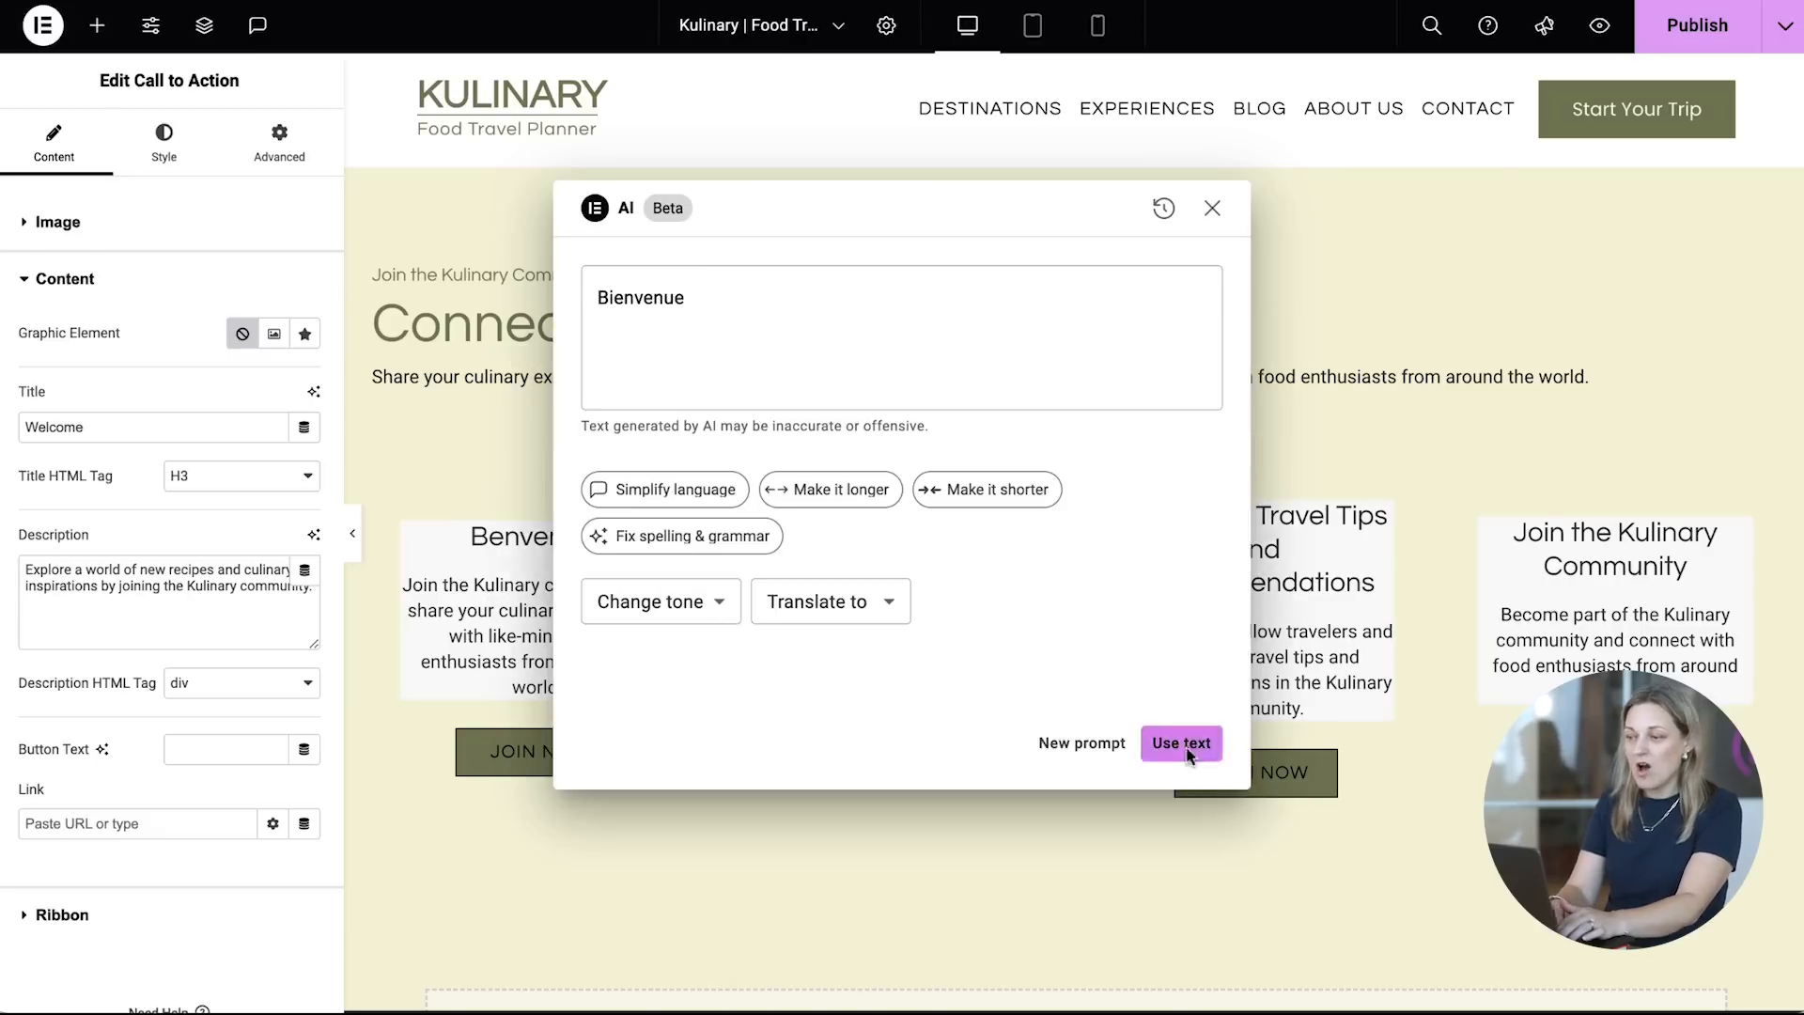
pyautogui.click(1179, 742)
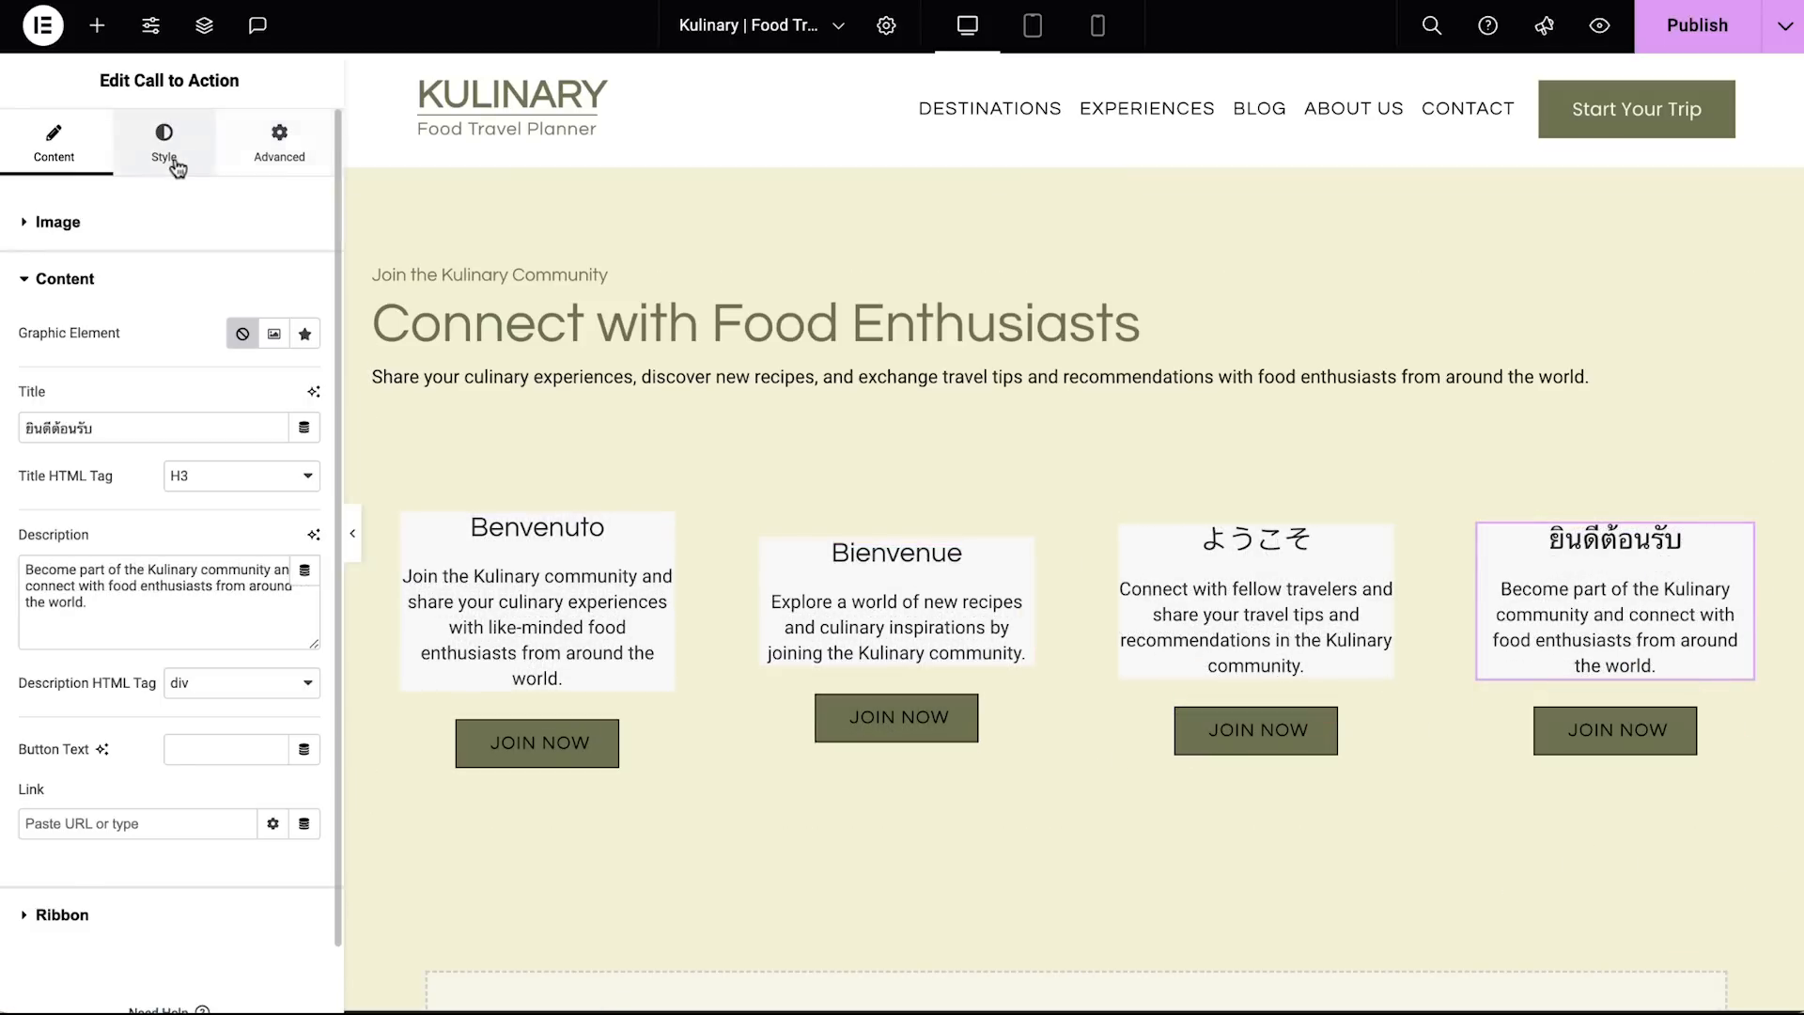
pyautogui.click(164, 141)
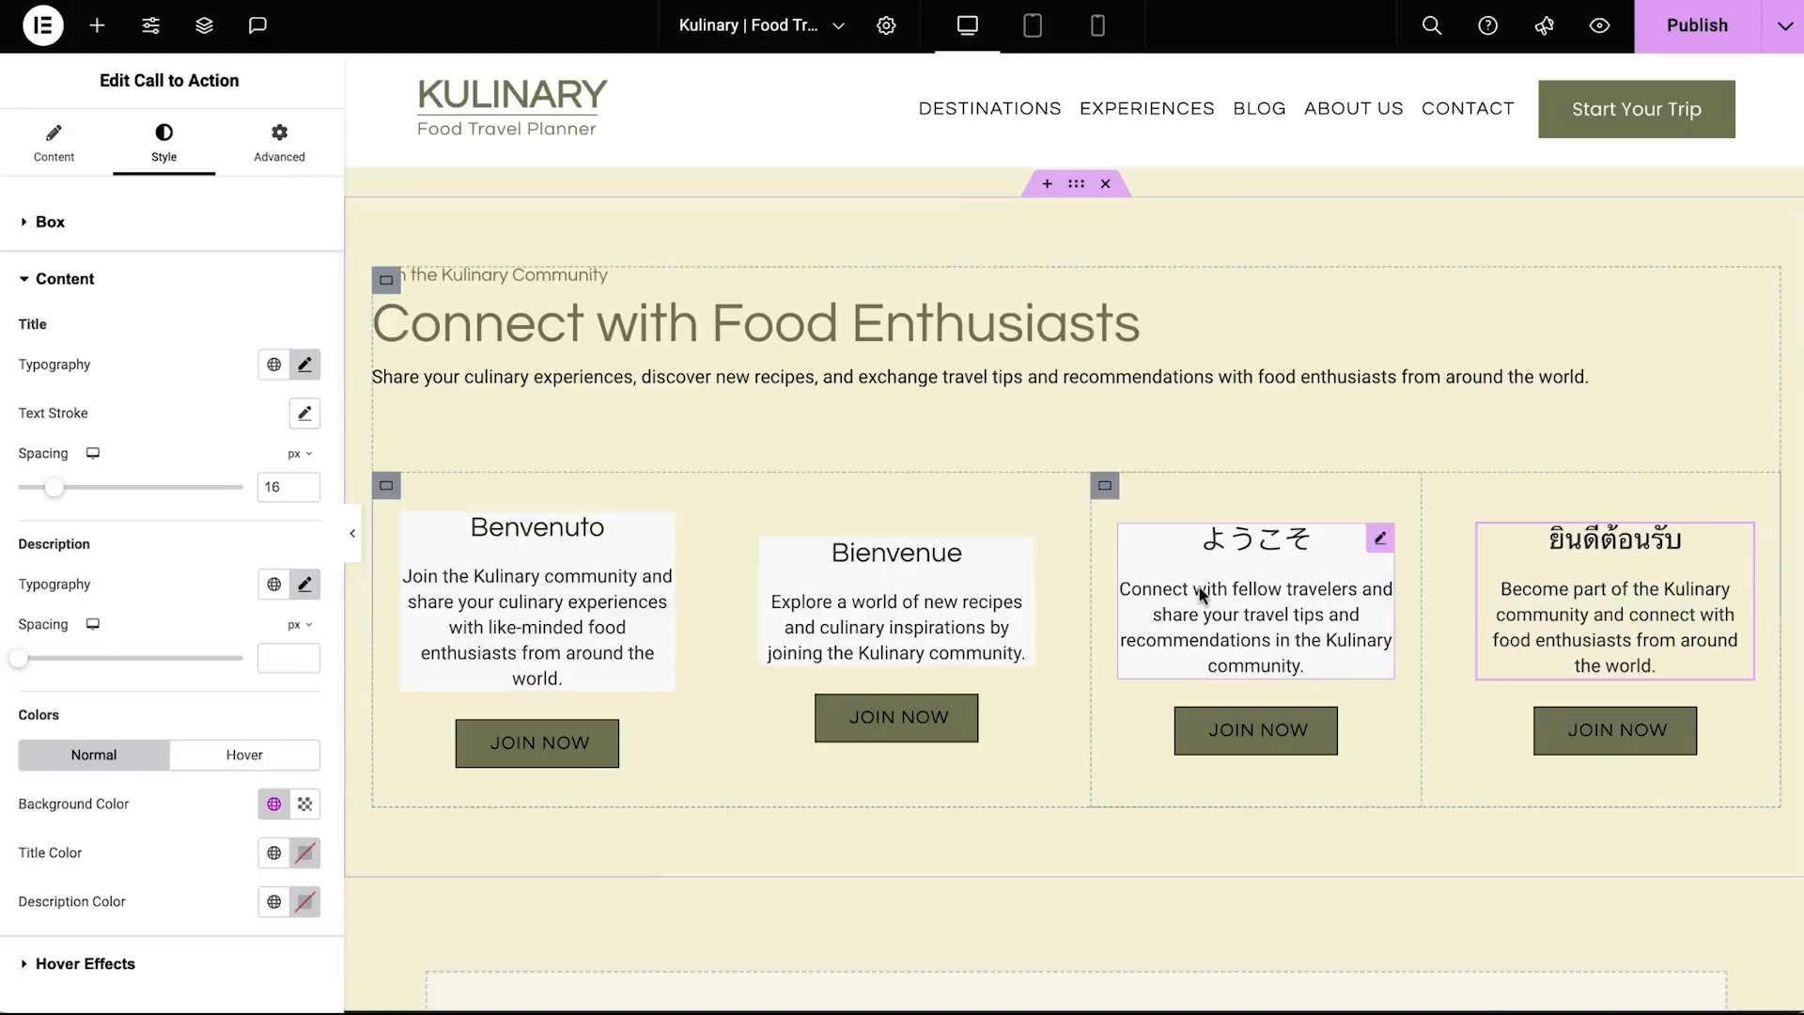
# Step: Generate a symbol-of-Italy image and place the background-free Leaning Tower in the first card
pyautogui.rightClick(535, 599)
pyautogui.write('symbol')
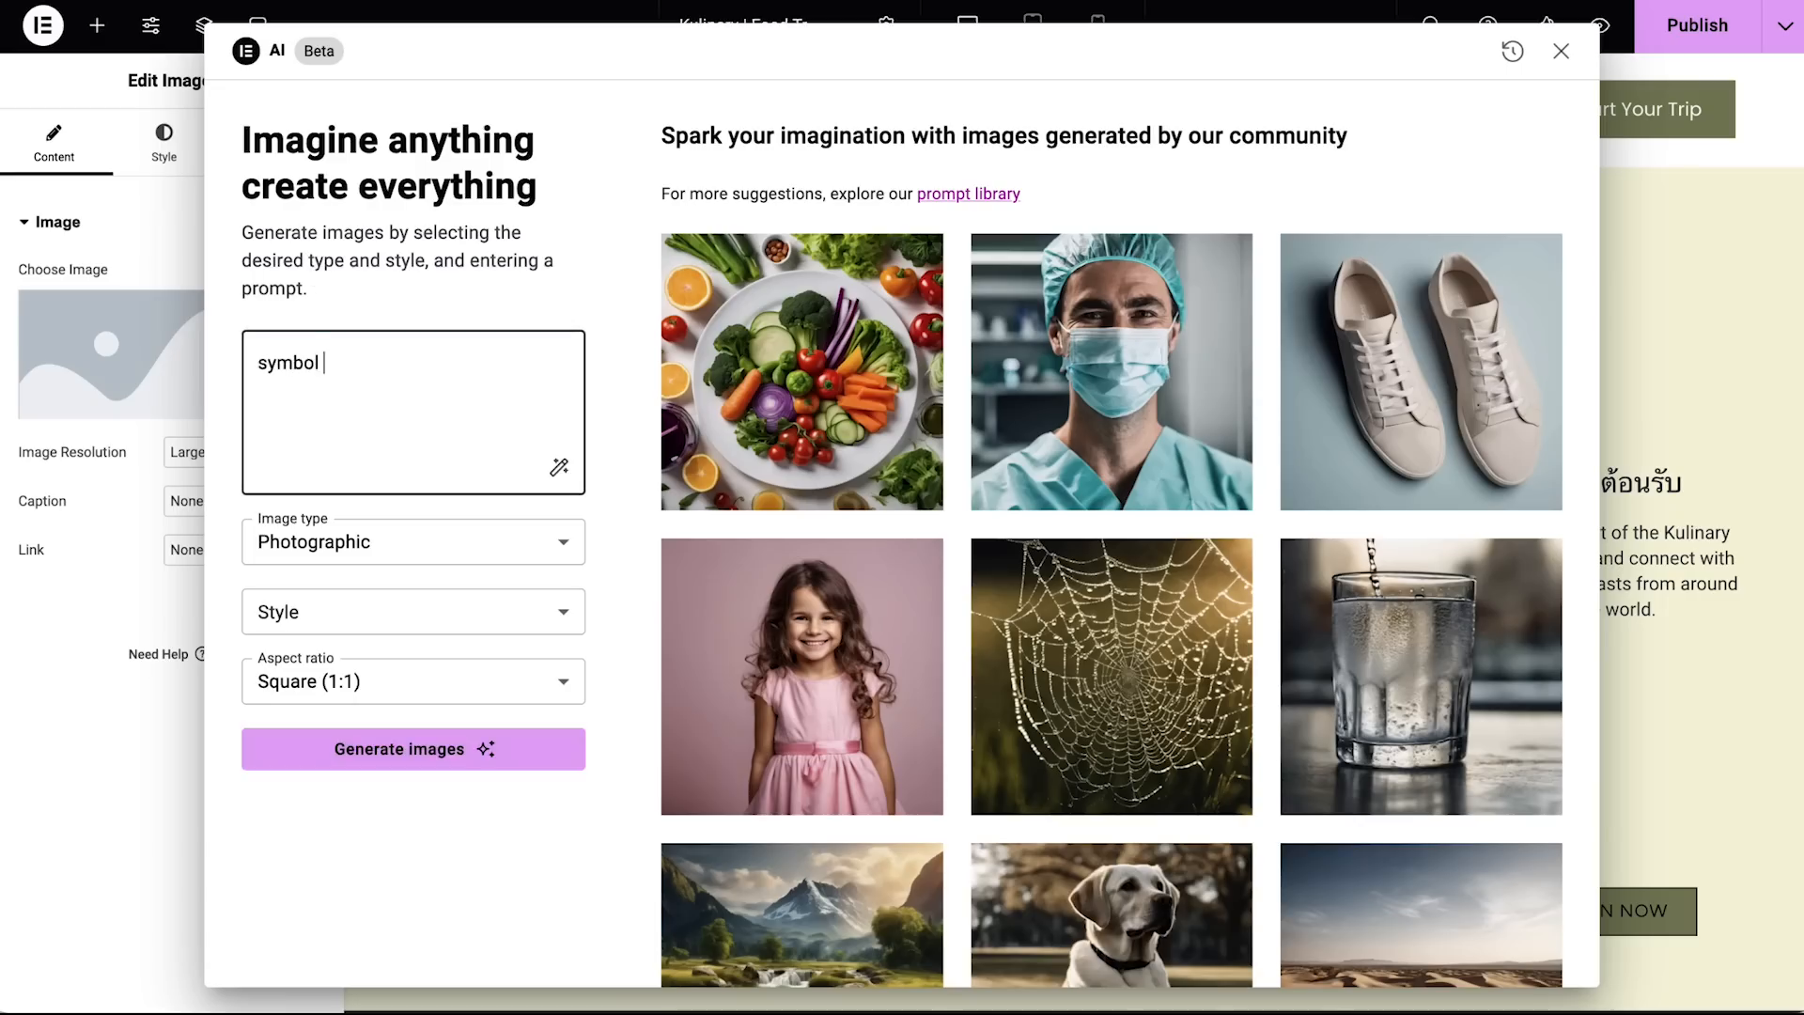
pyautogui.click(411, 749)
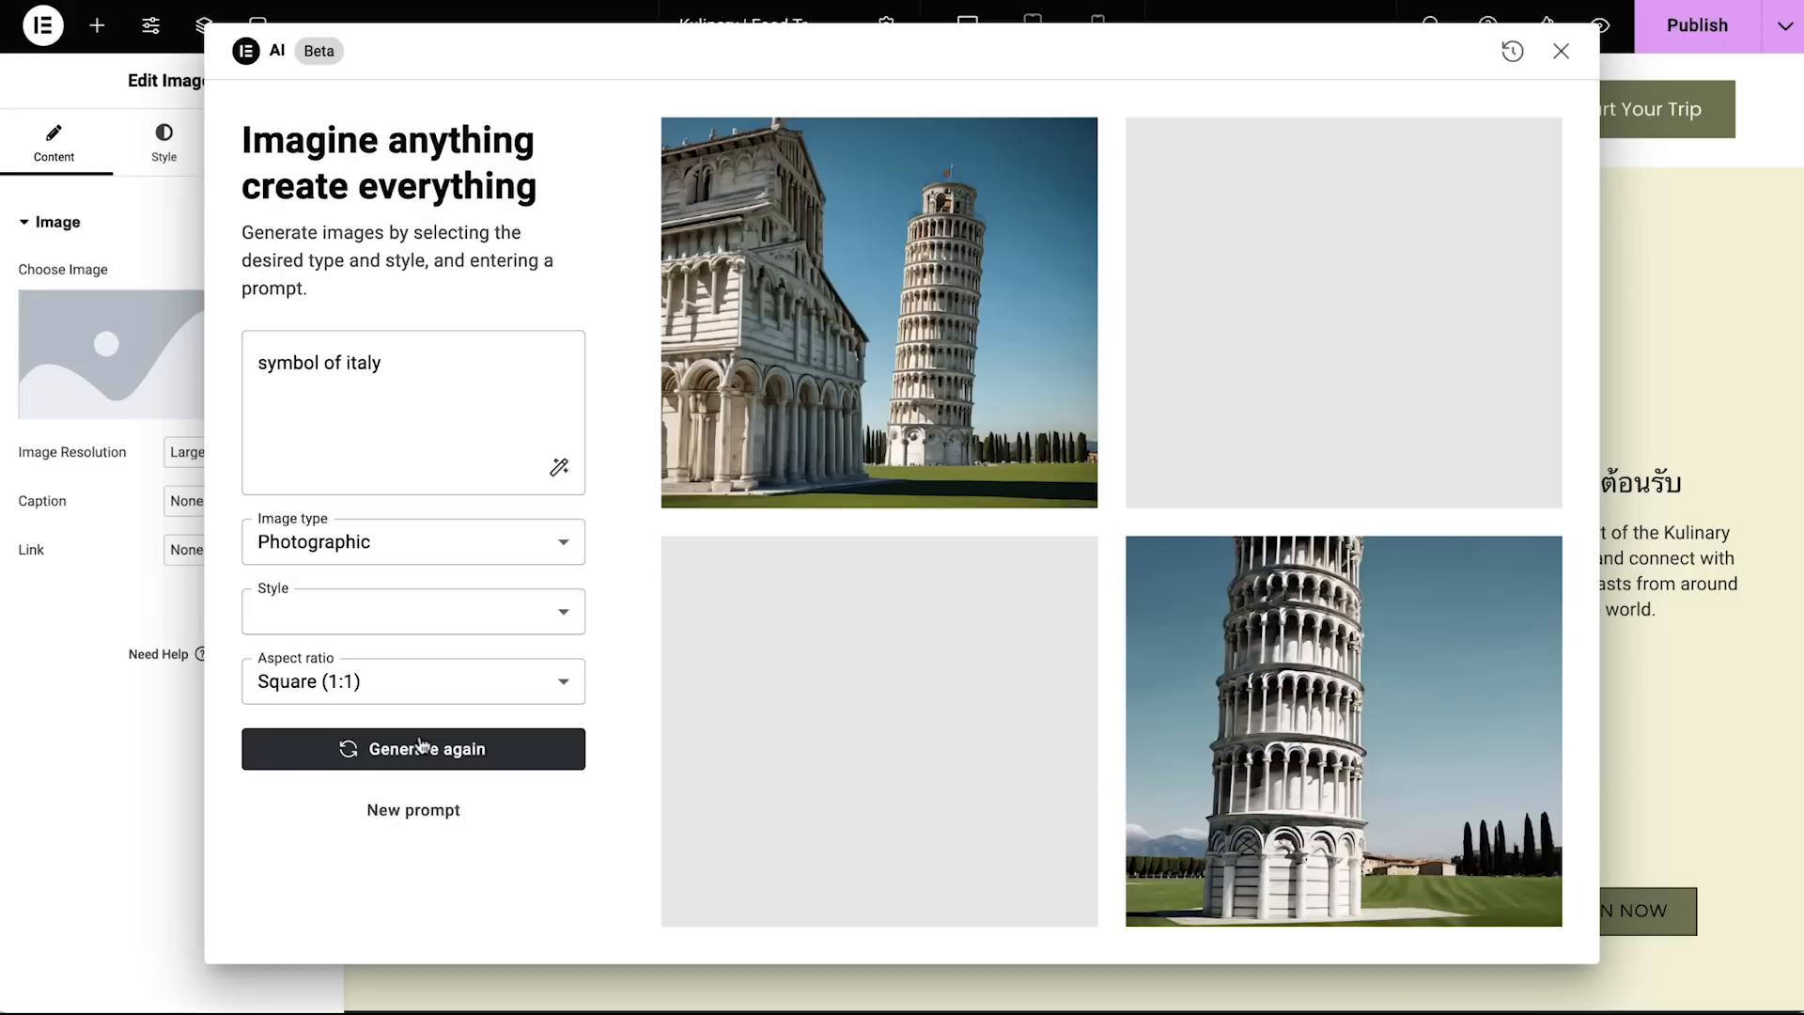
pyautogui.click(411, 748)
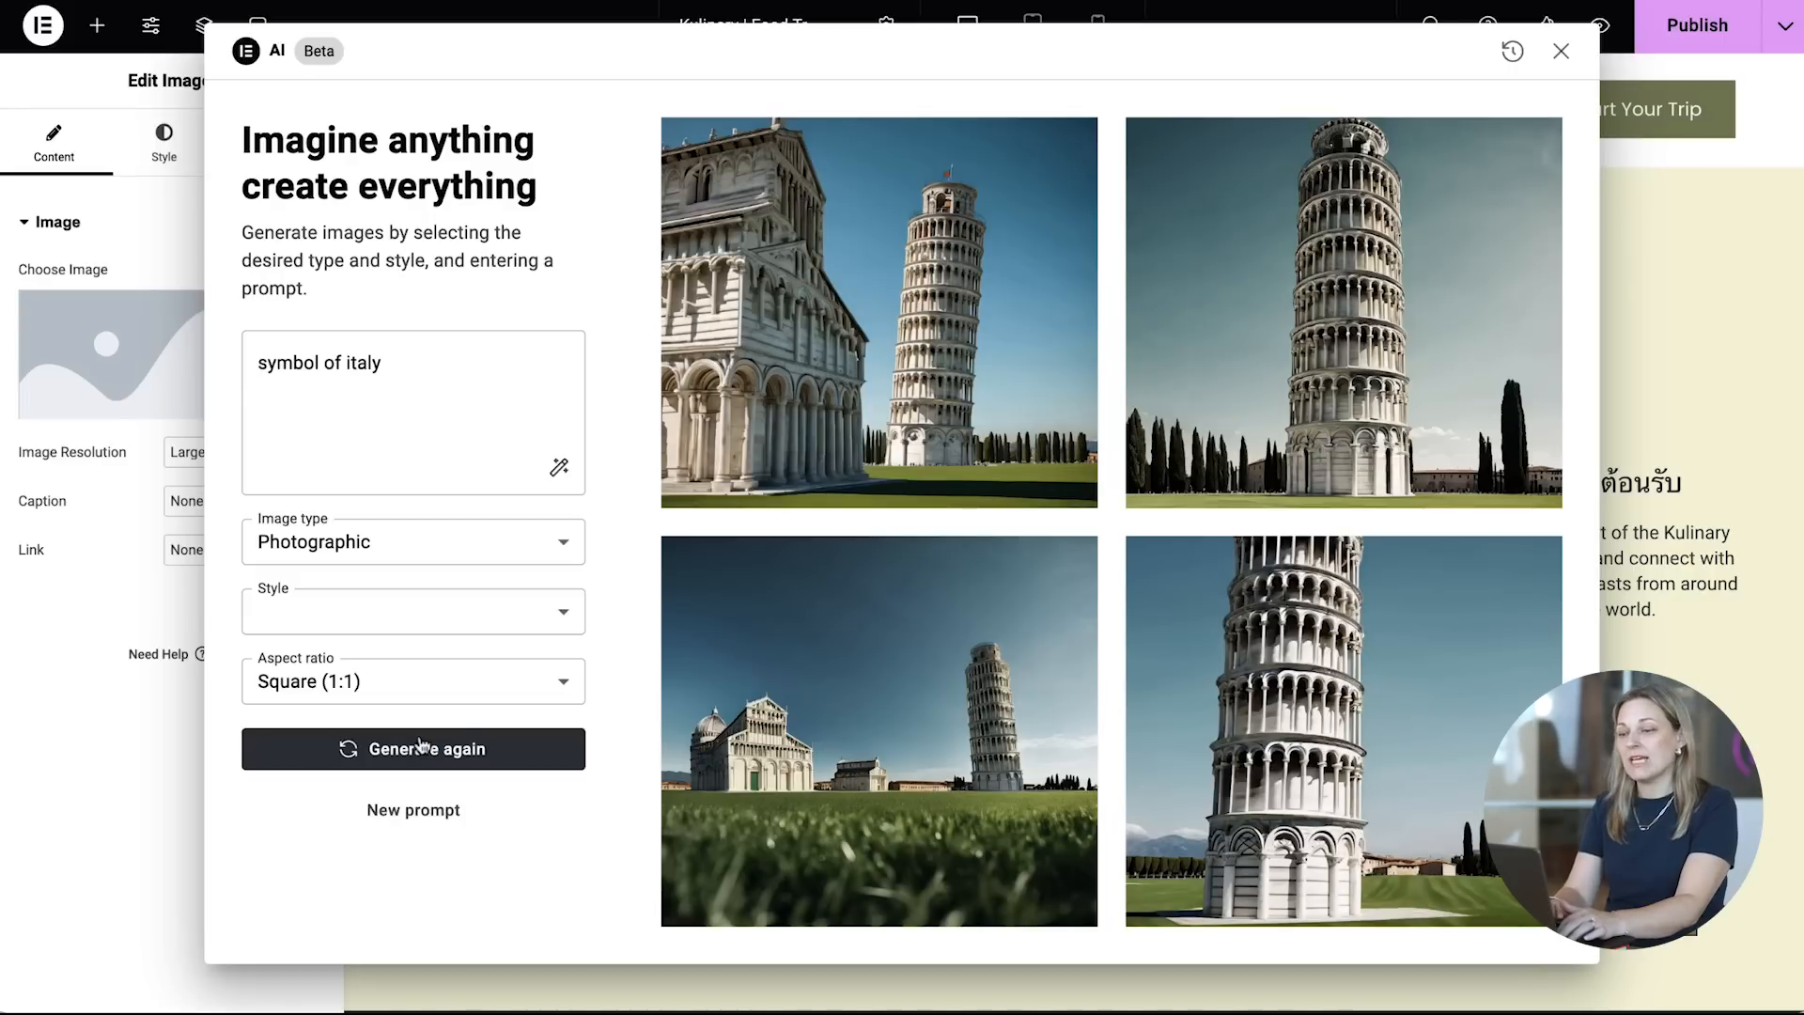
pyautogui.click(1341, 312)
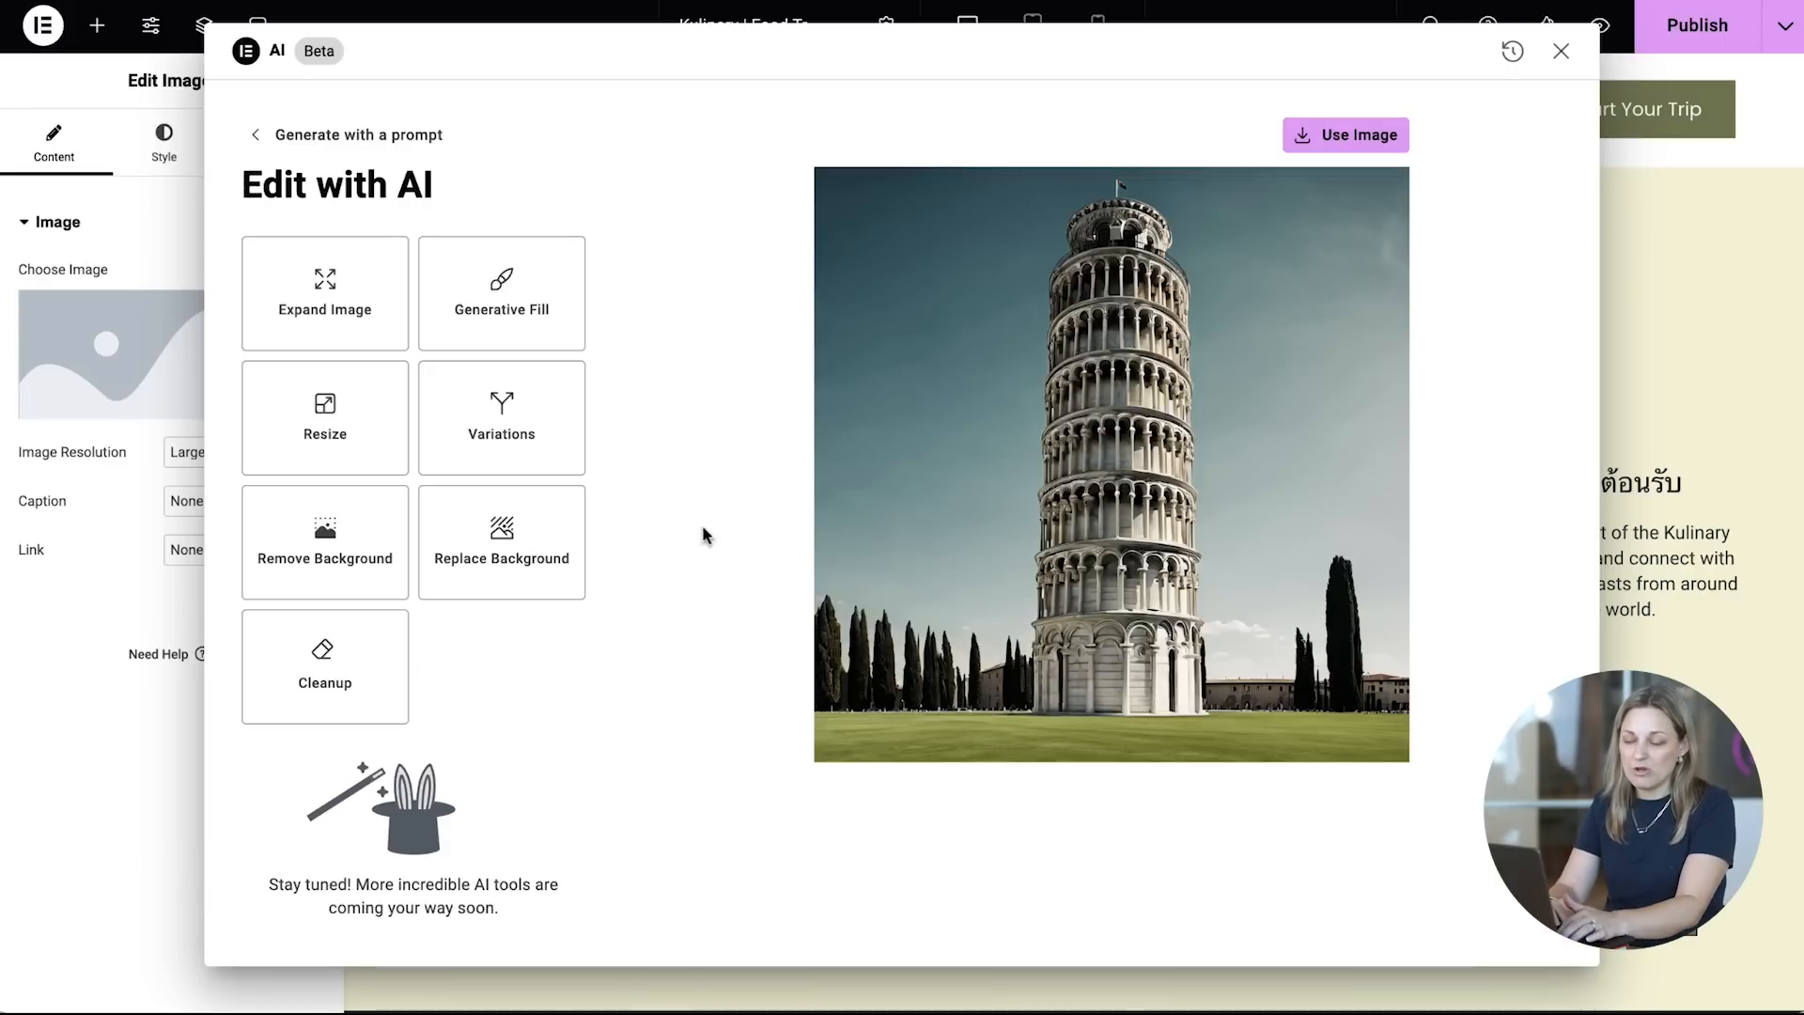
pyautogui.click(324, 542)
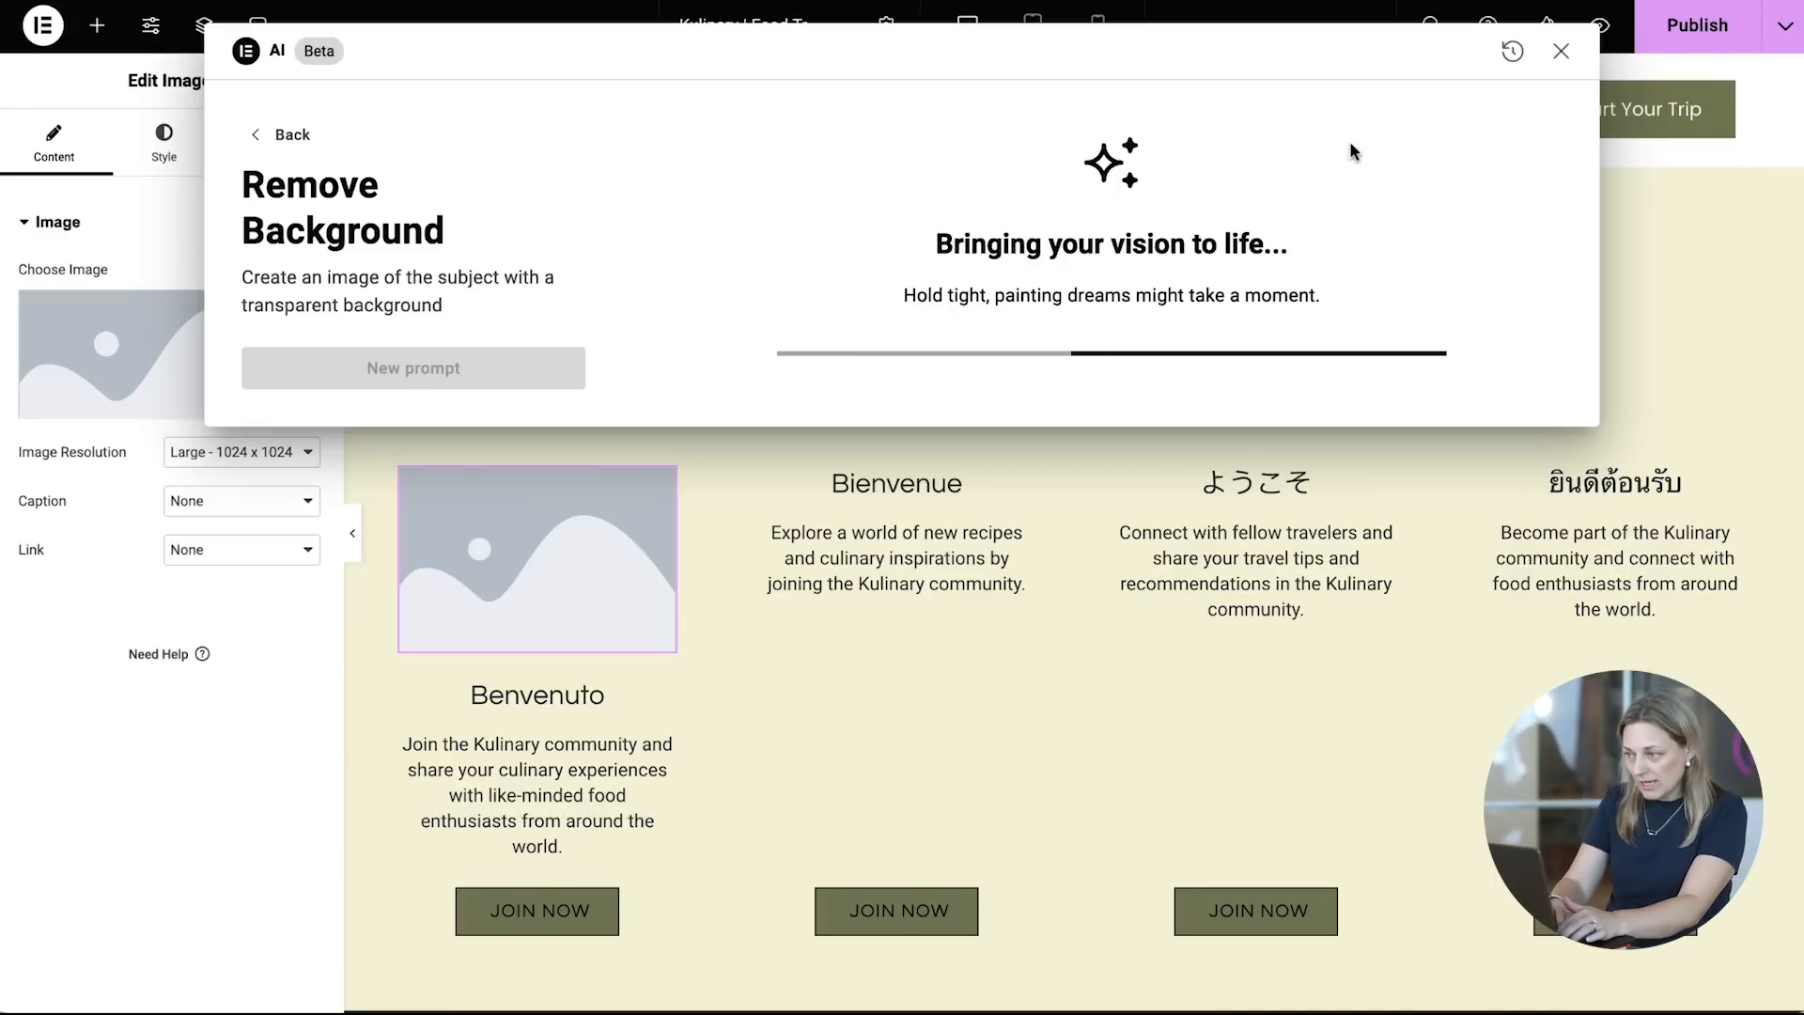
pyautogui.click(1561, 52)
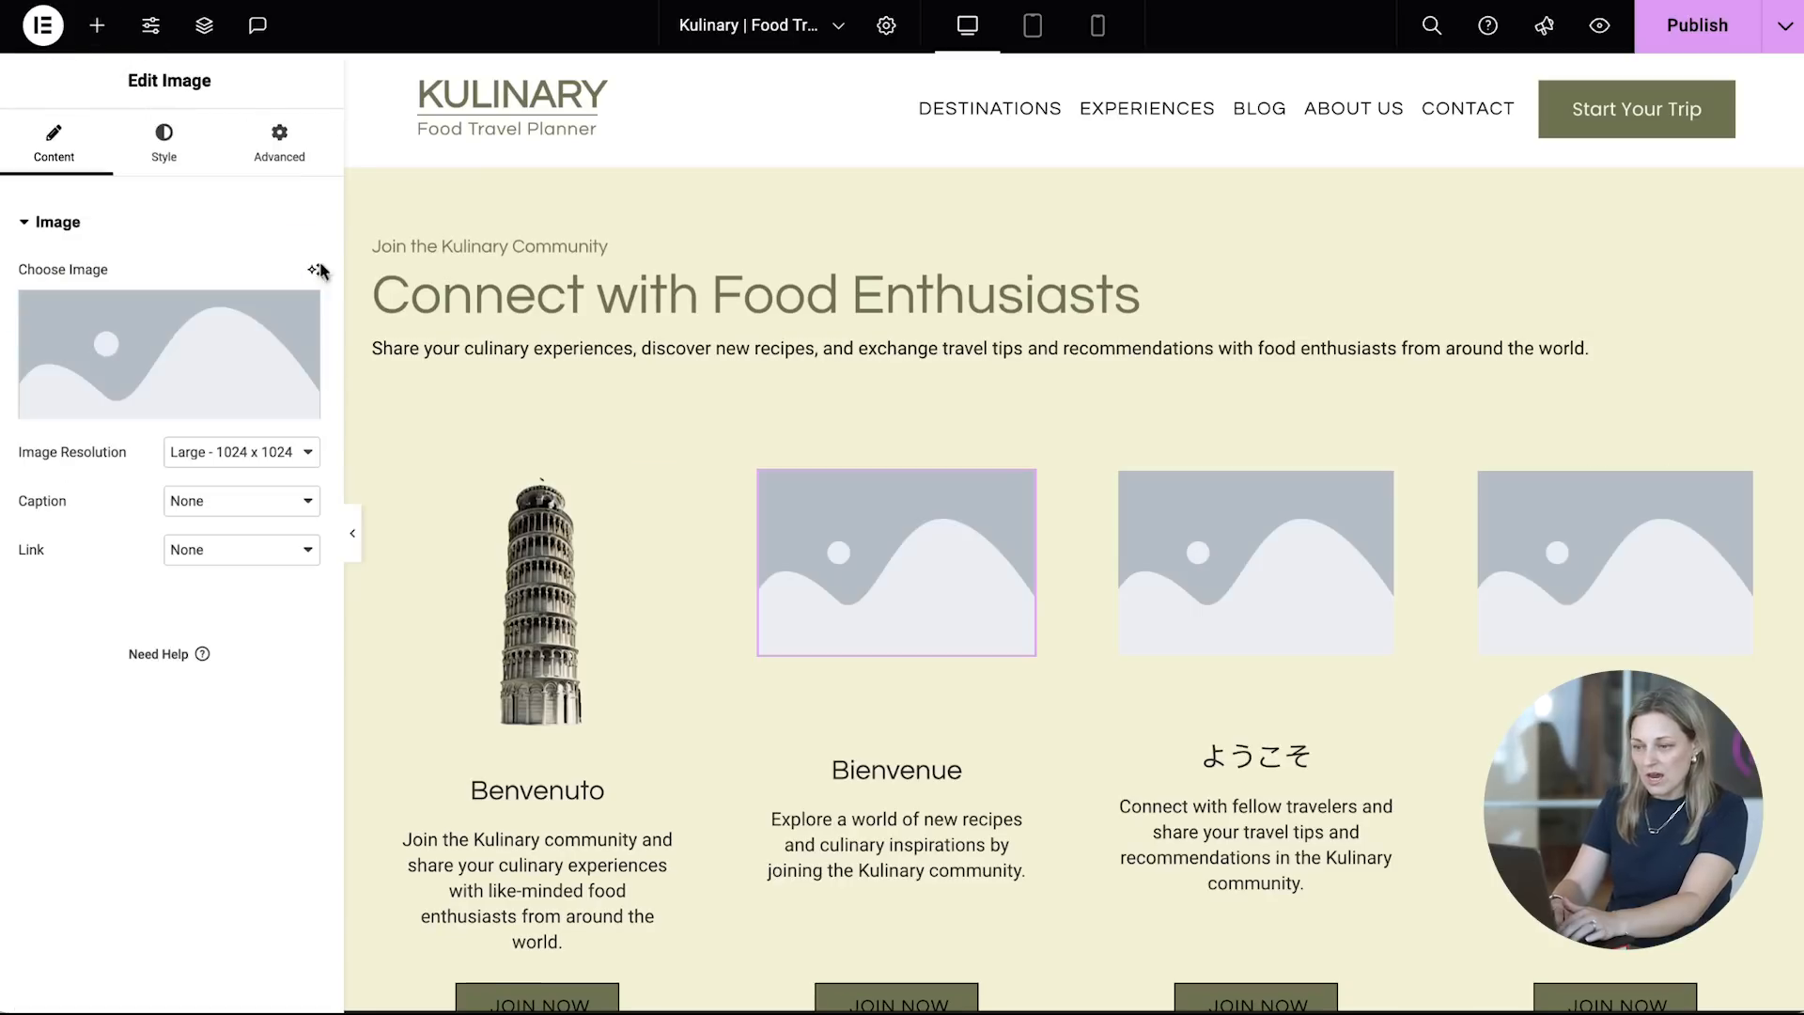
# Step: Generate an Eiffel Tower image, erase the cherry blossoms, remove its background and place it in the second card
pyautogui.click(313, 269)
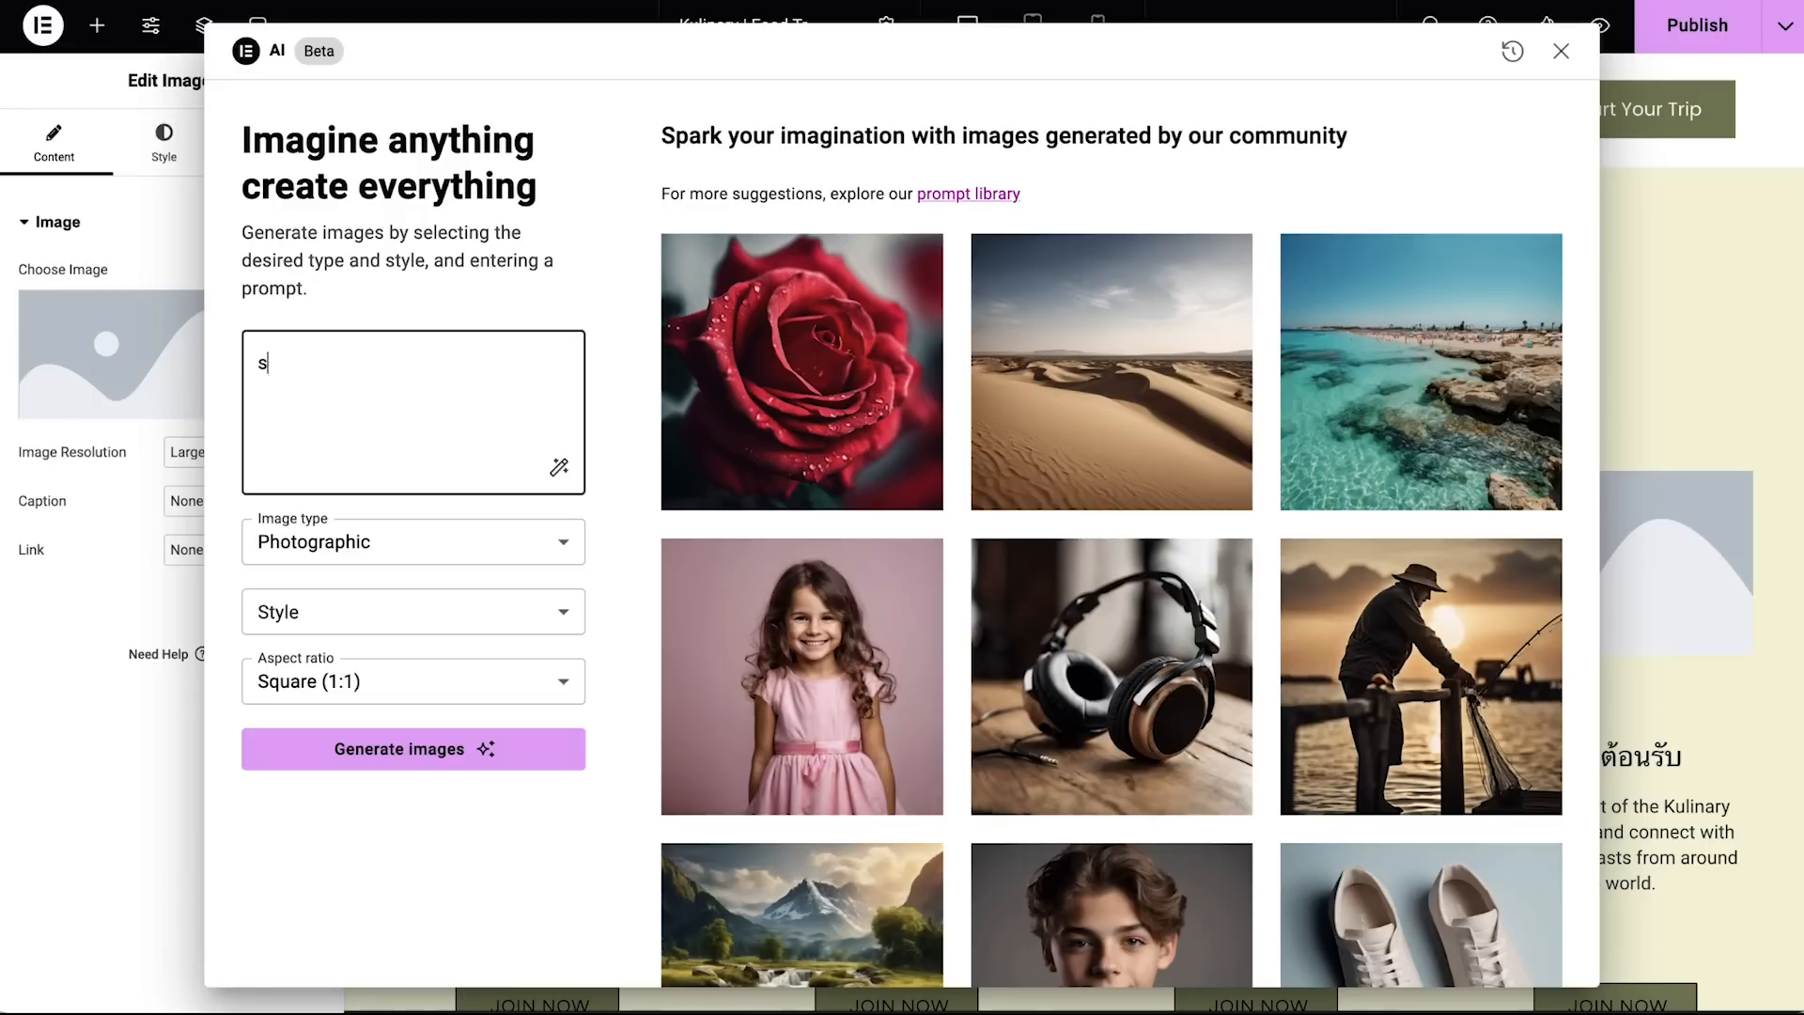
pyautogui.click(411, 749)
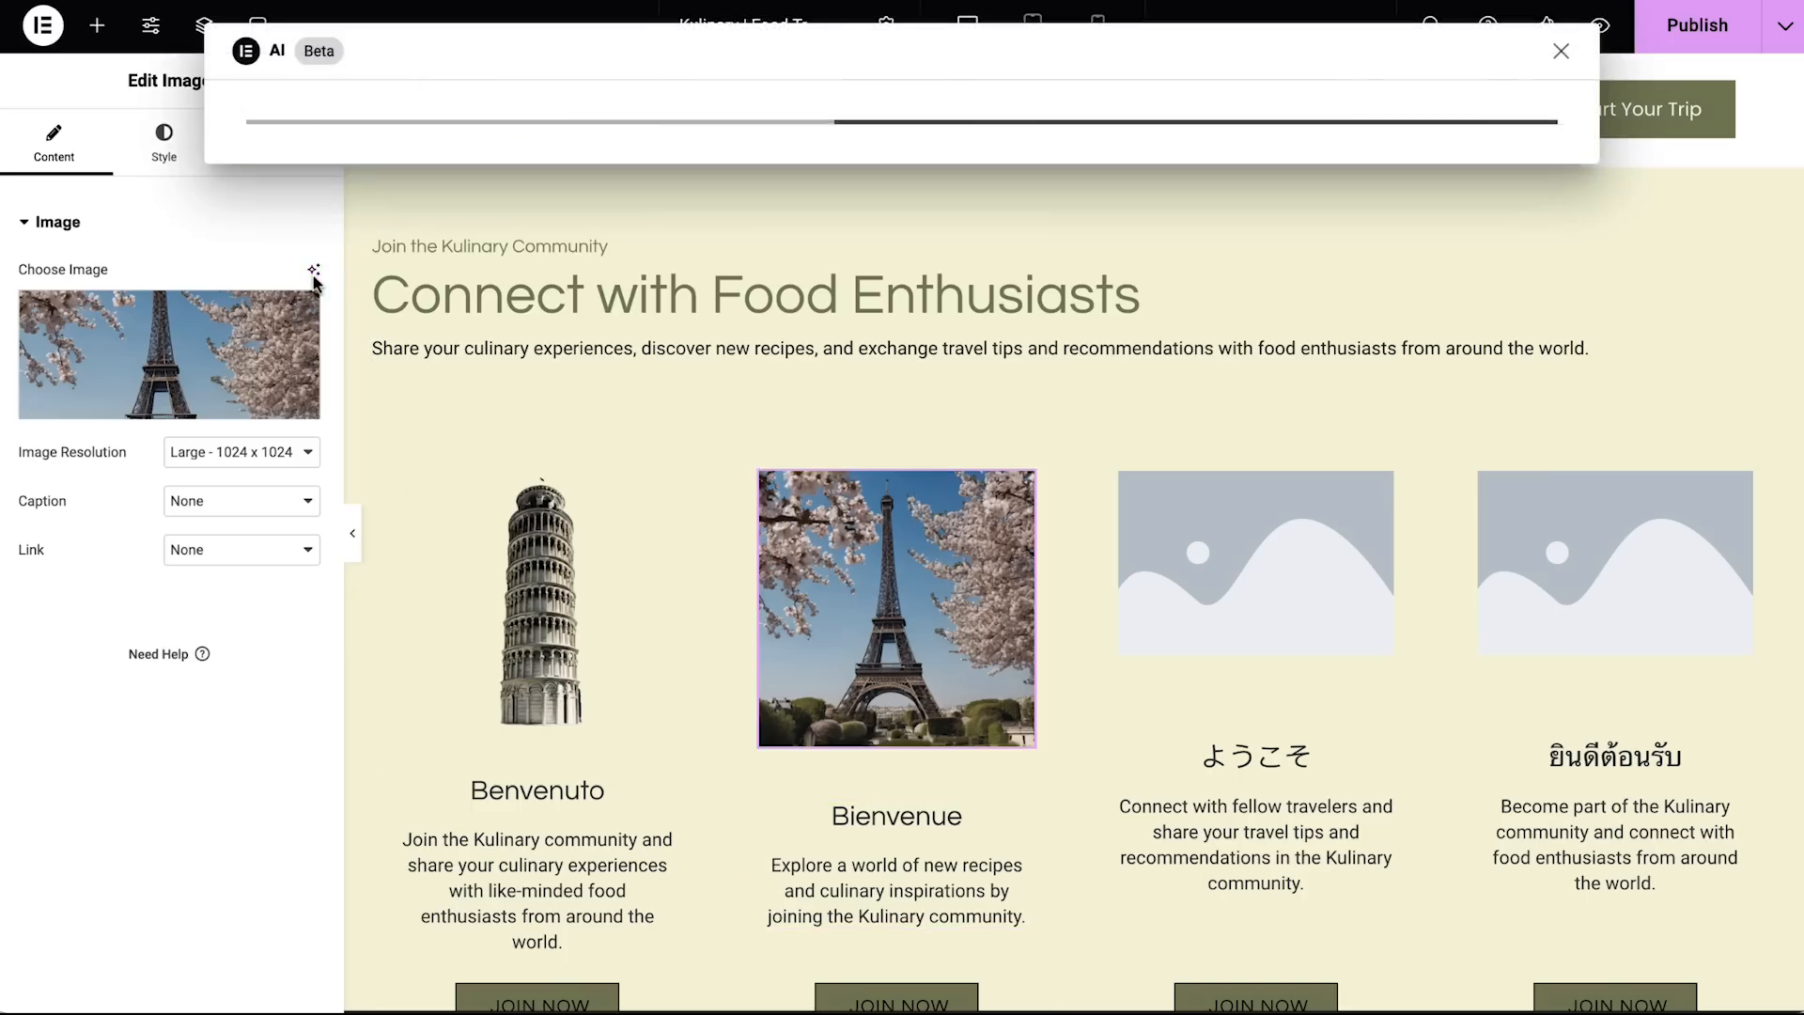
pyautogui.click(1202, 144)
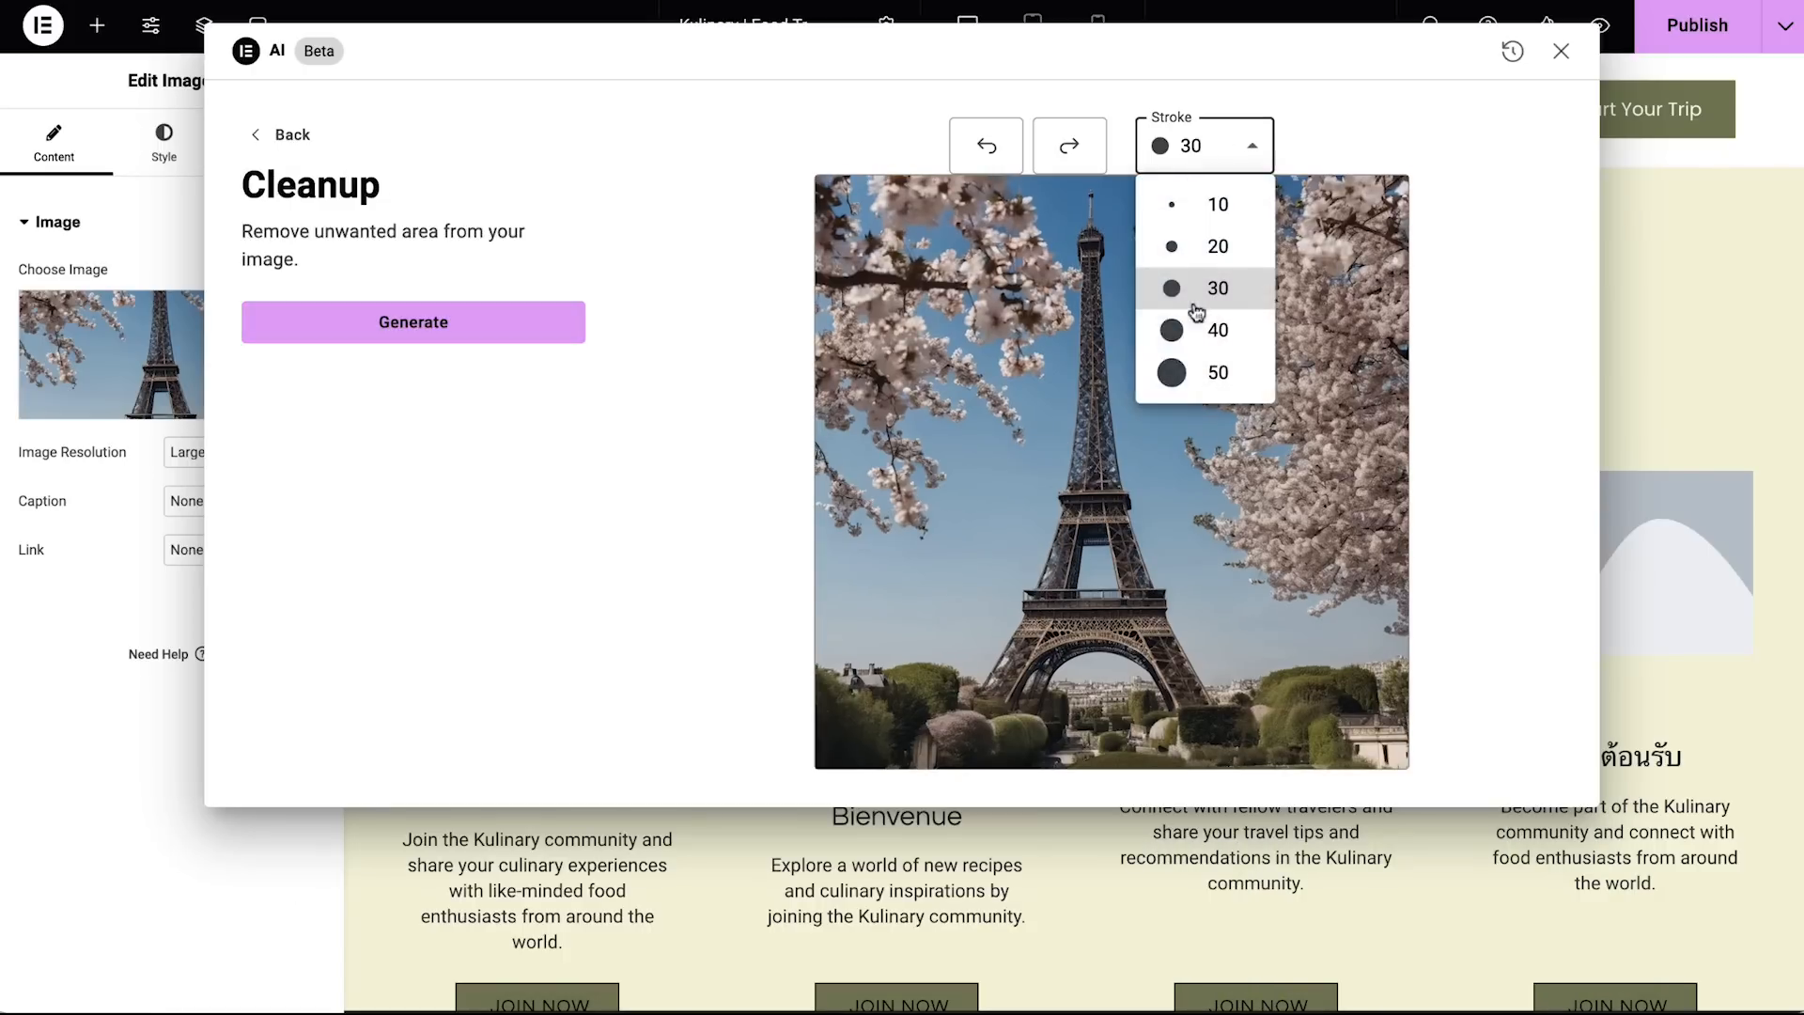
pyautogui.click(1216, 372)
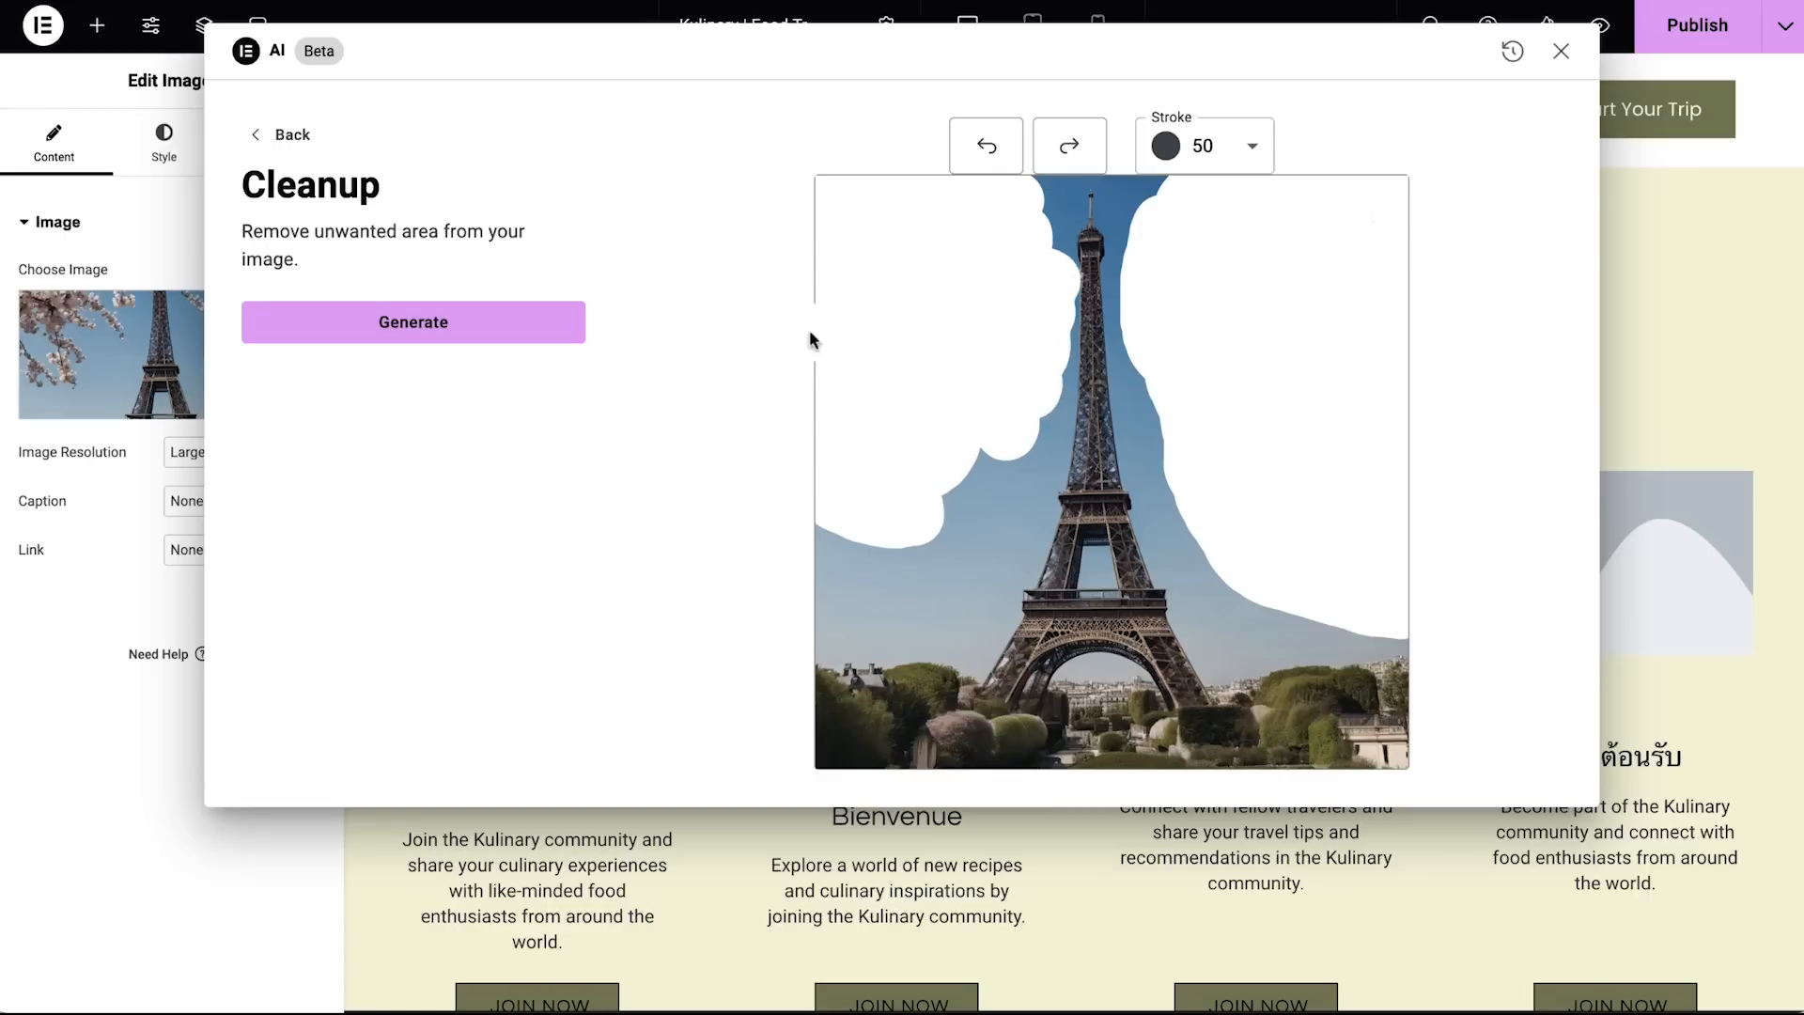
pyautogui.click(410, 321)
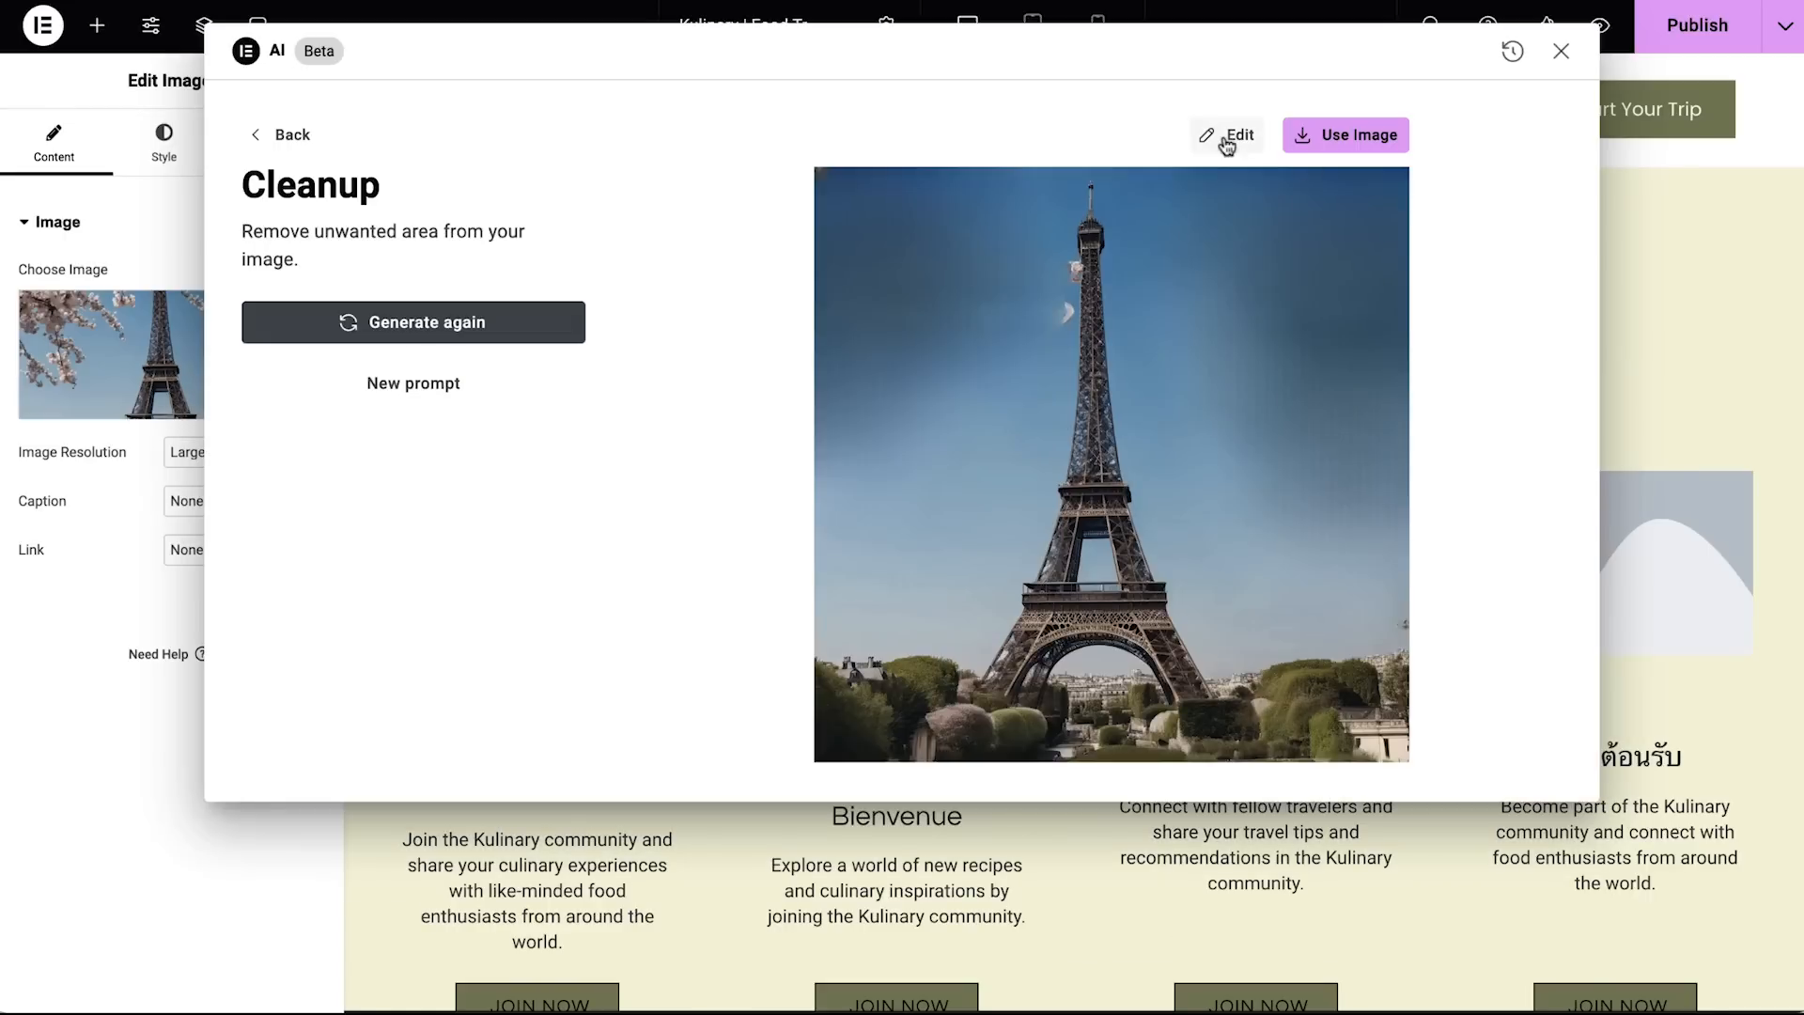
pyautogui.click(1237, 134)
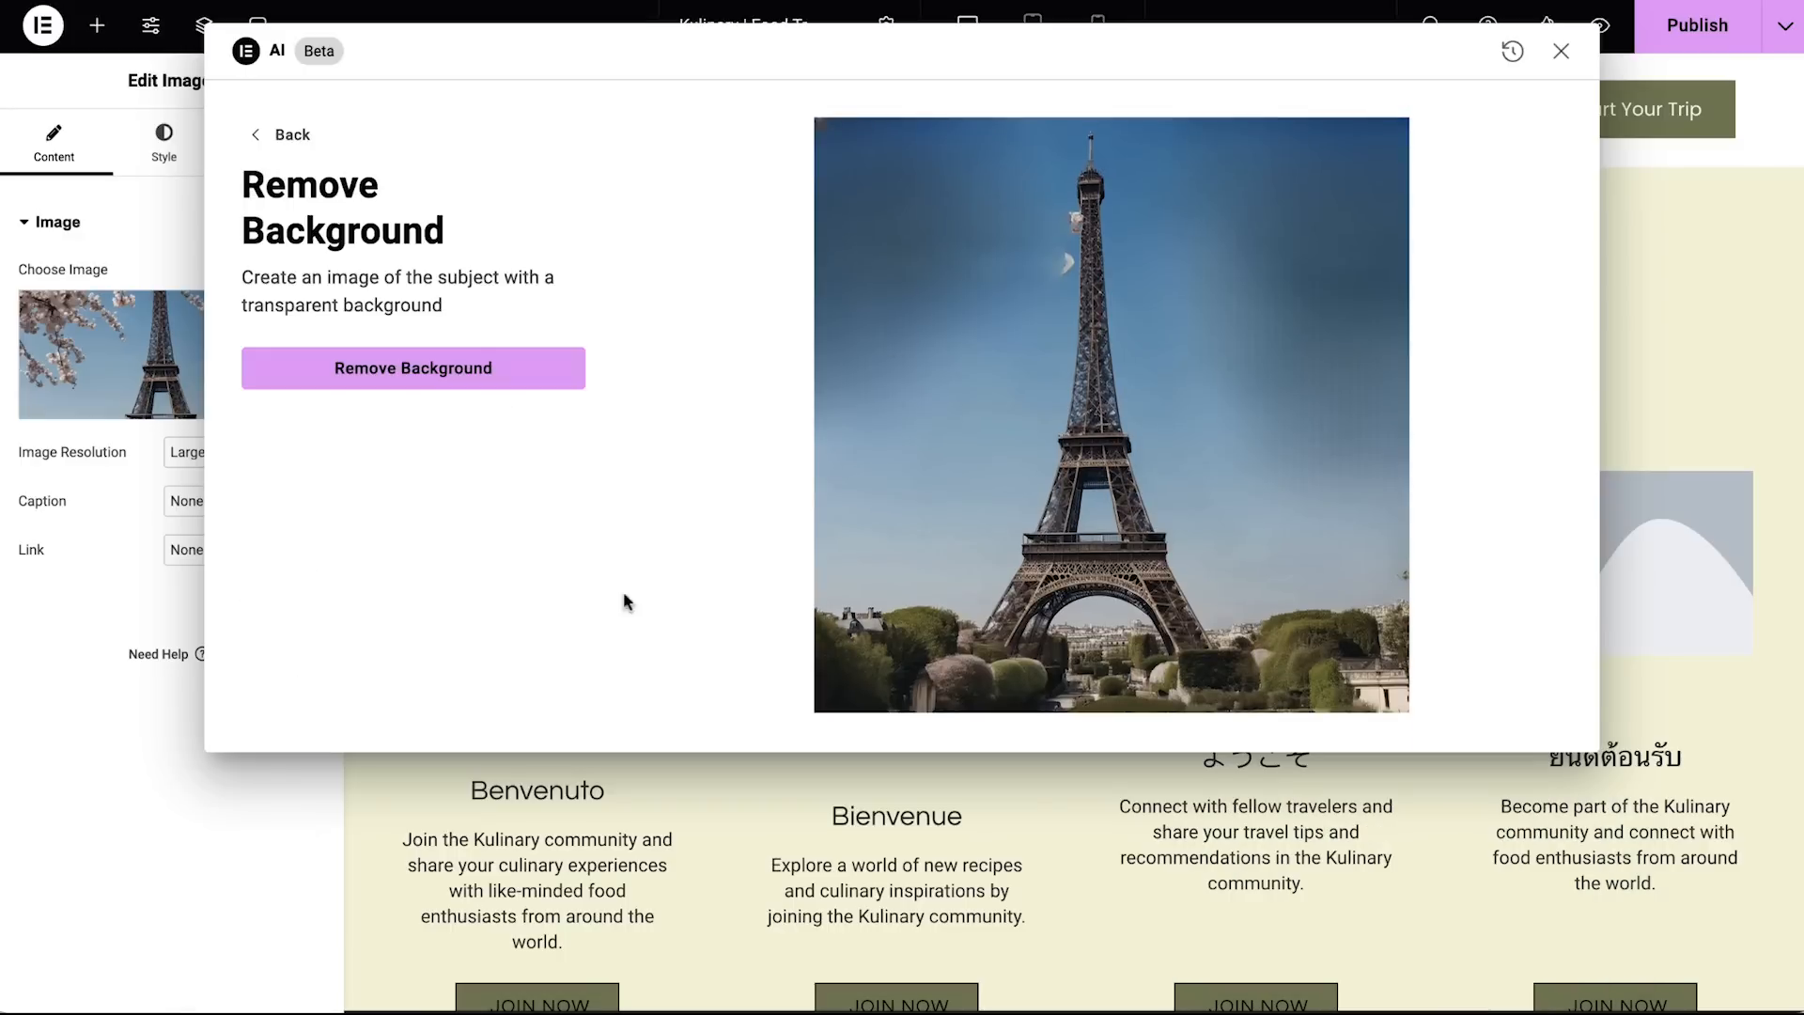
pyautogui.click(412, 368)
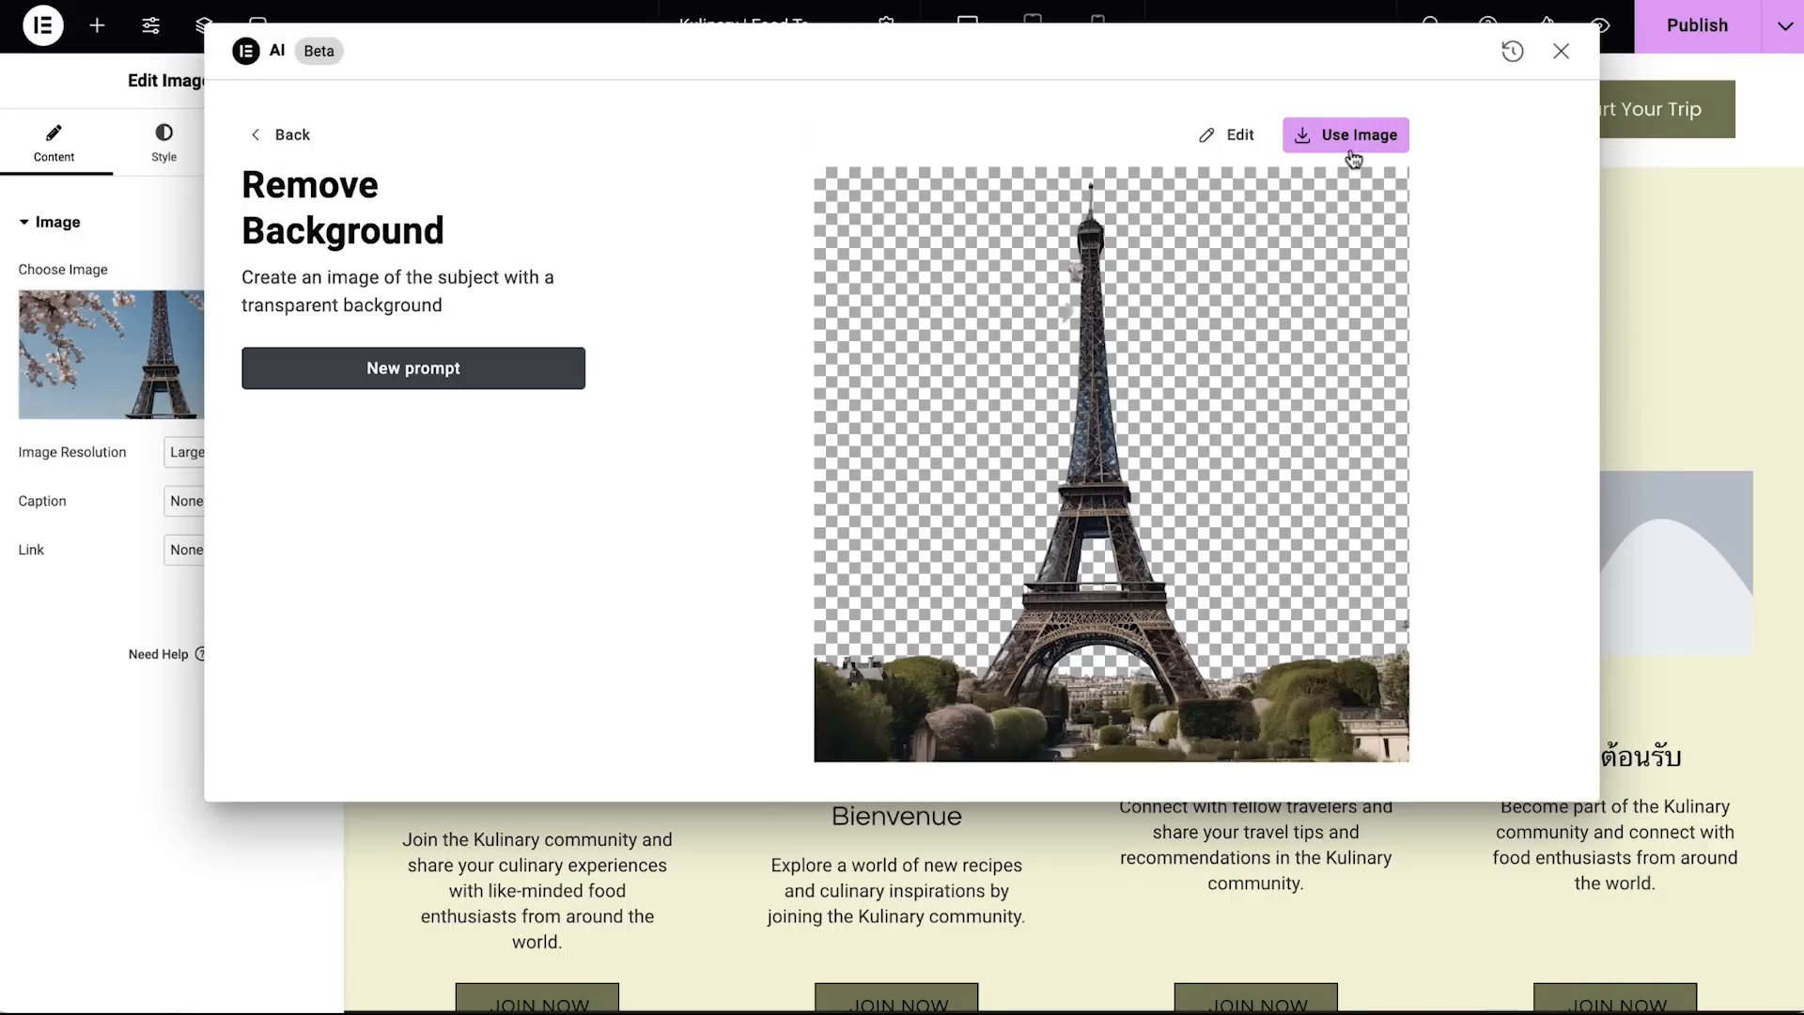
pyautogui.click(1344, 135)
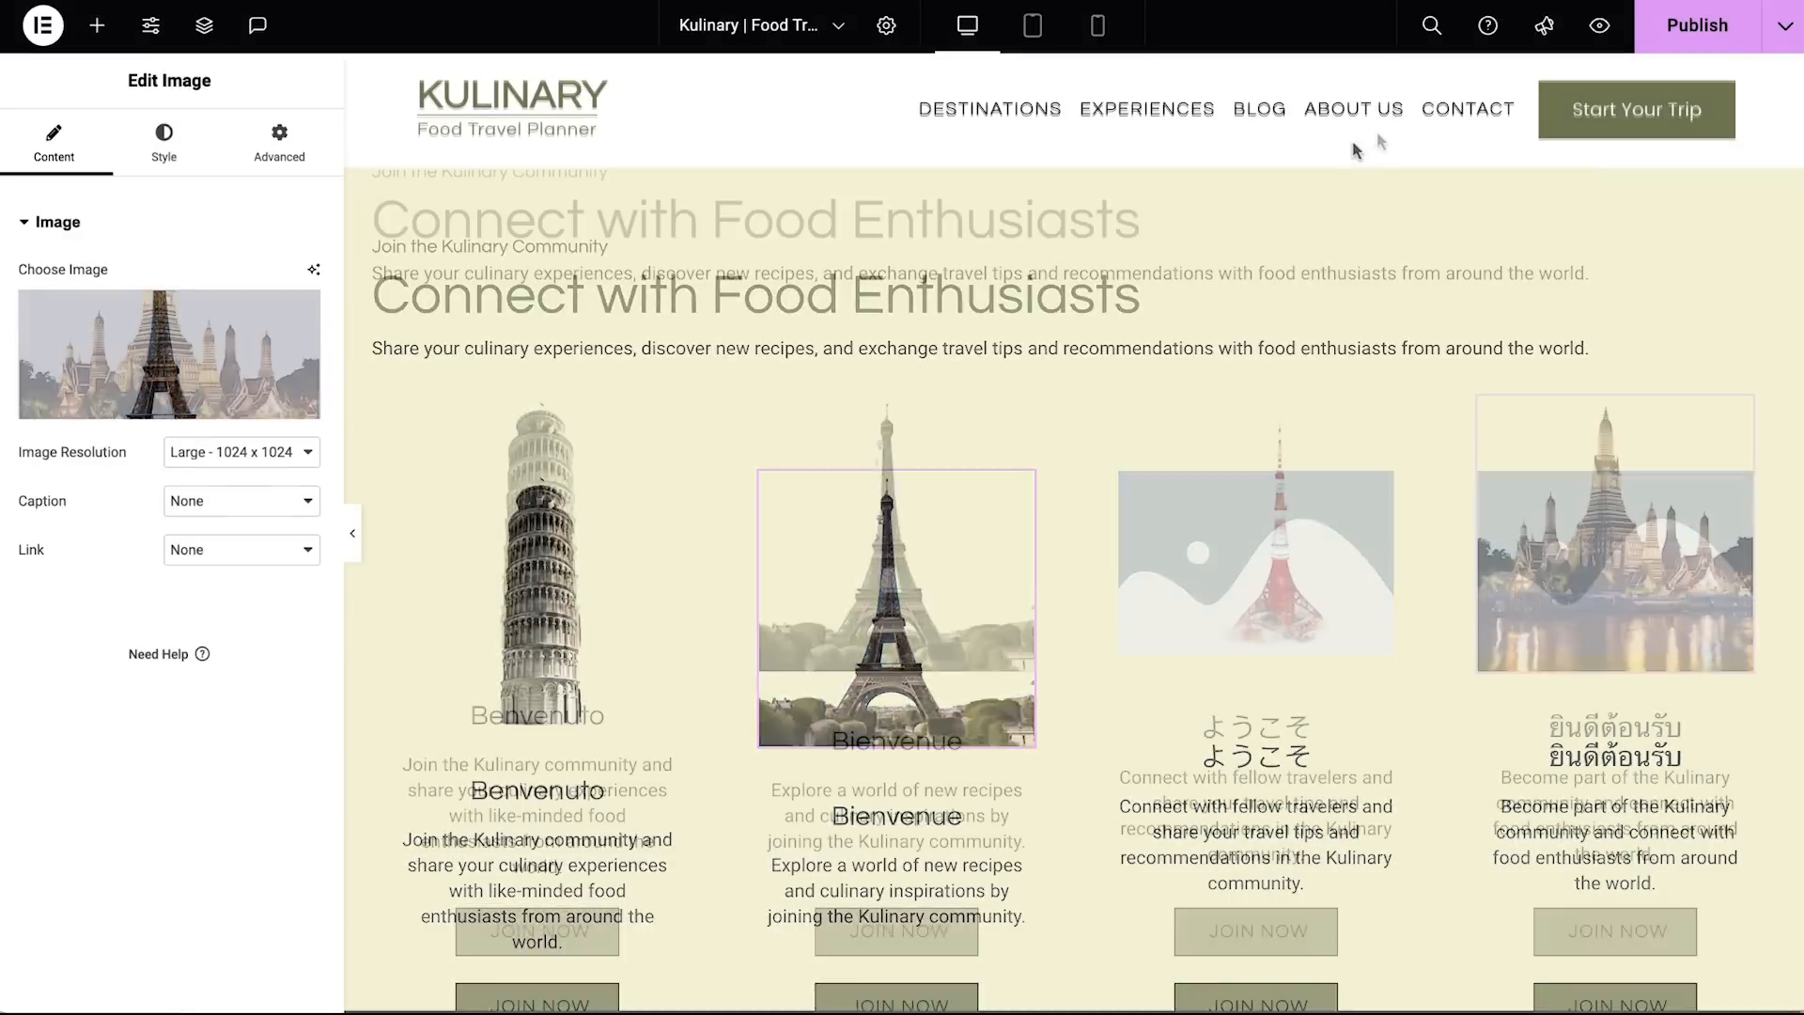
# Step: Raise the landmark image height with Object Fit Cover and Object Position Top Center
pyautogui.click(164, 142)
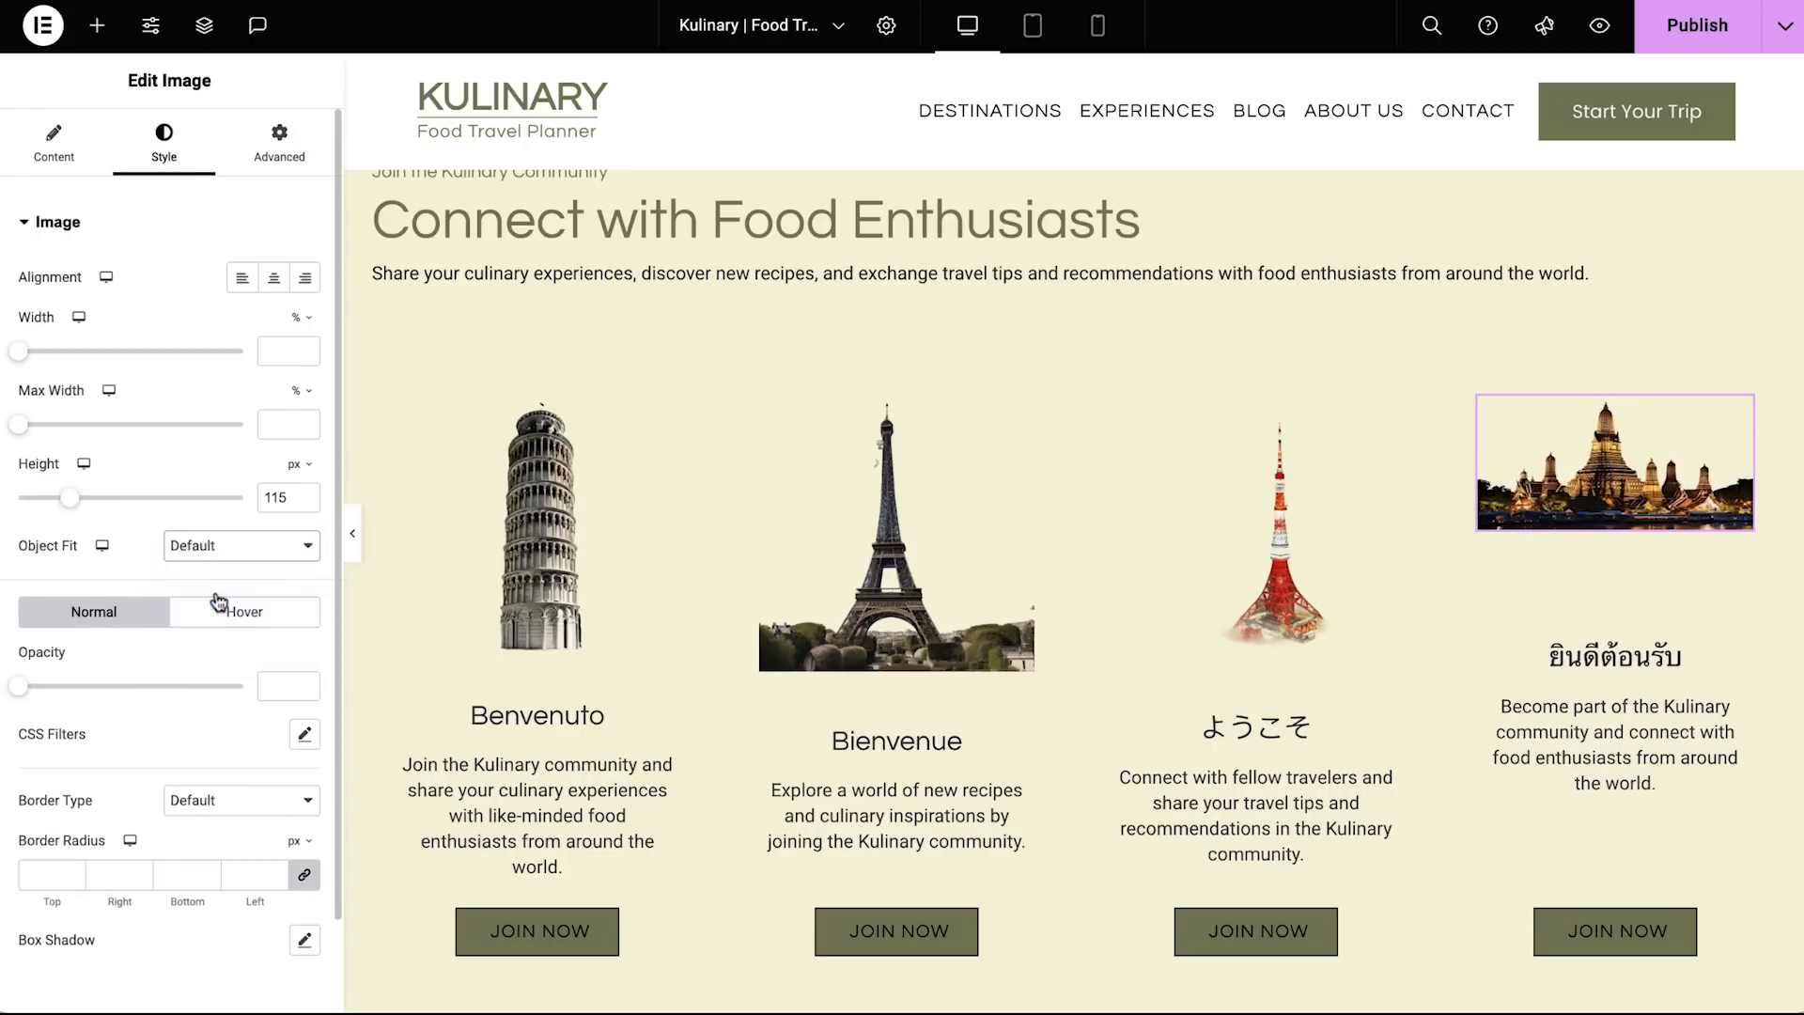
pyautogui.click(241, 544)
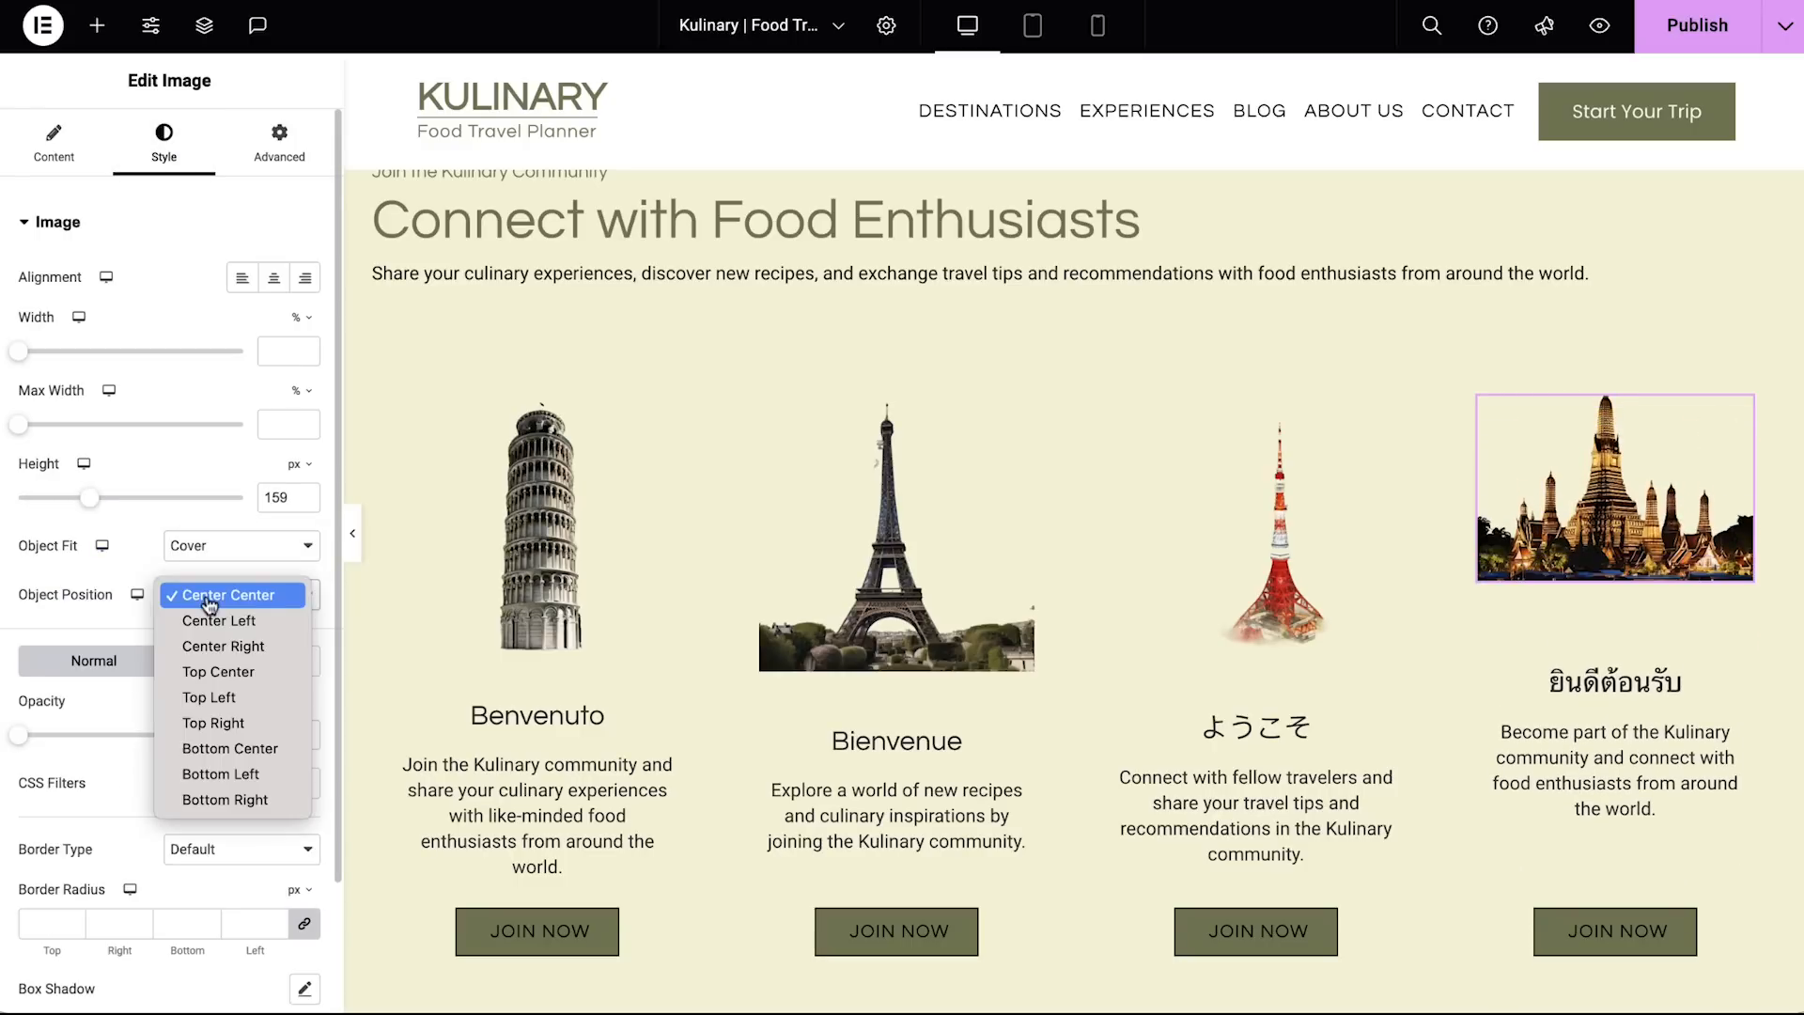
pyautogui.click(217, 671)
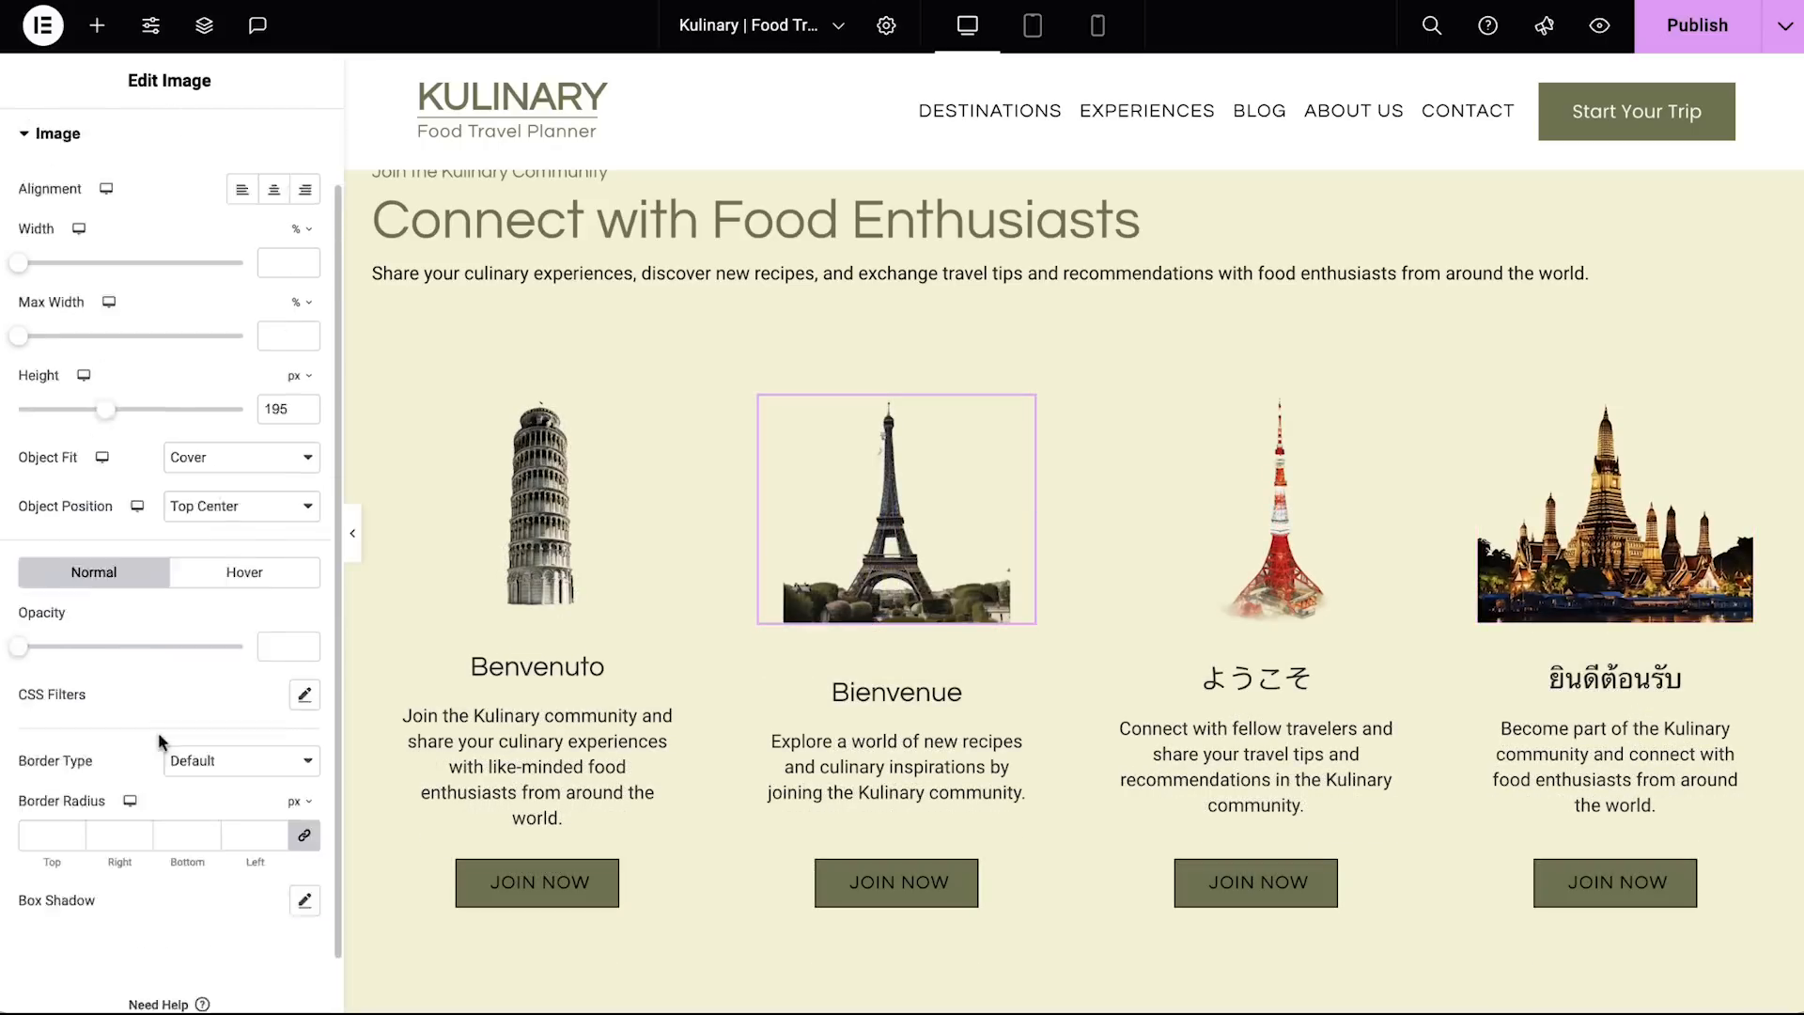
pyautogui.rightClick(895, 509)
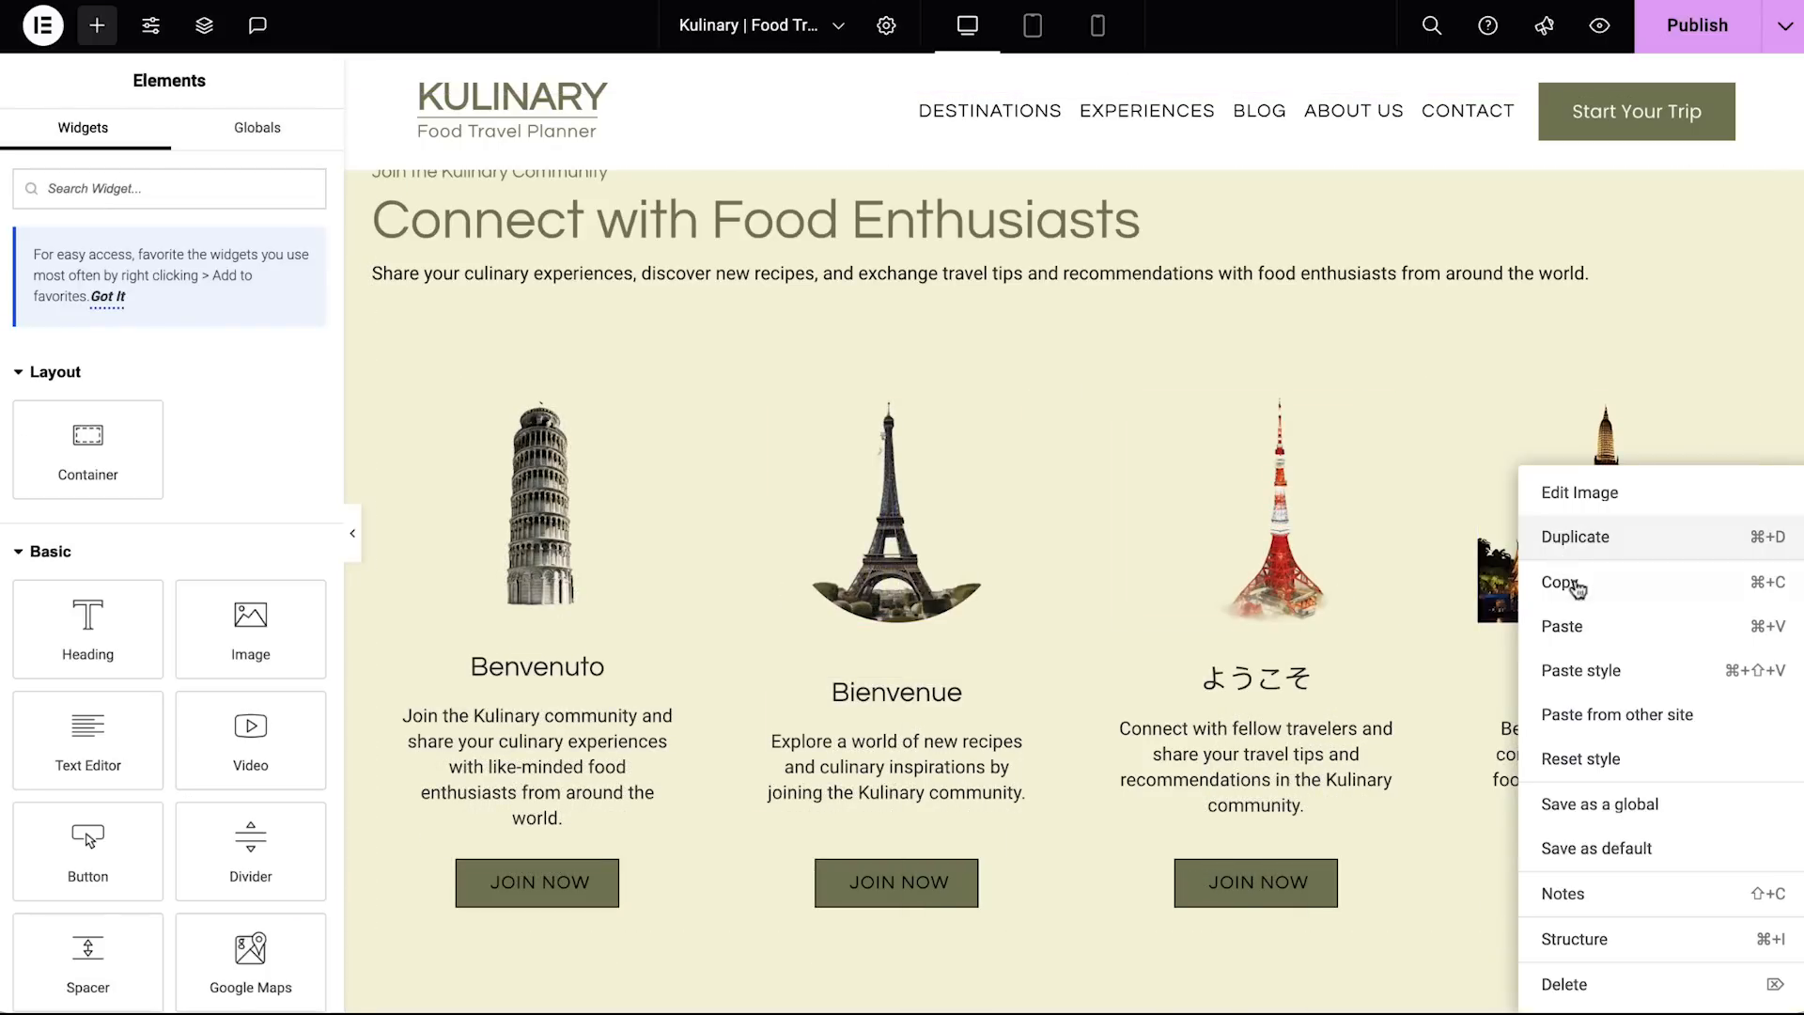
# Step: Bring up Elementor AI's CSS generator from the Leaning Tower image's Advanced Custom CSS field
pyautogui.click(1579, 492)
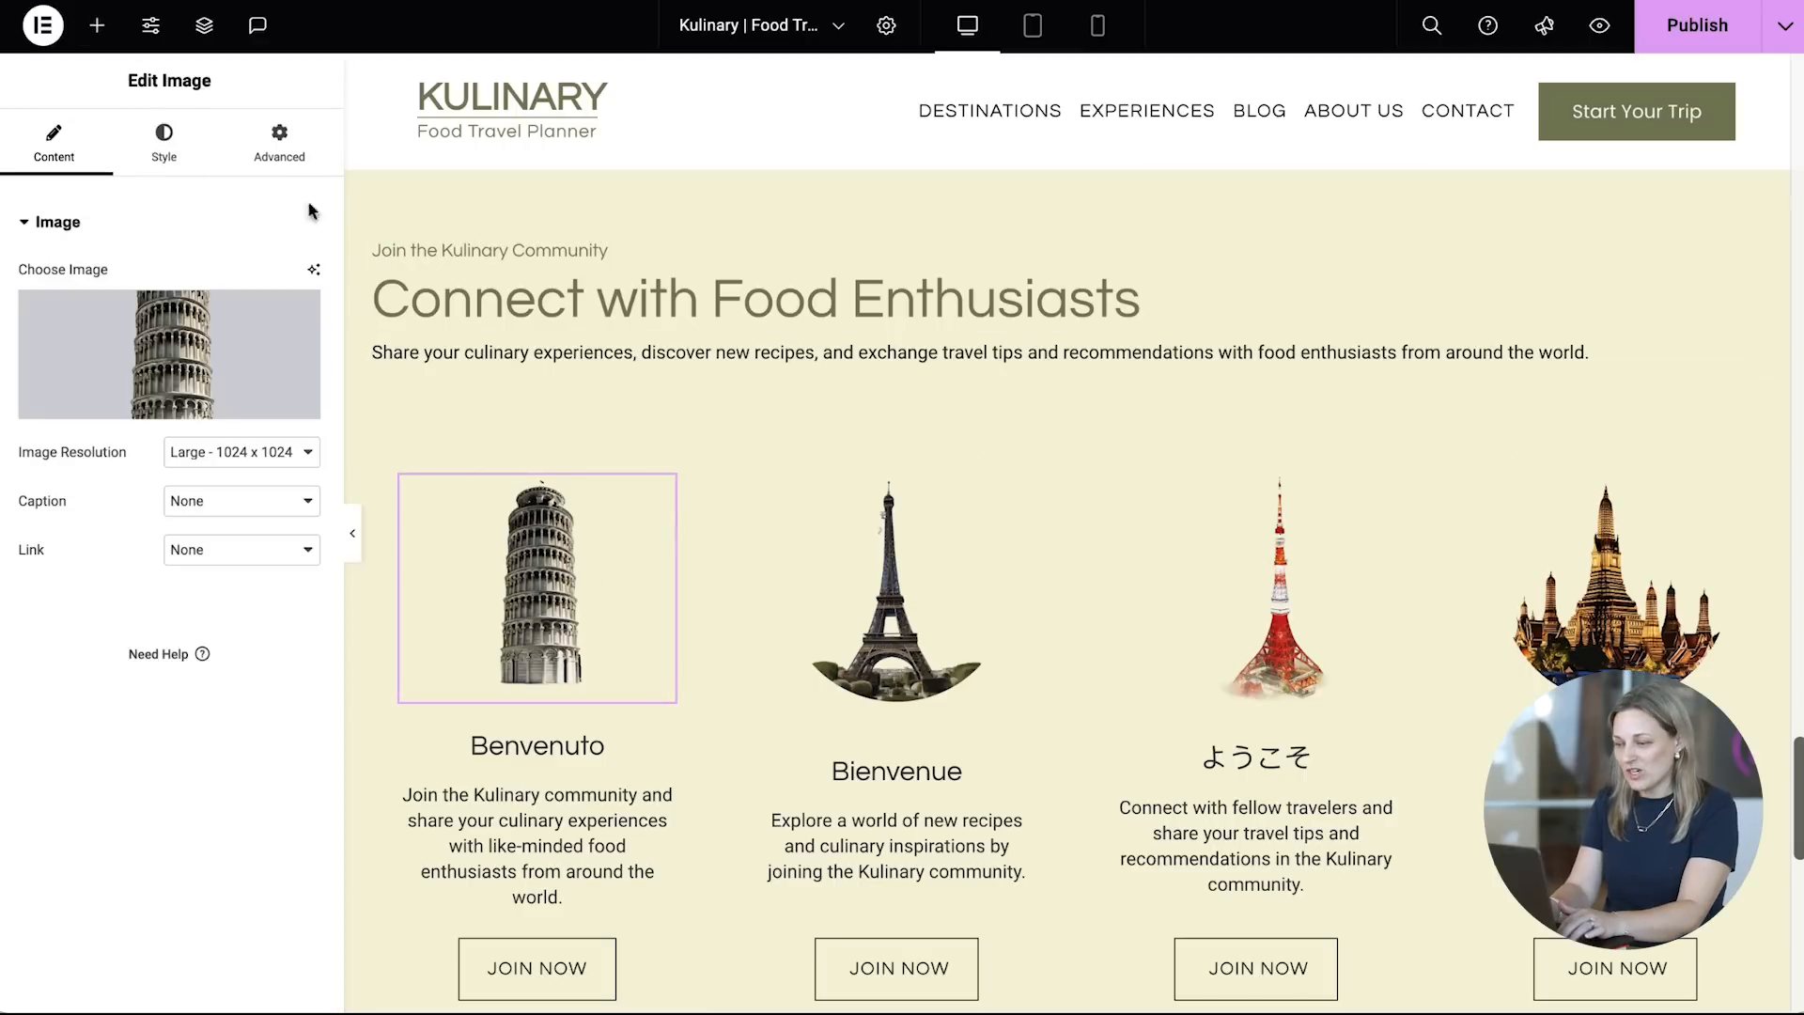
pyautogui.click(278, 142)
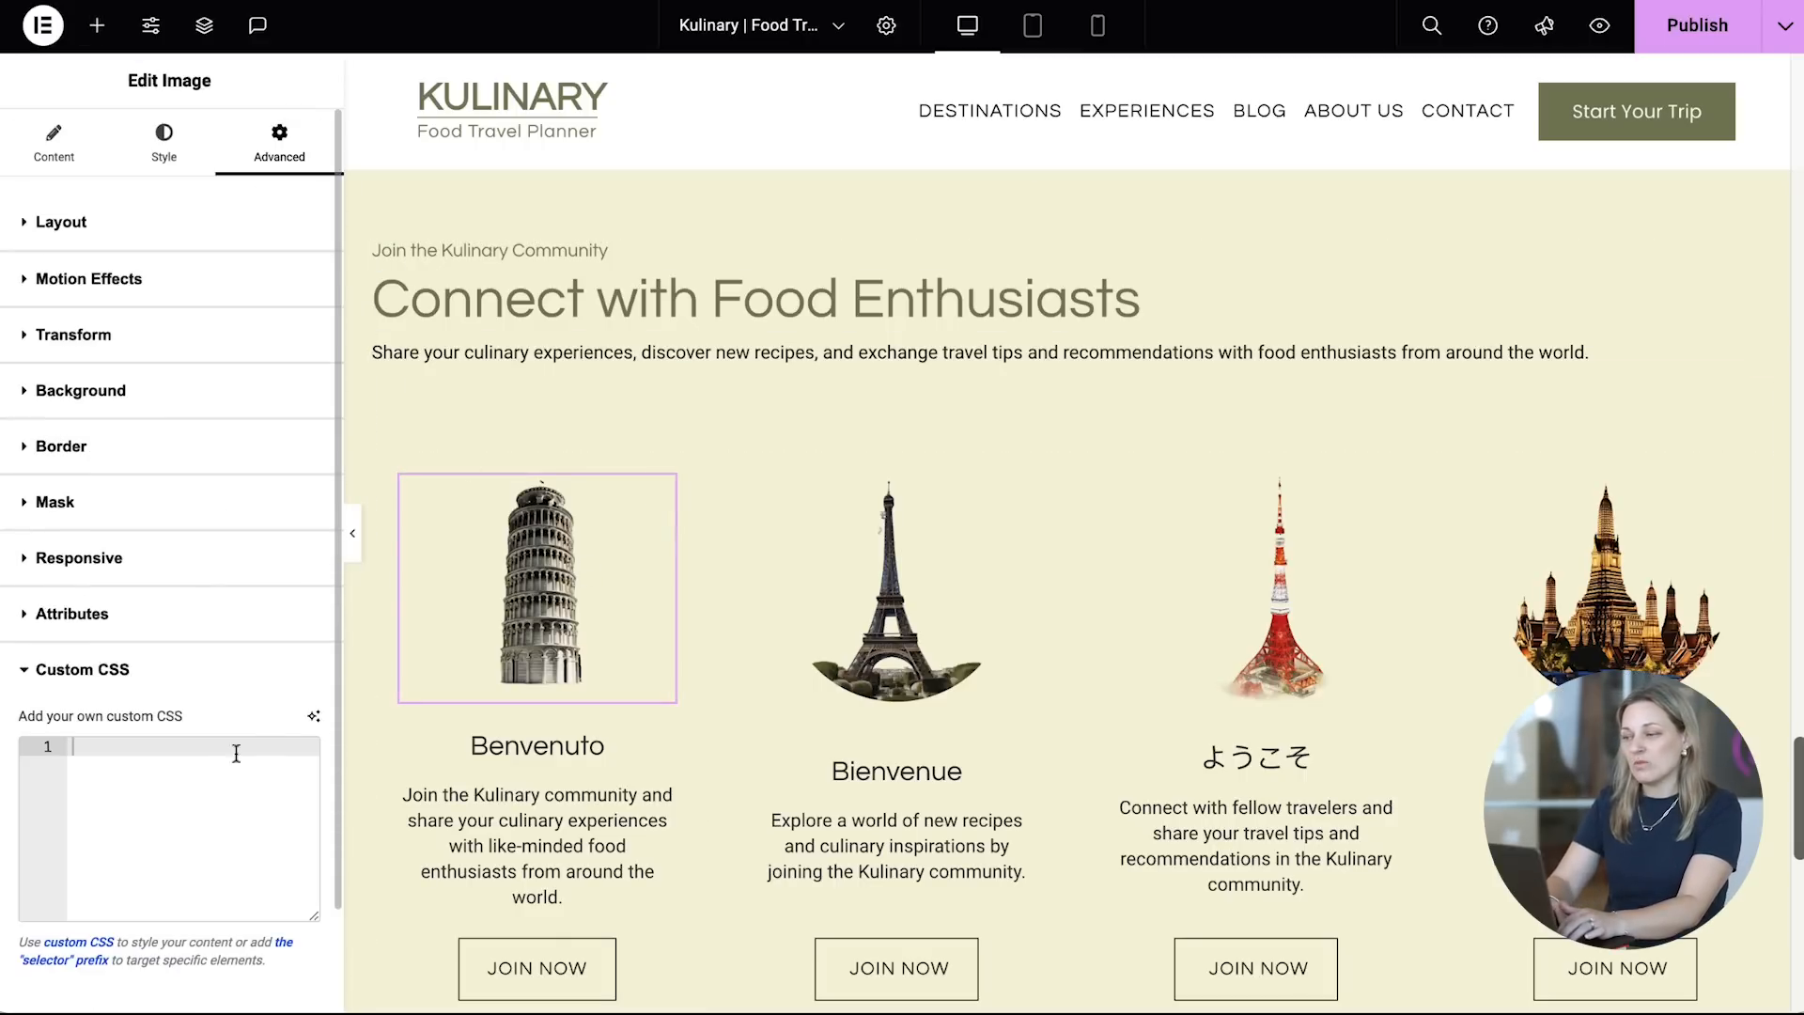
pyautogui.click(313, 717)
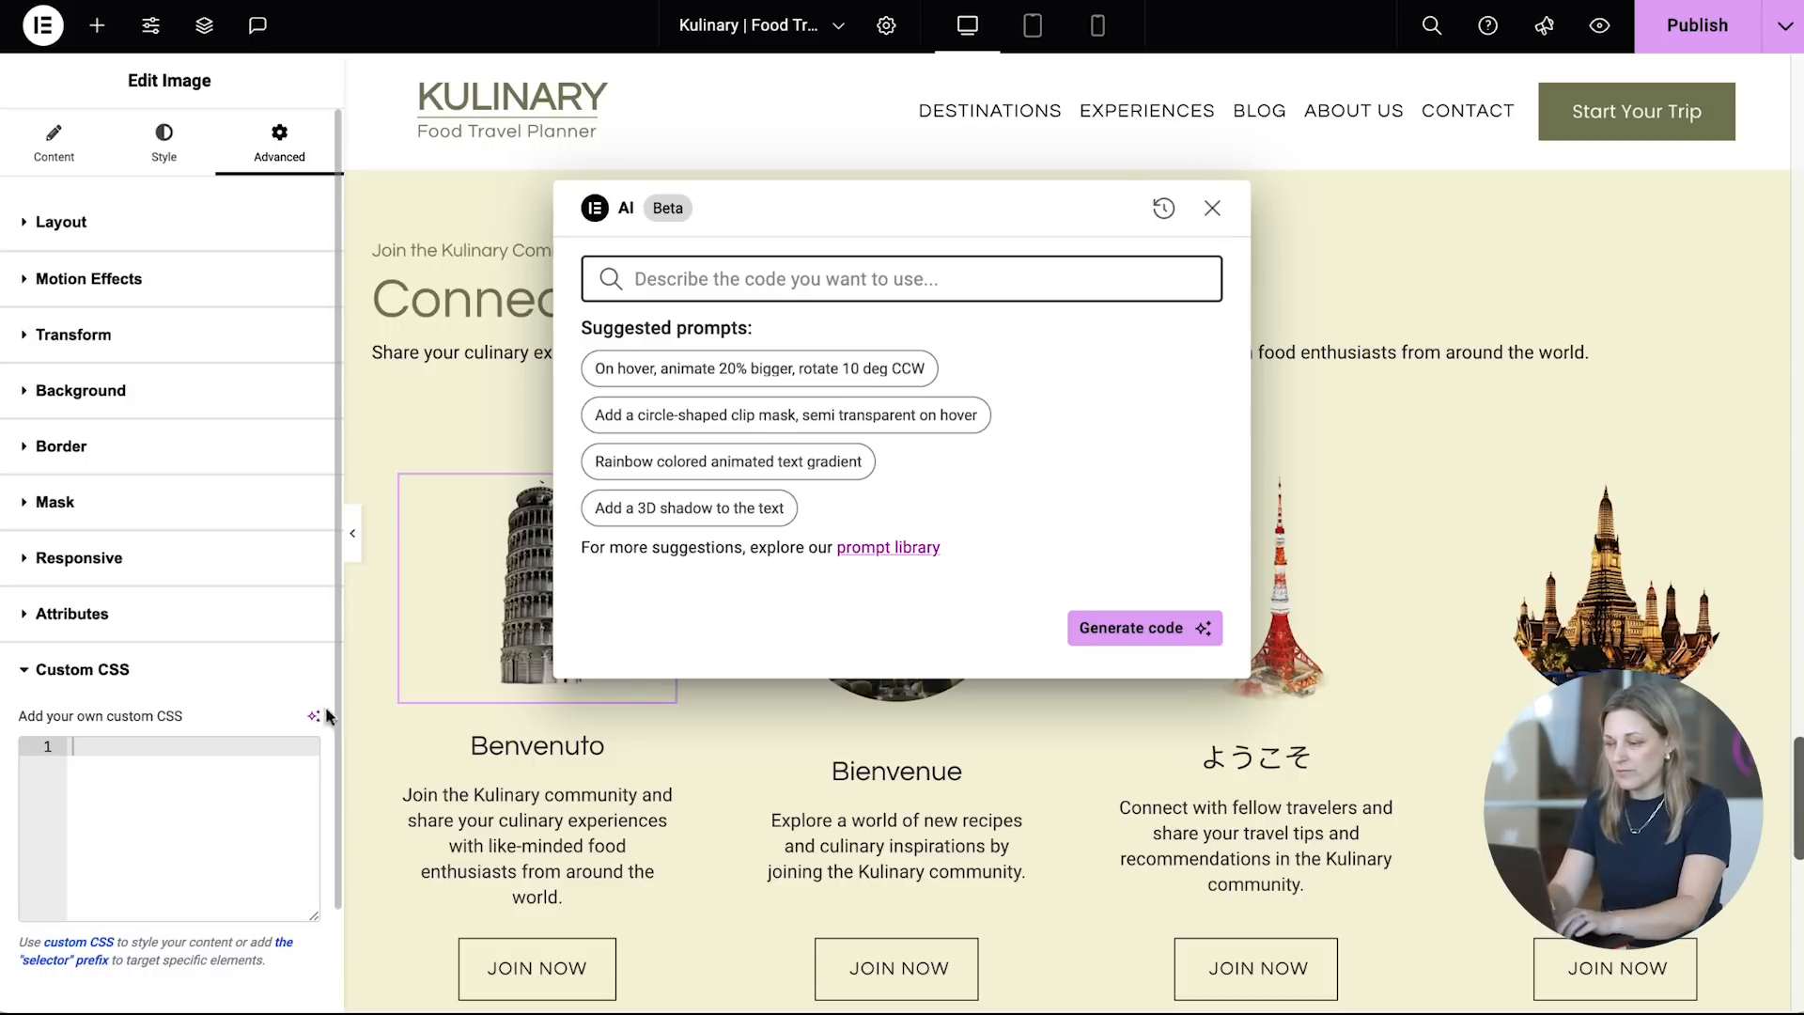
# Step: Browse the Elementor Prompt Library page of example AI prompts for animation ideas
pyautogui.click(889, 547)
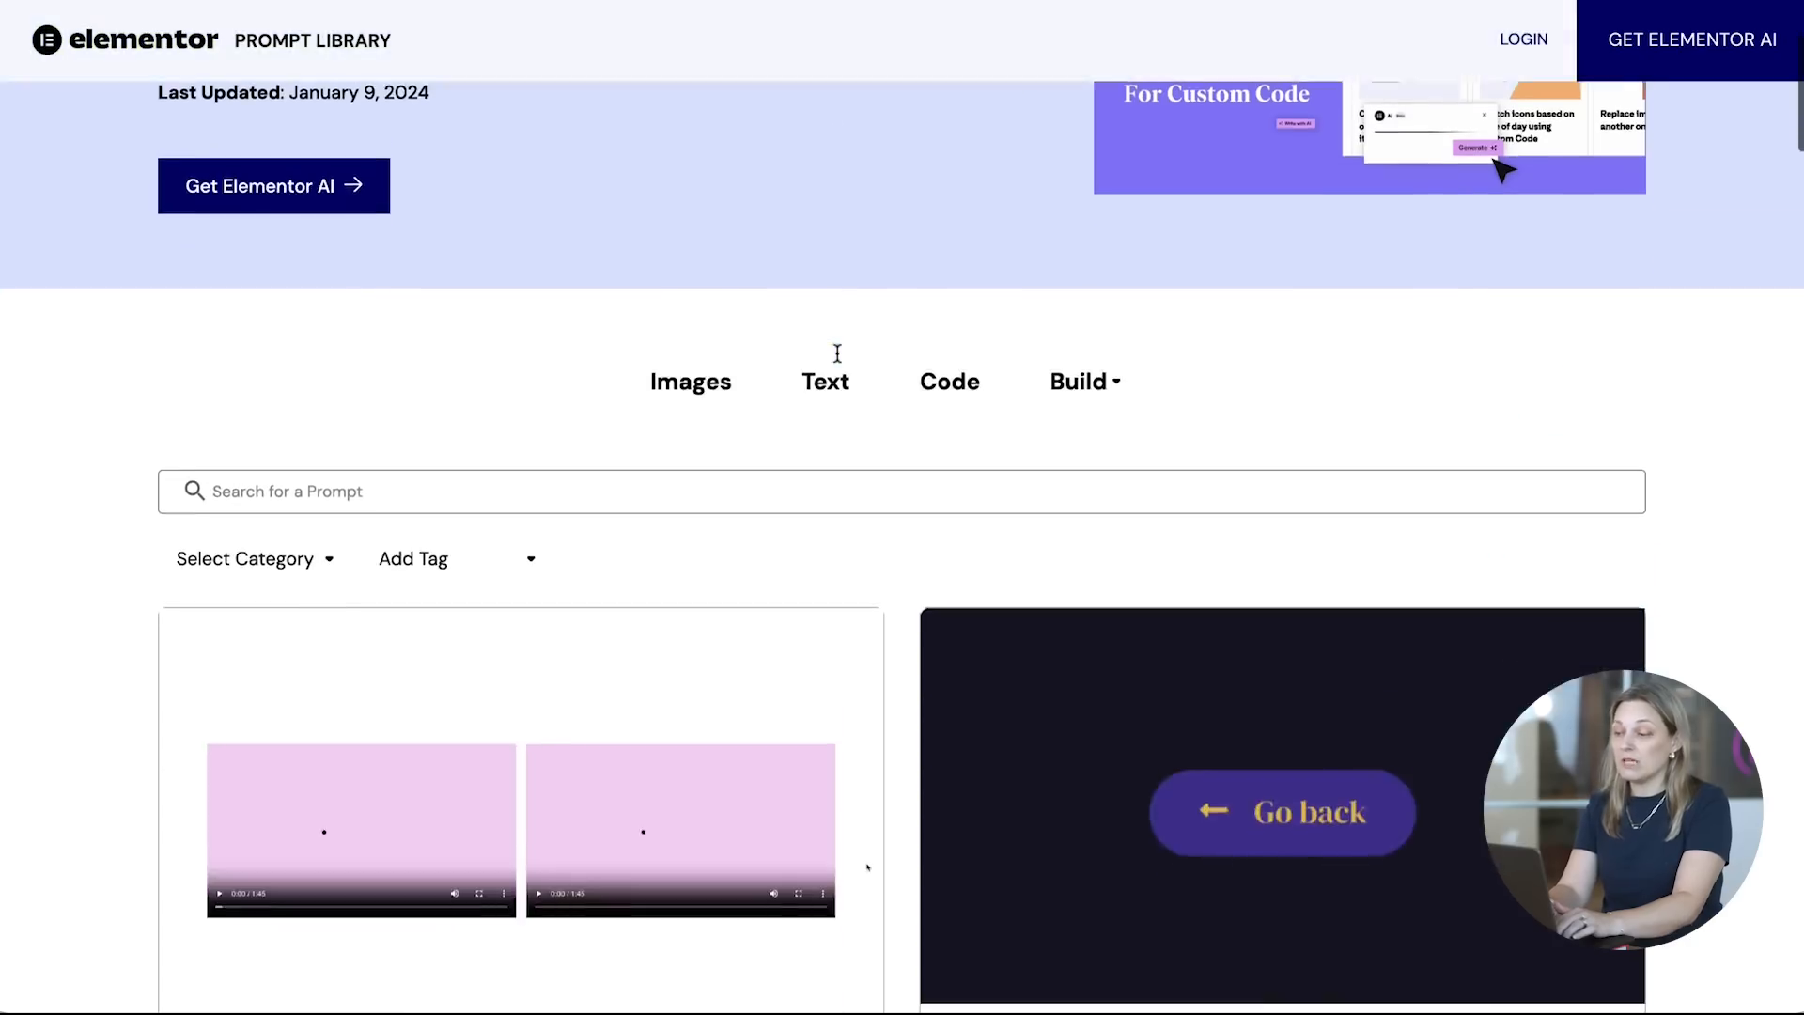
pyautogui.scroll(-3)
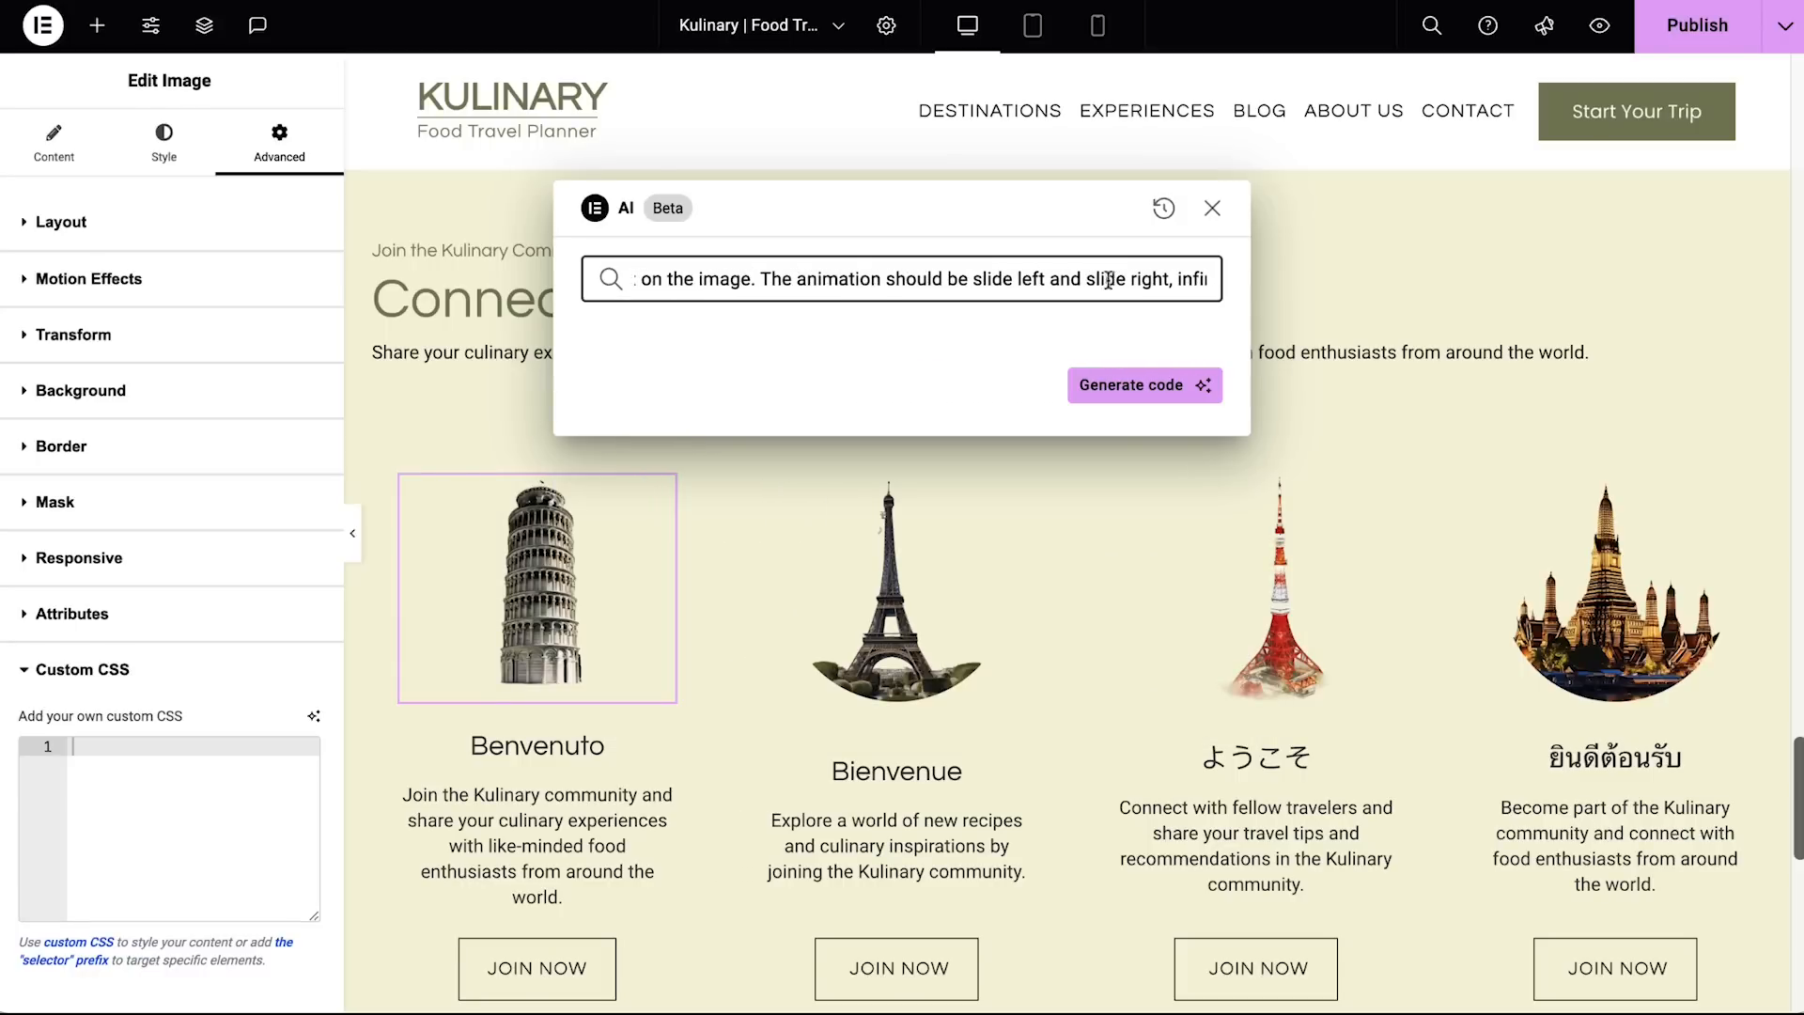
# Step: Generate CSS for an infinite slide-up-and-down animation from the prompt and insert it into the image
pyautogui.write('slide up and slide d, infinity,')
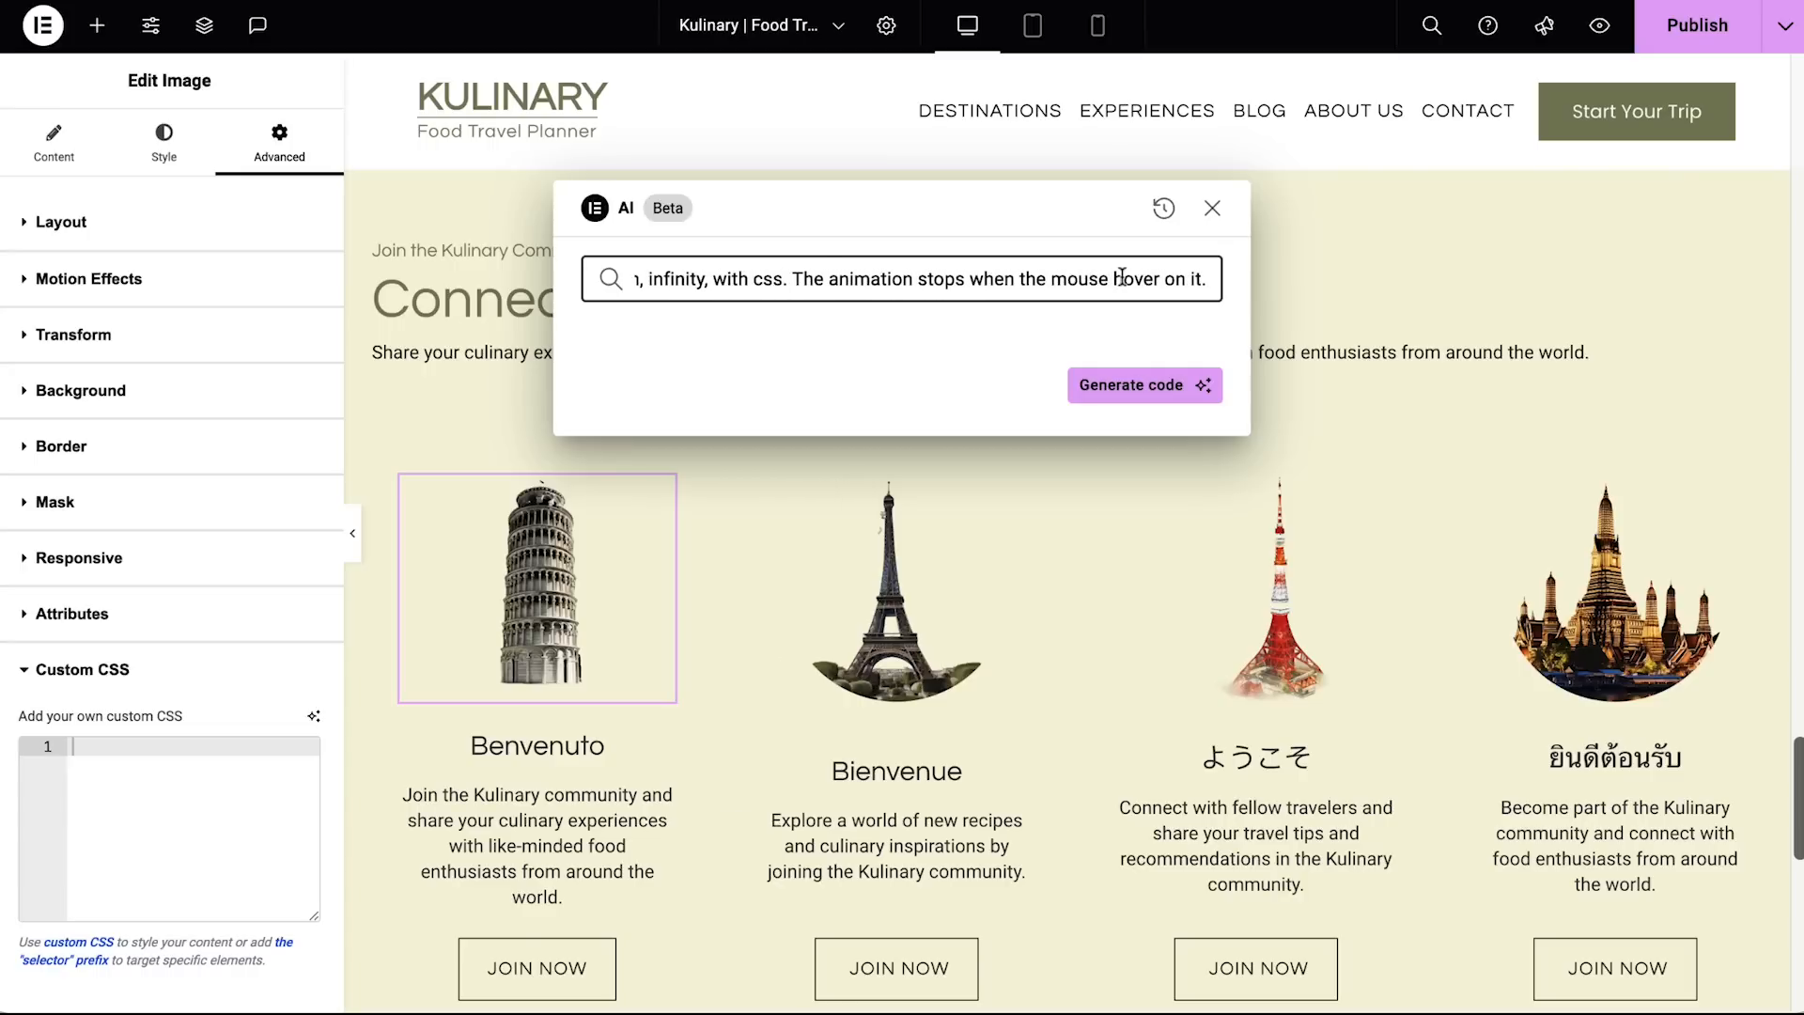
pyautogui.click(1143, 385)
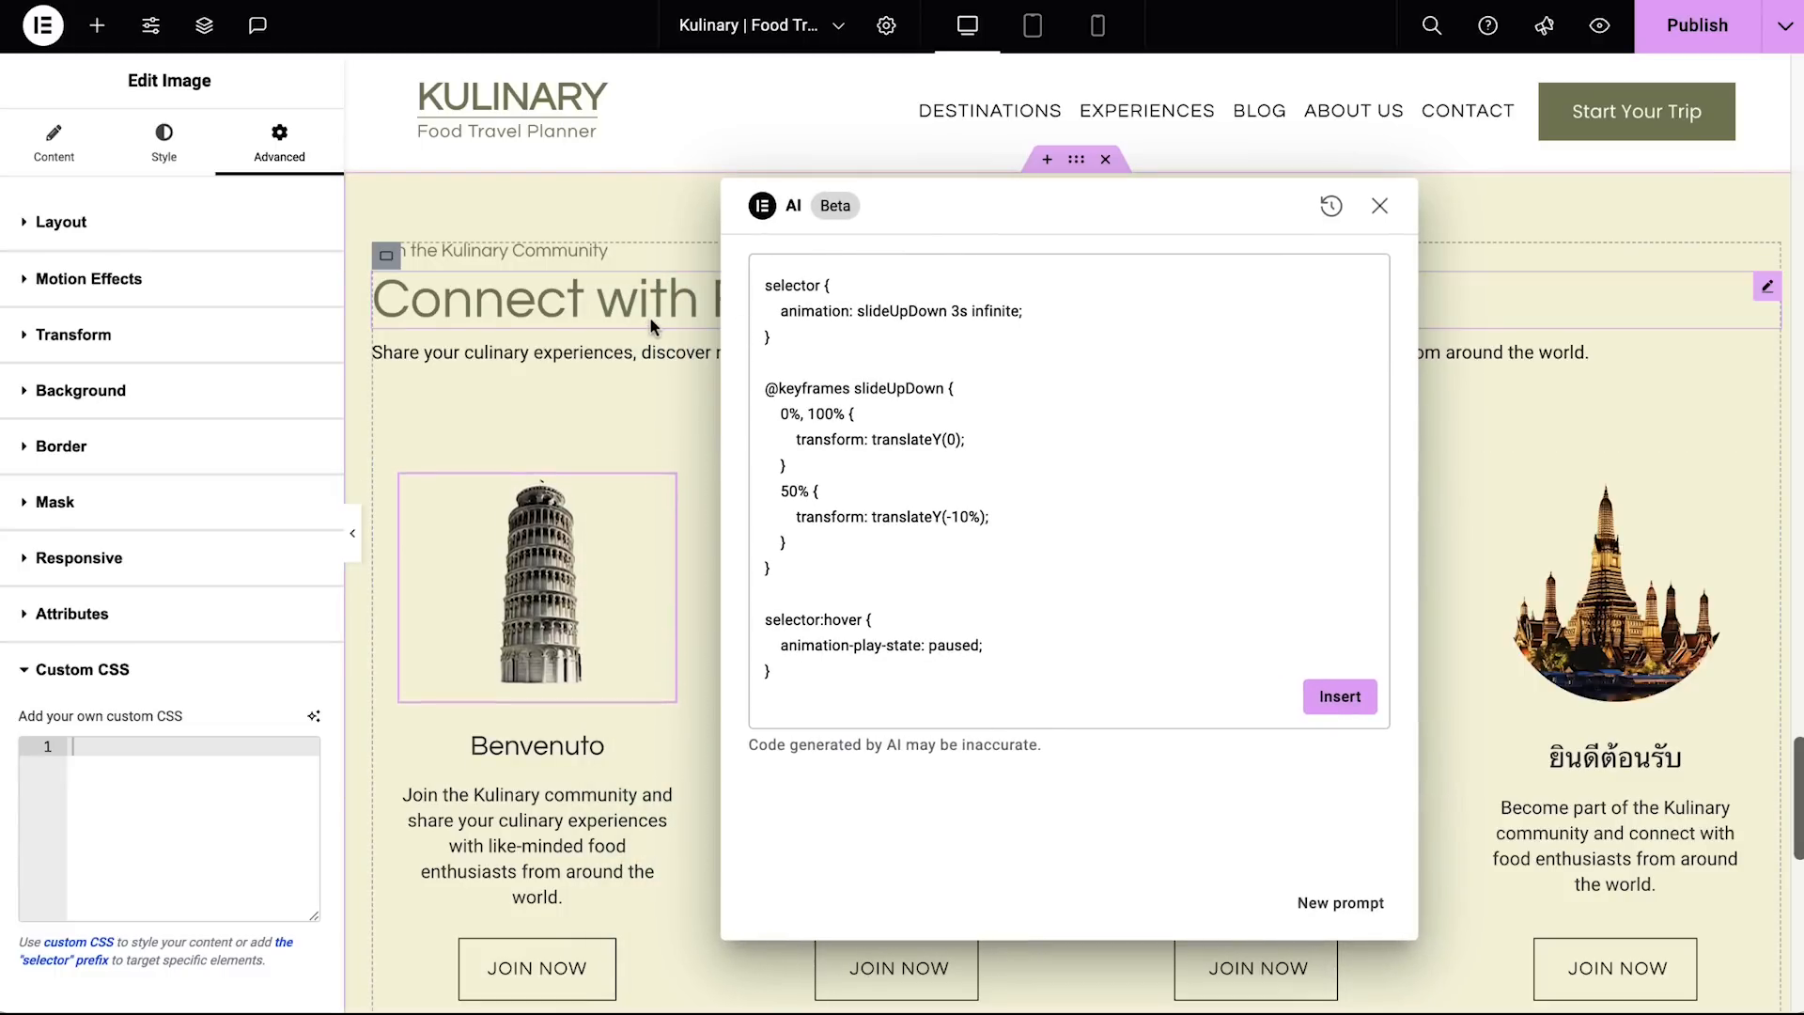
pyautogui.click(1338, 696)
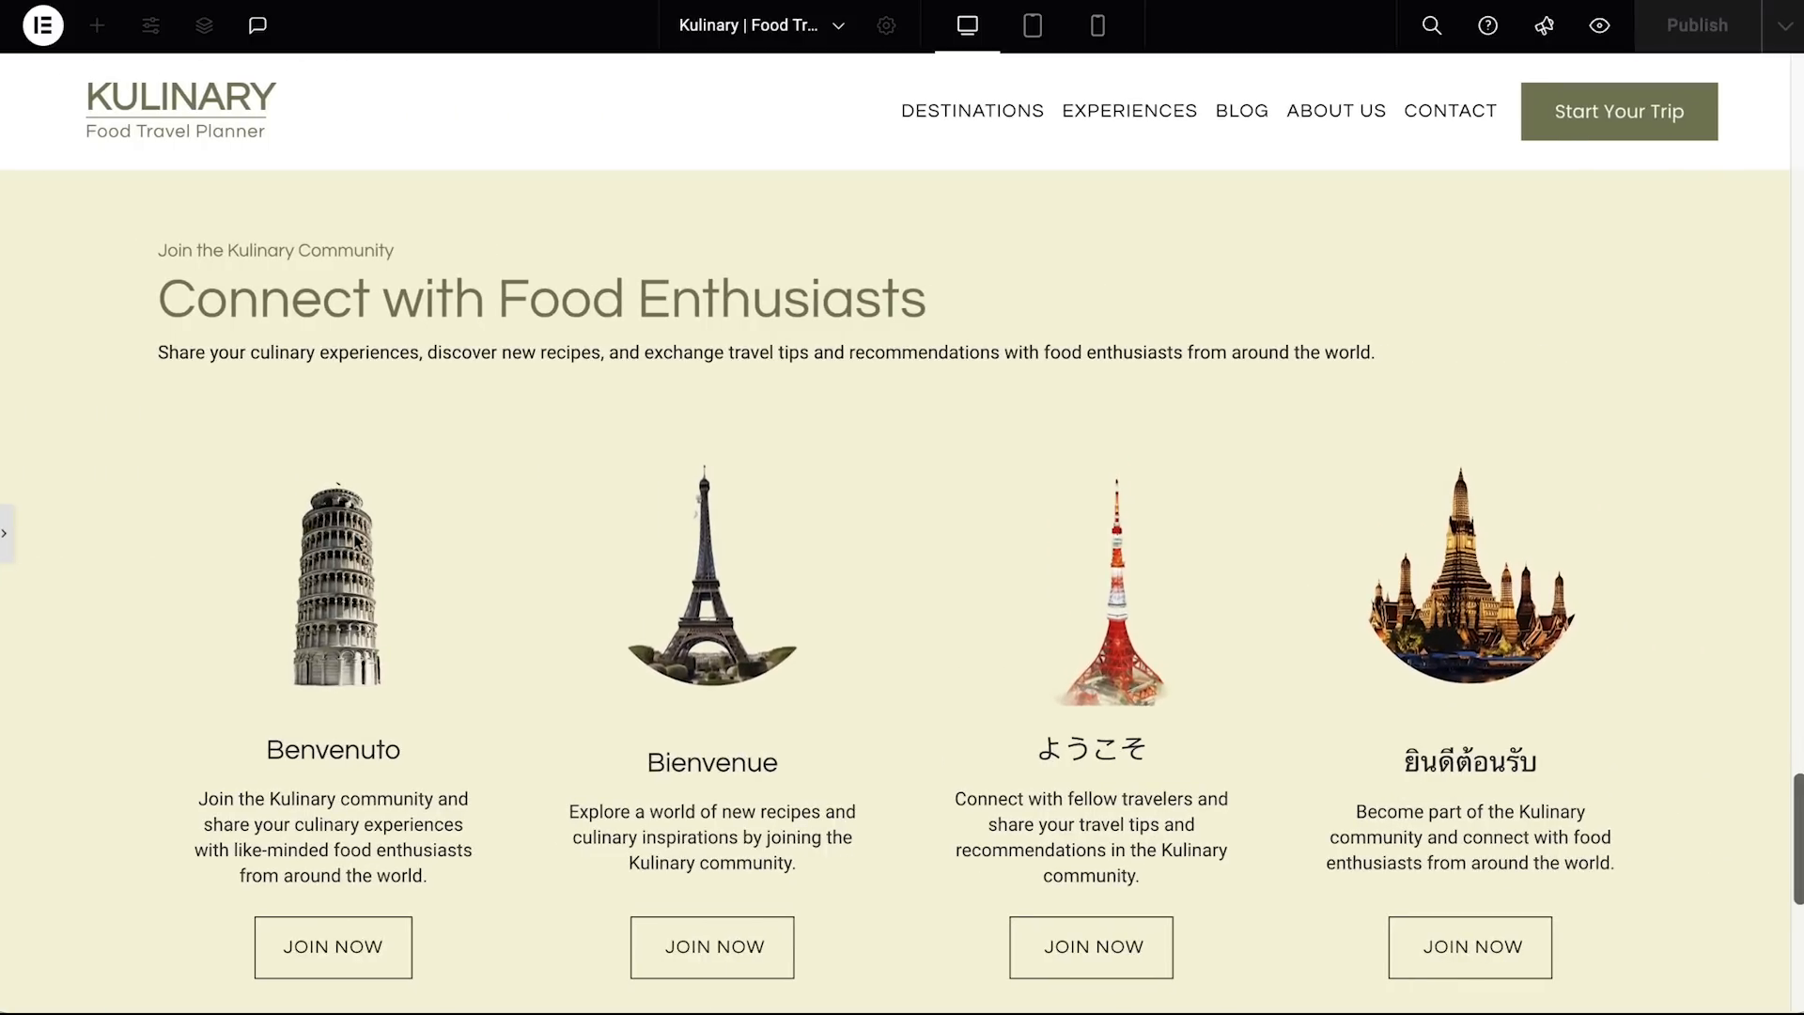
pyautogui.scroll(3)
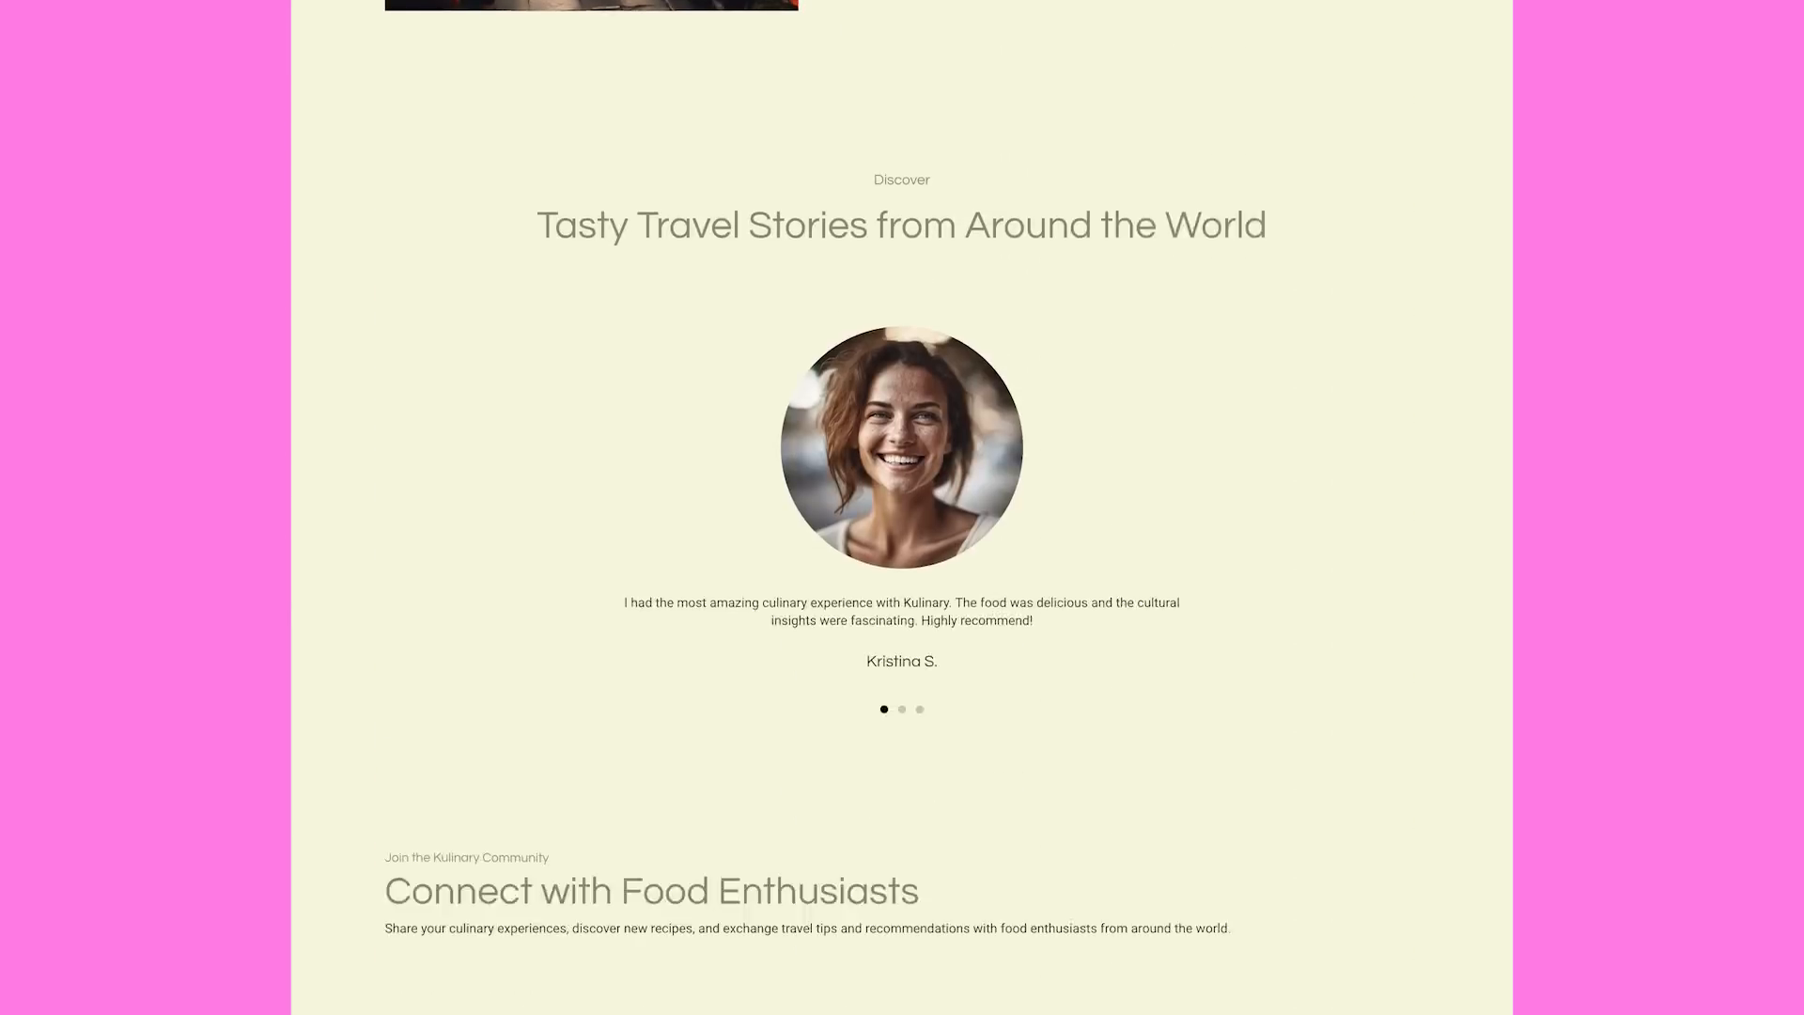
pyautogui.scroll(3)
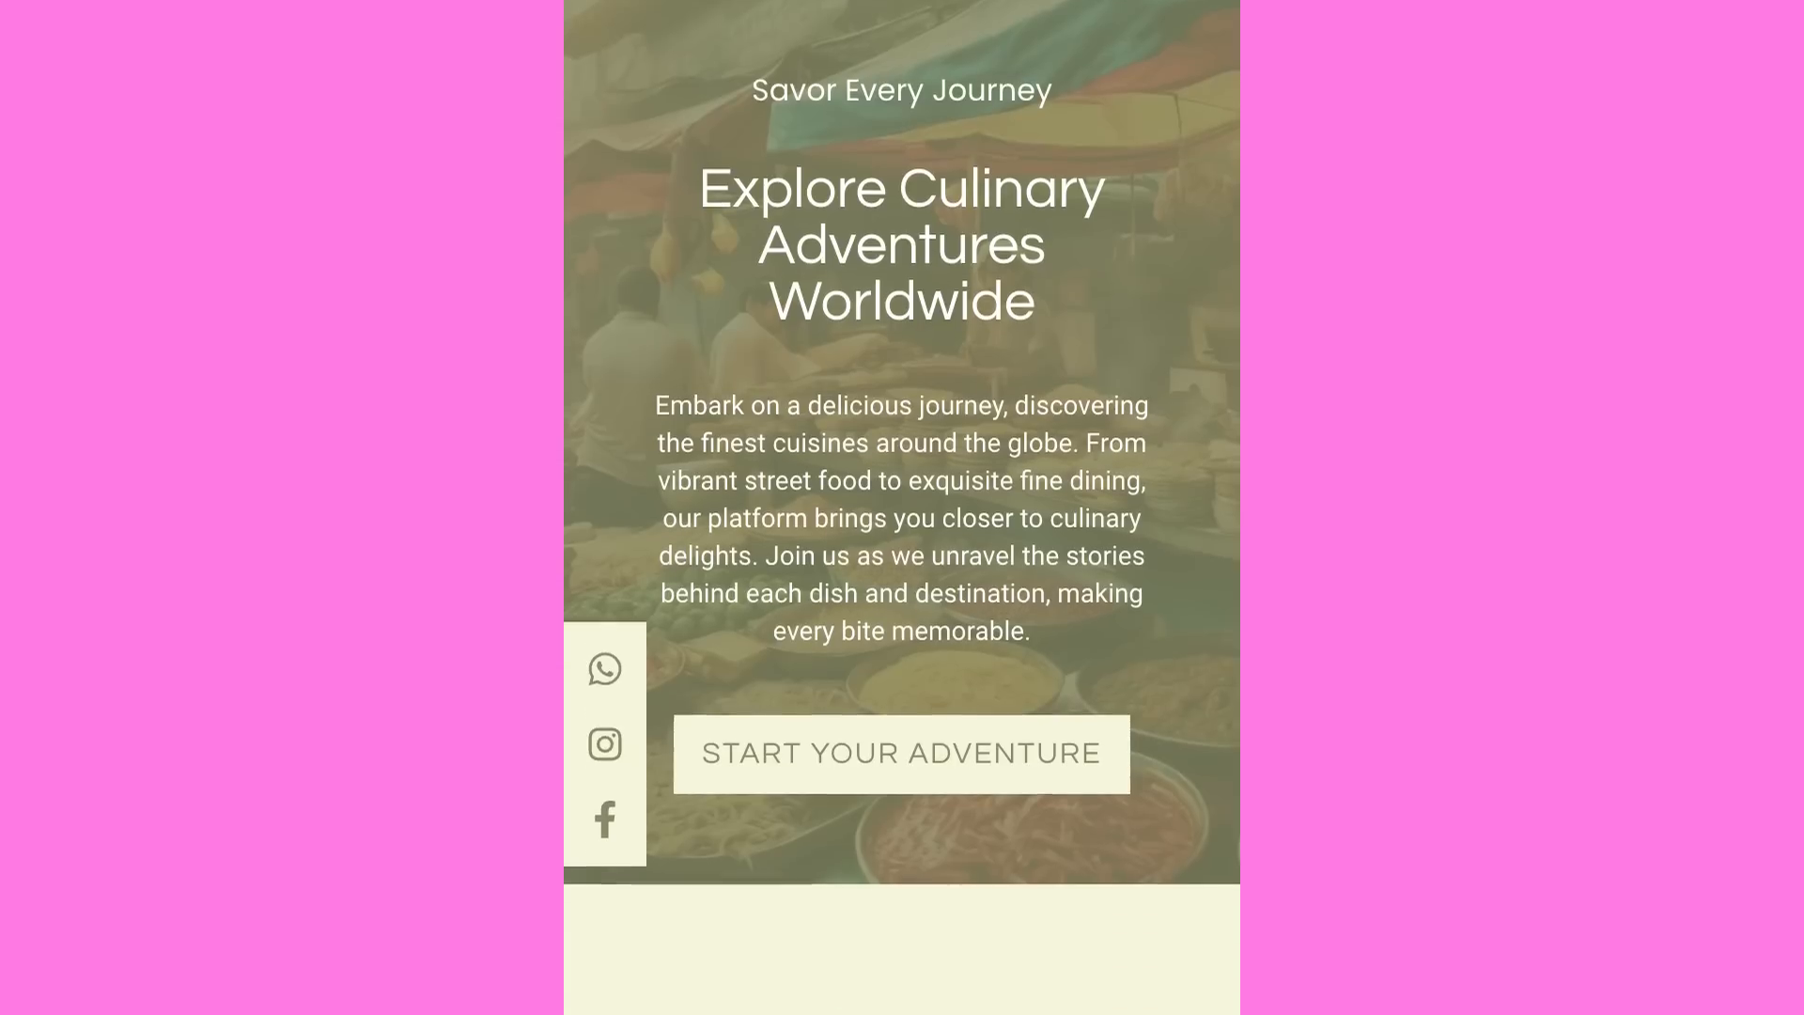